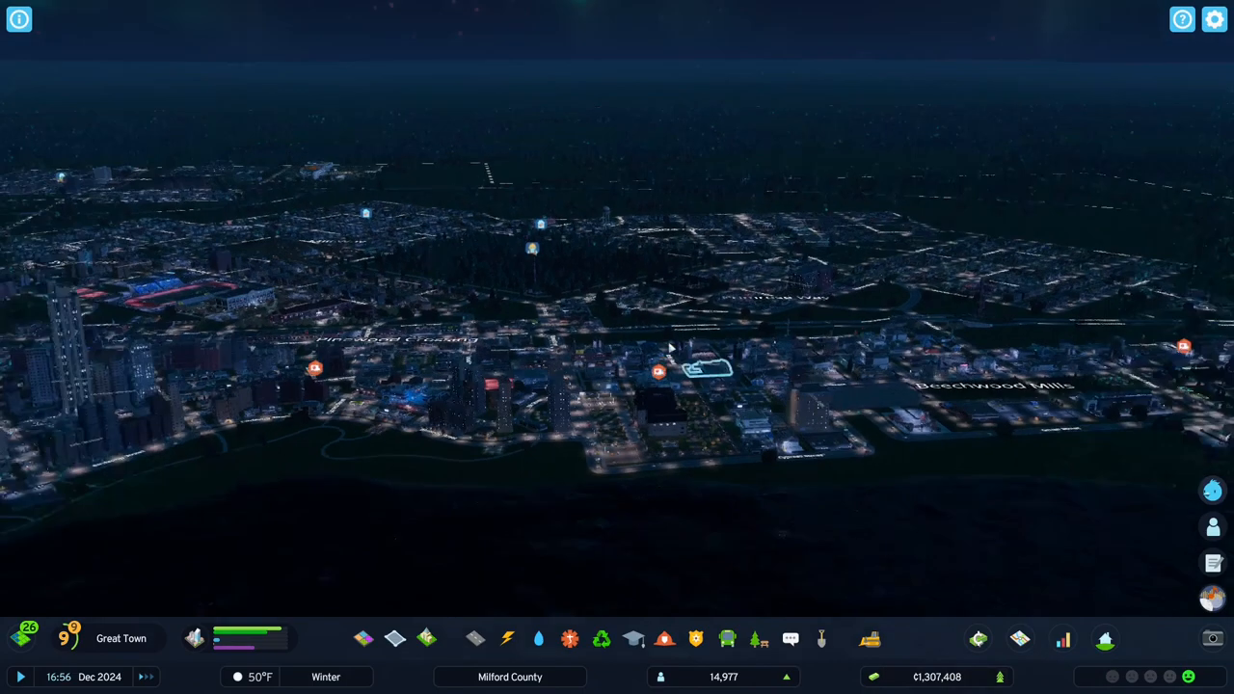
# Select the empty tile above Victoria End to see its resources and 646,326 cost.
pyautogui.scroll(-3)
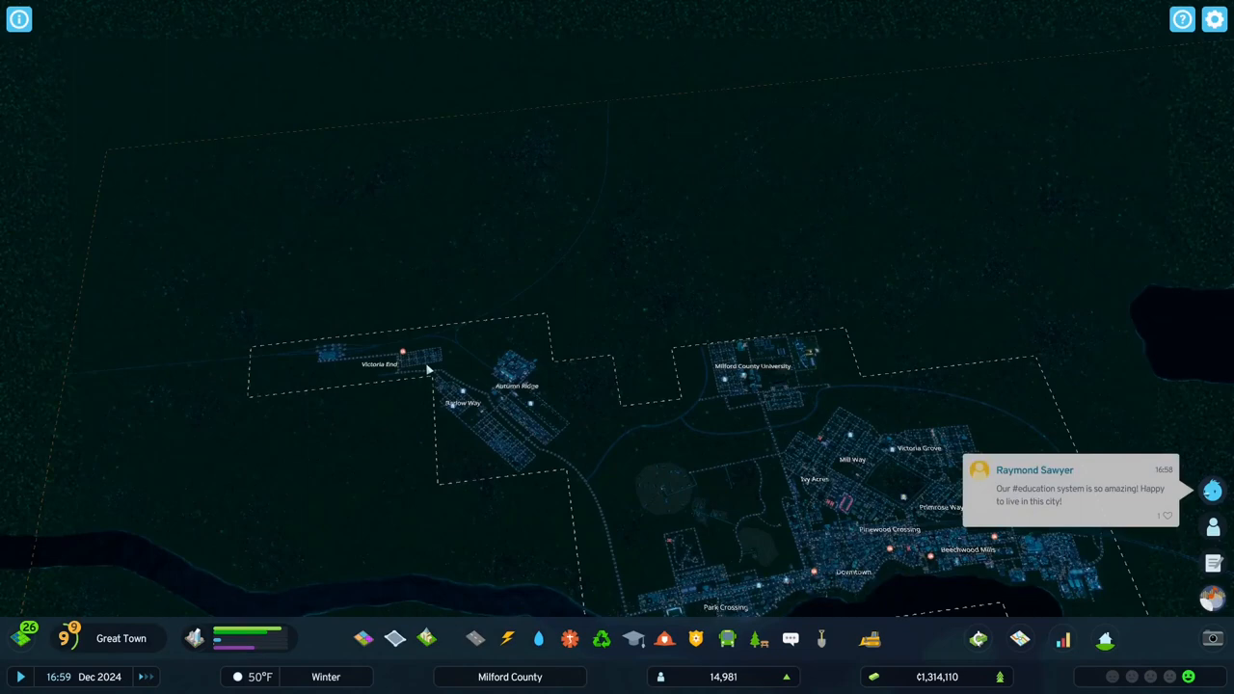
pyautogui.moveTo(366, 308)
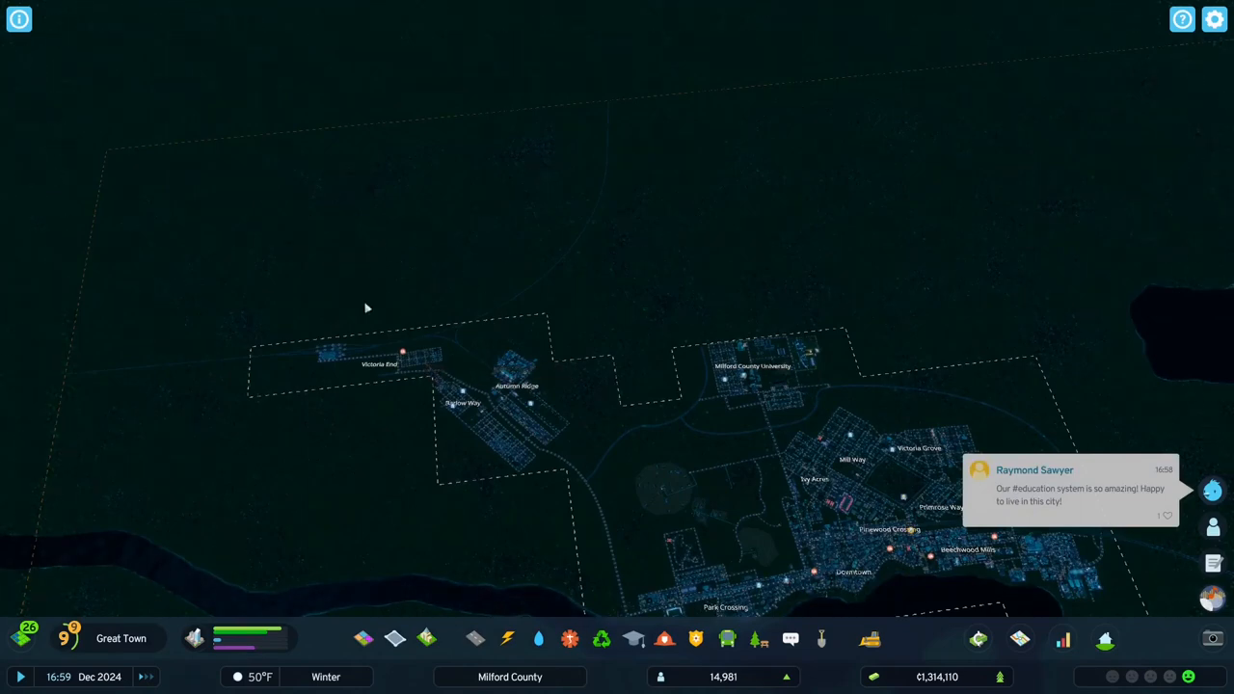
pyautogui.moveTo(457, 308)
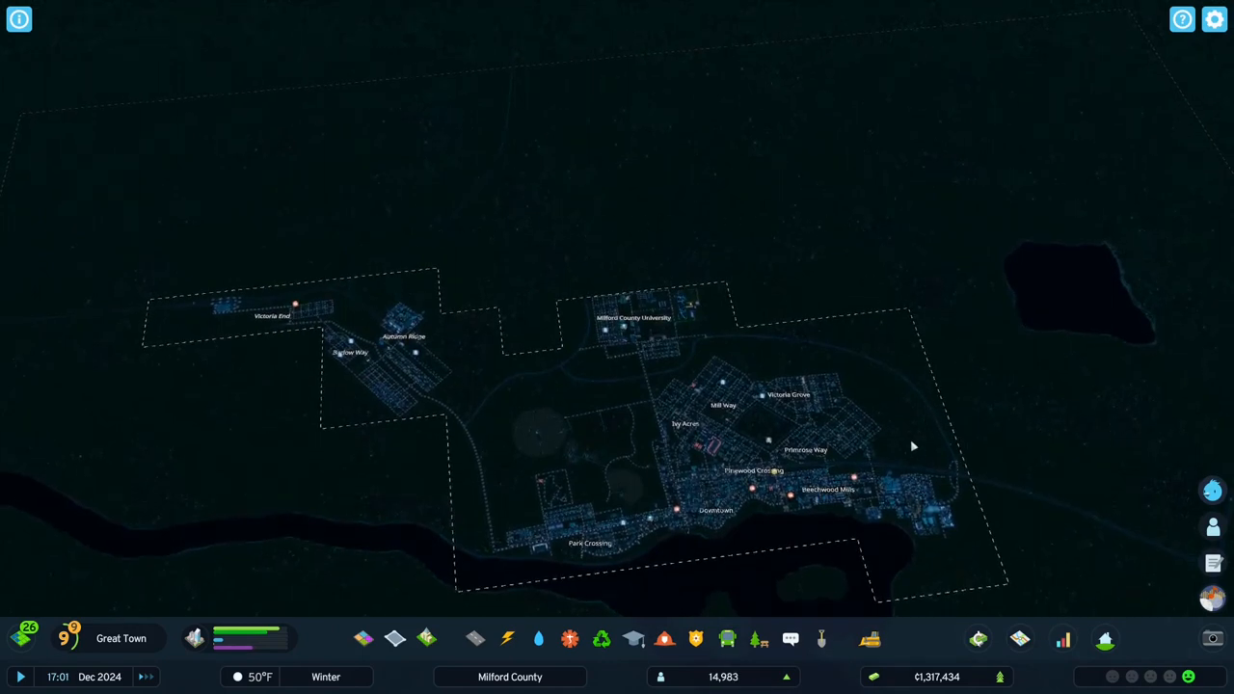
pyautogui.moveTo(455, 220)
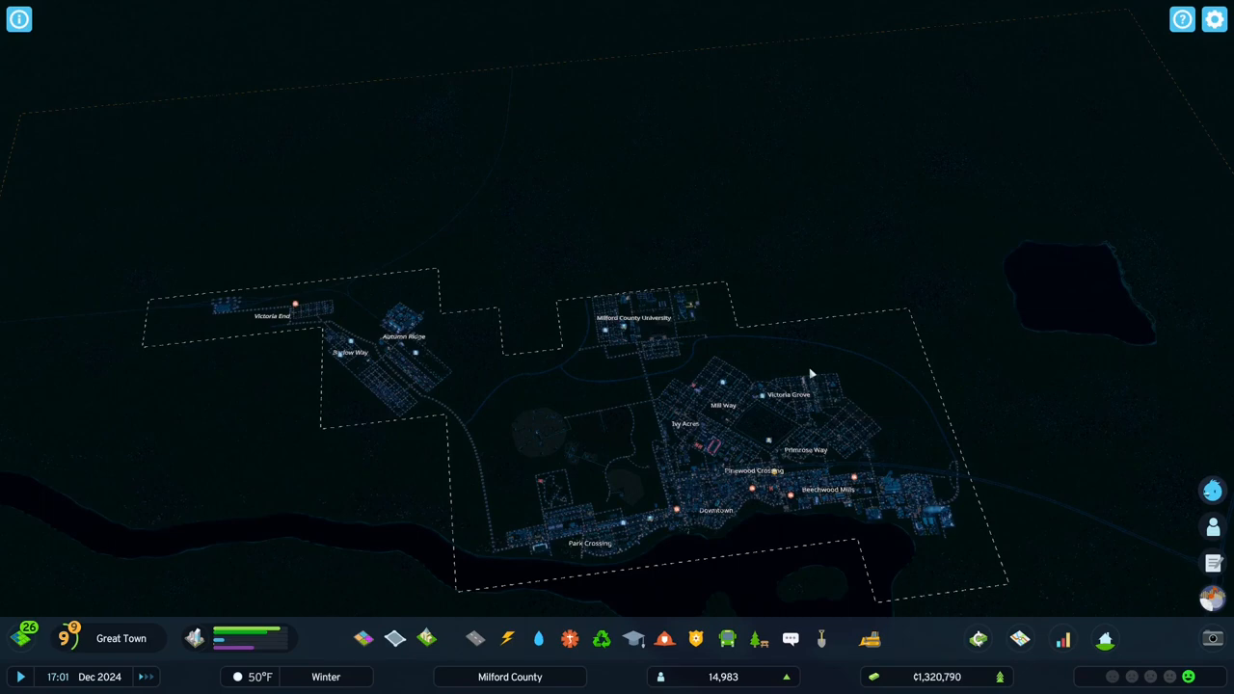
pyautogui.scroll(3)
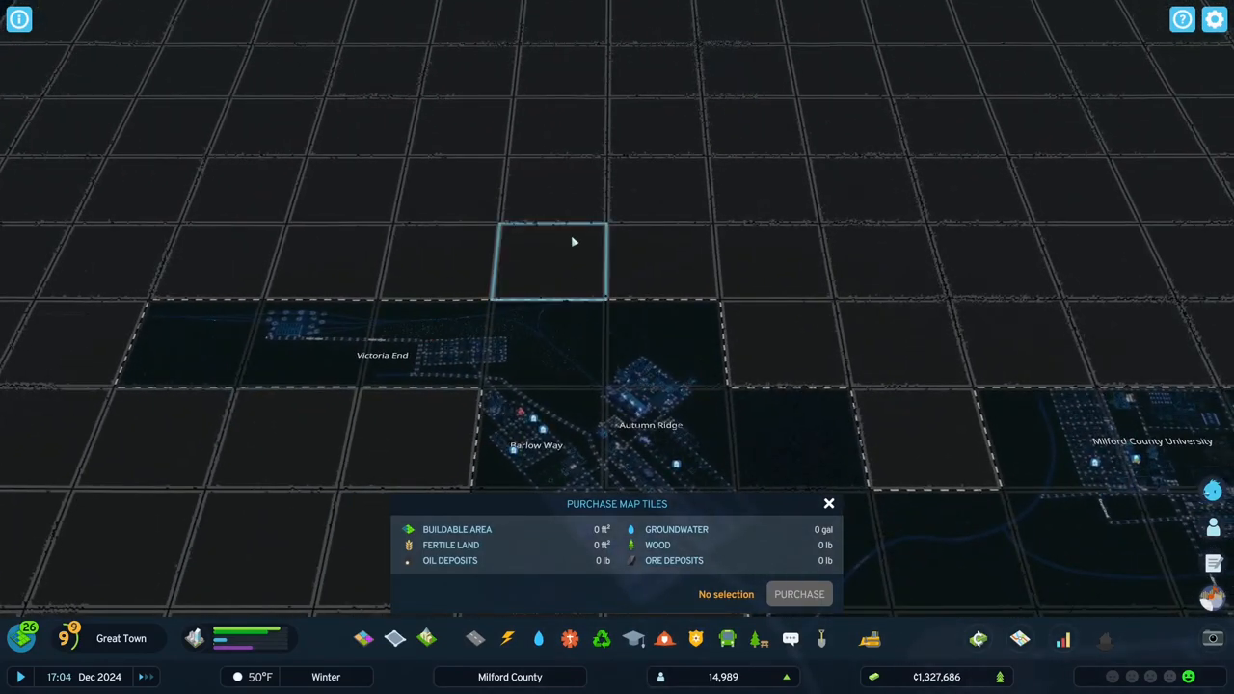
pyautogui.click(550, 260)
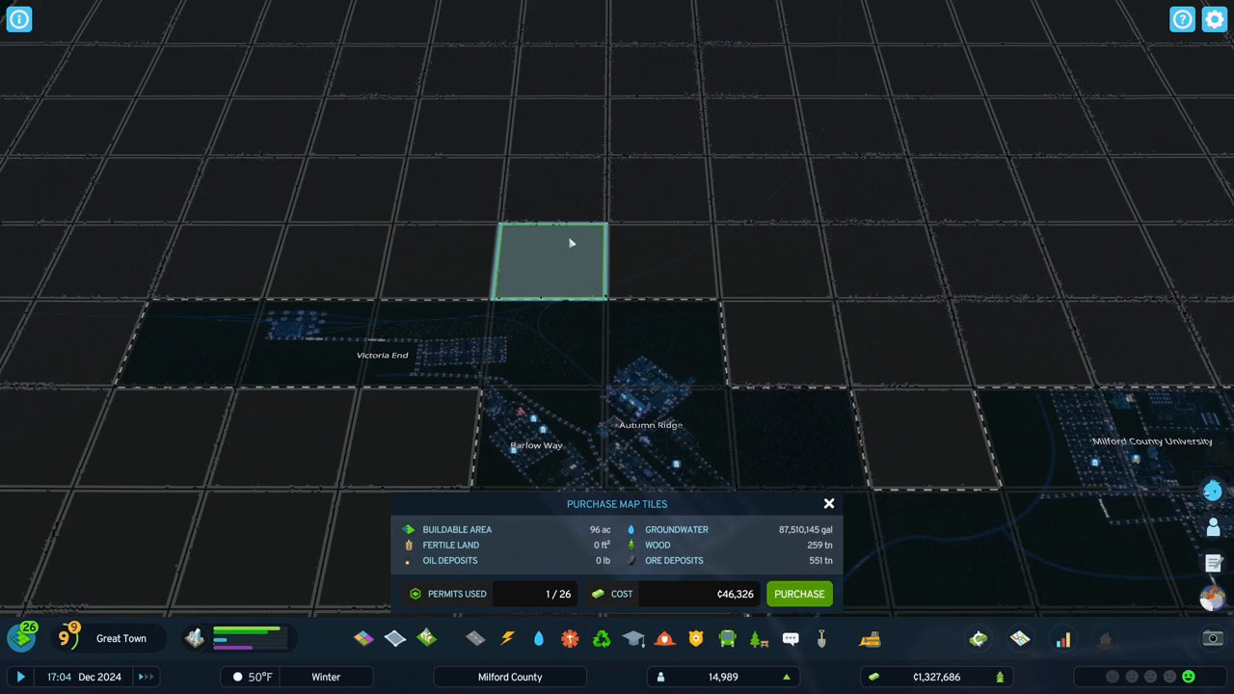
pyautogui.moveTo(439, 263)
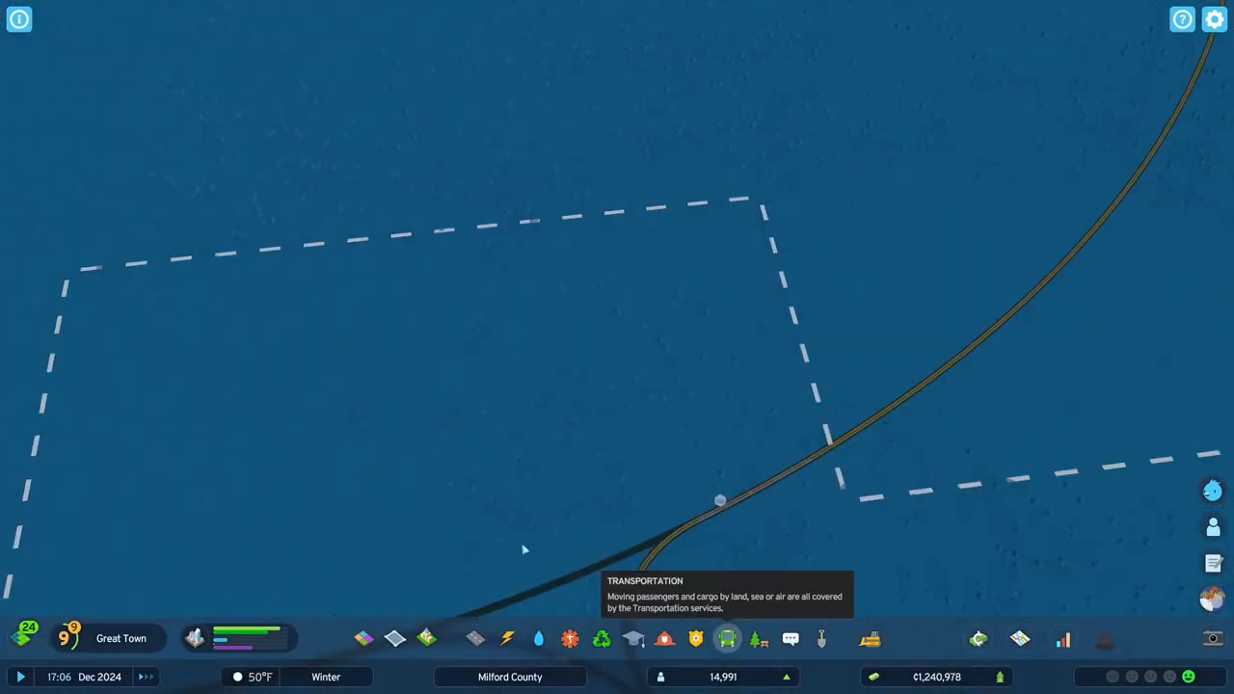
# Choose the train station from the transportation building options.
pyautogui.click(727, 638)
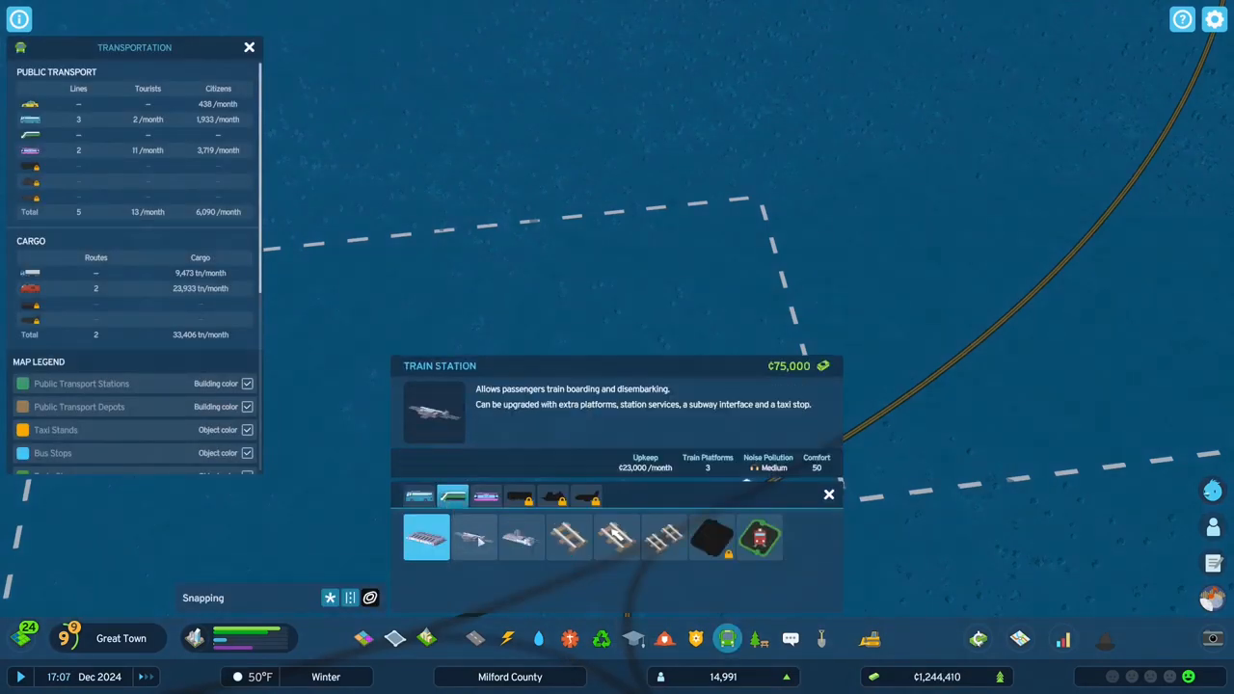
pyautogui.click(520, 536)
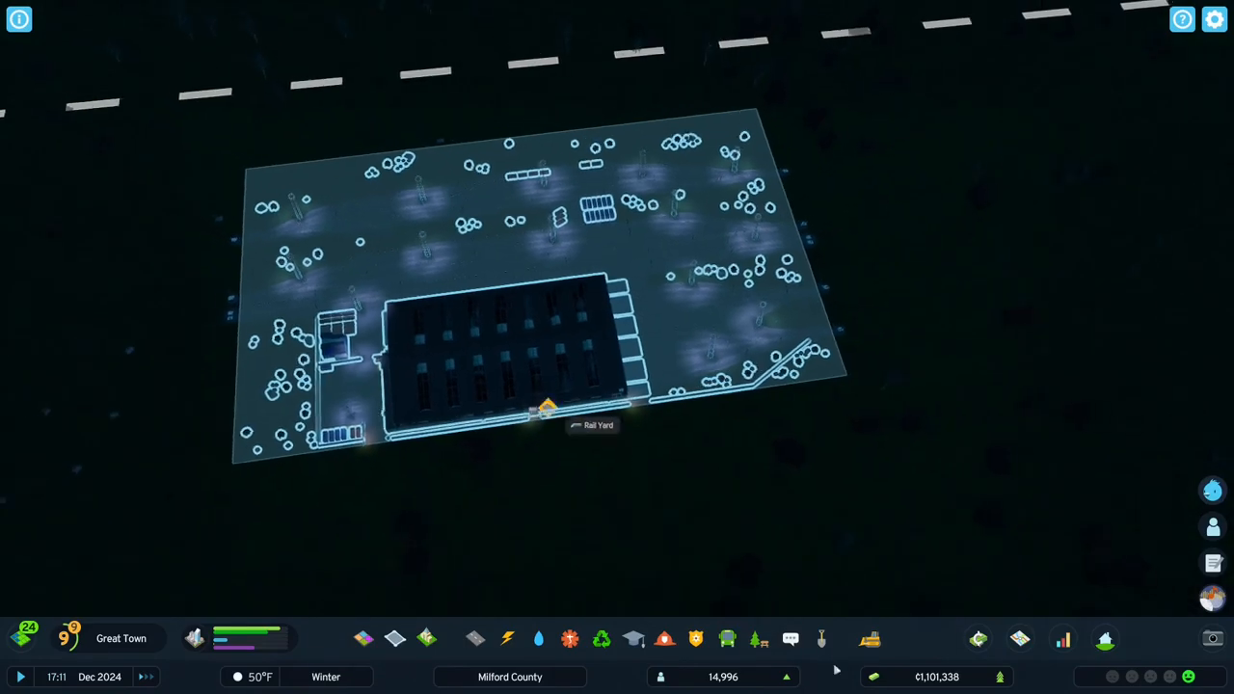
# Place the train station beside the railway tracks in the new area.
pyautogui.click(870, 638)
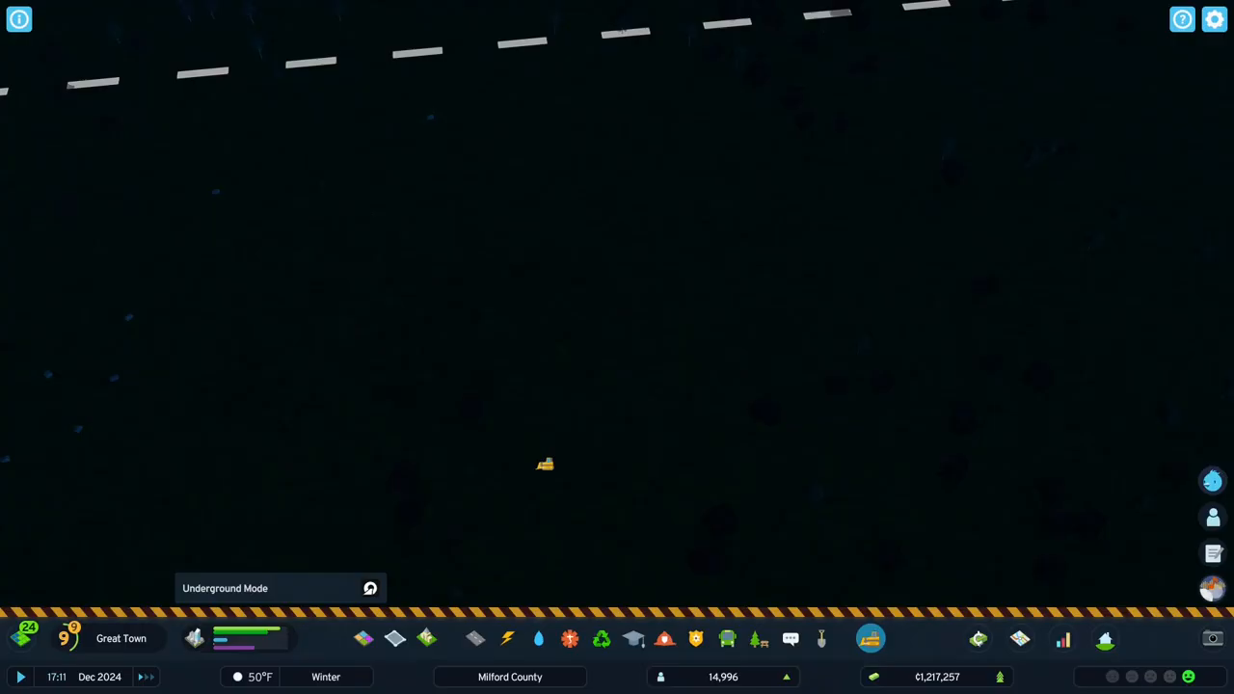
pyautogui.moveTo(727, 638)
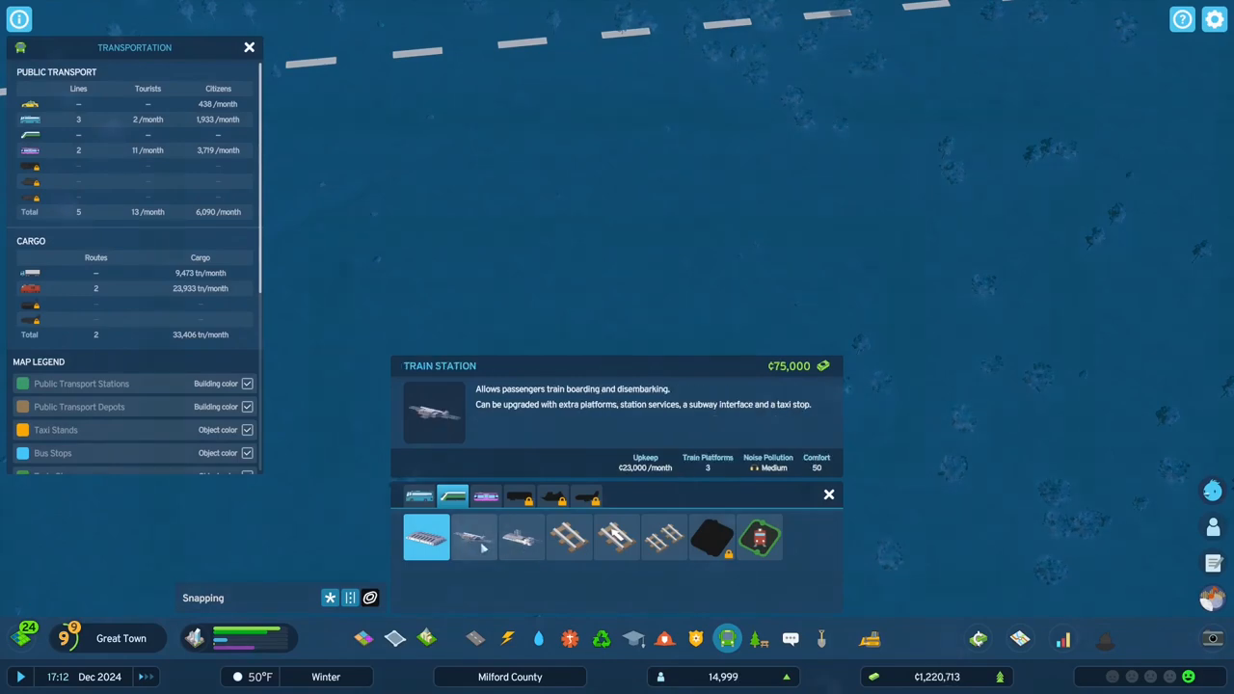
pyautogui.click(474, 536)
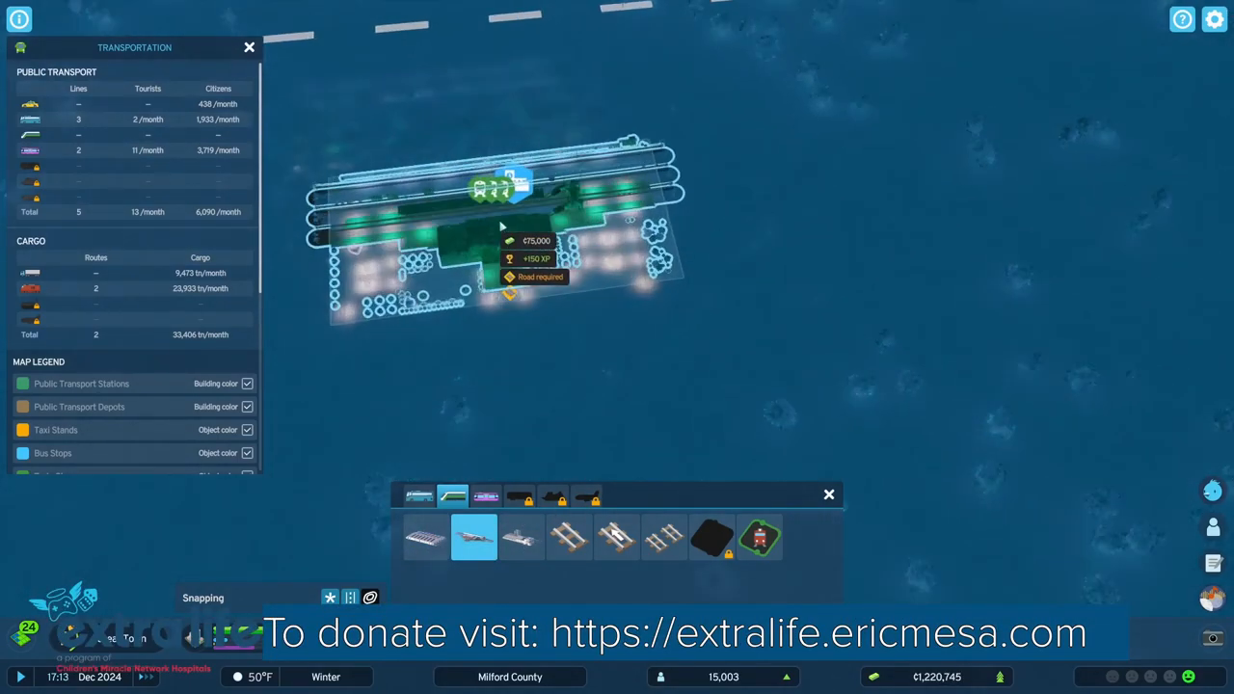
pyautogui.click(501, 227)
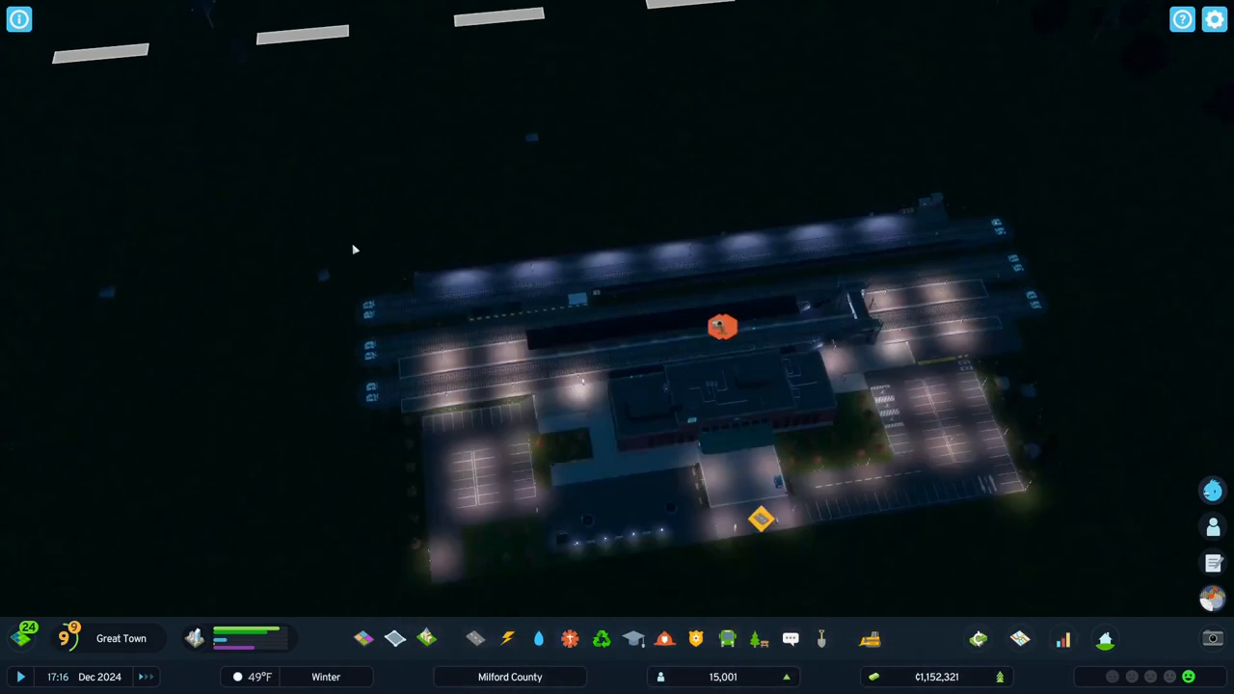
# Inspect the new station's info panel showing missing water, sewage and road access.
pyautogui.click(723, 325)
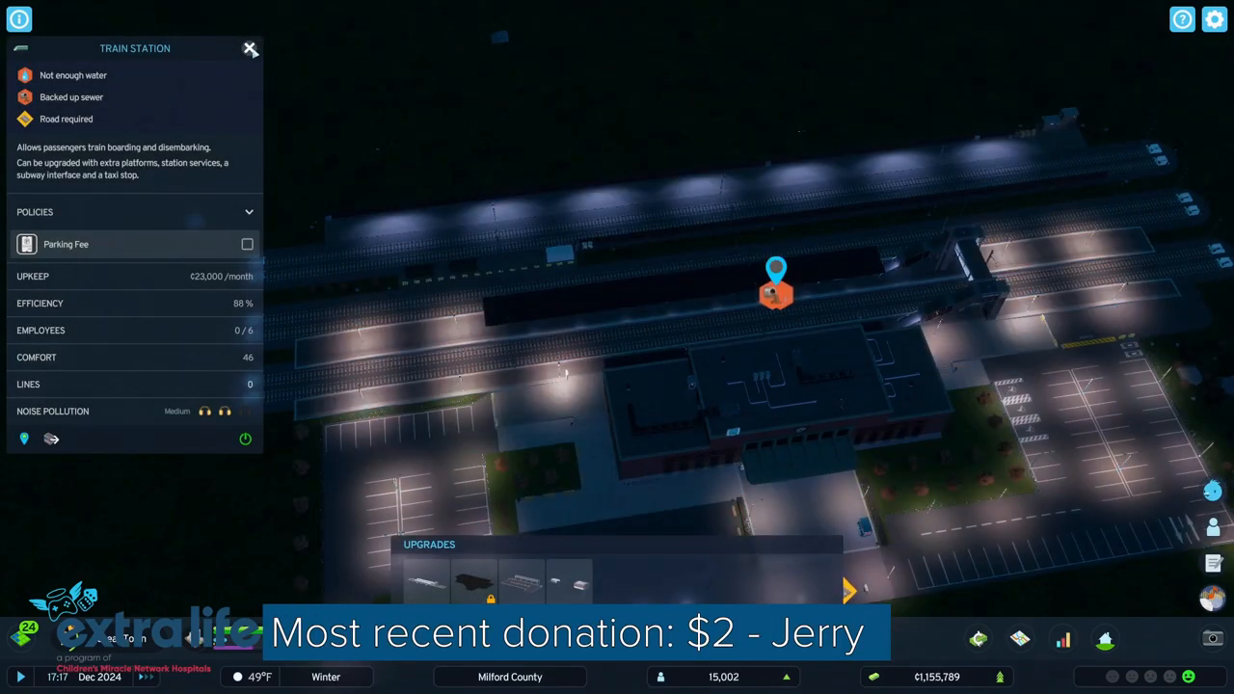
pyautogui.click(251, 49)
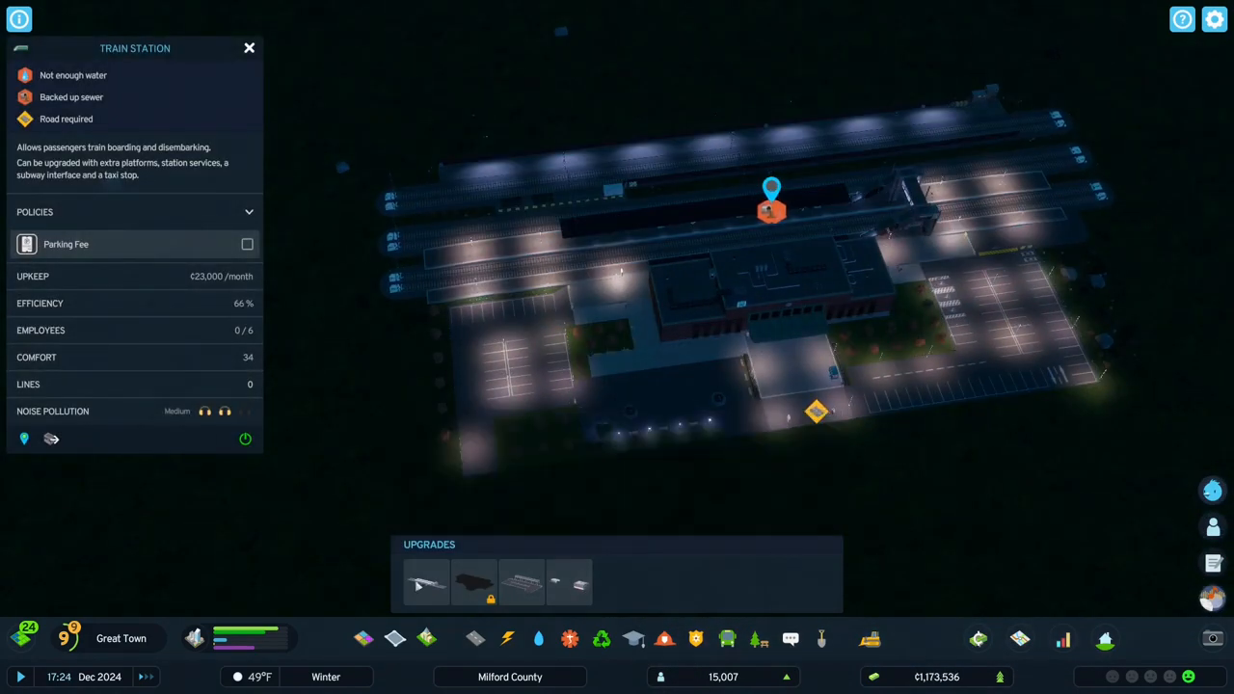
# Reselect the station and bring up transportation options for double train track.
pyautogui.click(425, 582)
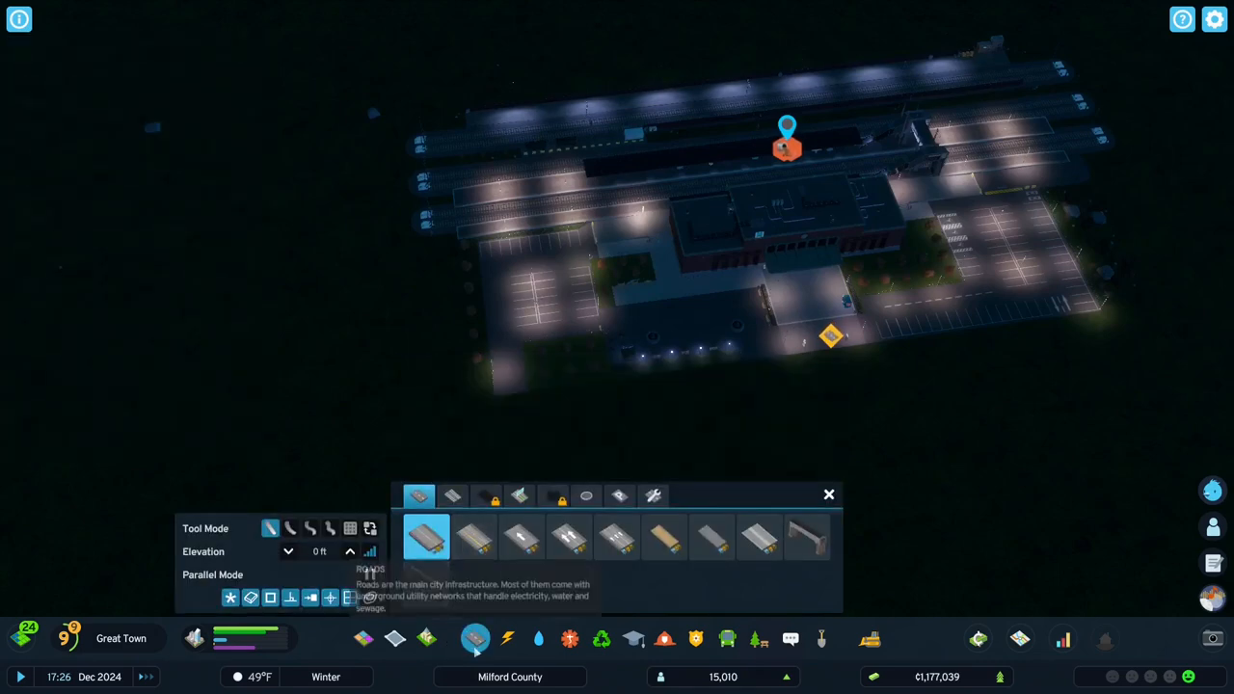
pyautogui.click(787, 145)
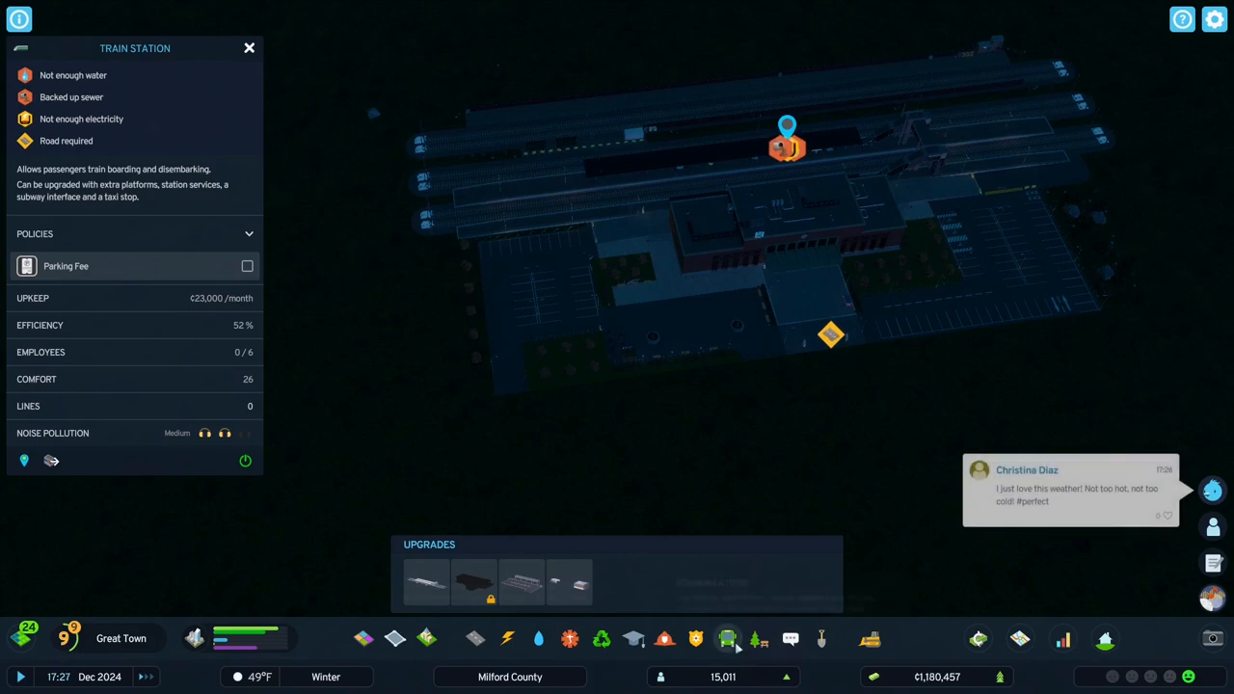
pyautogui.click(726, 638)
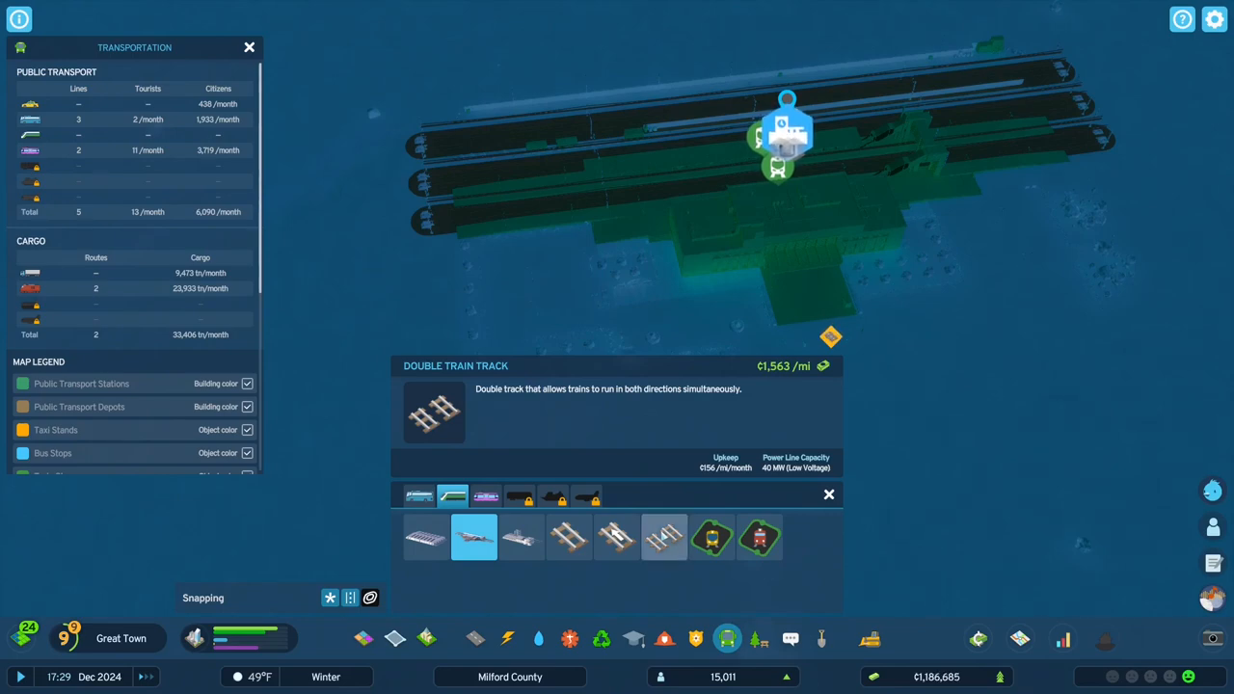
# Select double train track for building from the transportation options.
pyautogui.click(663, 536)
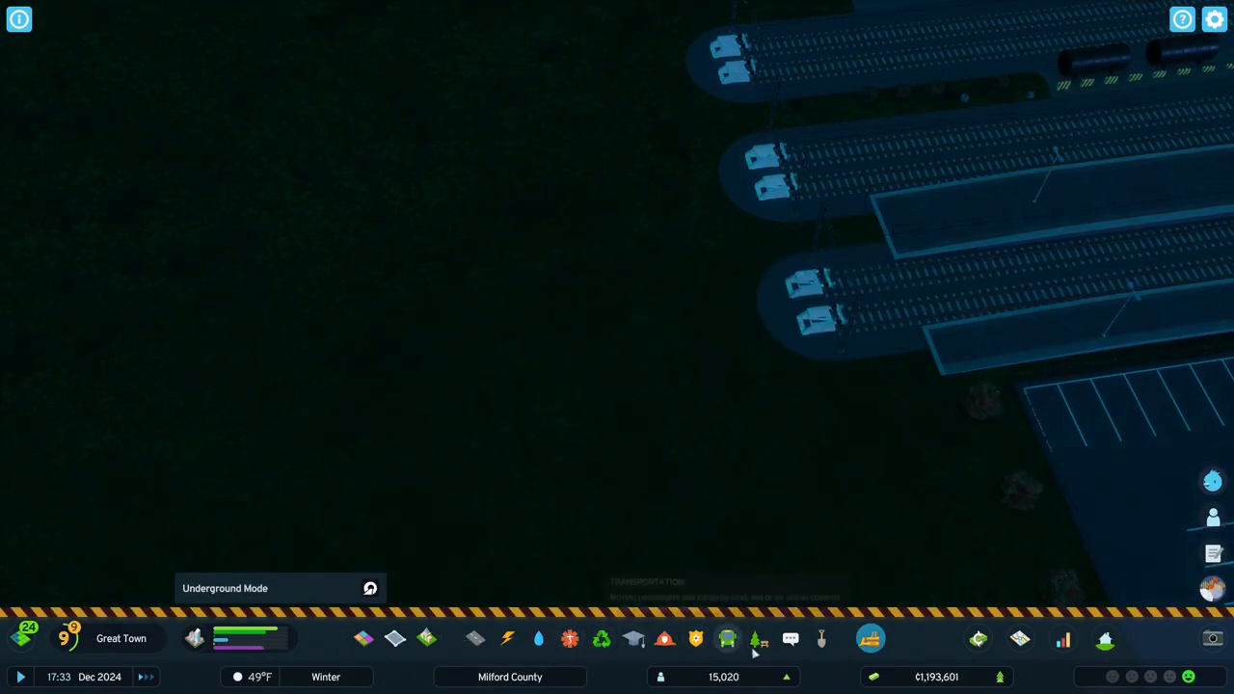
pyautogui.moveTo(729, 638)
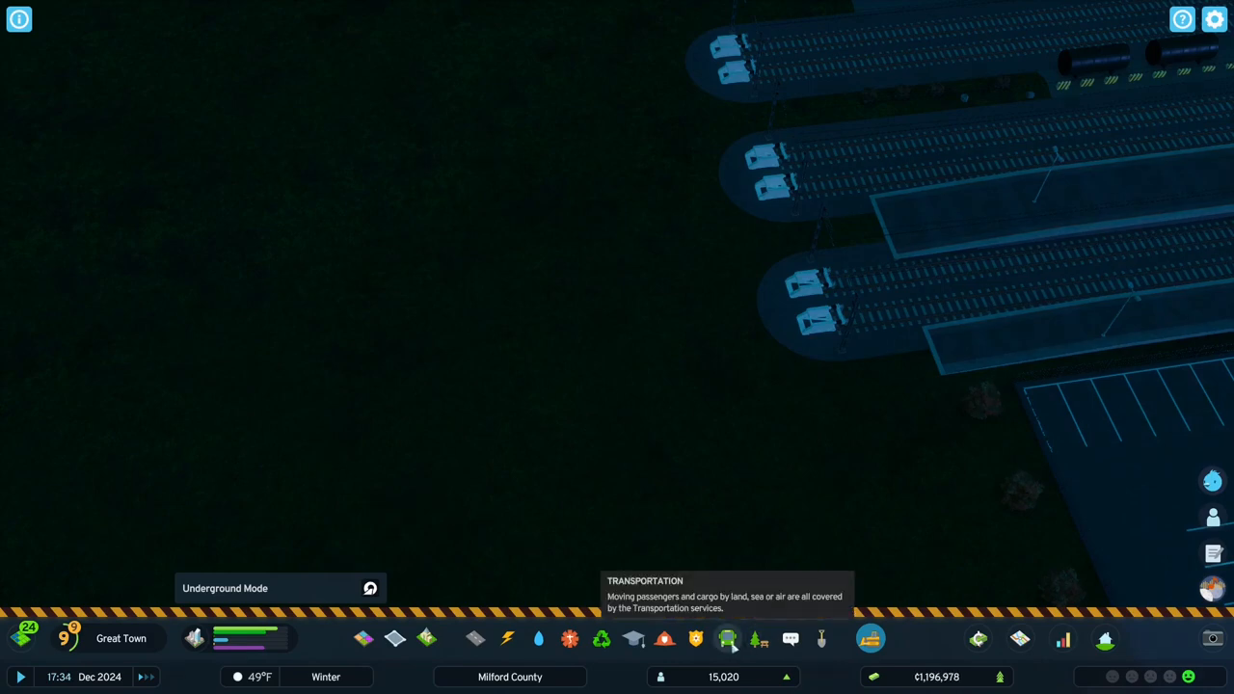
pyautogui.click(727, 638)
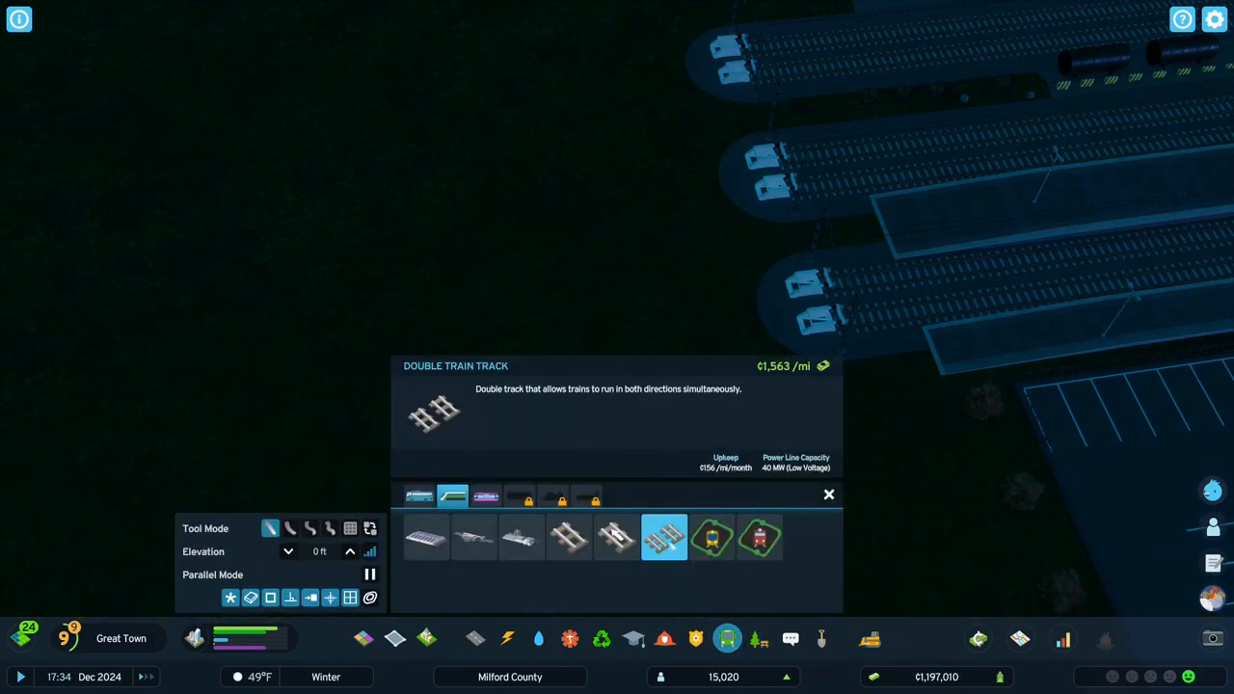
pyautogui.click(568, 536)
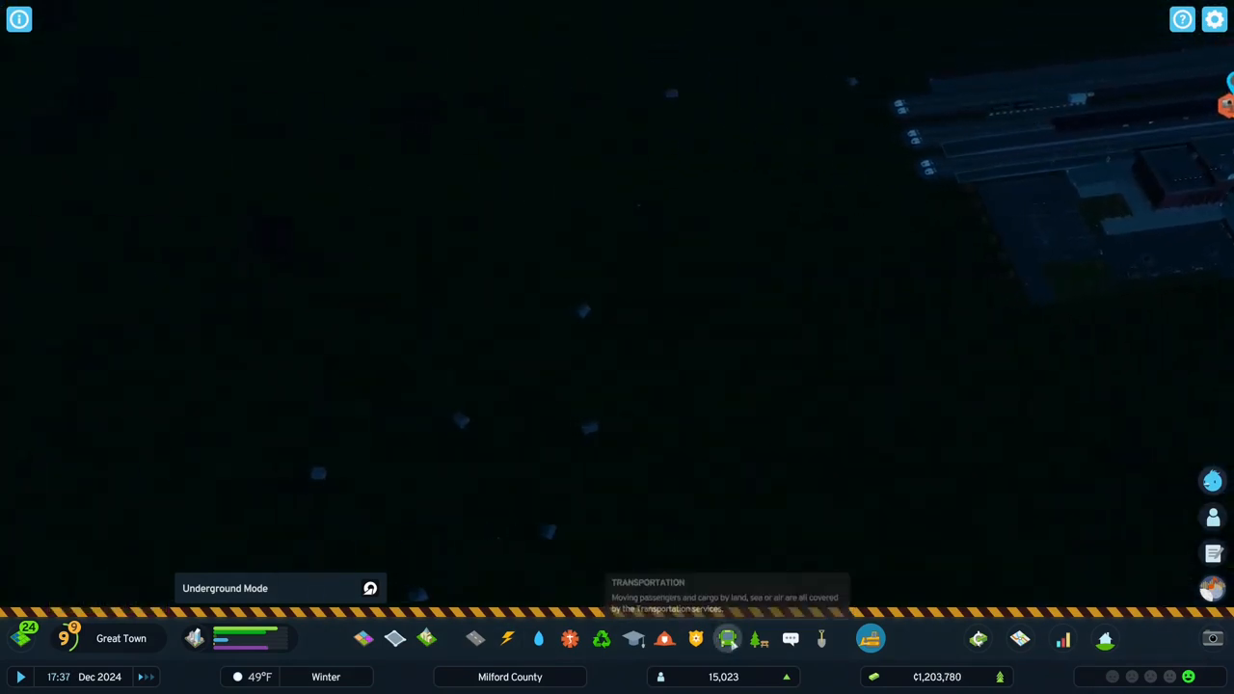
pyautogui.click(726, 638)
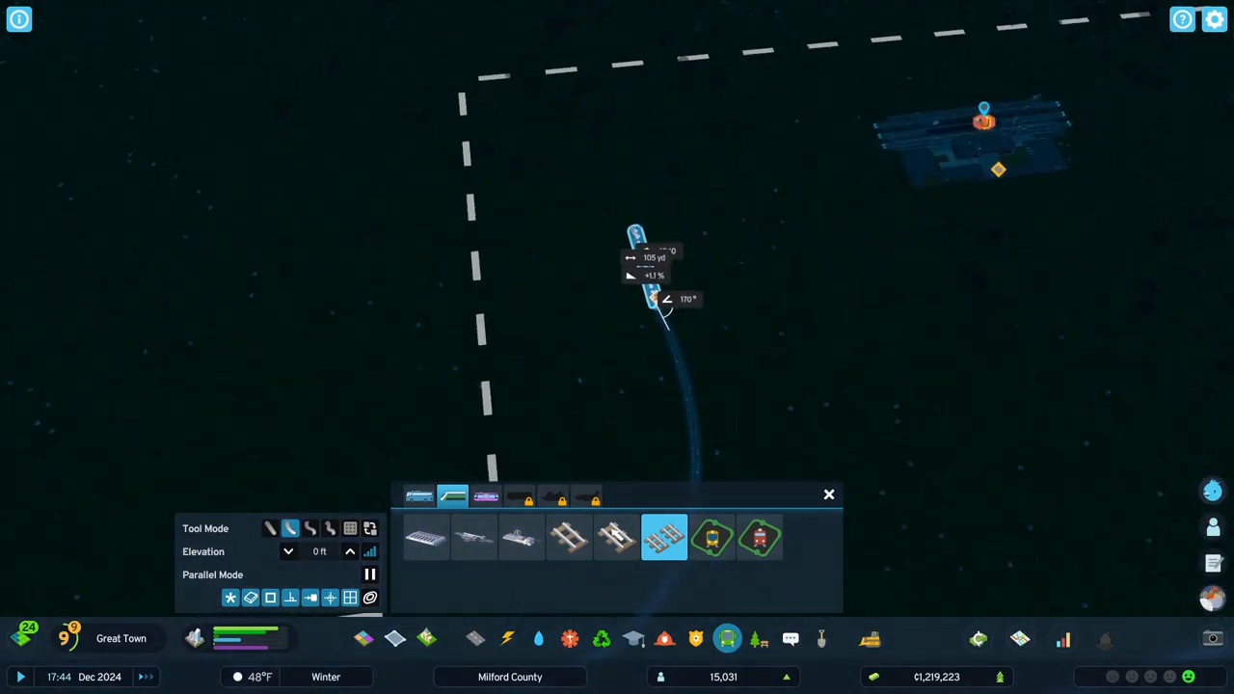
# Draw the curved underground track across open ground ending at the station.
pyautogui.click(756, 158)
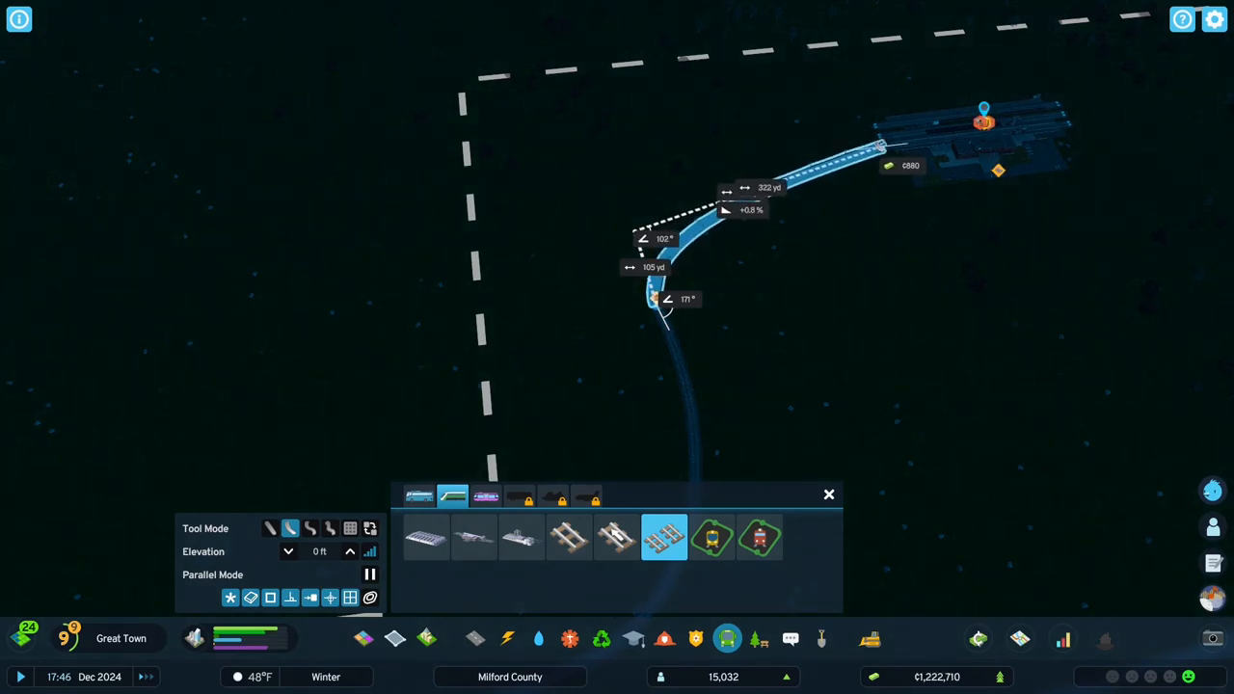
pyautogui.click(656, 298)
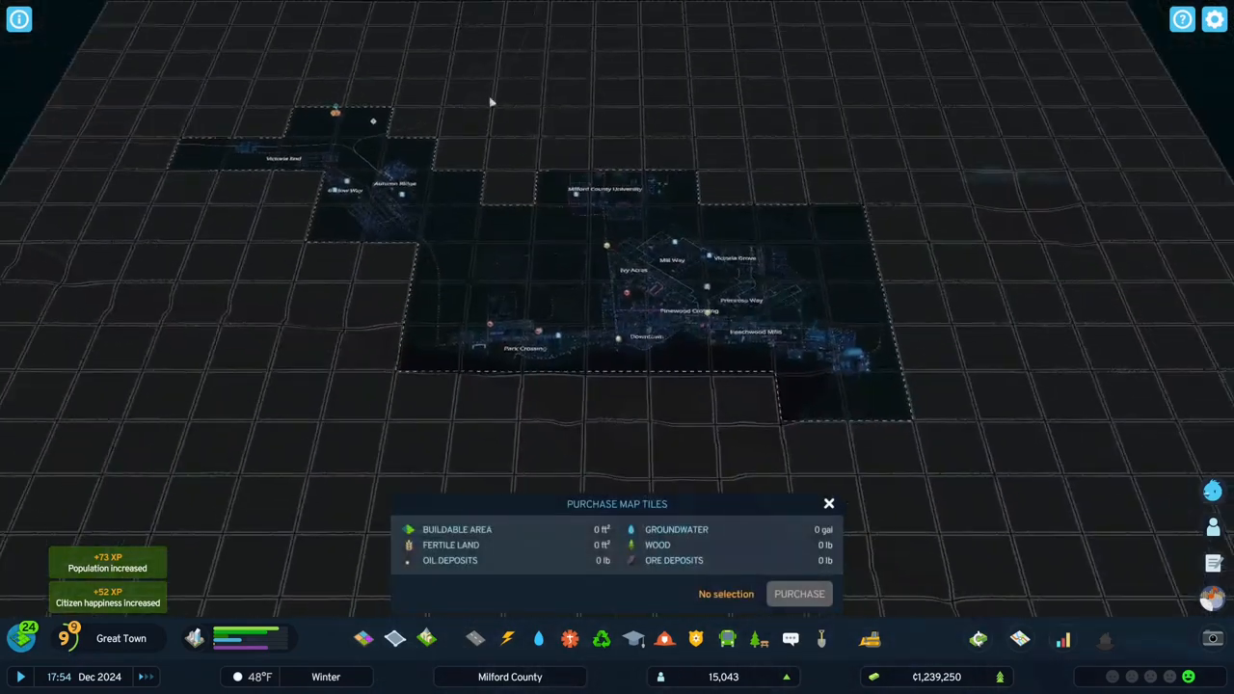
# Purchase the map tile just above the city's existing land.
pyautogui.click(415, 119)
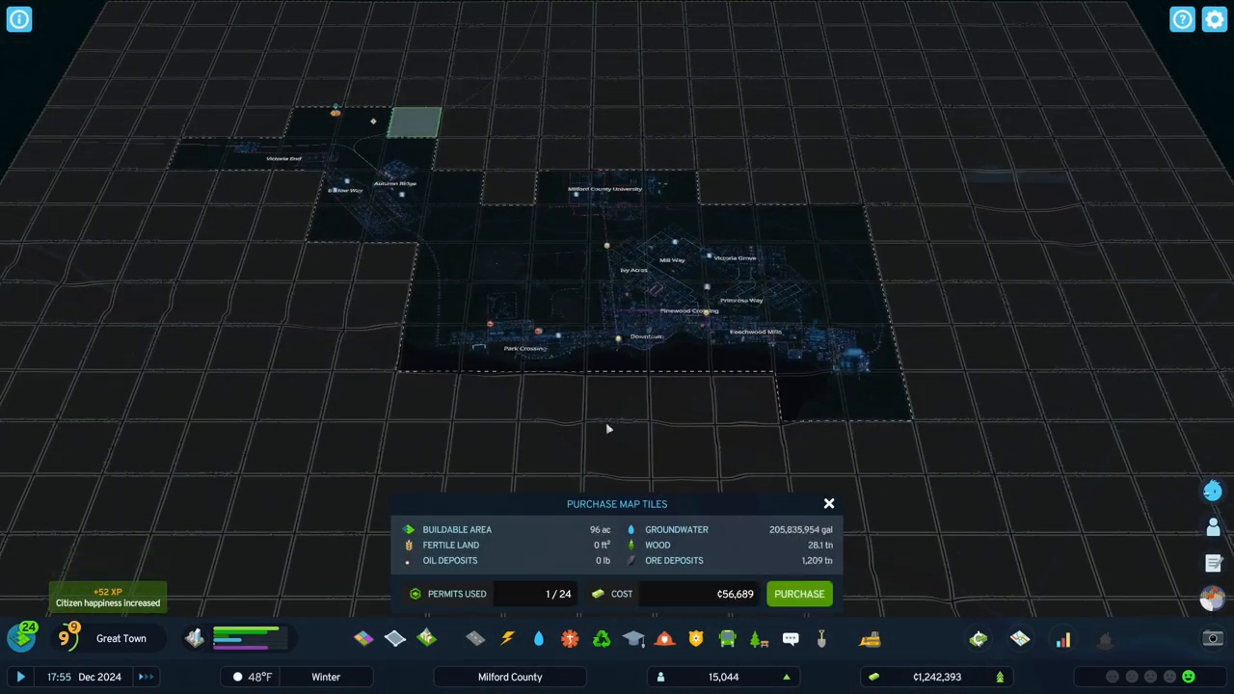
pyautogui.click(798, 594)
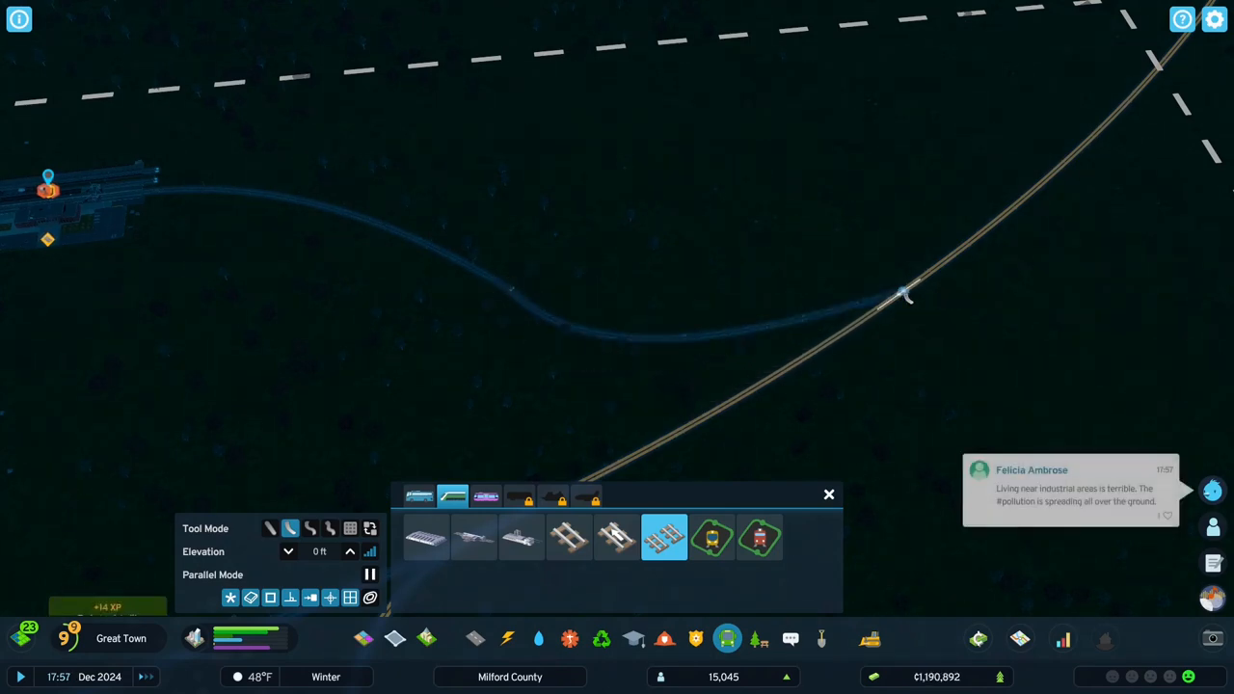
# Draw a curved double track from the station end toward the existing rail line.
pyautogui.click(906, 293)
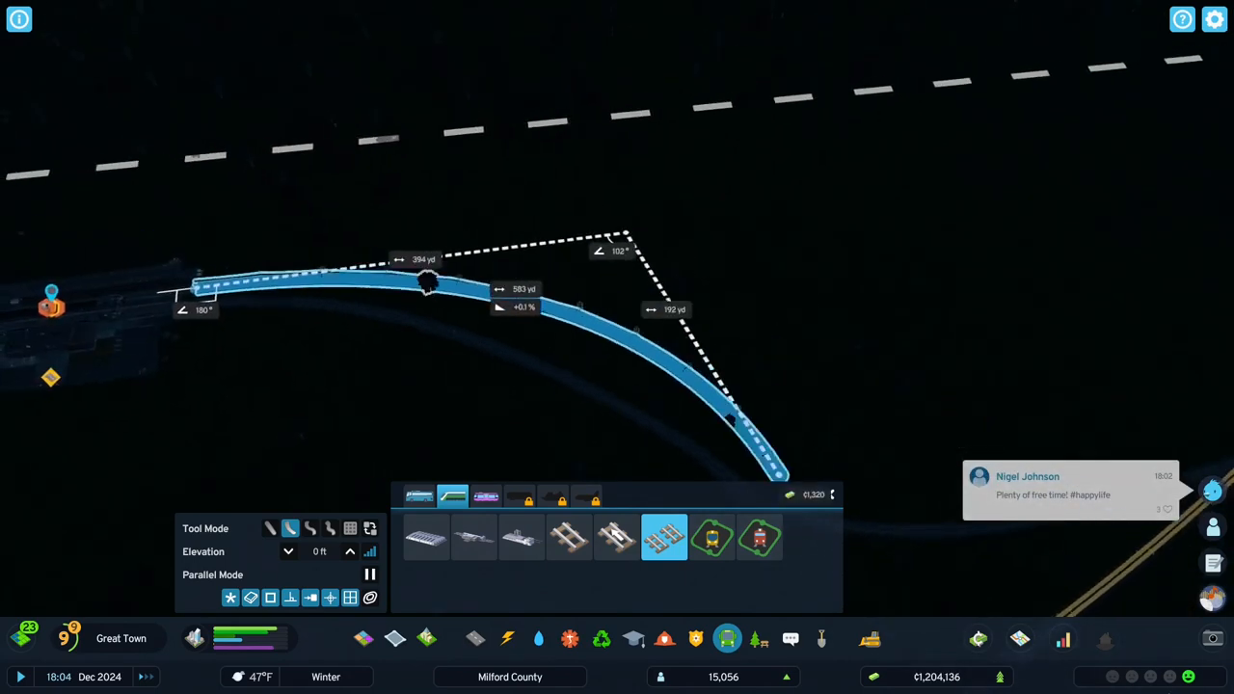
pyautogui.click(791, 472)
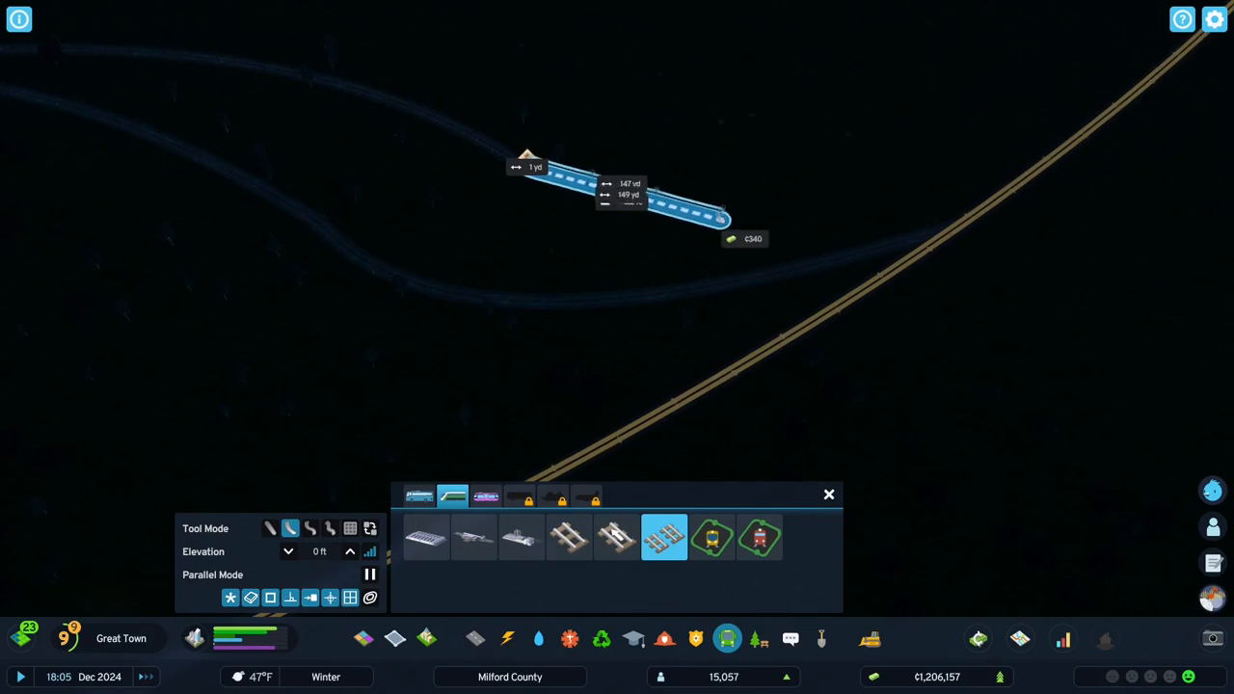
# Bulldoze the misplaced short piece and relay it at -30 ft and 30 ft elevation.
pyautogui.click(351, 551)
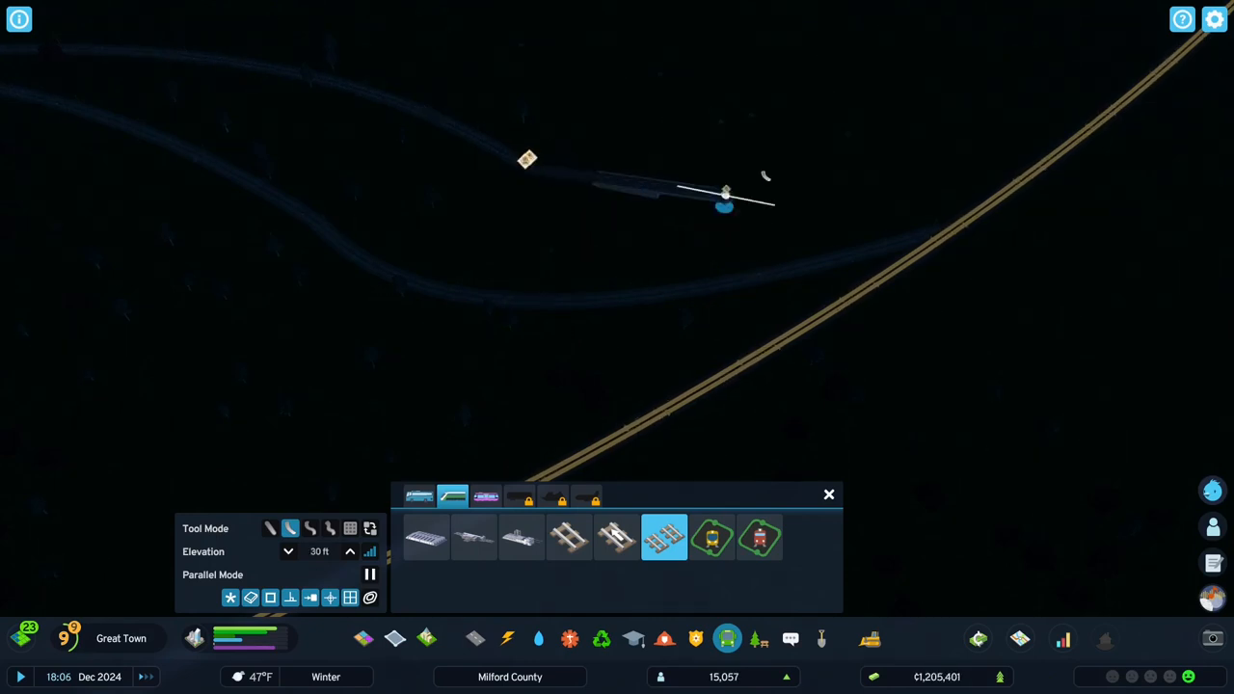
pyautogui.click(725, 196)
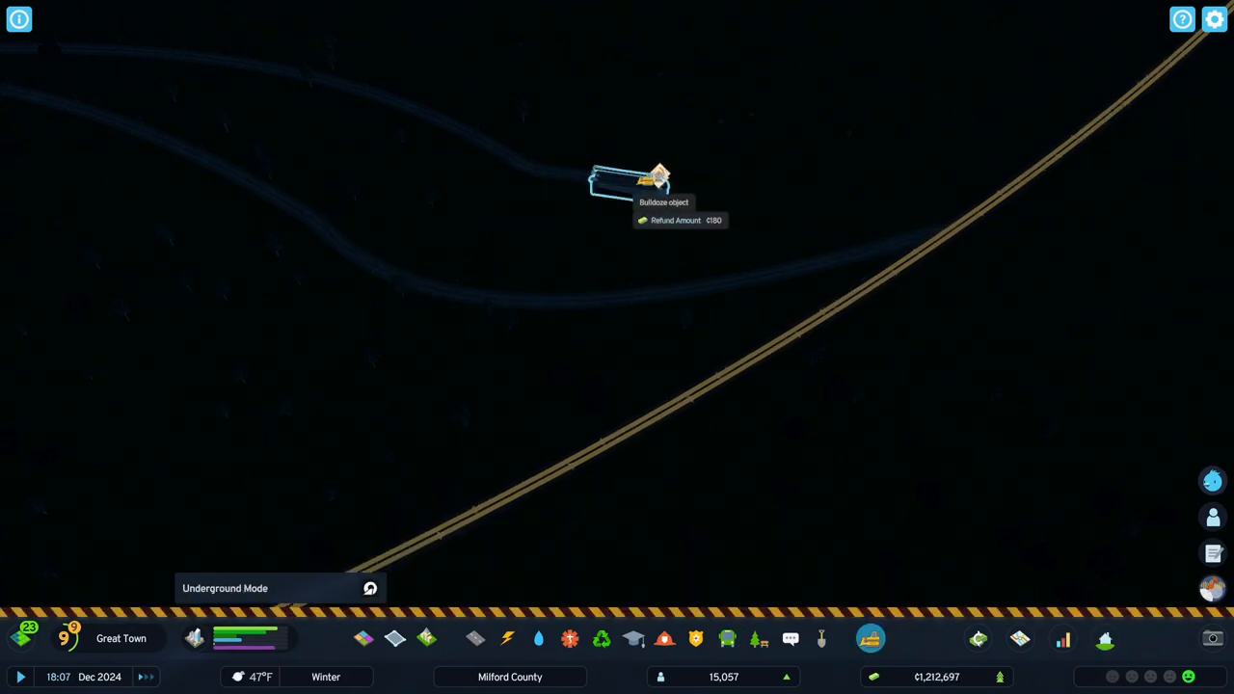
pyautogui.click(632, 183)
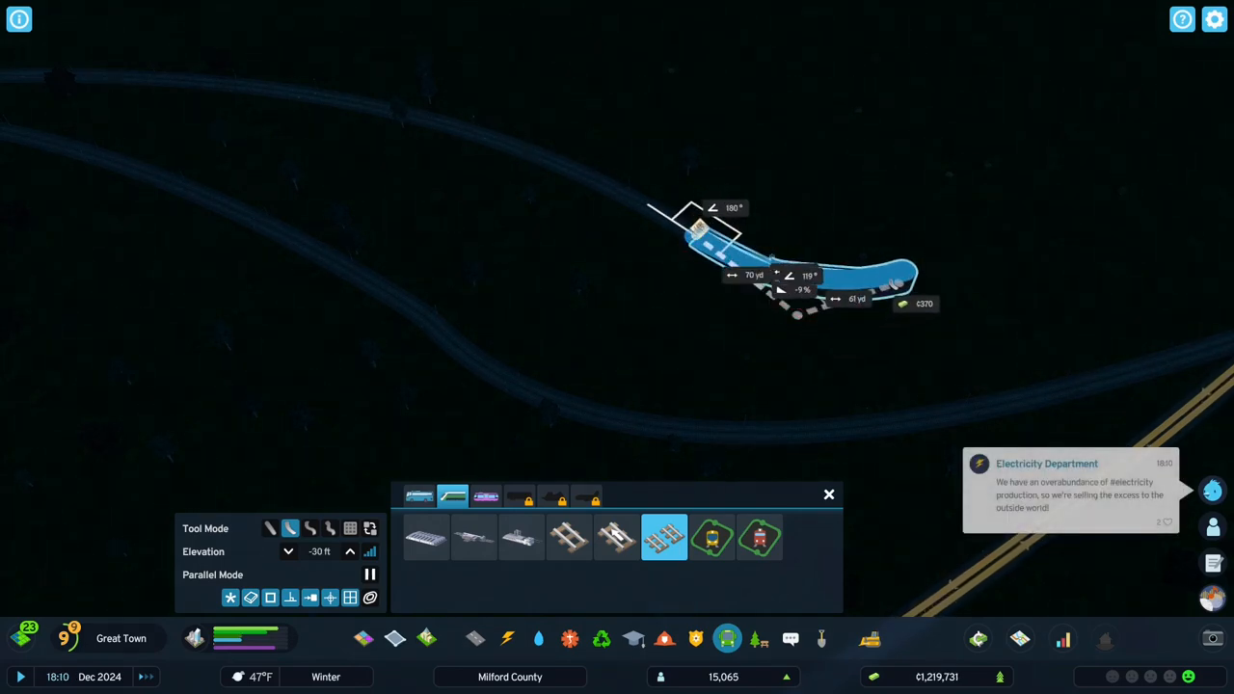
pyautogui.click(897, 285)
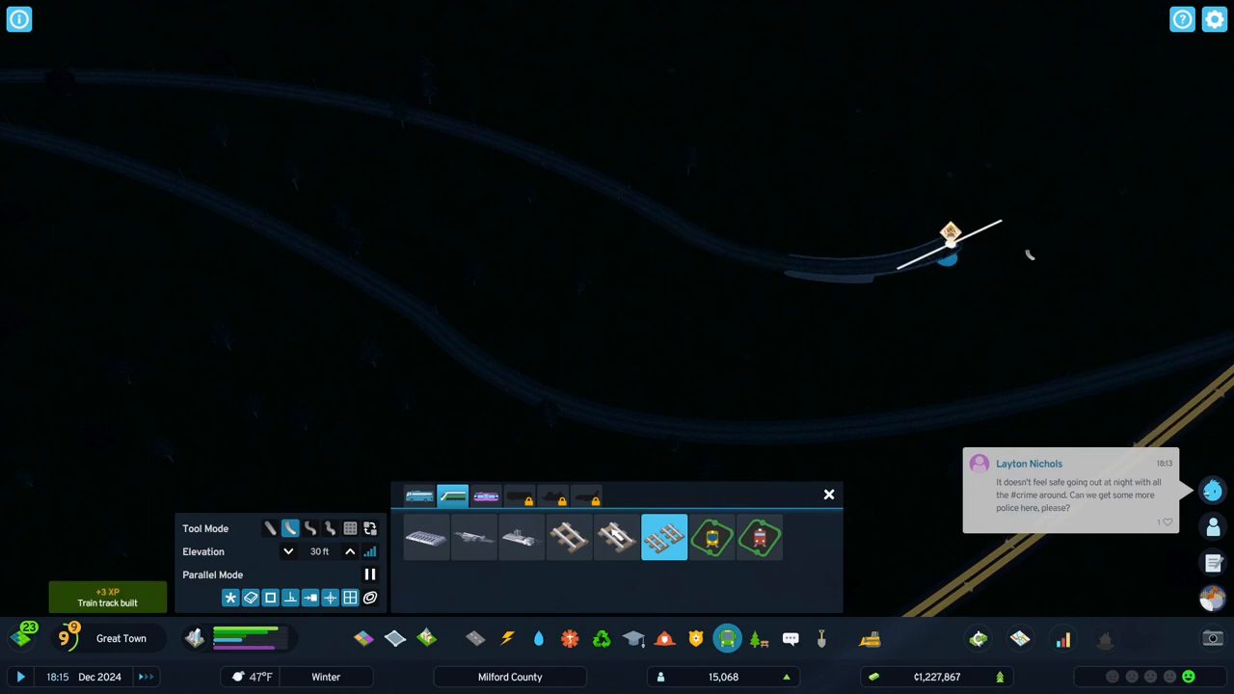
# Carry the track over the existing line as a 60 ft viaduct and extend it at 0 ft.
pyautogui.click(351, 552)
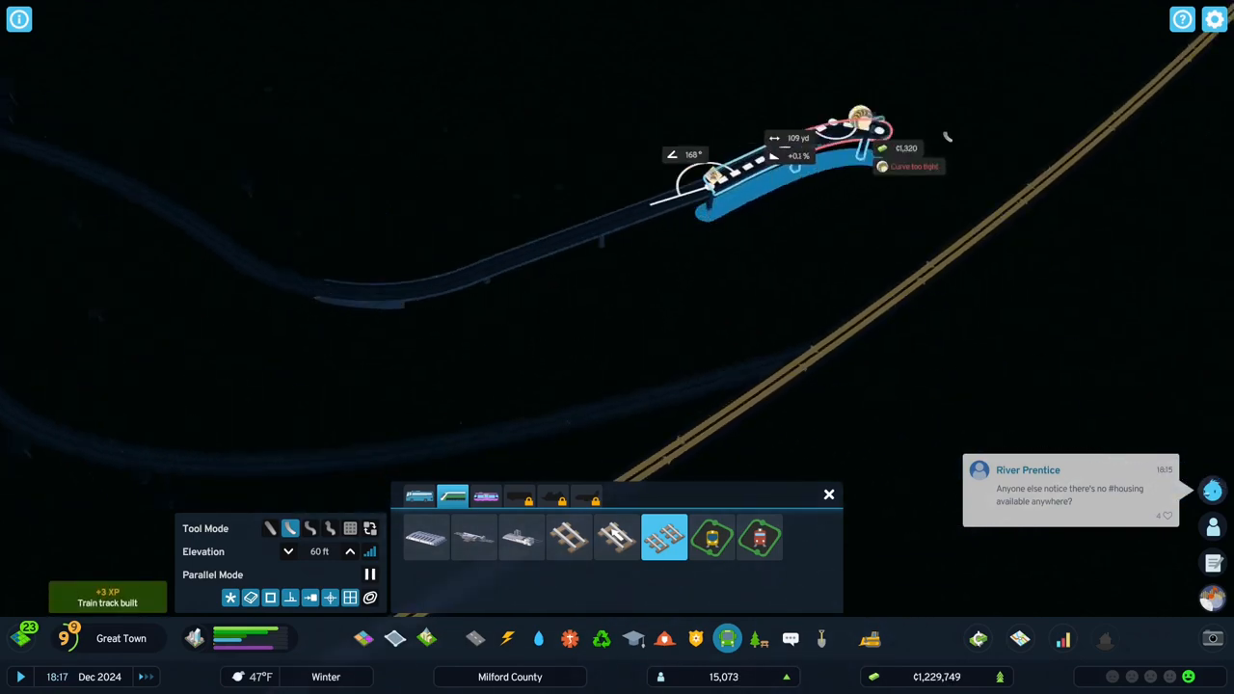
pyautogui.click(1079, 208)
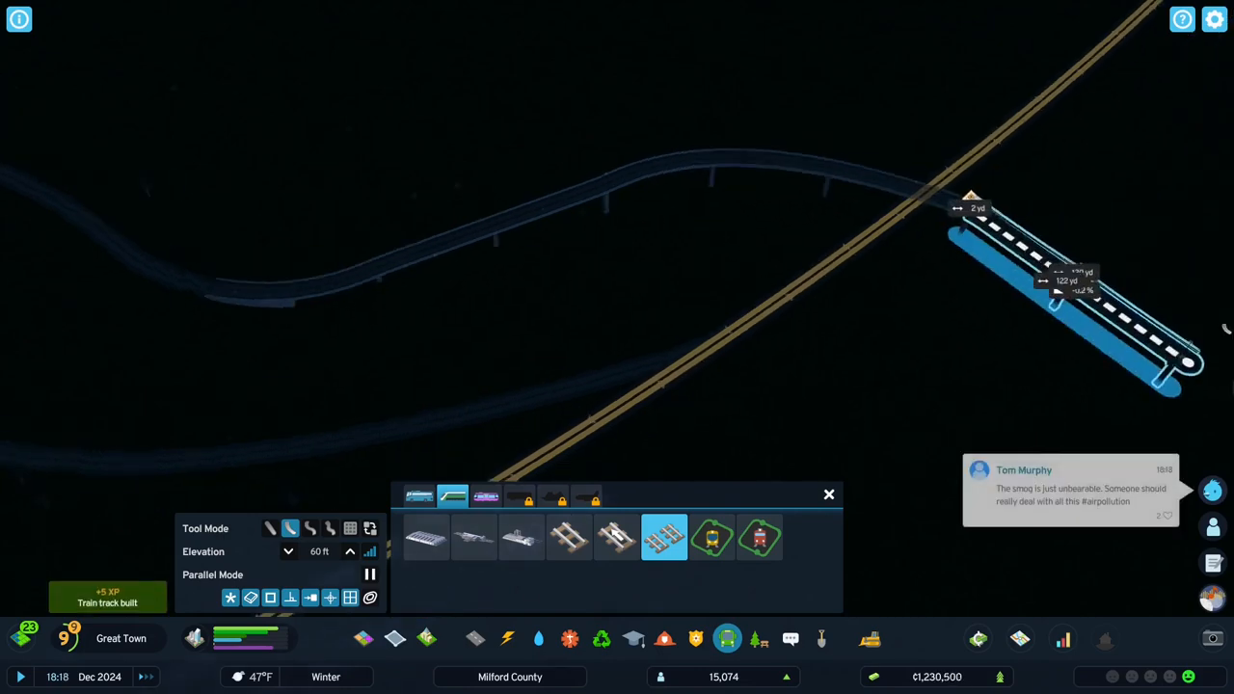
pyautogui.click(288, 552)
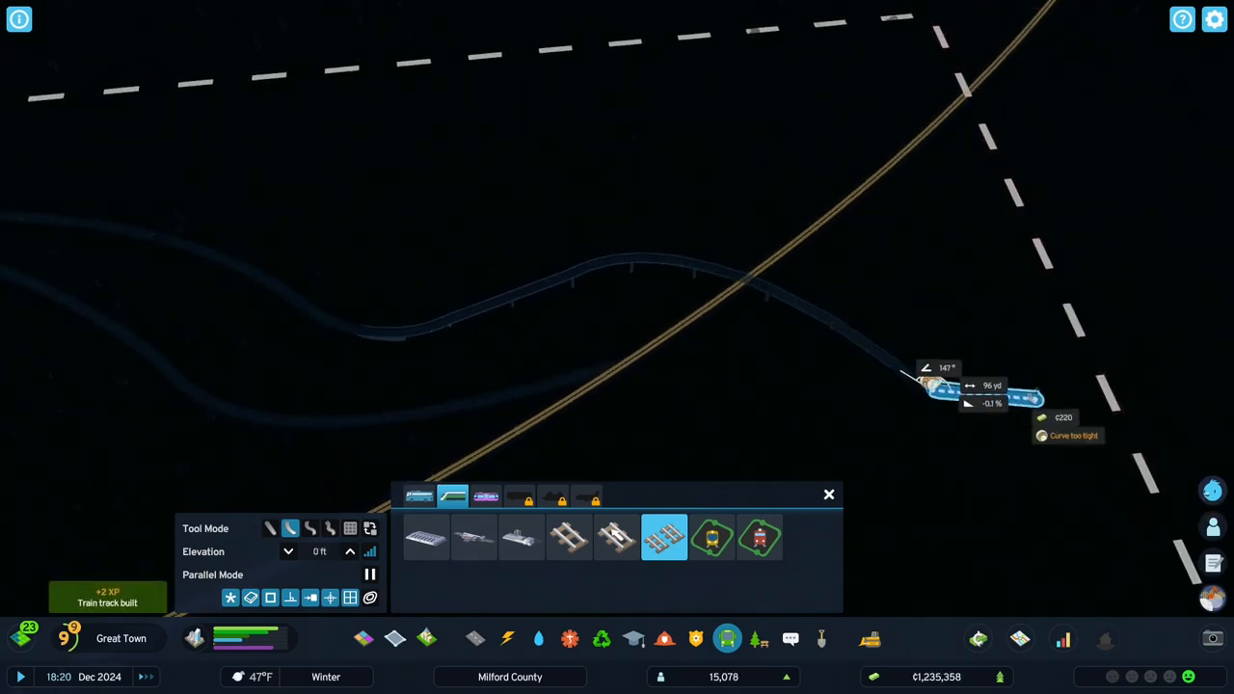
pyautogui.moveTo(954, 405)
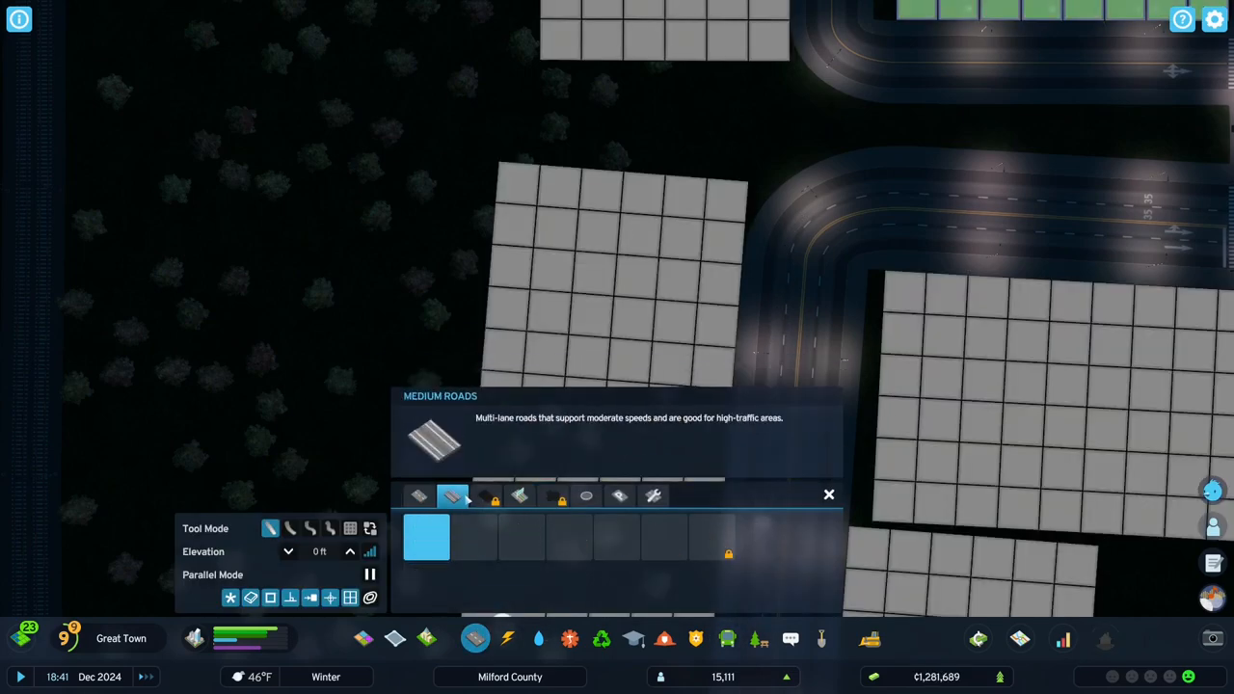
# Lay a medium road through the zoned blocks beside the existing street.
pyautogui.click(472, 535)
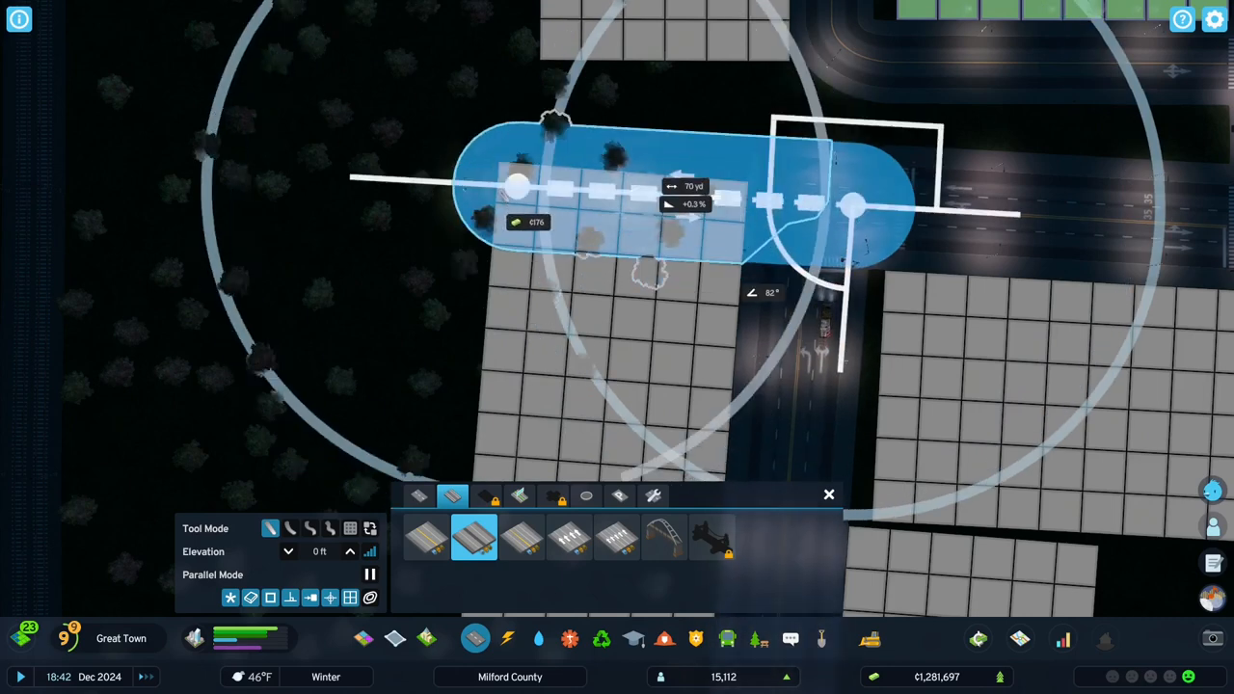
pyautogui.click(349, 552)
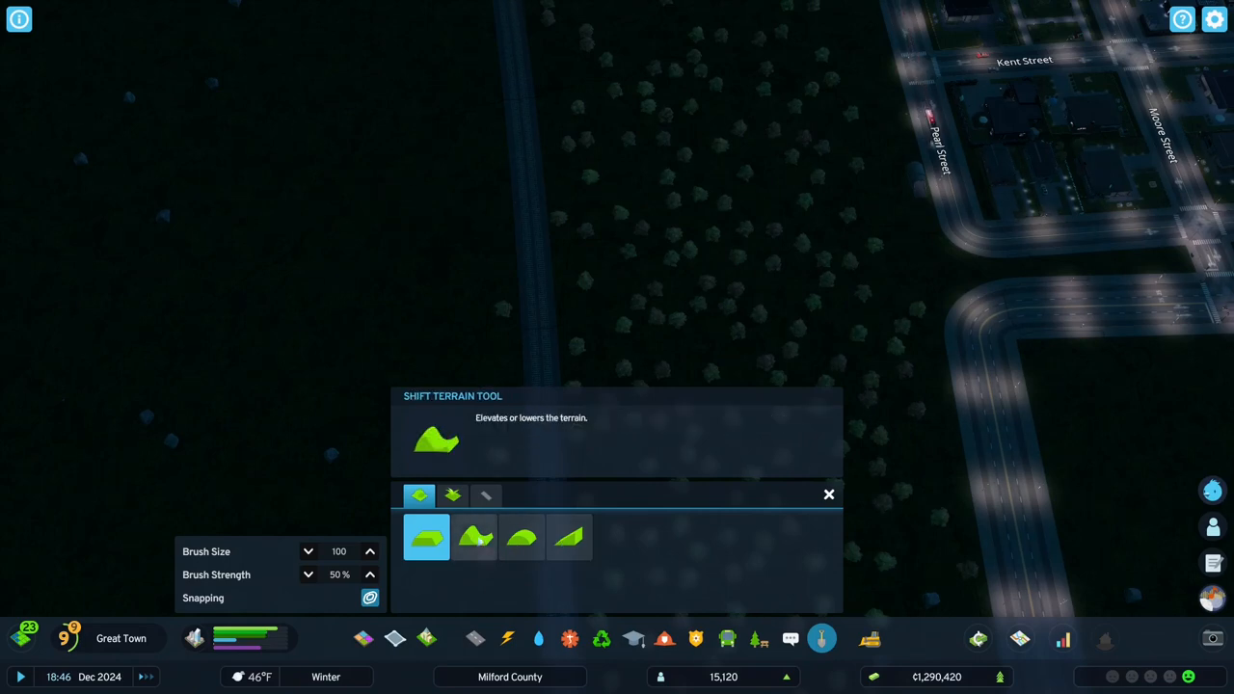
# Level the wooded ground in the forest clearing beside the lit district.
pyautogui.click(475, 536)
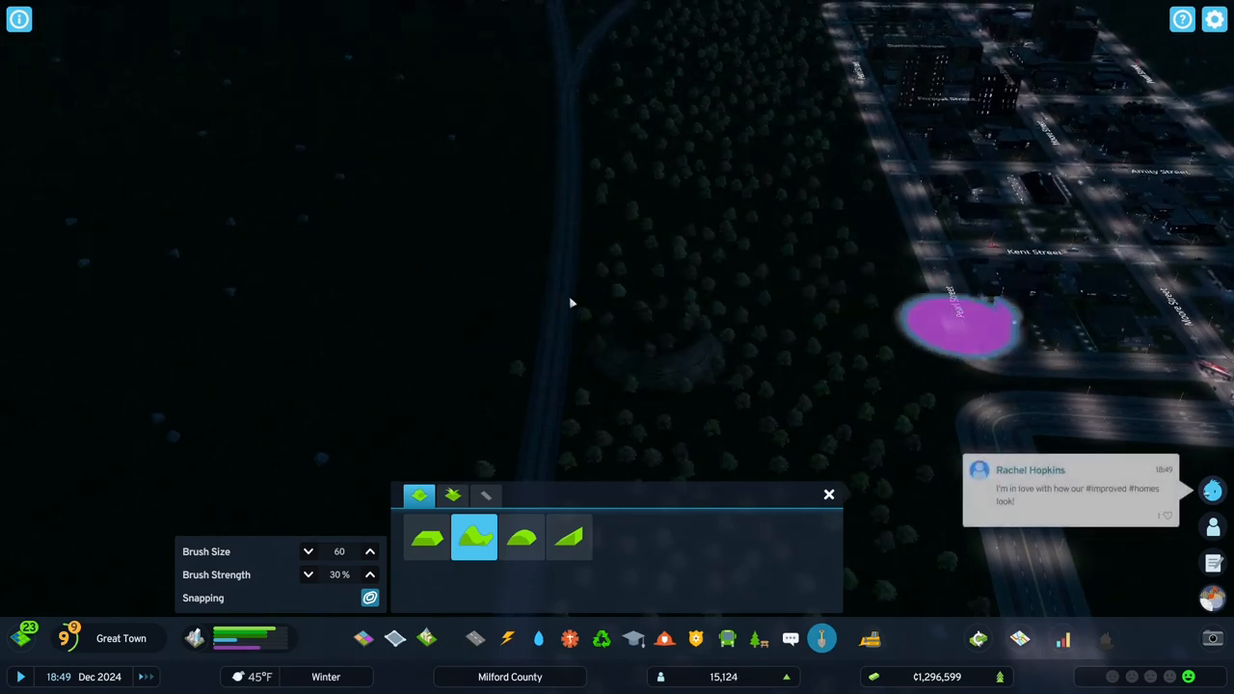
pyautogui.moveTo(458, 347)
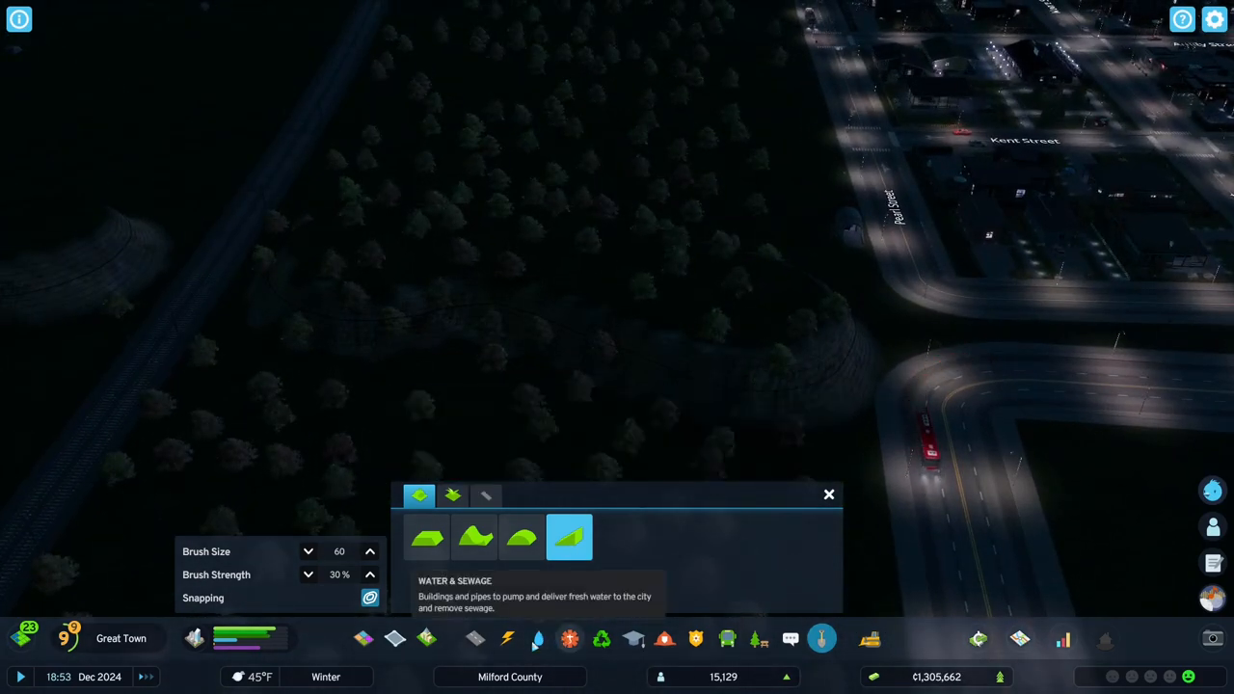
pyautogui.moveTo(426, 536)
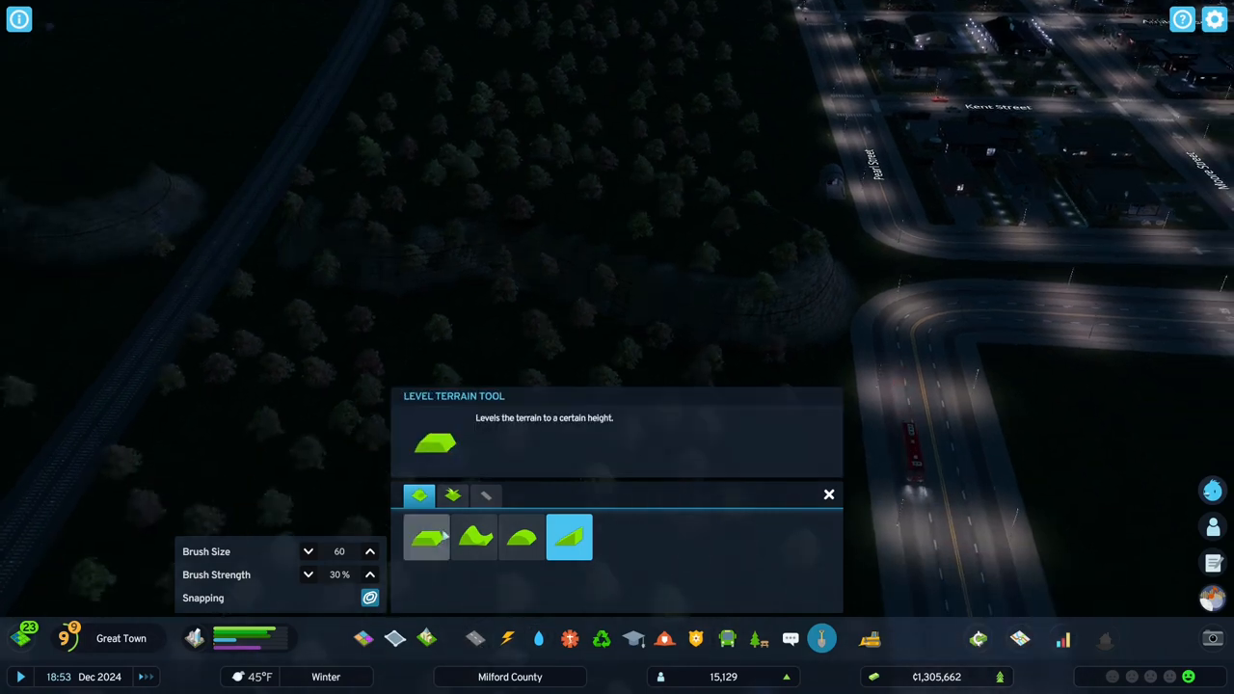
pyautogui.click(426, 536)
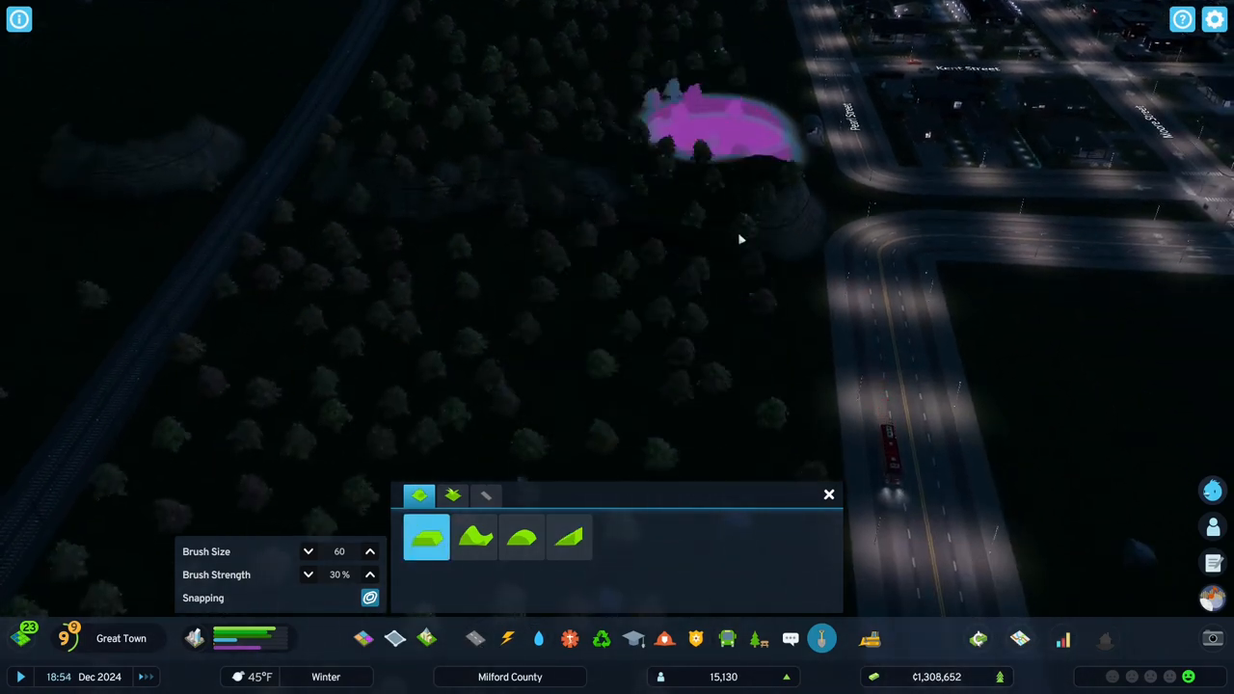
pyautogui.moveTo(617, 266)
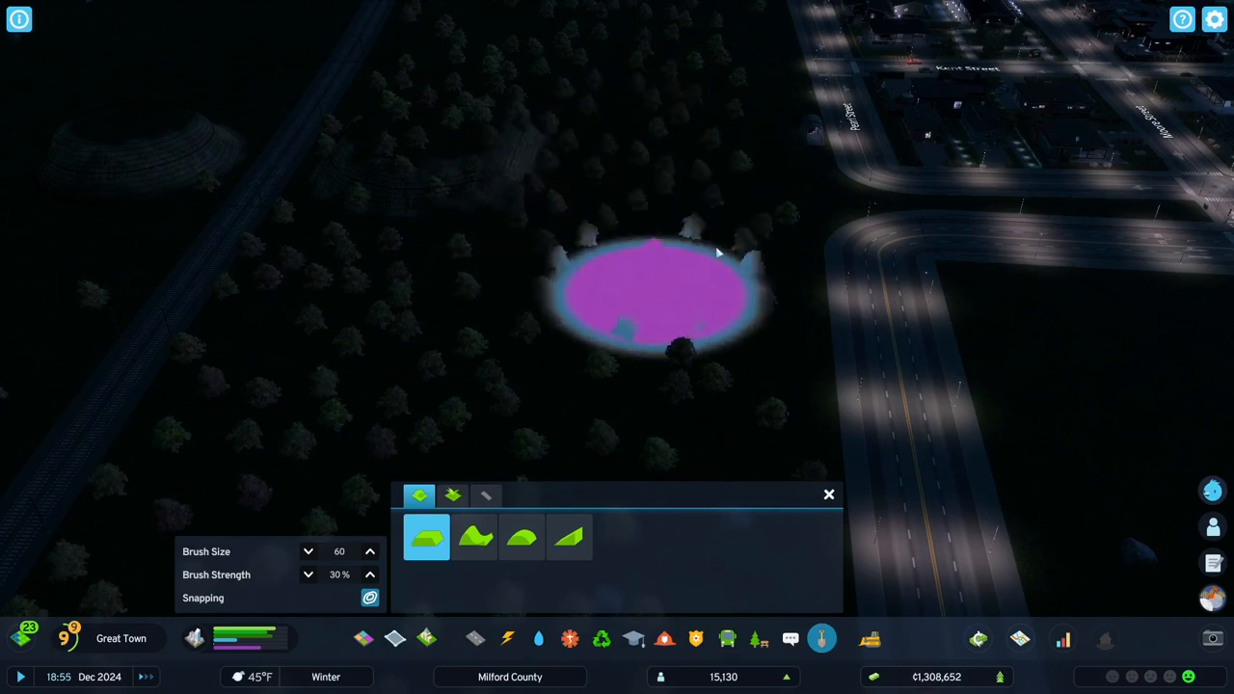
pyautogui.click(569, 536)
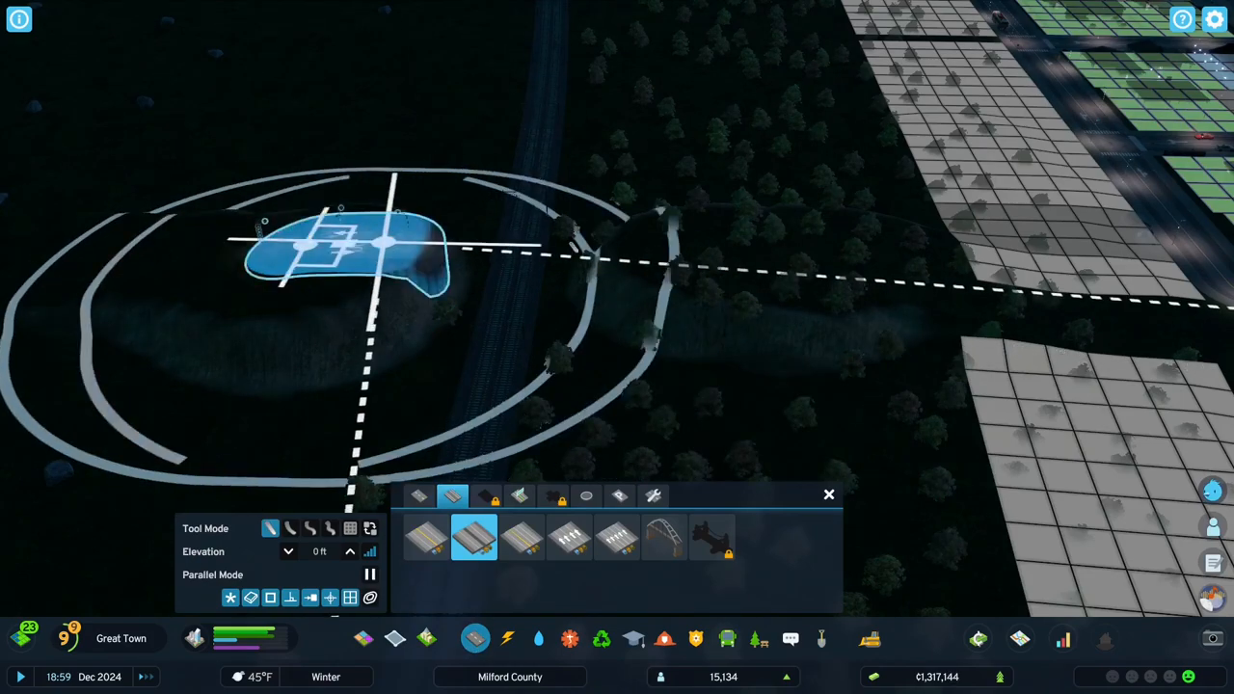
# Draw a road from the forest back to the existing street.
pyautogui.click(717, 255)
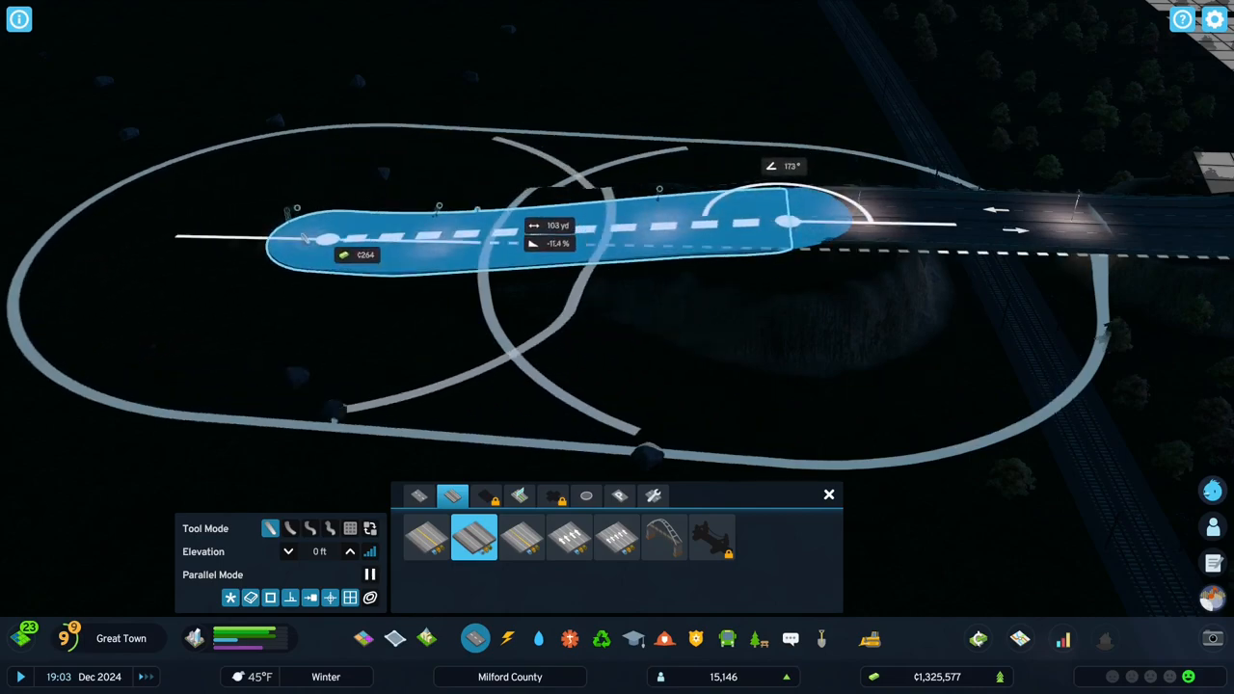
pyautogui.click(790, 224)
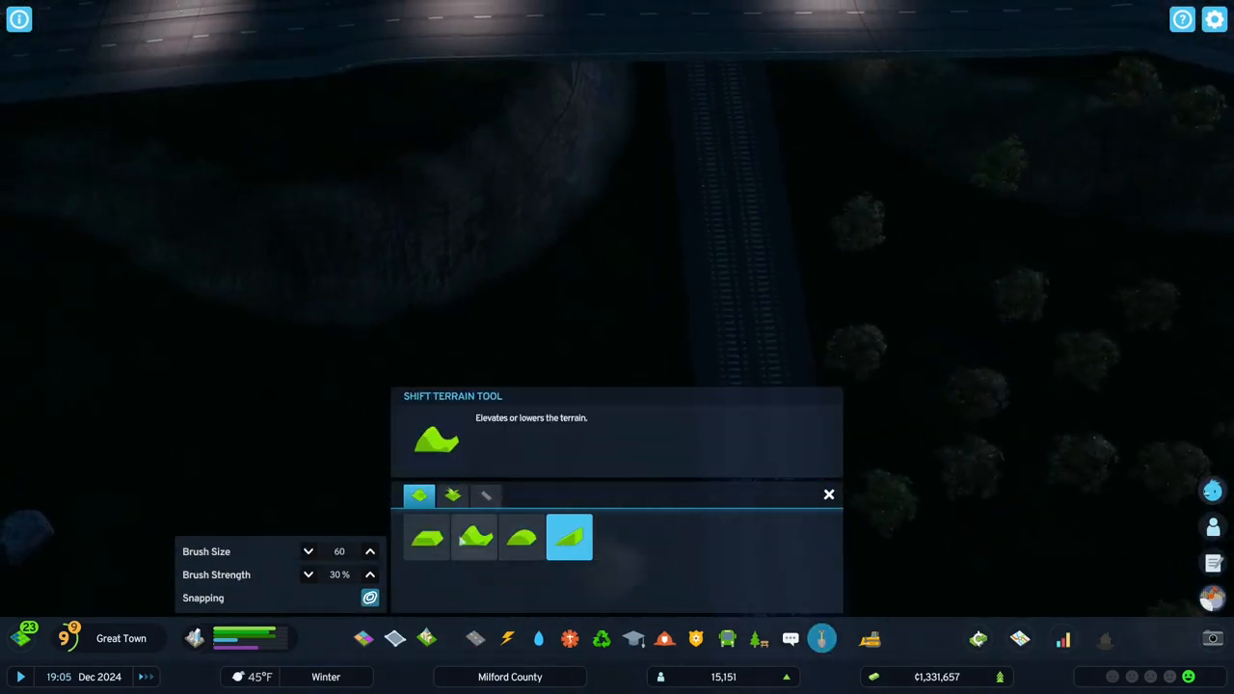
# Use the Shift Terrain tool to reshape the ground under the bridge over the railway.
pyautogui.click(521, 536)
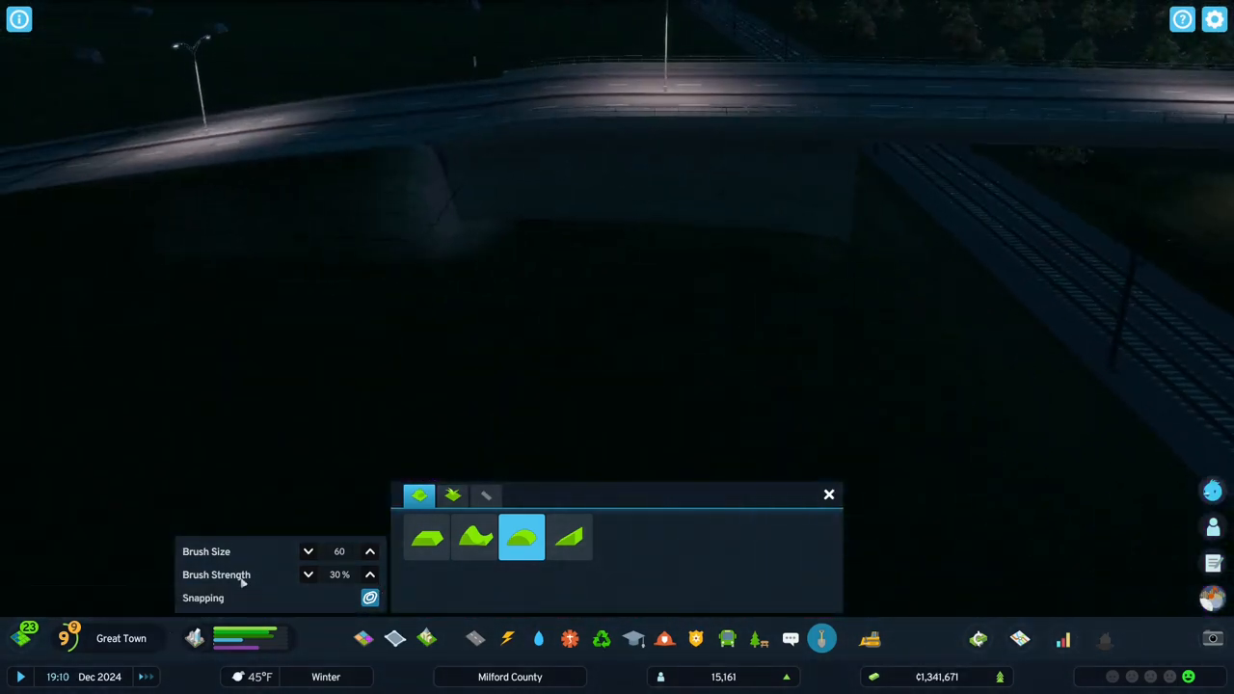
pyautogui.click(568, 536)
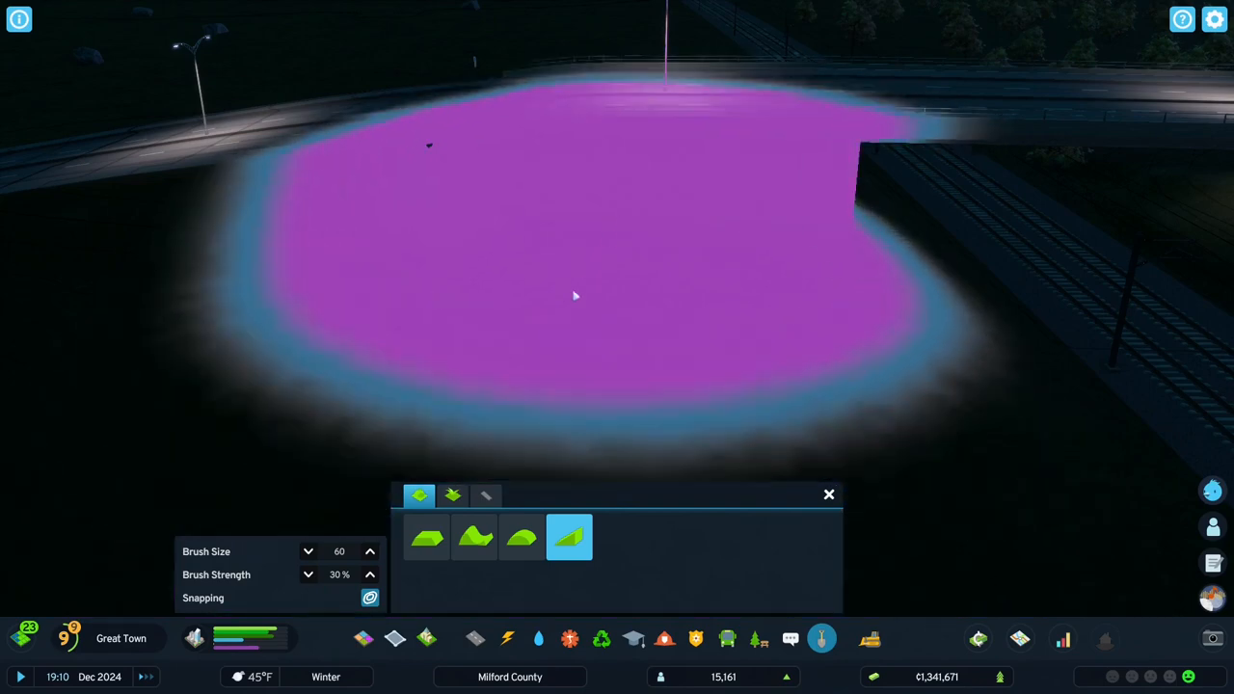
pyautogui.click(474, 536)
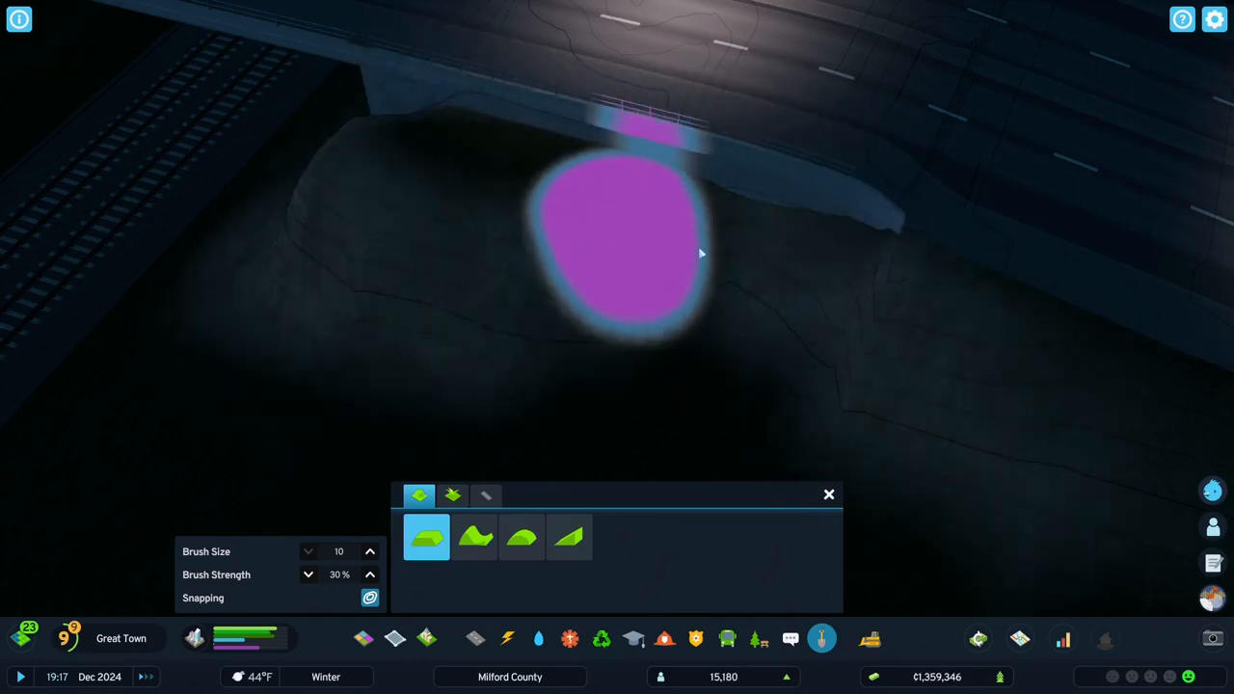
# Level the ground along the bridge embankment with a small brush.
pyautogui.moveTo(702, 254); pyautogui.dragTo(27, 173)
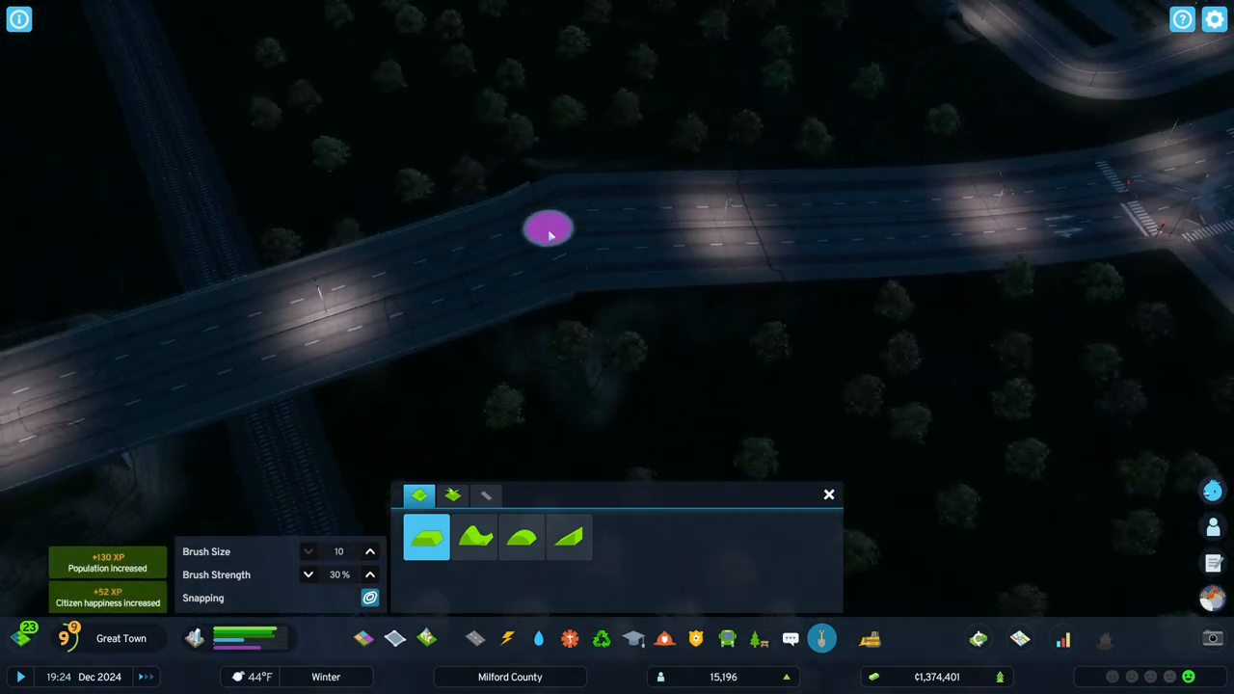
pyautogui.moveTo(567, 260)
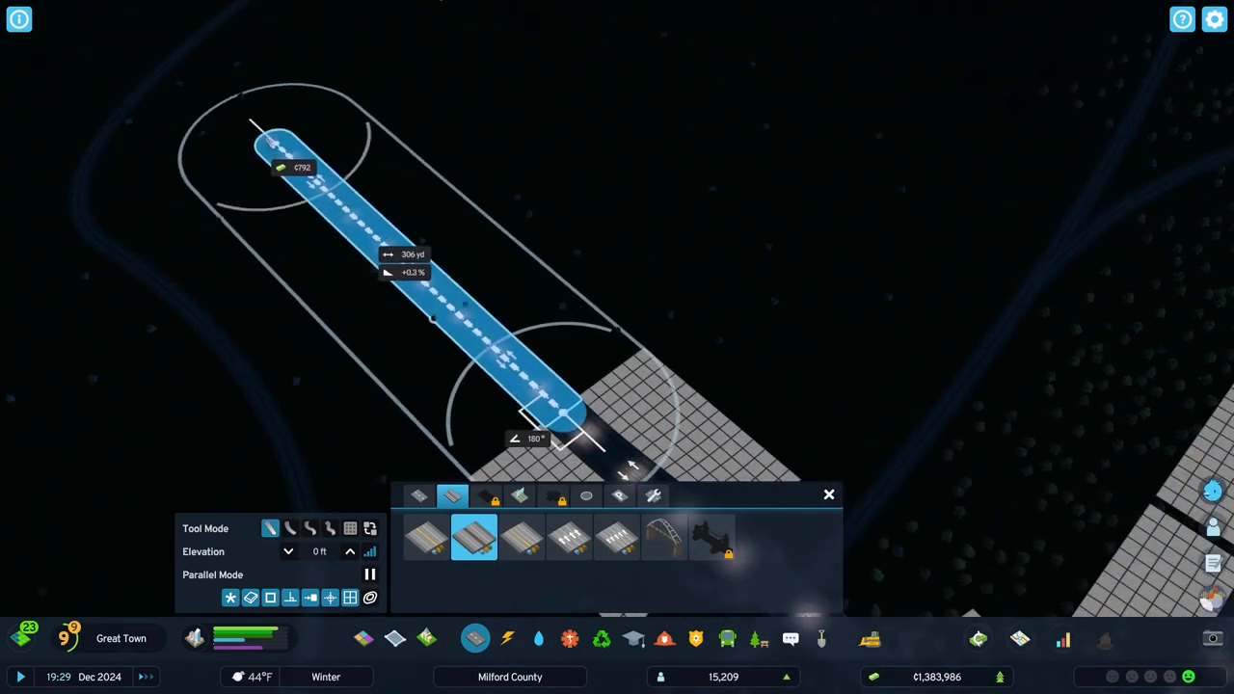
# Place a long straight road heading northwest from the zoned blocks.
pyautogui.click(568, 414)
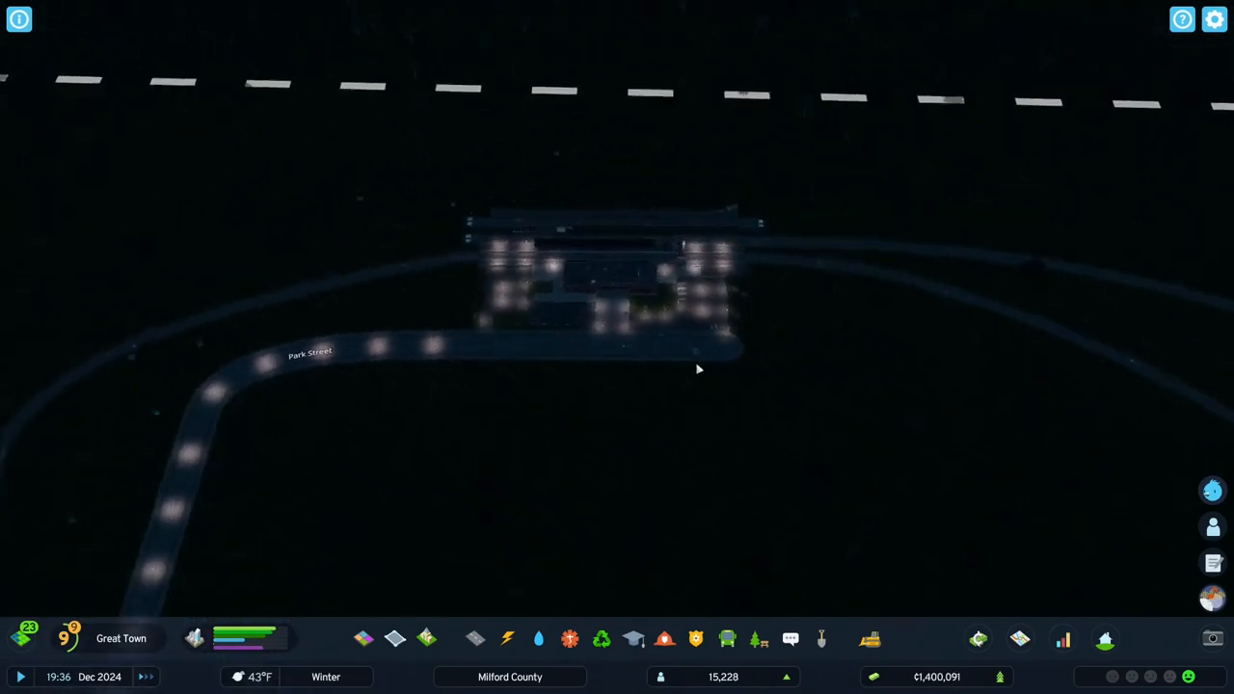
# Start an orange train route at the station and complete it along the tracks.
pyautogui.click(617, 280)
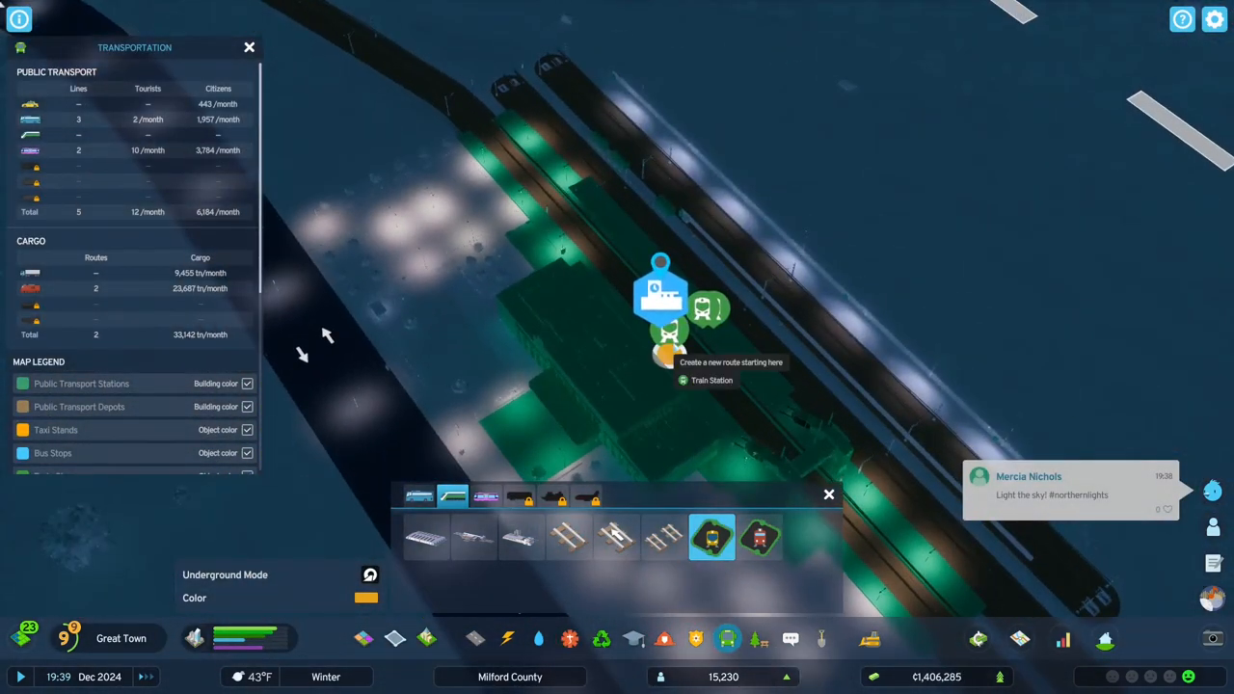
pyautogui.moveTo(1023, 352)
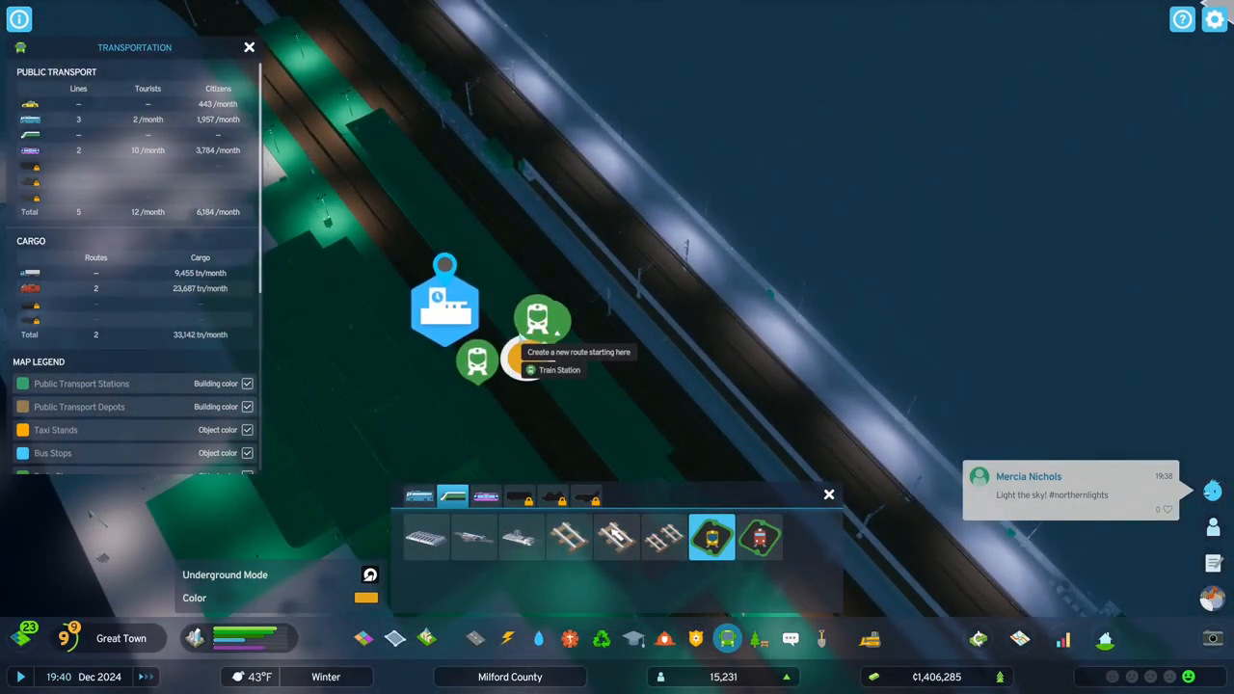
pyautogui.moveTo(671, 260)
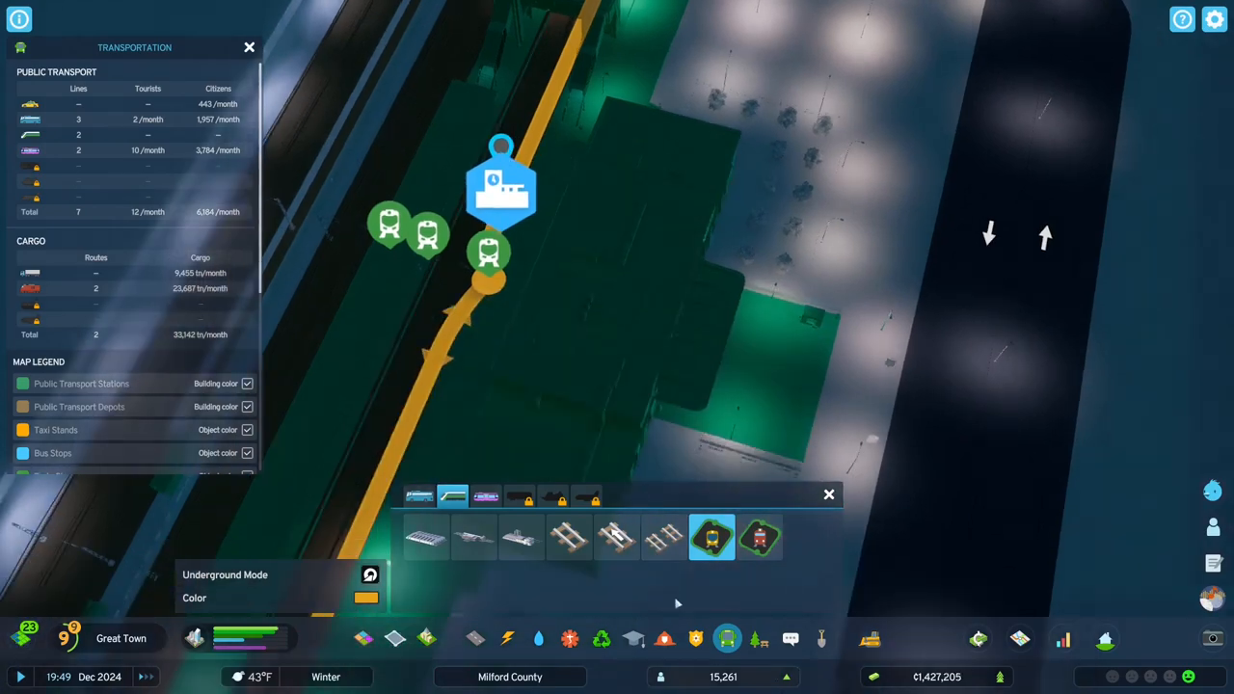
pyautogui.click(501, 183)
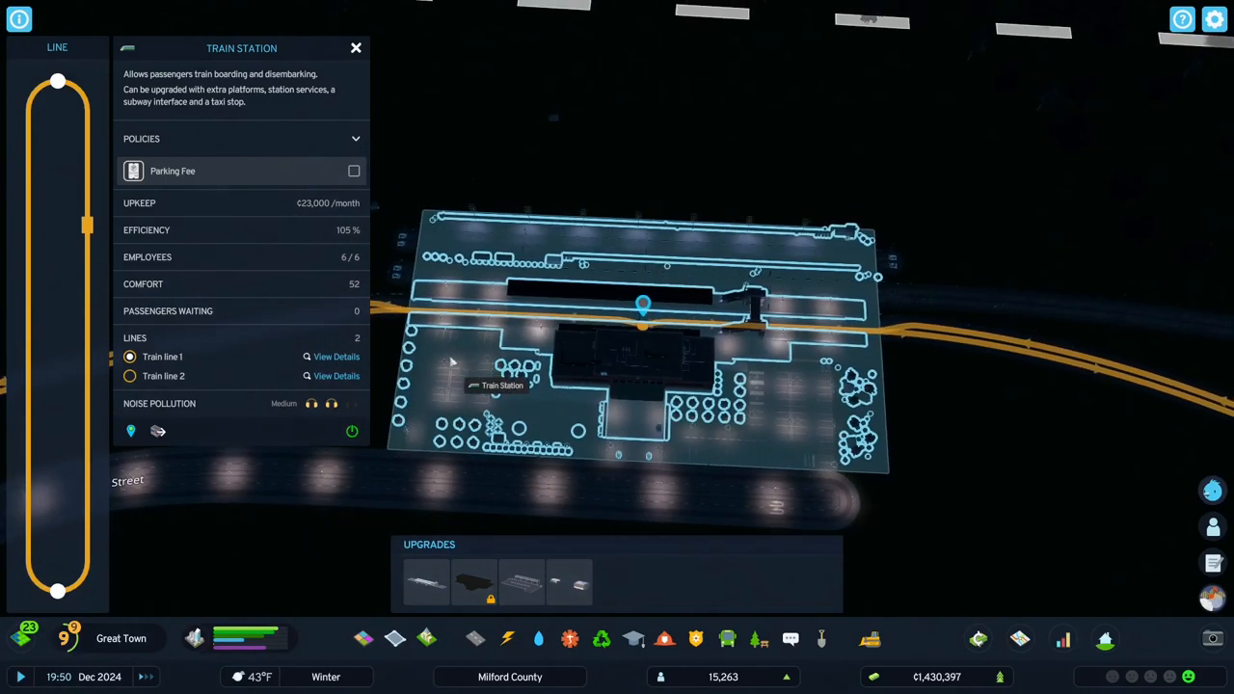
pyautogui.click(335, 357)
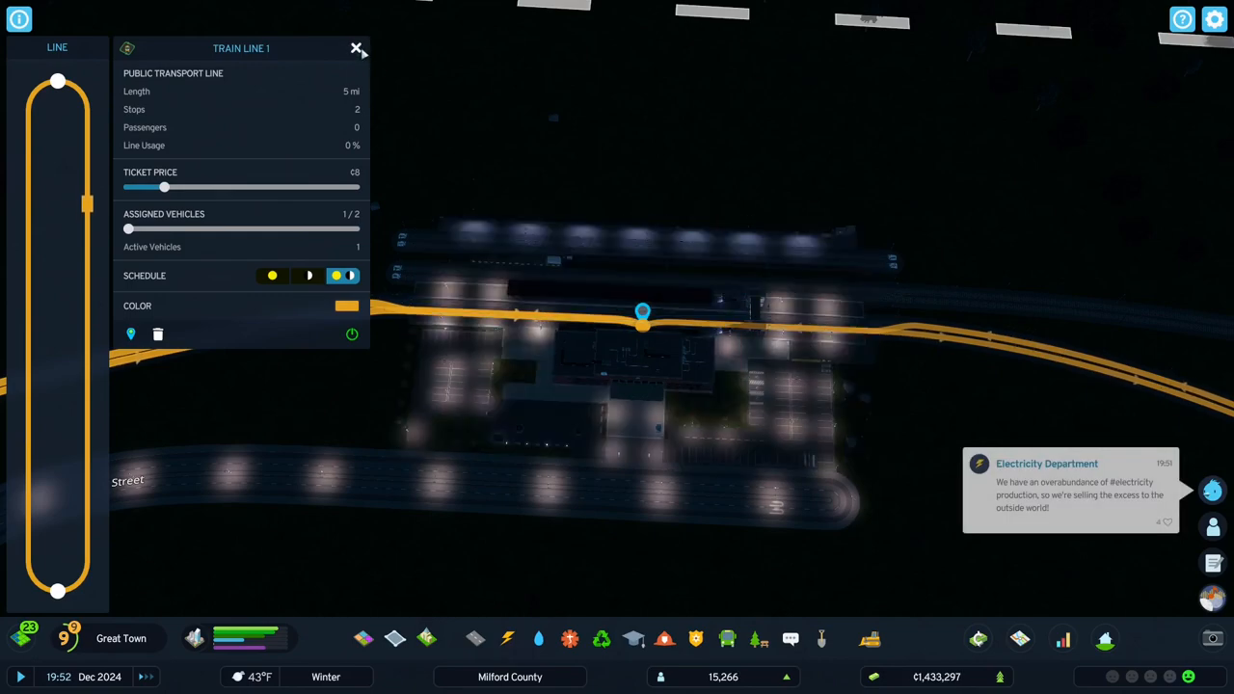
pyautogui.click(355, 48)
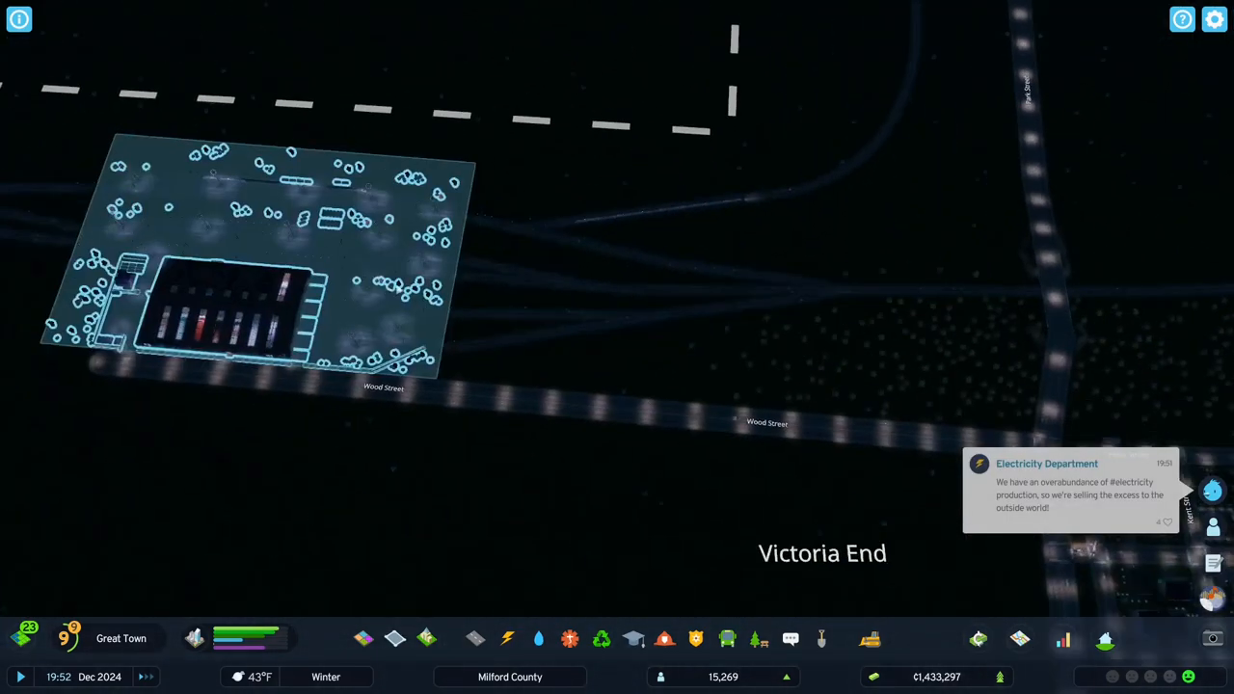
pyautogui.click(241, 289)
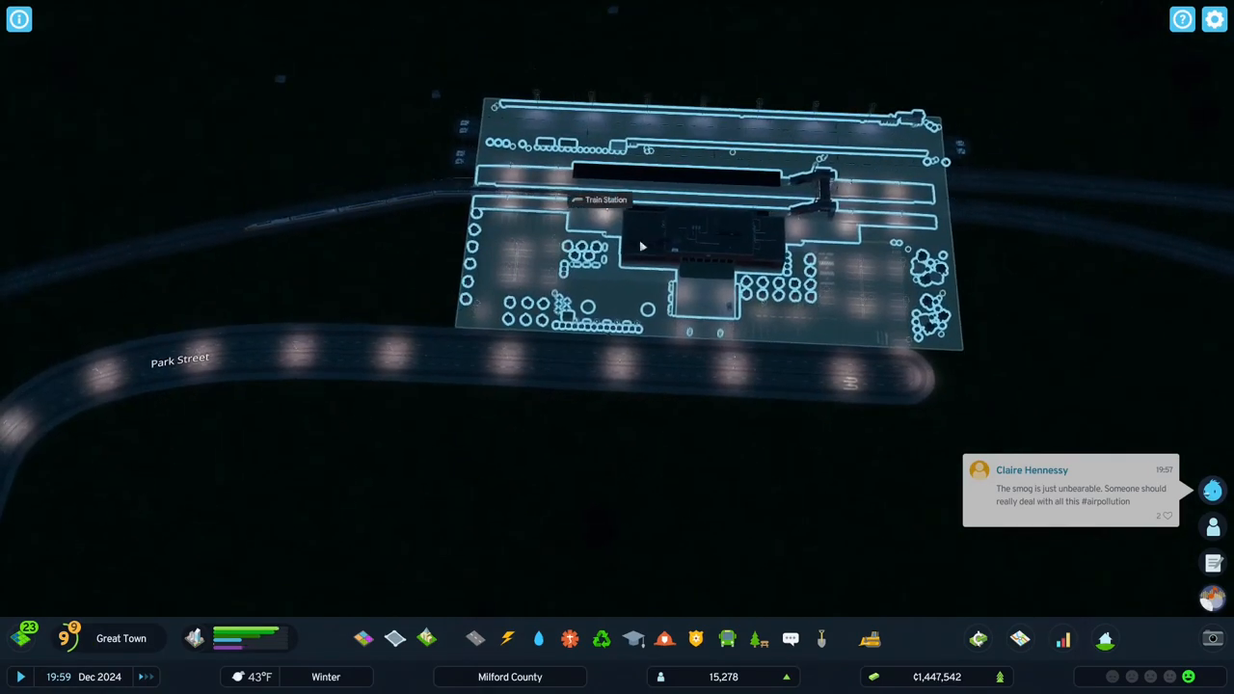
pyautogui.click(644, 247)
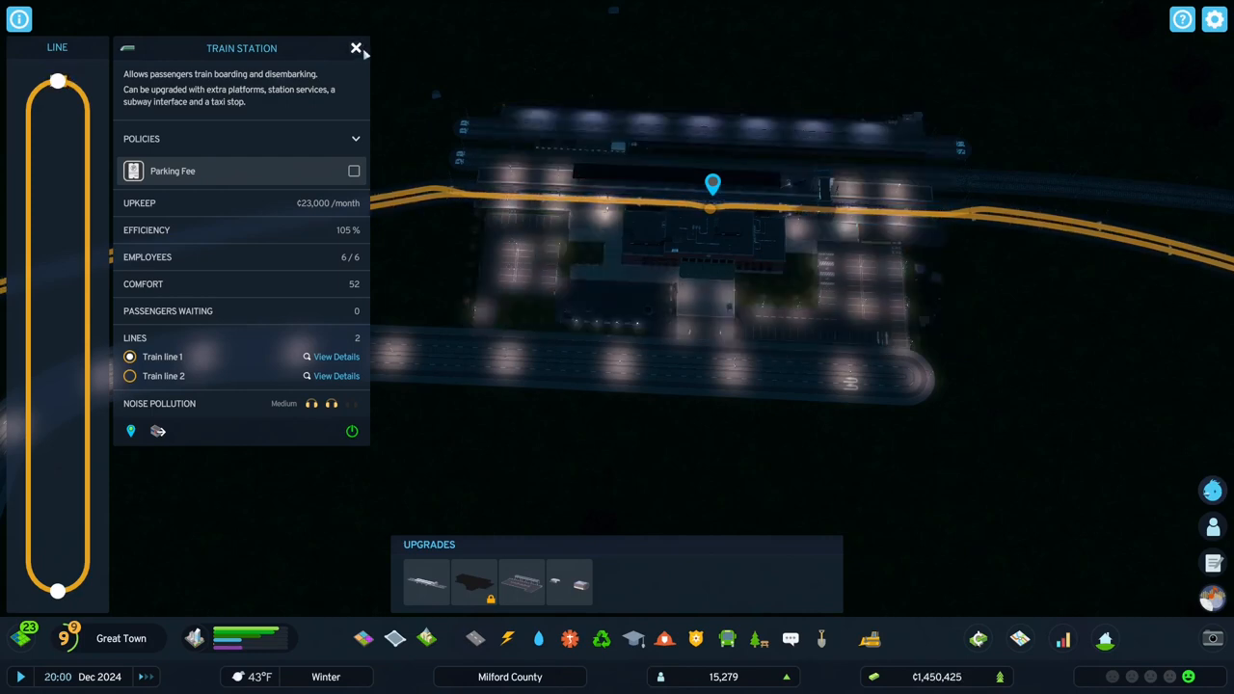
pyautogui.click(355, 48)
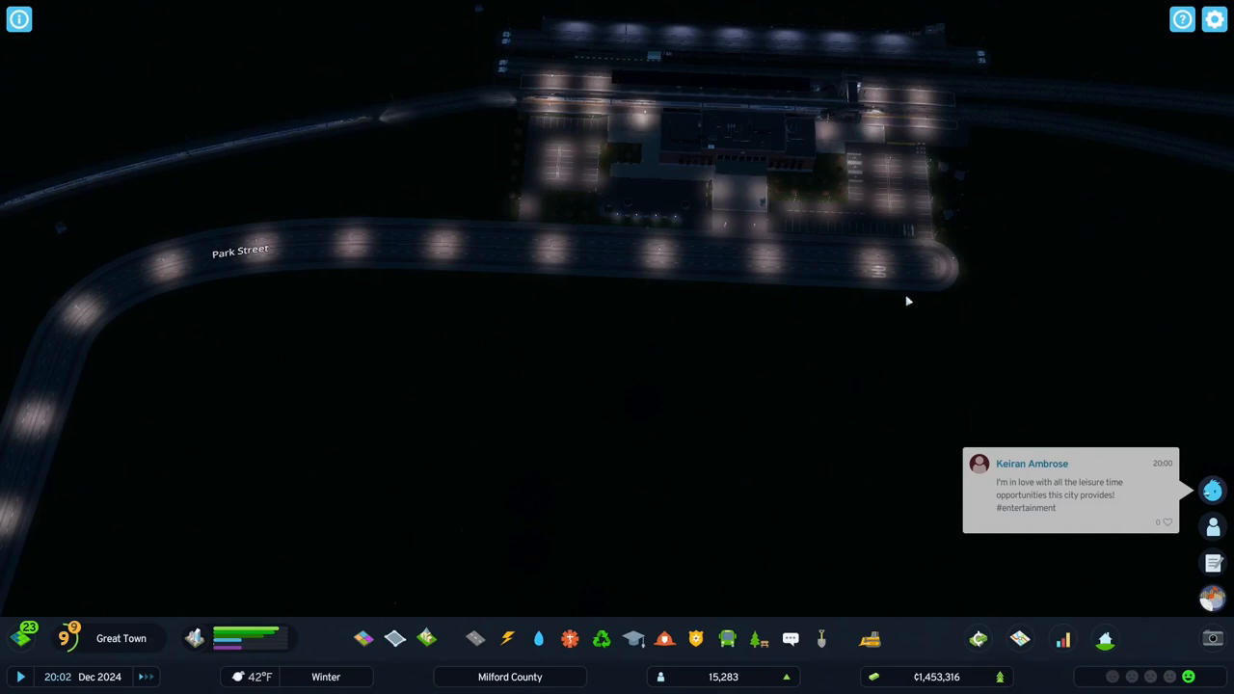
# Choose a road type and lay a road along the existing street.
pyautogui.click(475, 638)
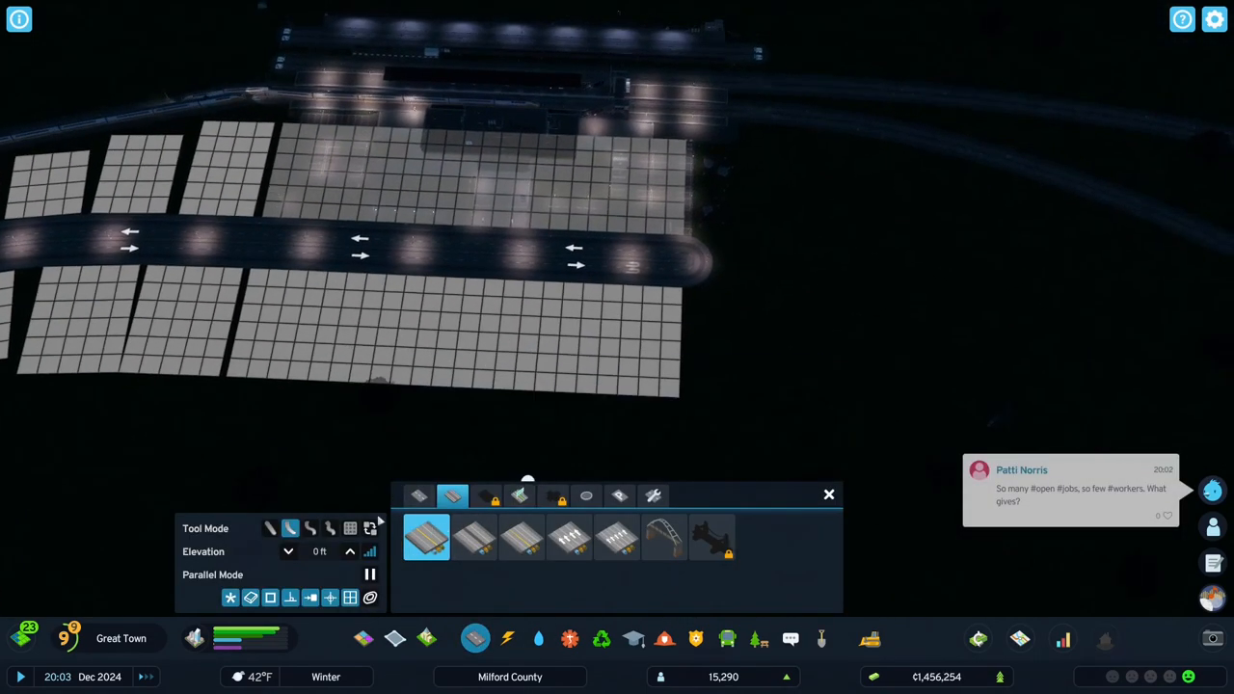
pyautogui.click(418, 496)
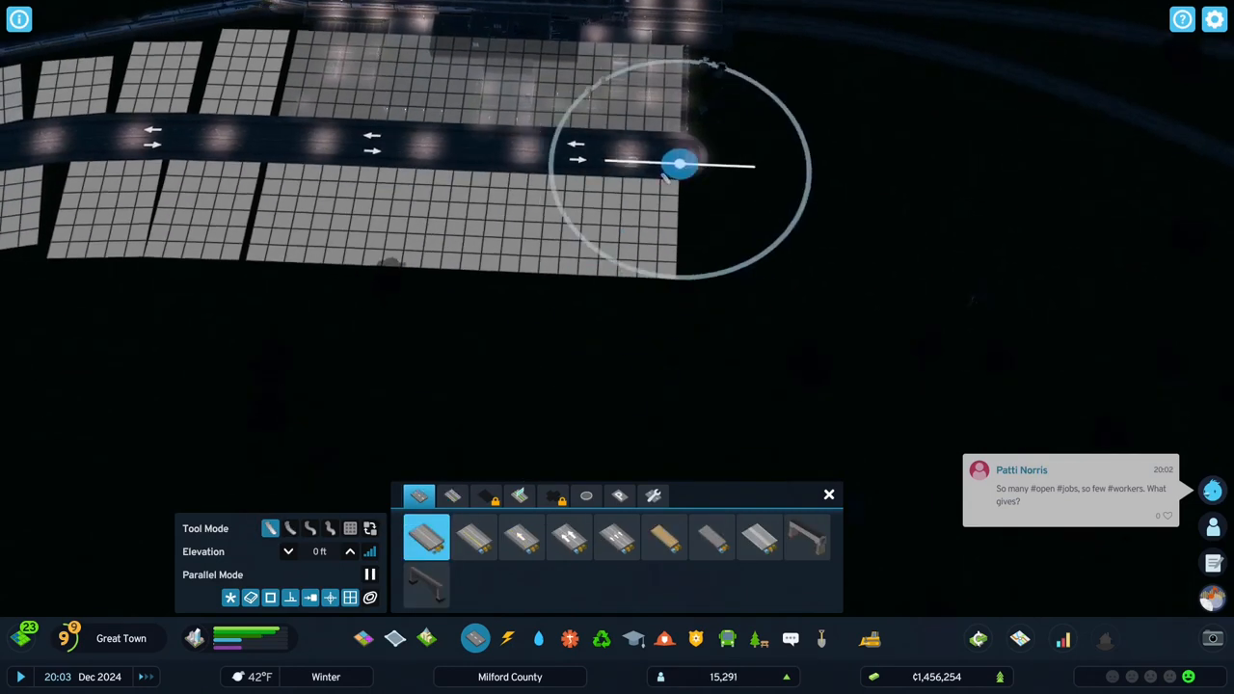
pyautogui.moveTo(625, 162)
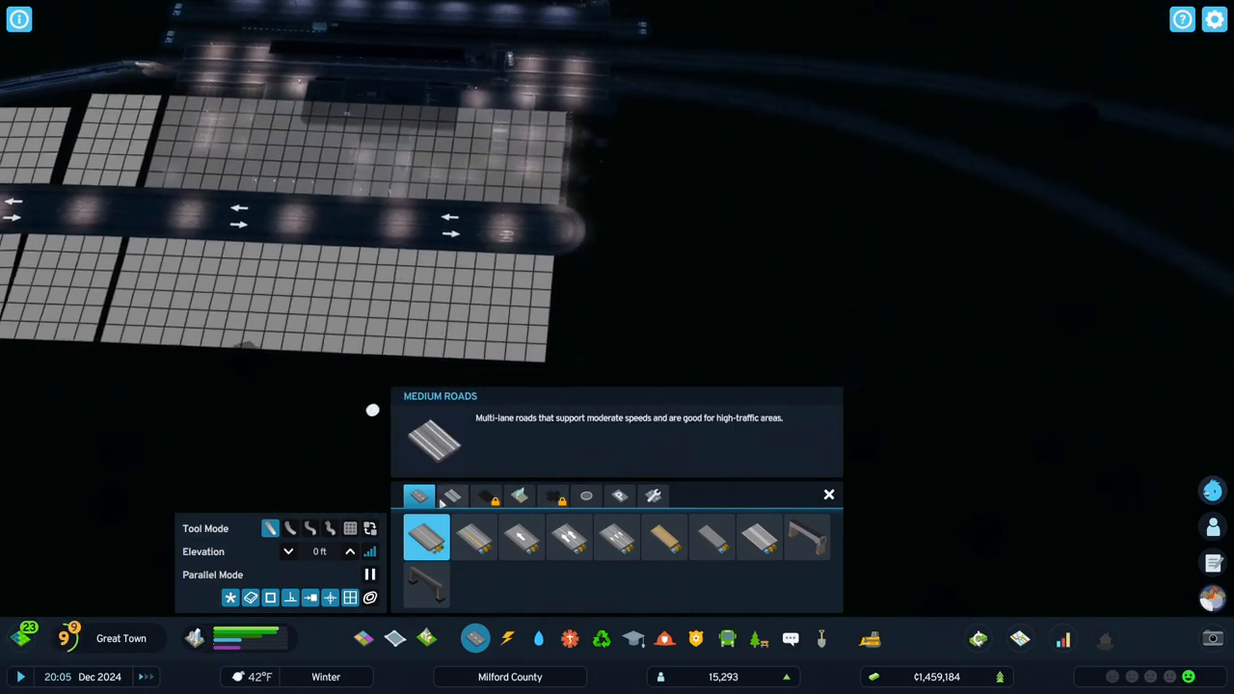
pyautogui.click(451, 495)
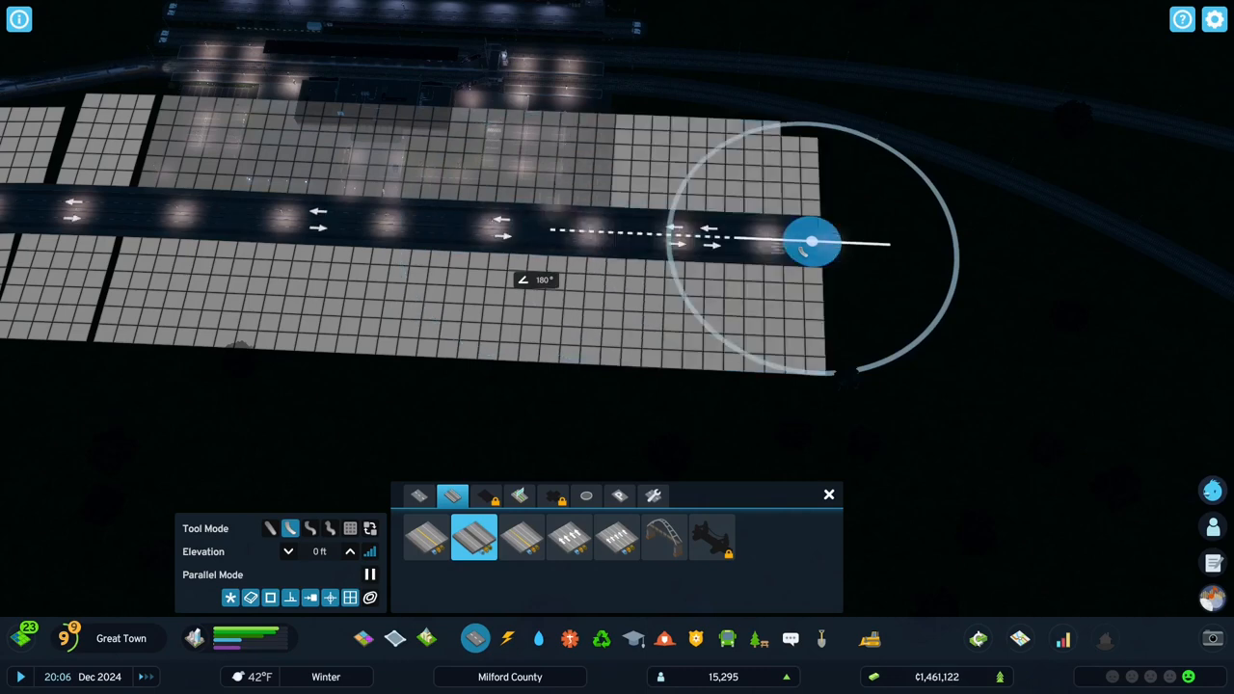
pyautogui.click(814, 241)
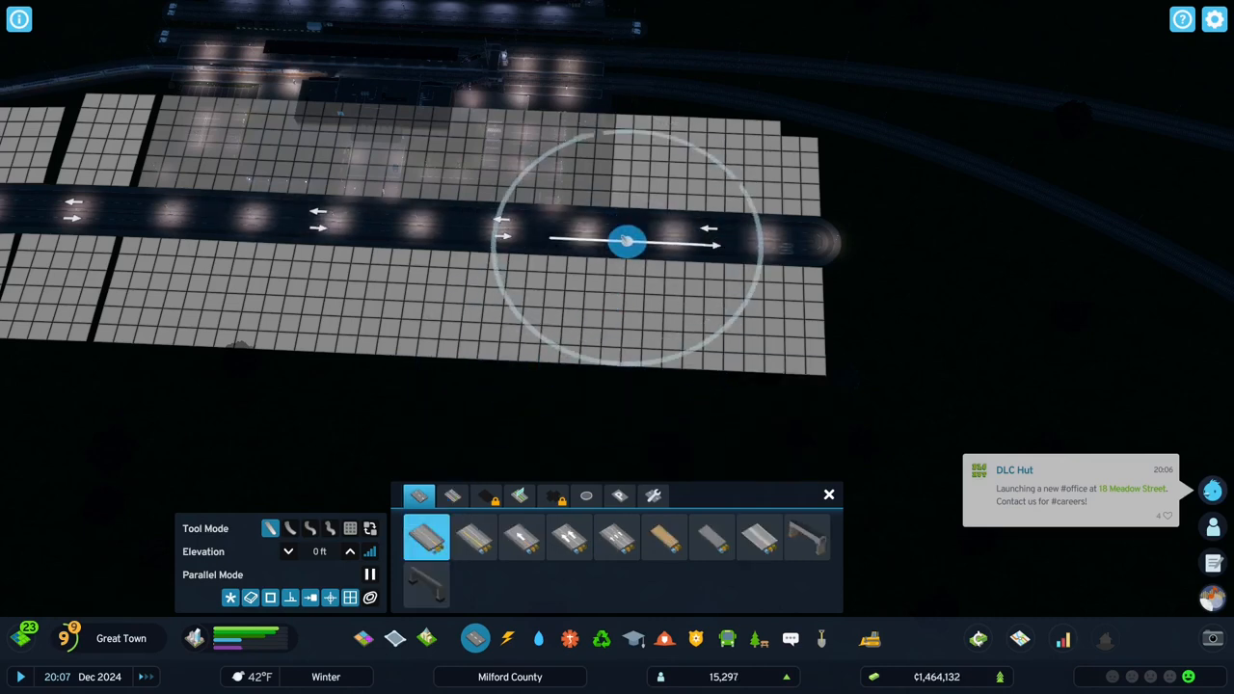
# Build a street running south off the main road below the station.
pyautogui.click(626, 241)
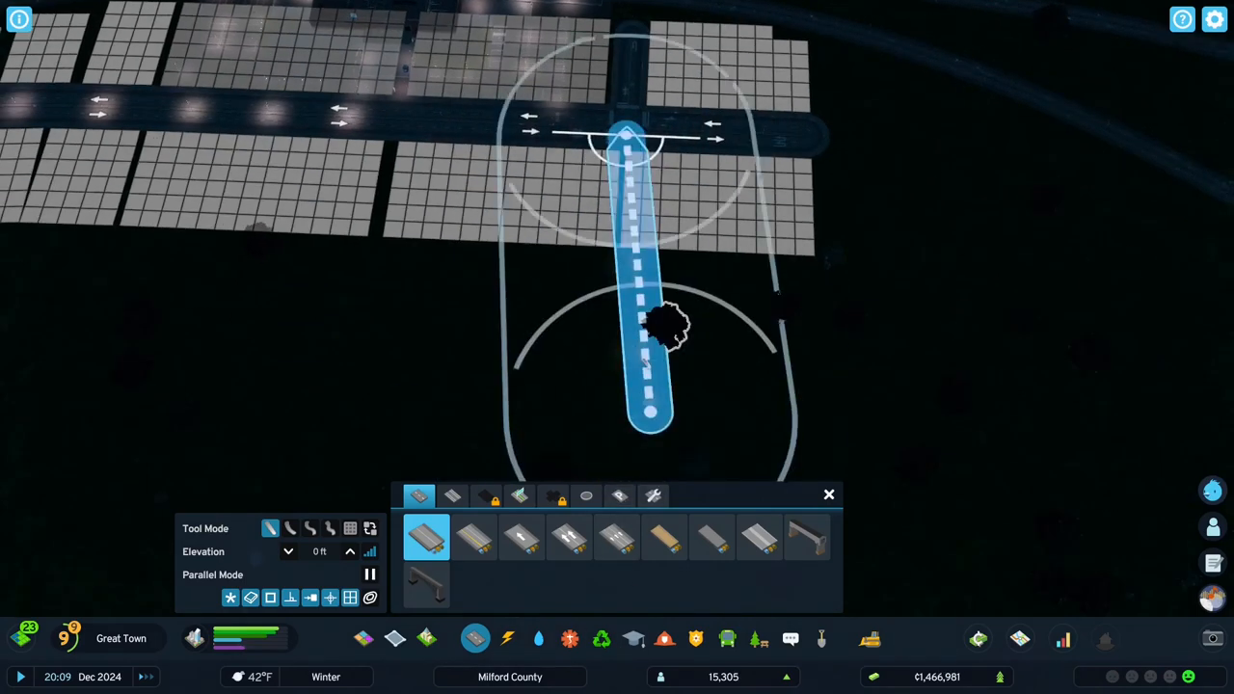
pyautogui.click(626, 337)
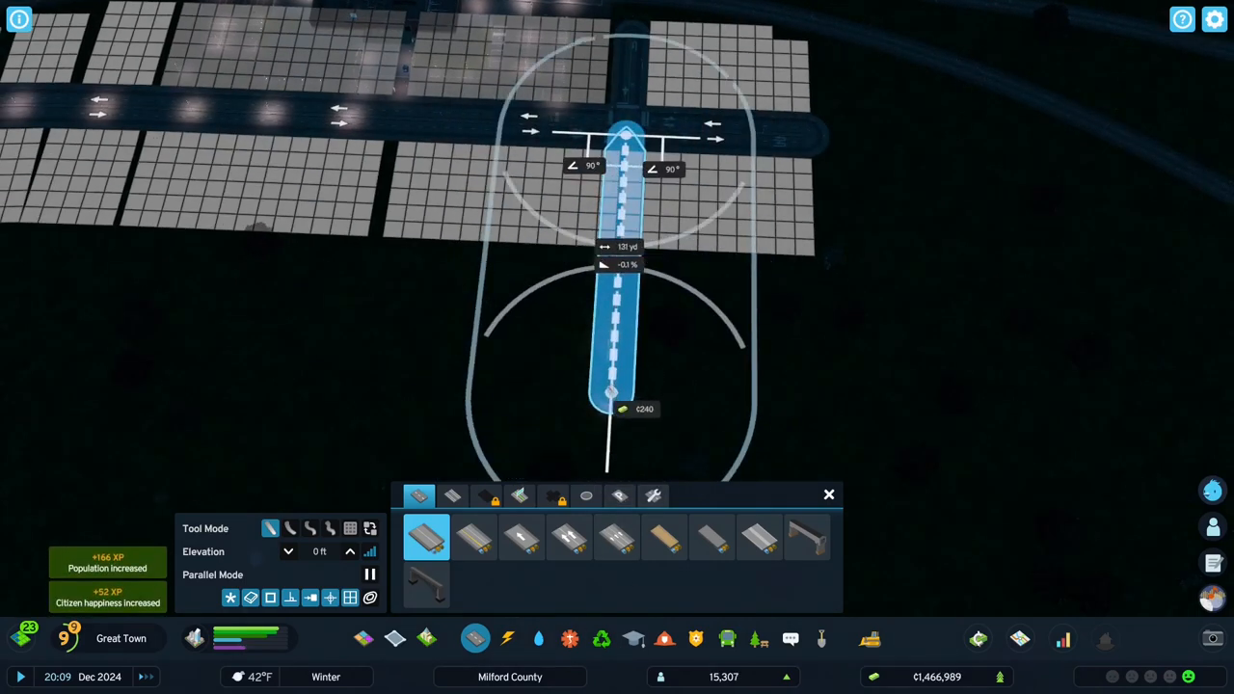
pyautogui.click(609, 412)
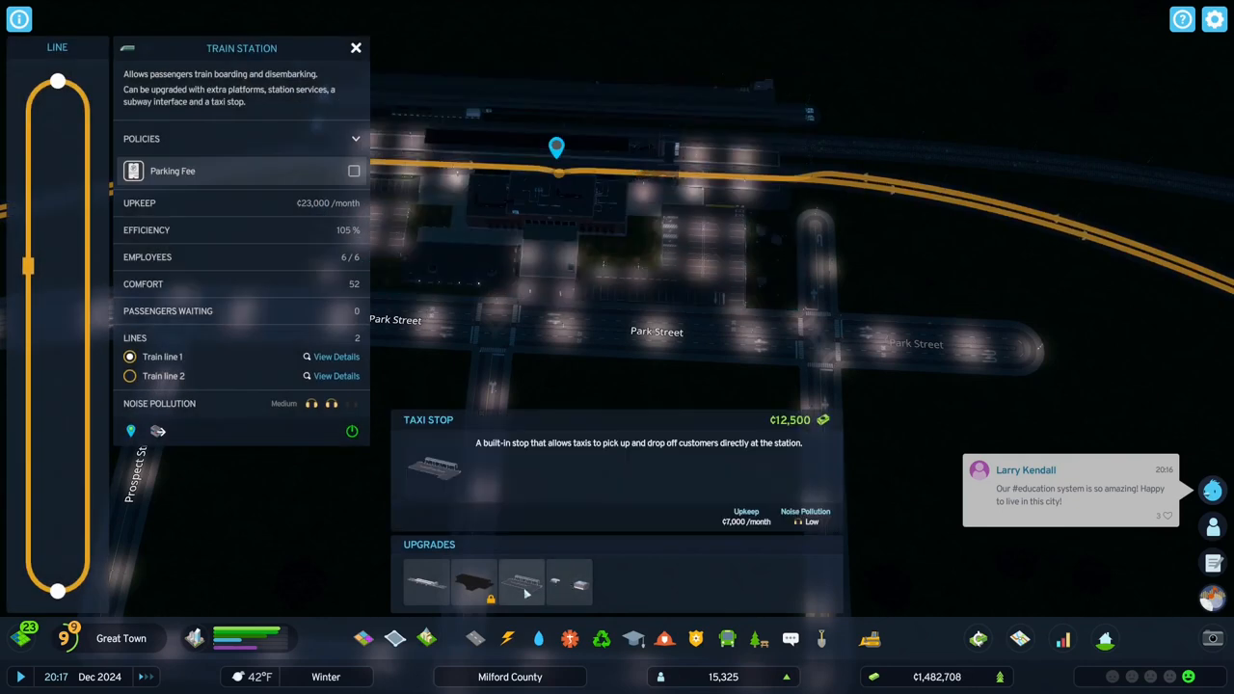
# Buy the Taxi Stop upgrade for the train station.
pyautogui.click(521, 582)
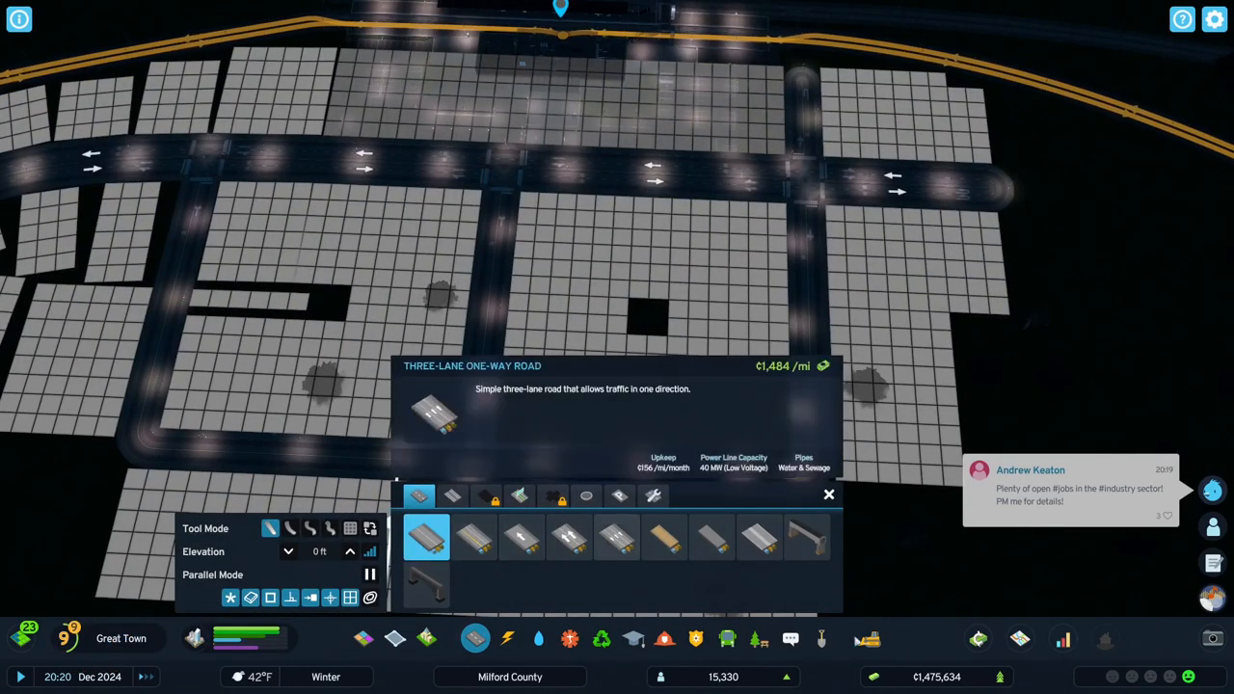
# Draw an east-west road from the western street into the block.
pyautogui.click(486, 495)
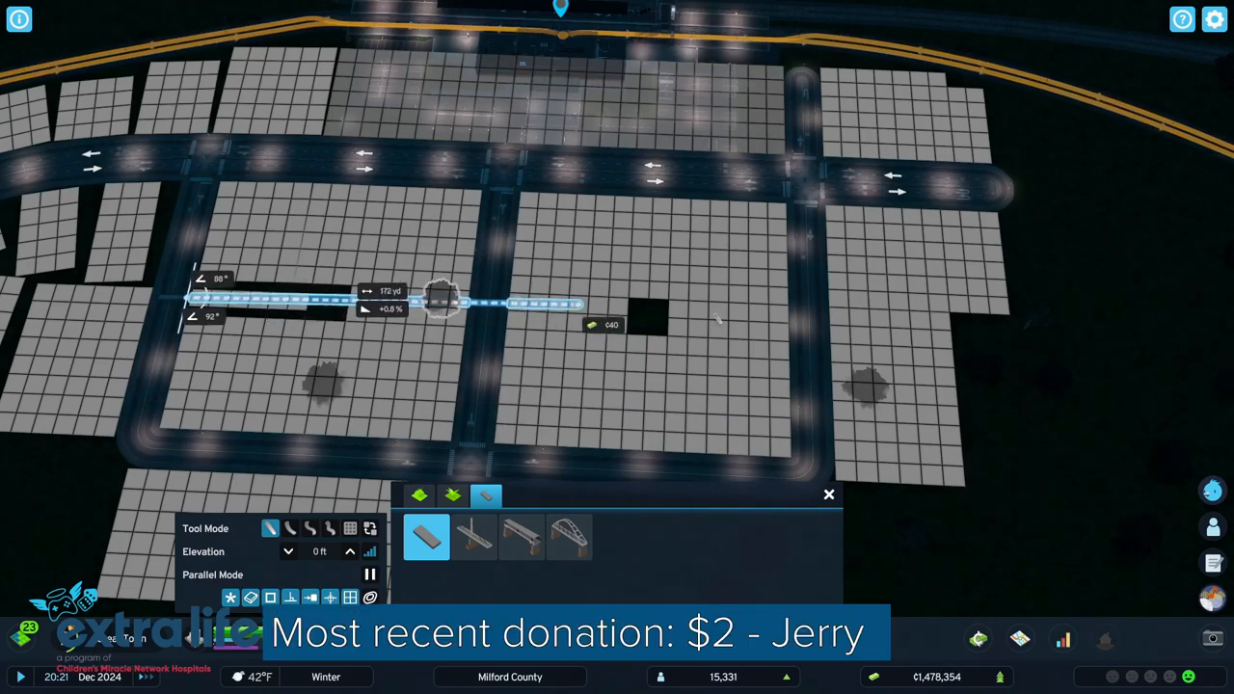
pyautogui.click(787, 308)
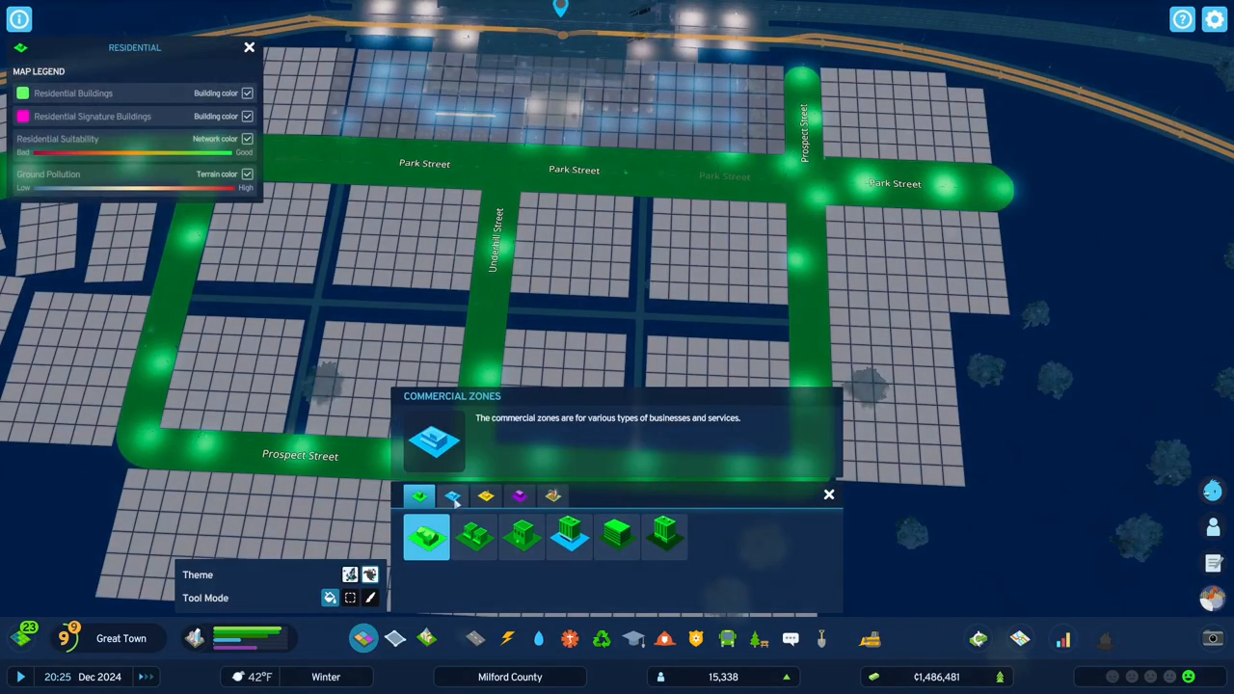
# Paint commercial zoning along Park Street, then bring up the police buildings for a new station.
pyautogui.click(453, 496)
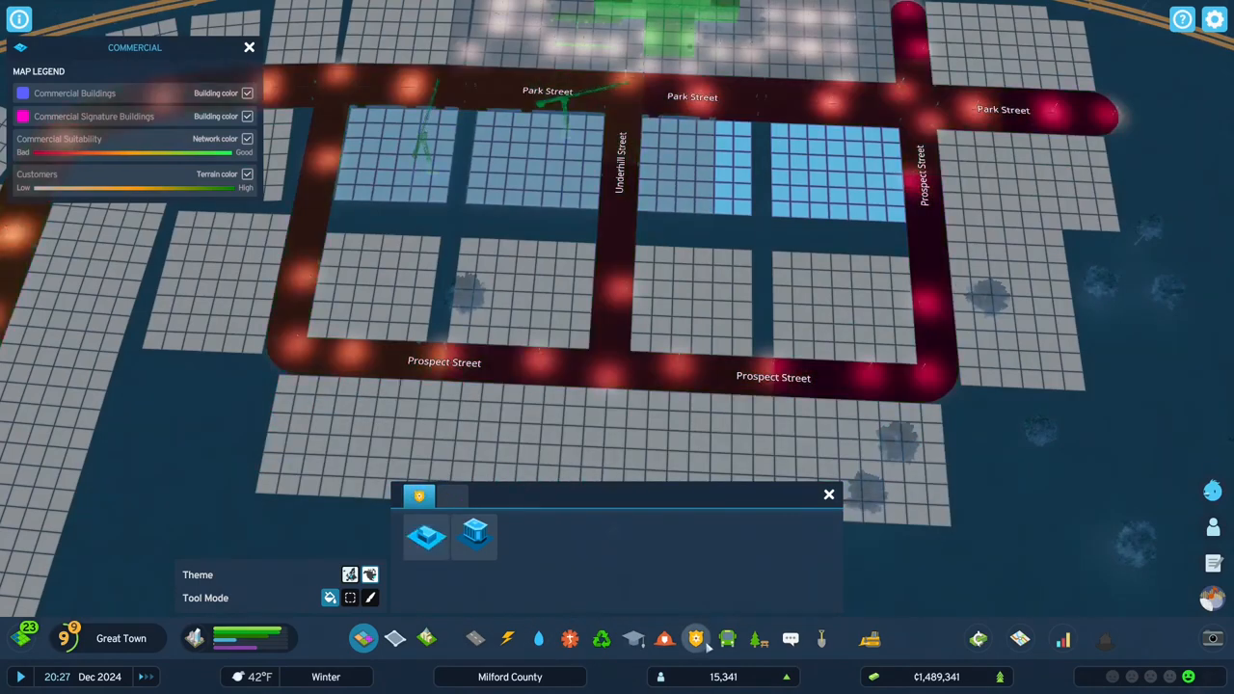
pyautogui.click(694, 638)
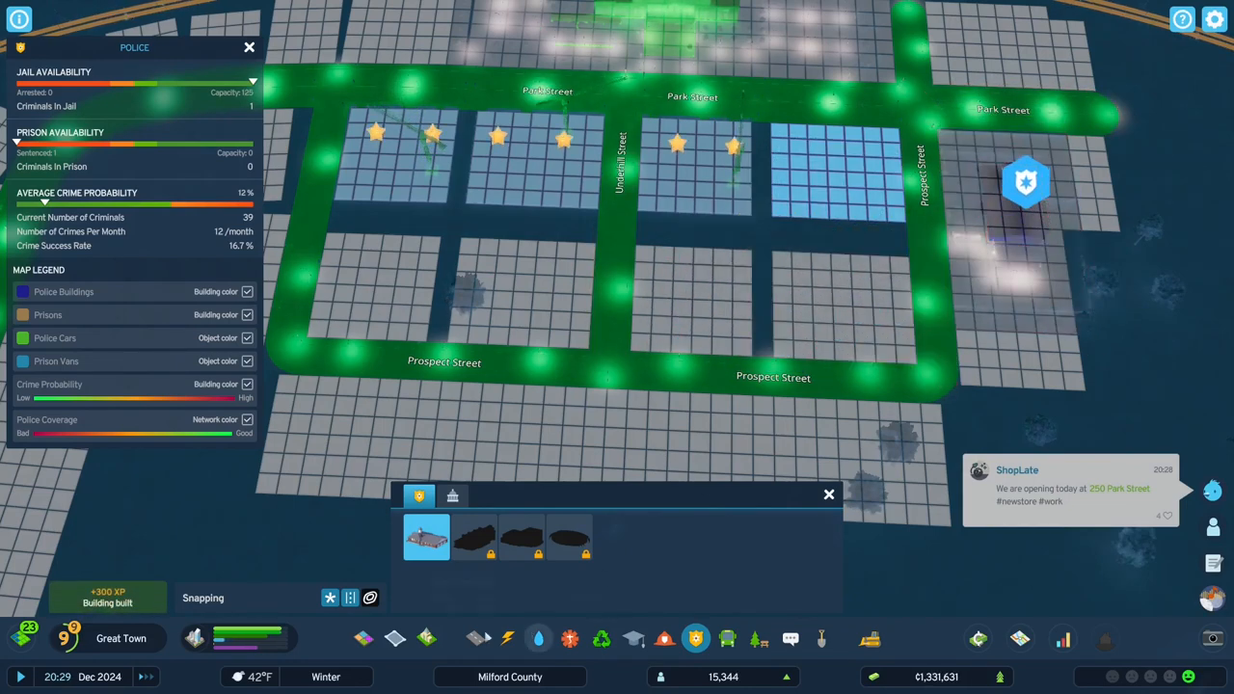
pyautogui.moveTo(363, 638)
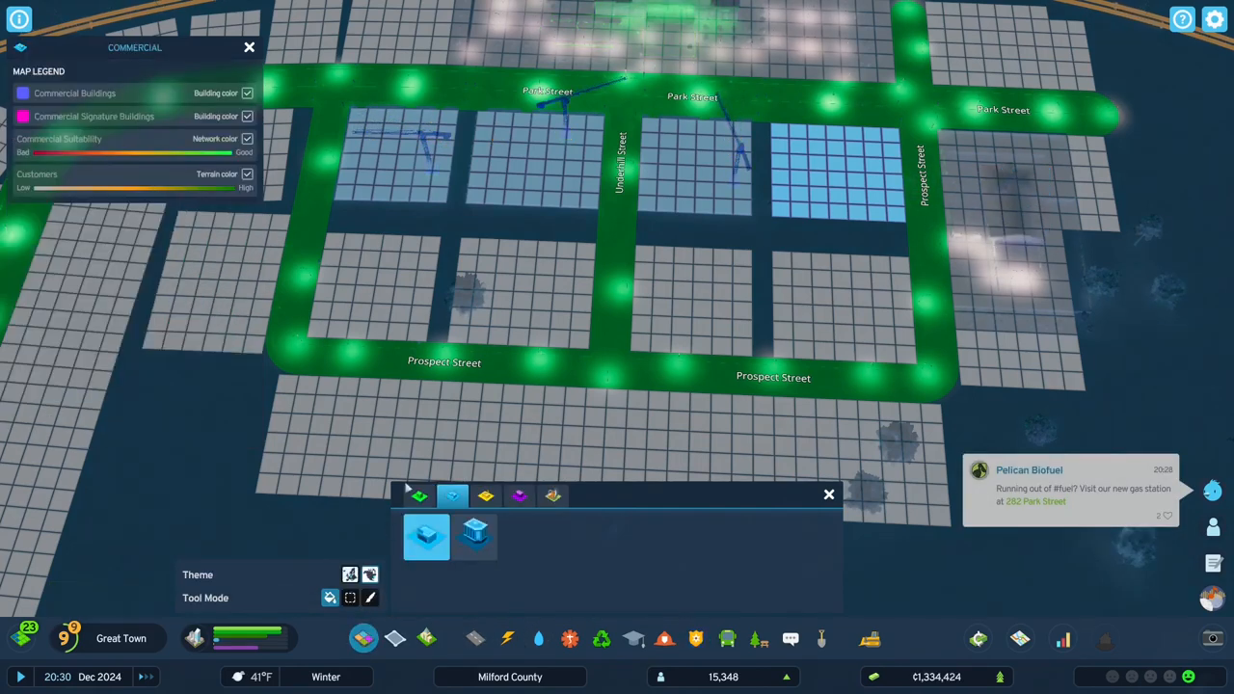
# Switch to residential zoning and pick a zone to paint onto the blocks south of Park Street.
pyautogui.click(421, 496)
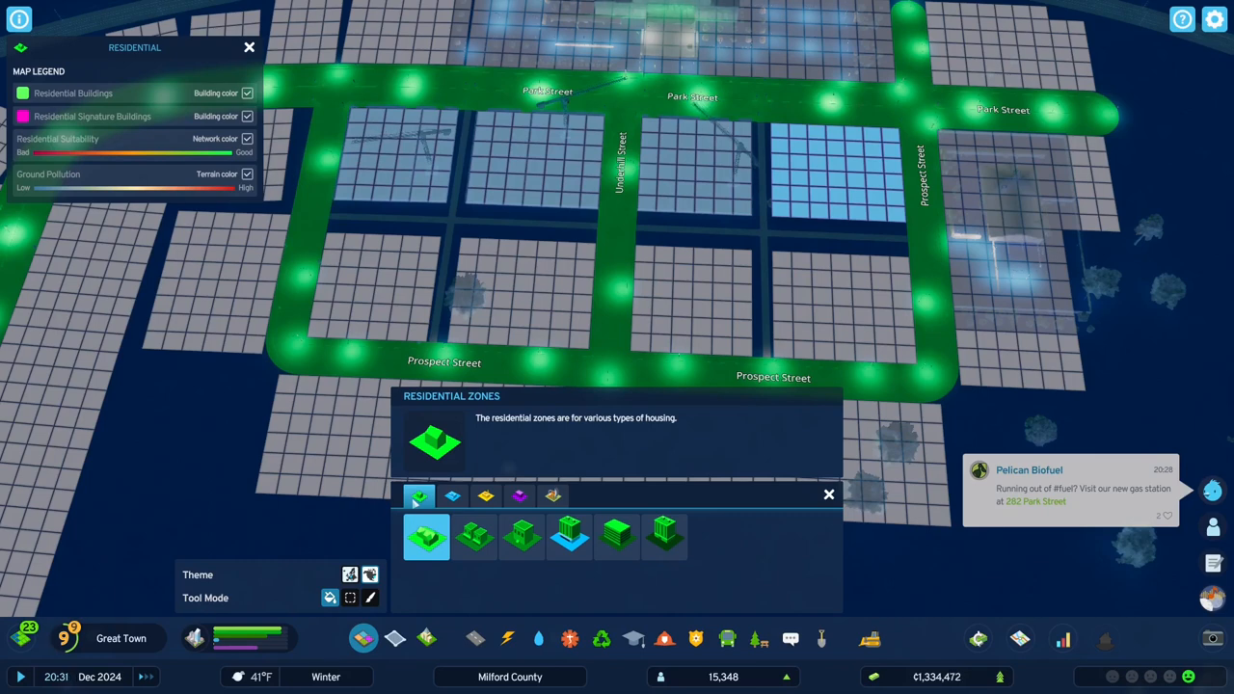
pyautogui.click(451, 496)
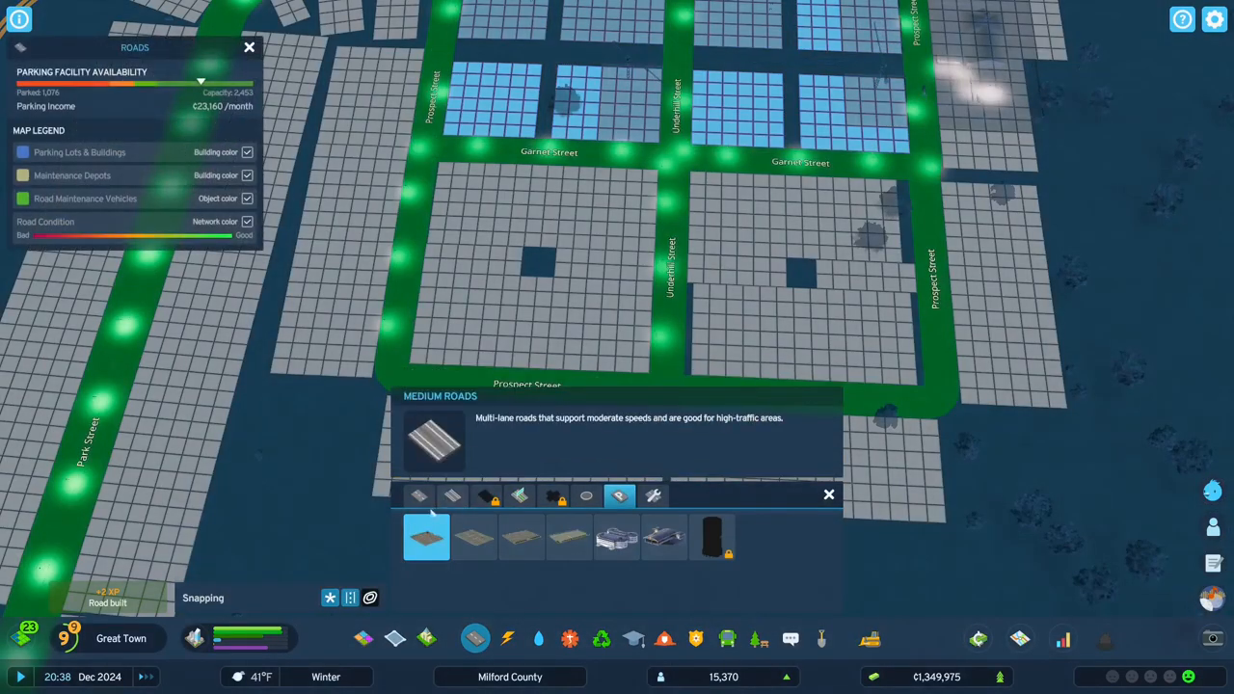
pyautogui.moveTo(616, 536)
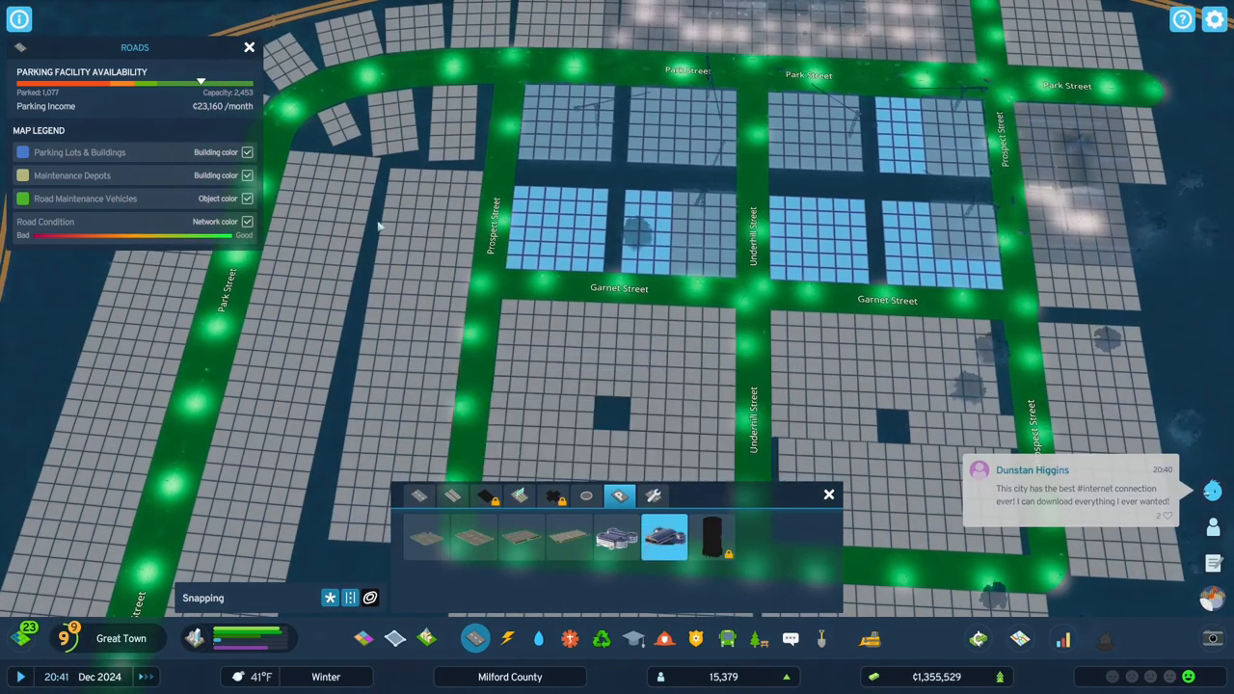
# Choose a parking lot, then view the details of the train station serving Train lines 1 and 2.
pyautogui.click(401, 193)
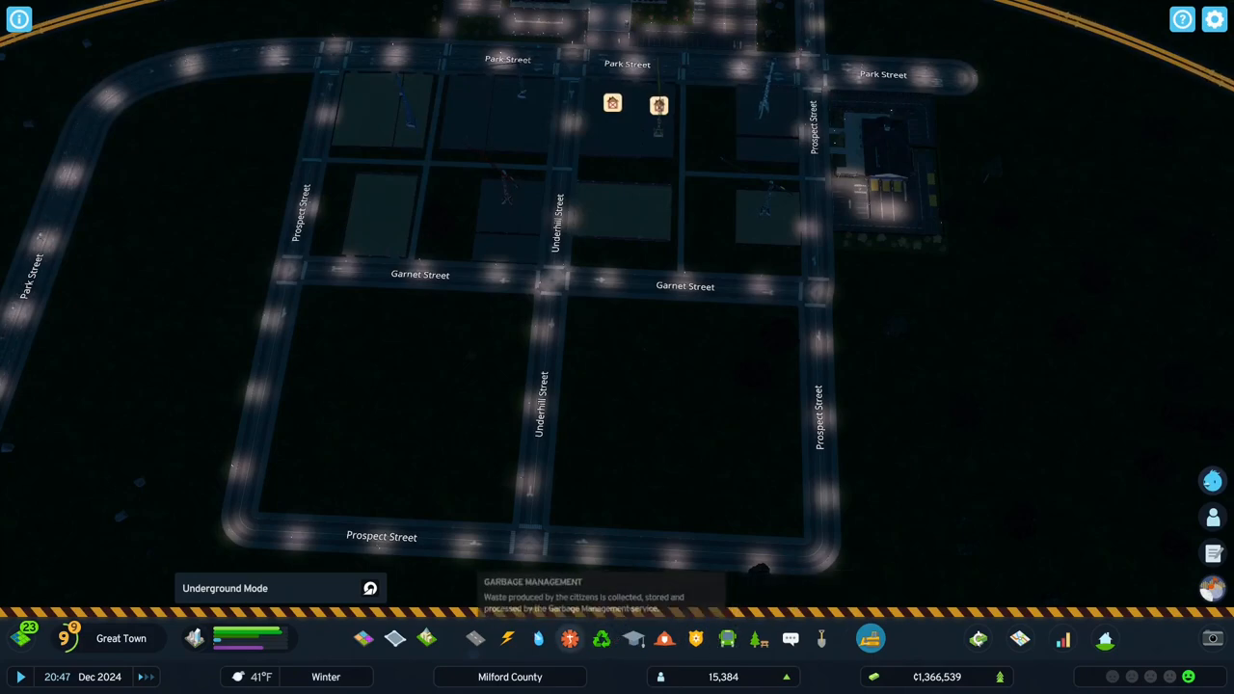
pyautogui.click(474, 638)
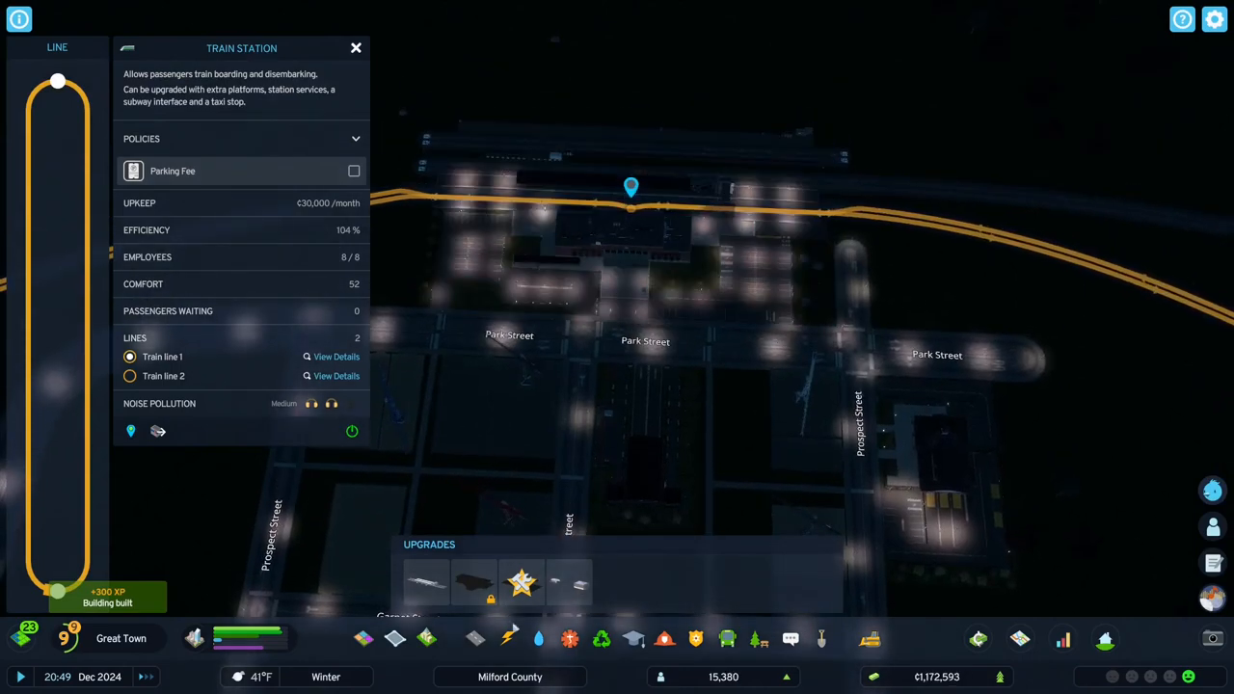
pyautogui.scroll(-3)
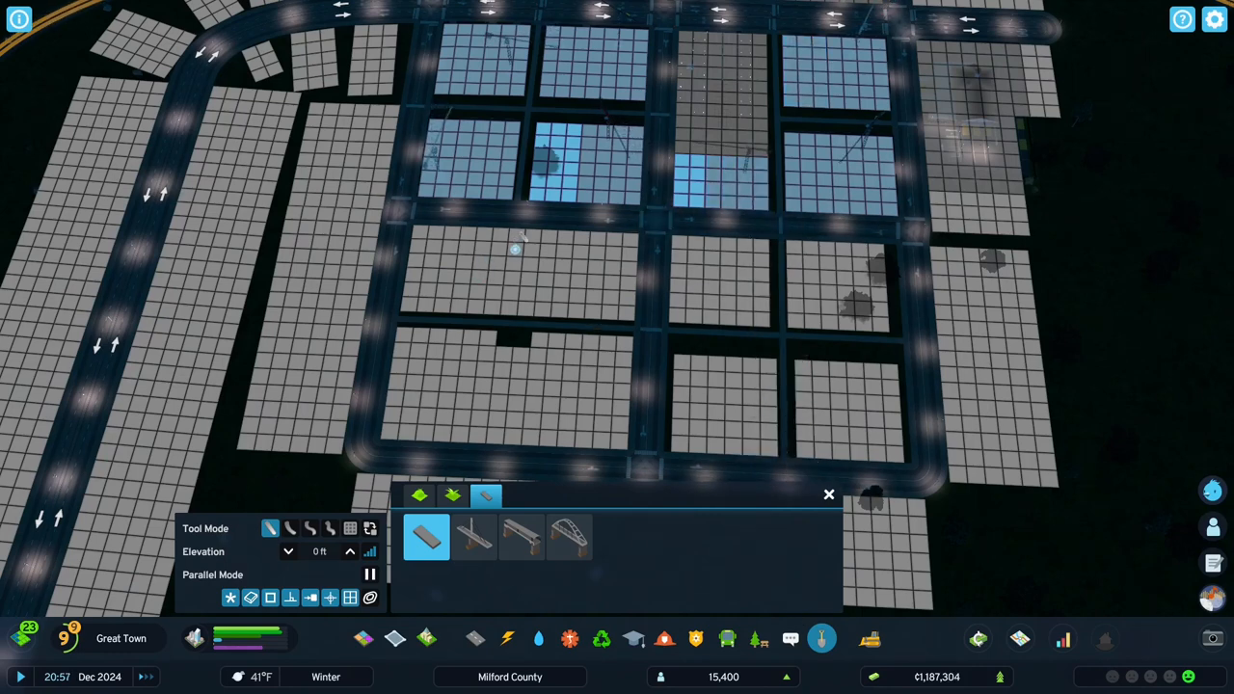
# Draw a straight road from the upper street down to the southern street through the lower-left block.
pyautogui.click(515, 249)
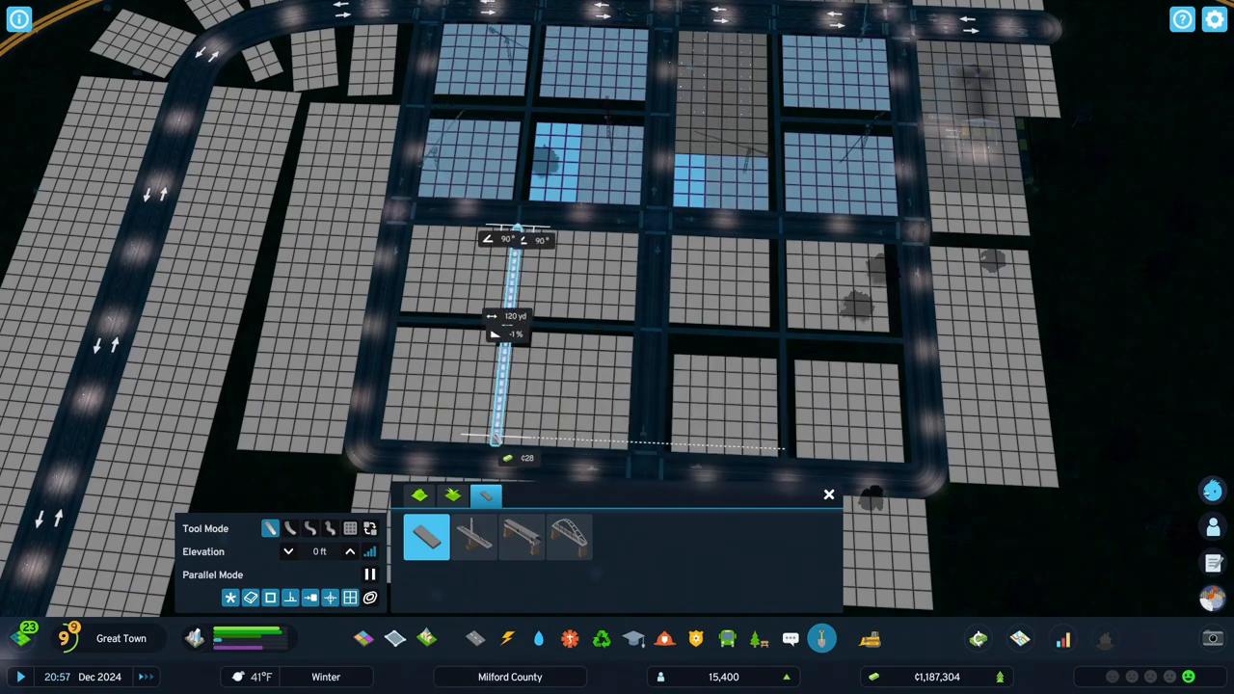
pyautogui.click(493, 443)
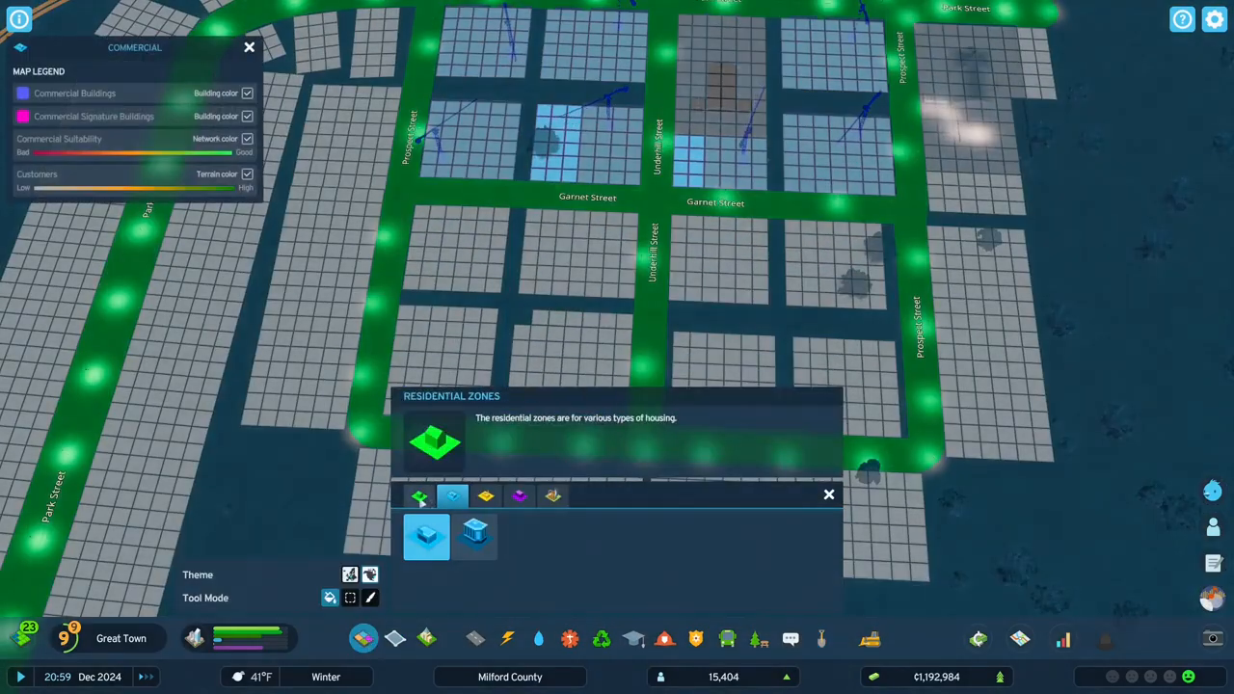
# Paint NA Medium Density Row Housing onto the blocks around Garnet Street.
pyautogui.click(420, 495)
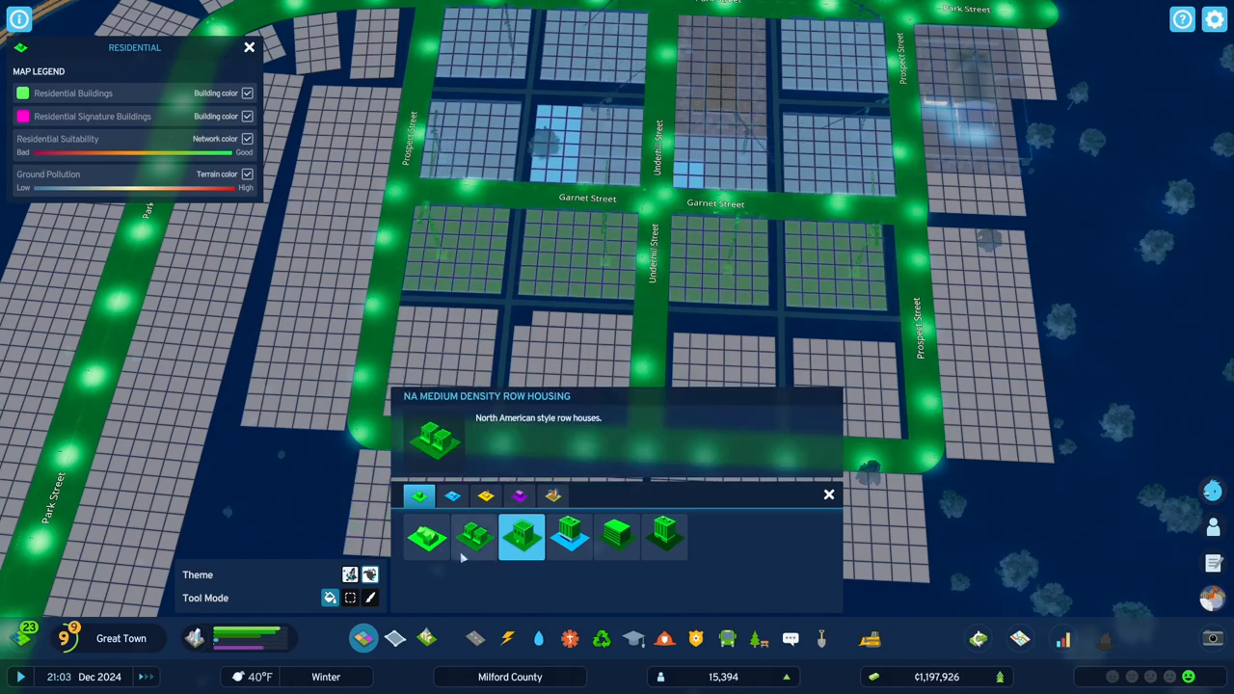
pyautogui.click(474, 536)
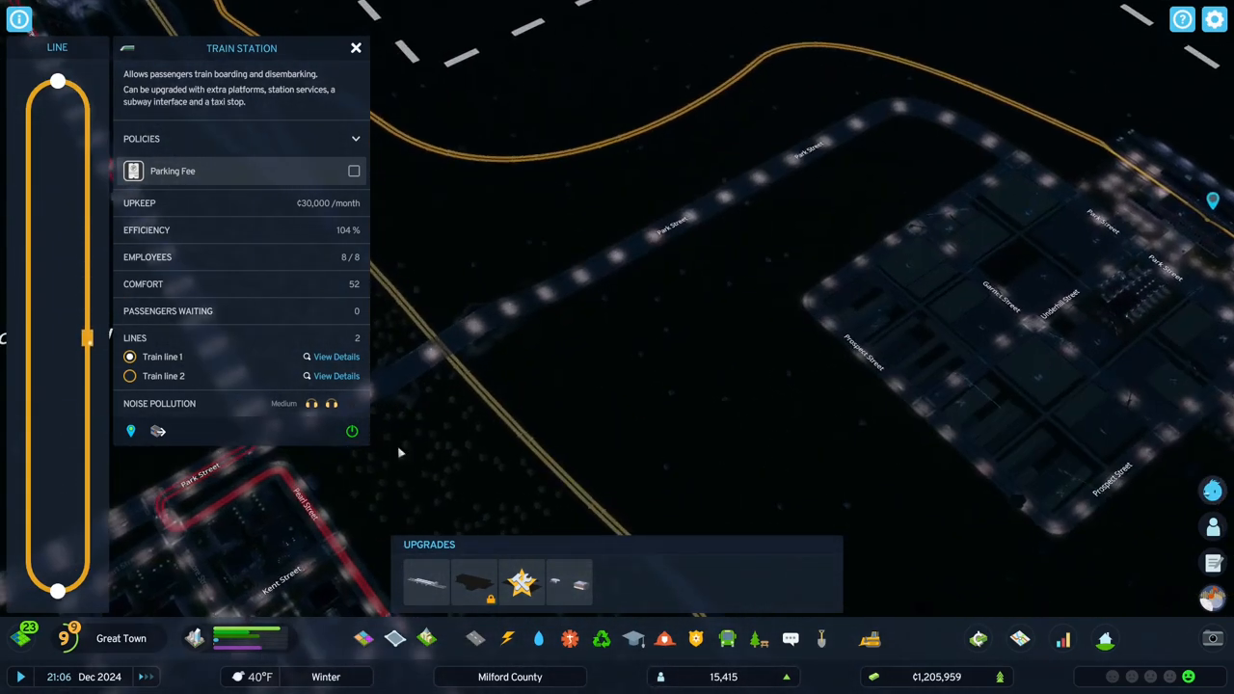
pyautogui.moveTo(714, 320)
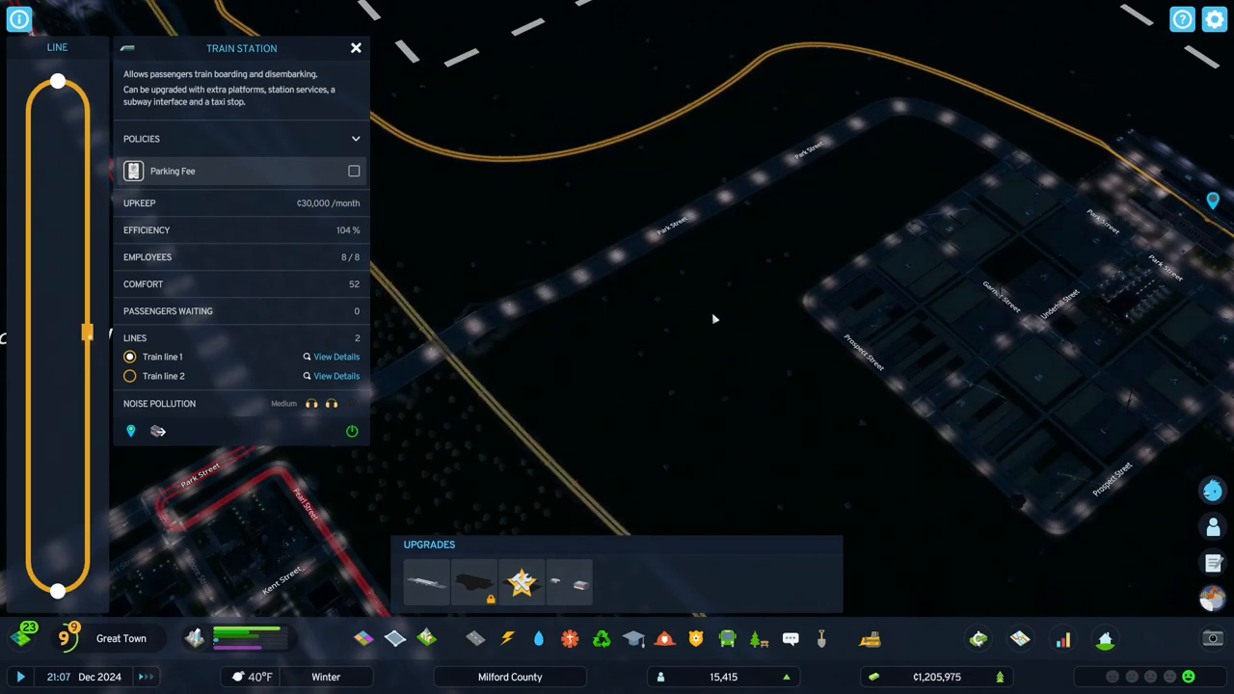
pyautogui.moveTo(607, 294)
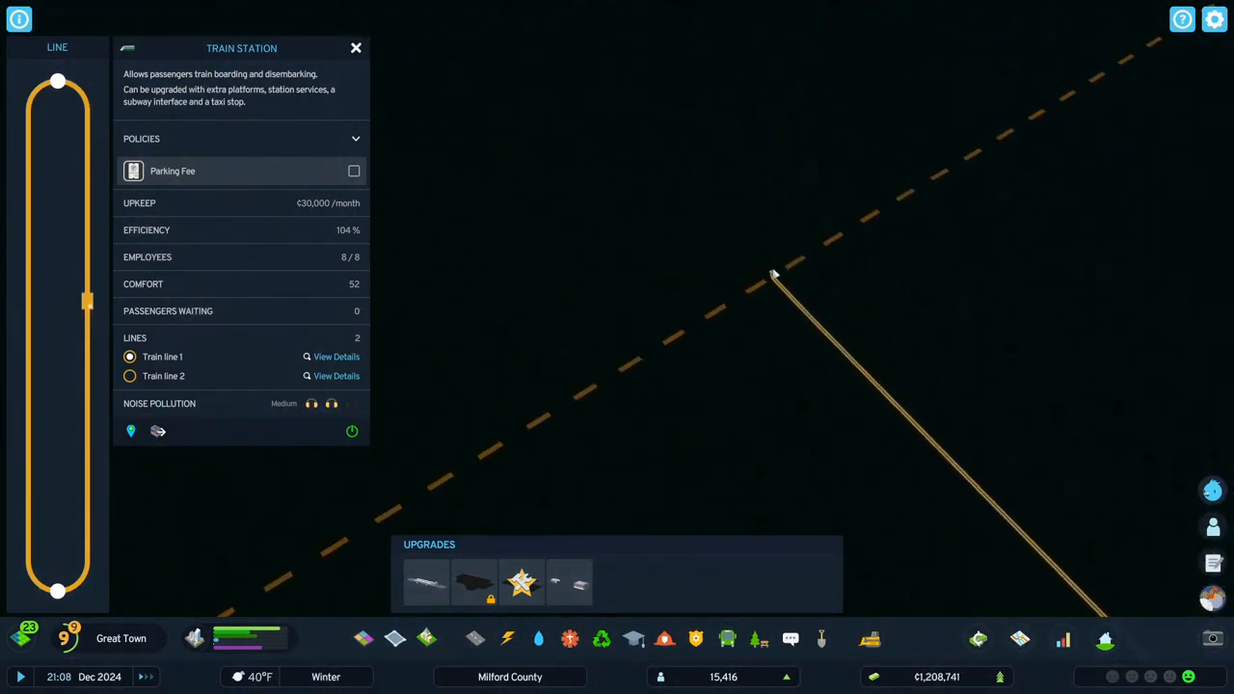
# Rename Train line 1 to 'Leechburg' via the Leechburg connection point's line details.
pyautogui.click(355, 47)
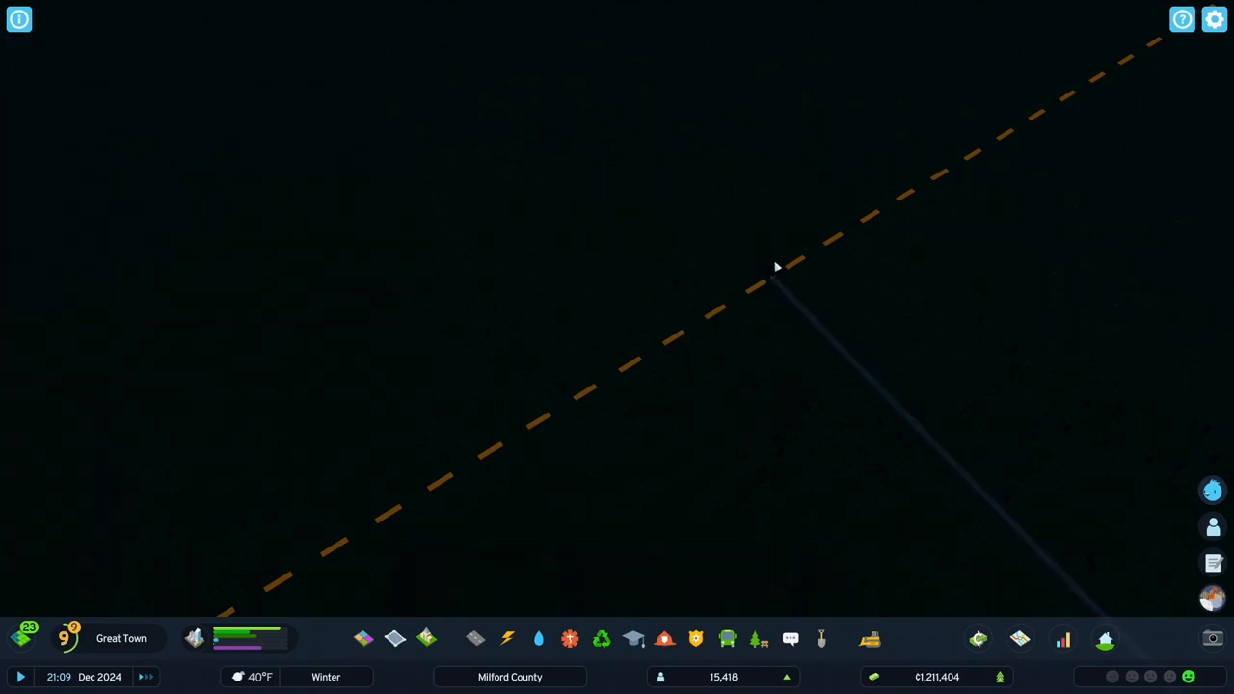
pyautogui.moveTo(771, 282)
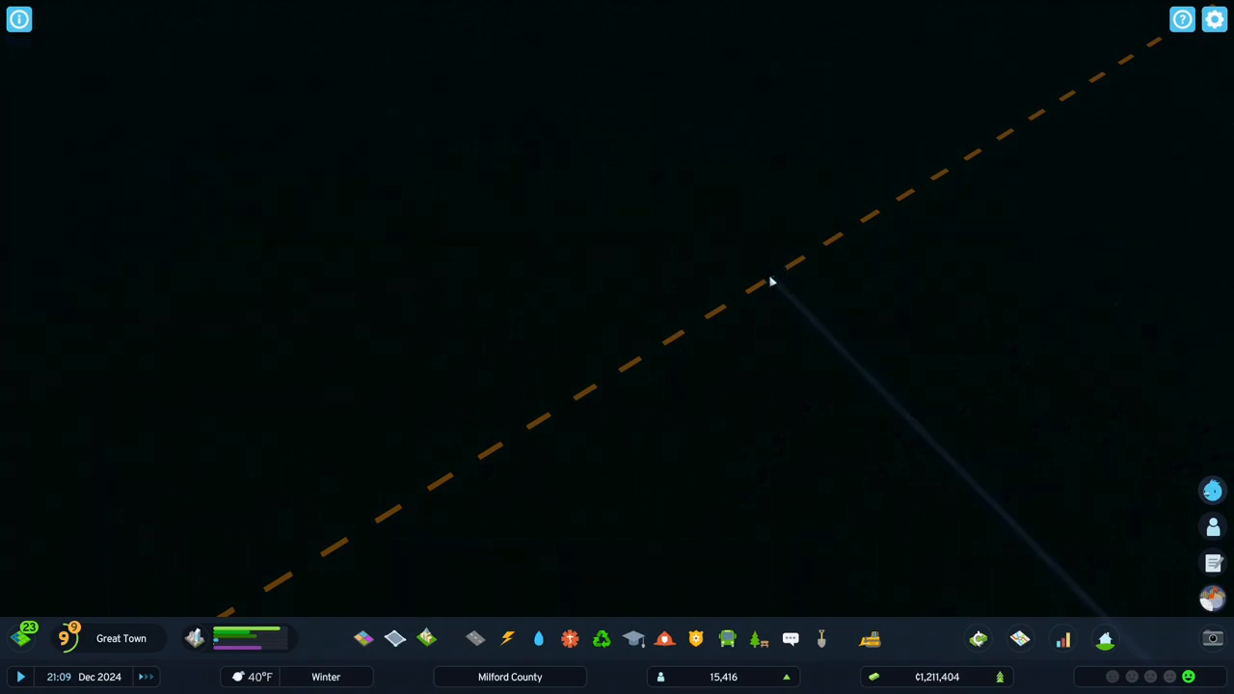
pyautogui.click(771, 274)
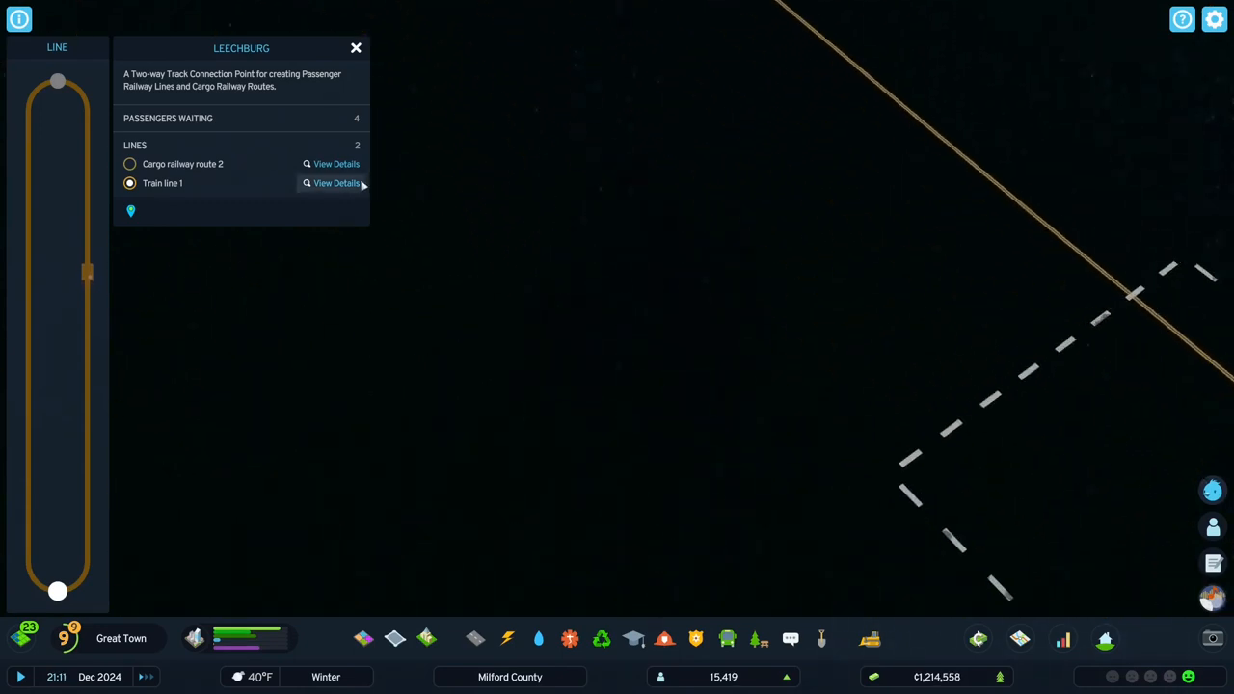
pyautogui.click(336, 183)
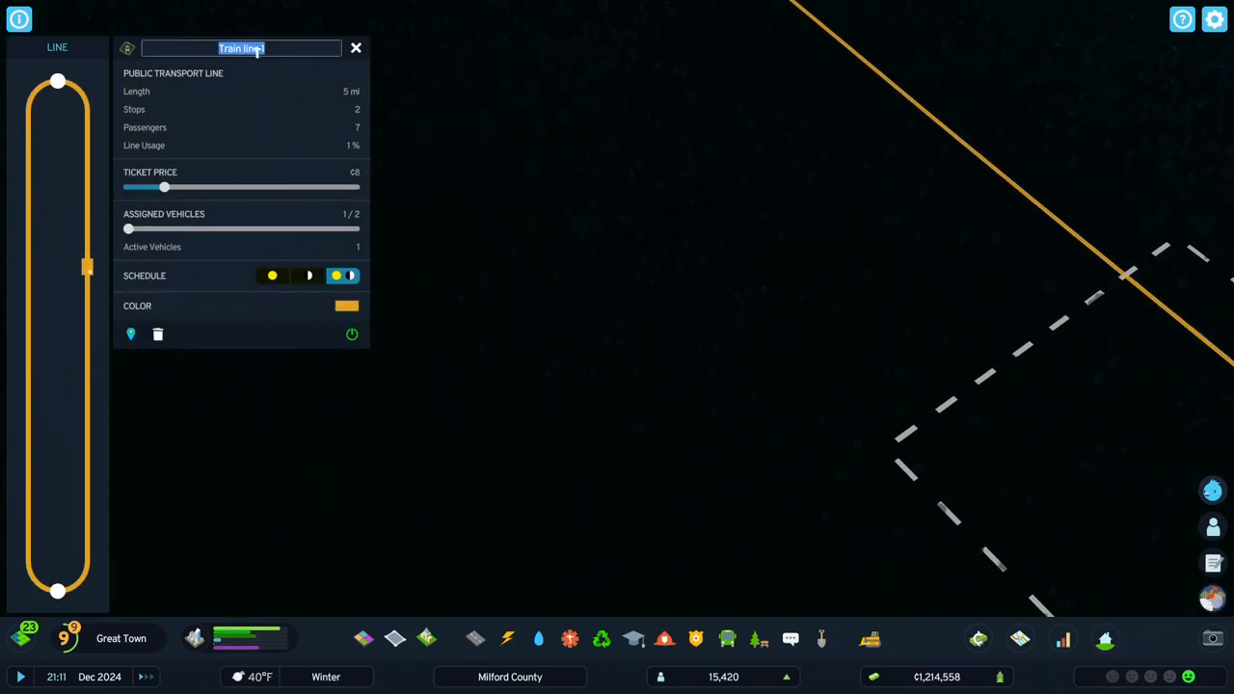
pyautogui.write('Leech')
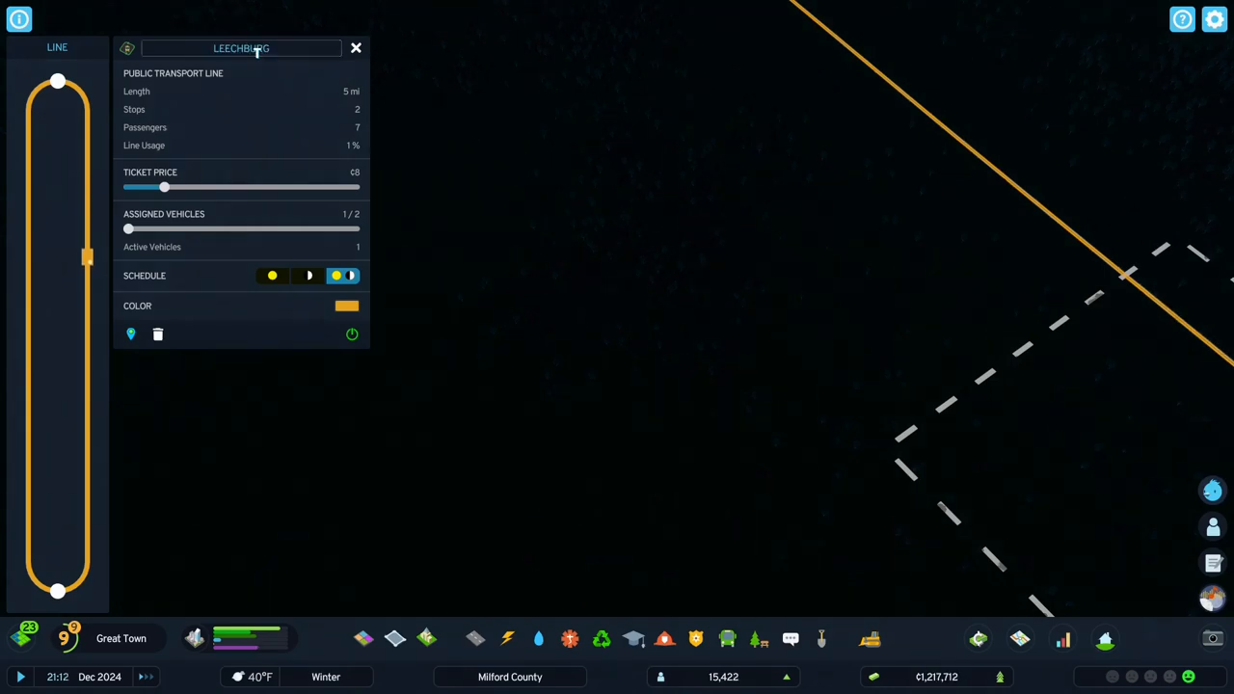
pyautogui.click(355, 46)
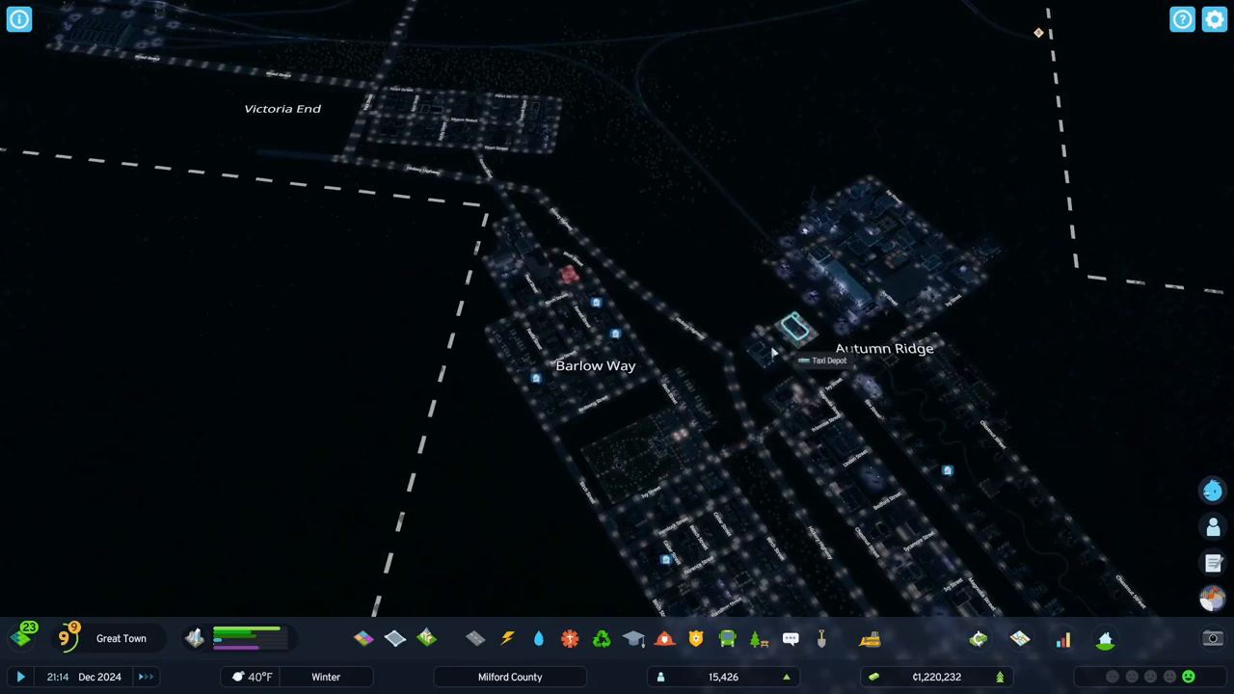
# Inspect the medical clinic serving Barlow Way, Autumn Ridge and Victoria End, then close its details.
pyautogui.click(791, 332)
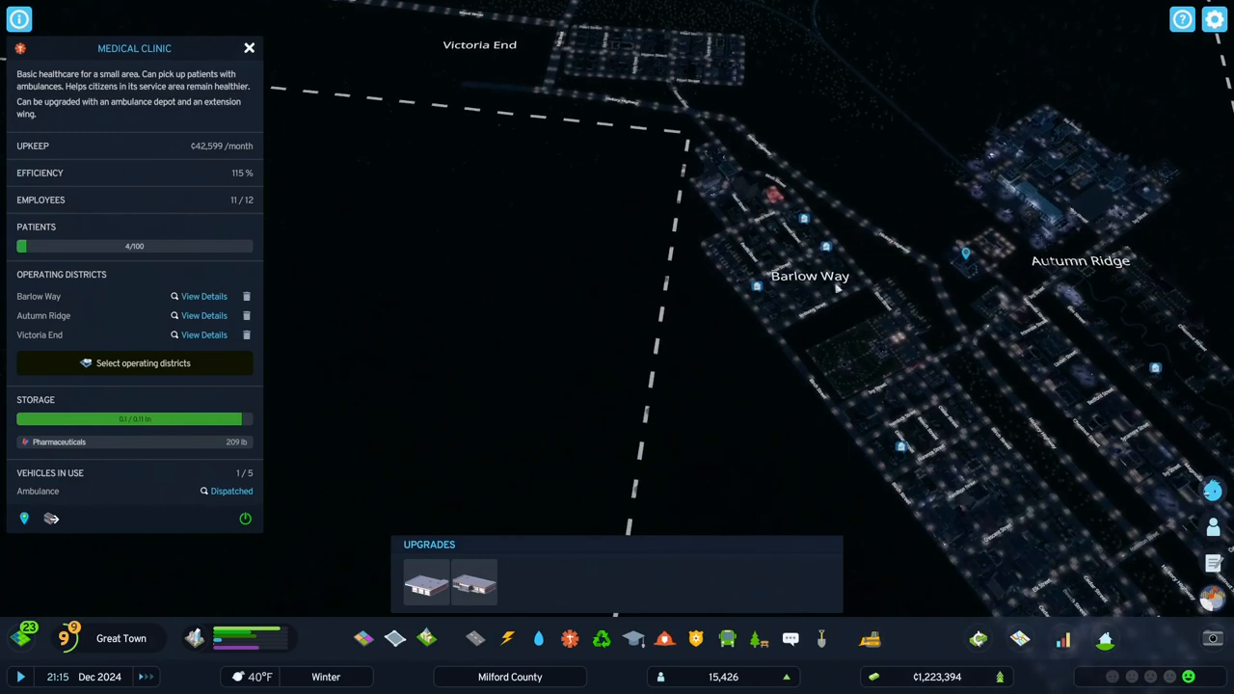
pyautogui.moveTo(771, 262)
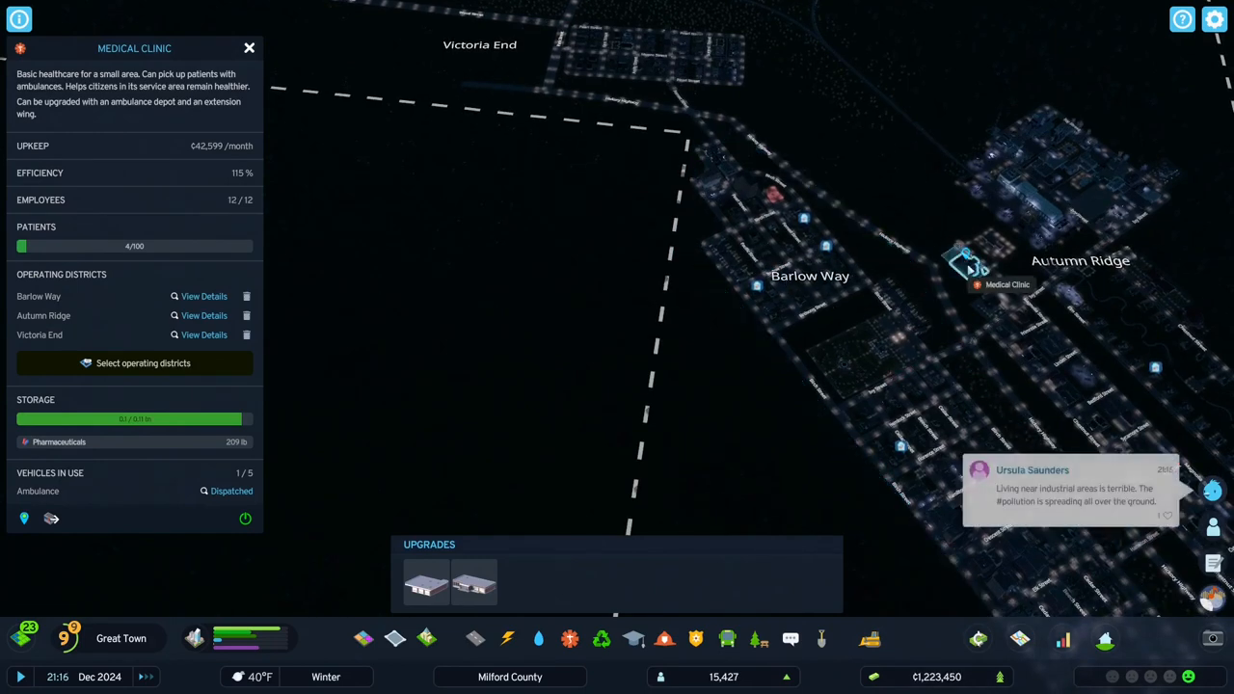
pyautogui.moveTo(205, 297)
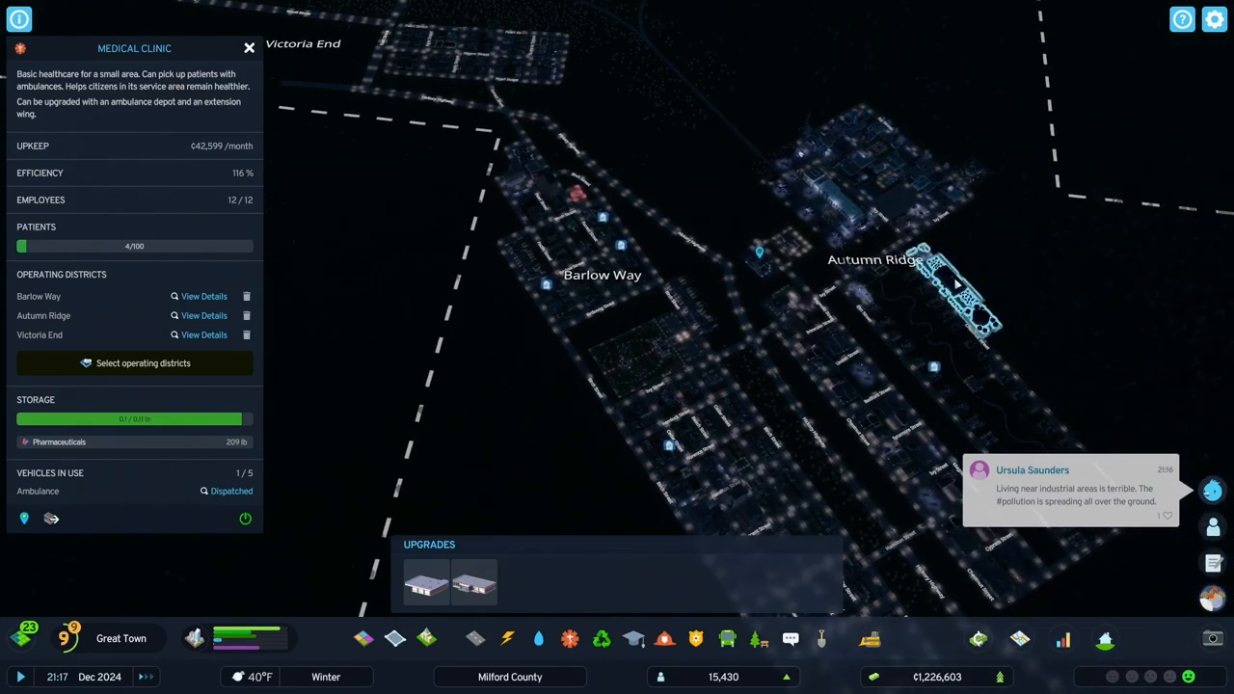
pyautogui.click(964, 289)
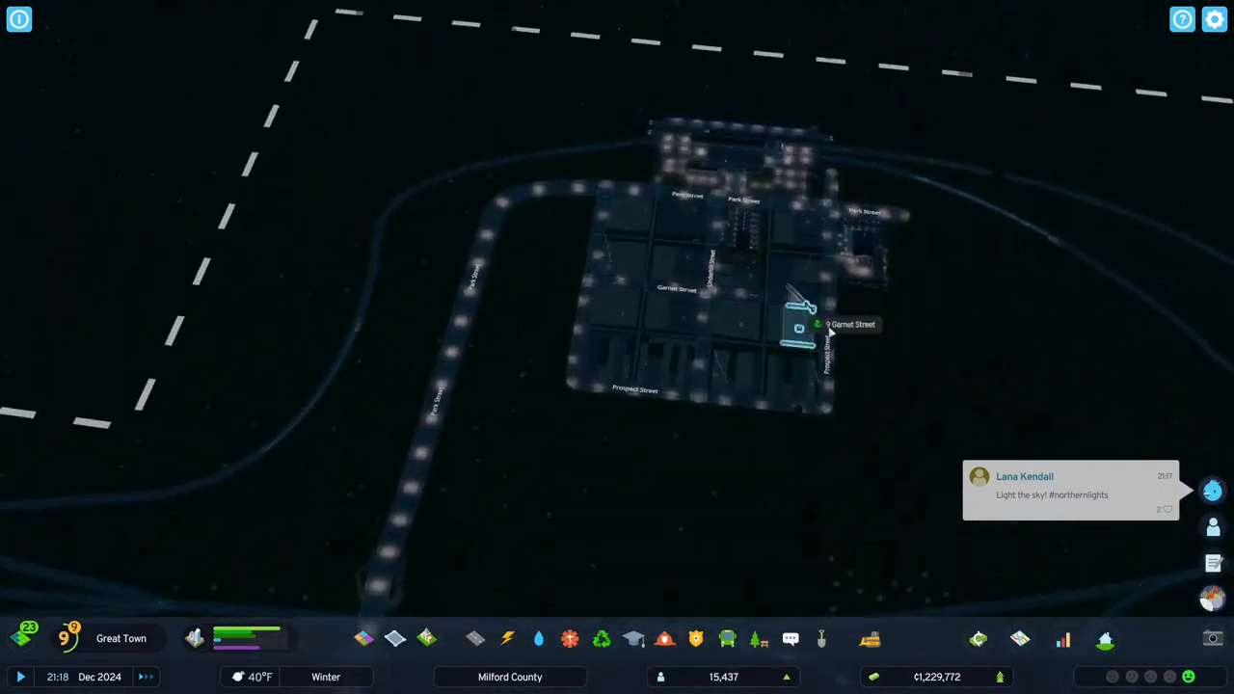
# Pick a parking lot and lay two short streets through the Garnet Street blocks.
pyautogui.click(474, 638)
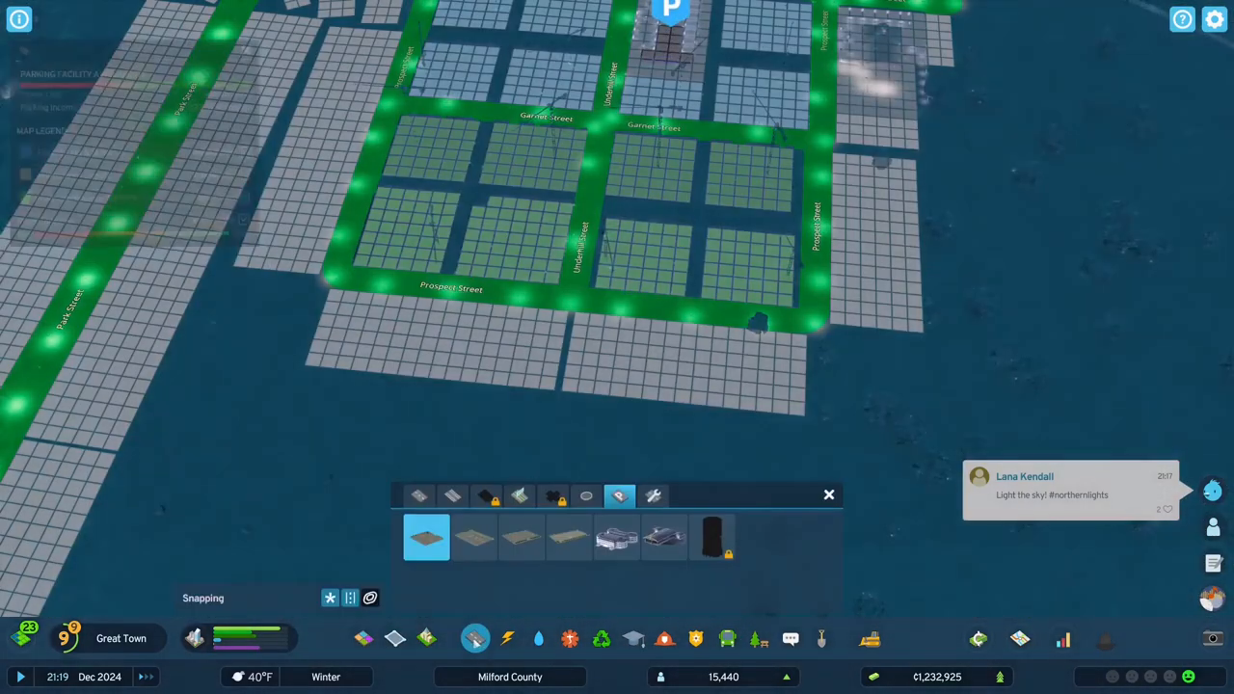
pyautogui.click(418, 495)
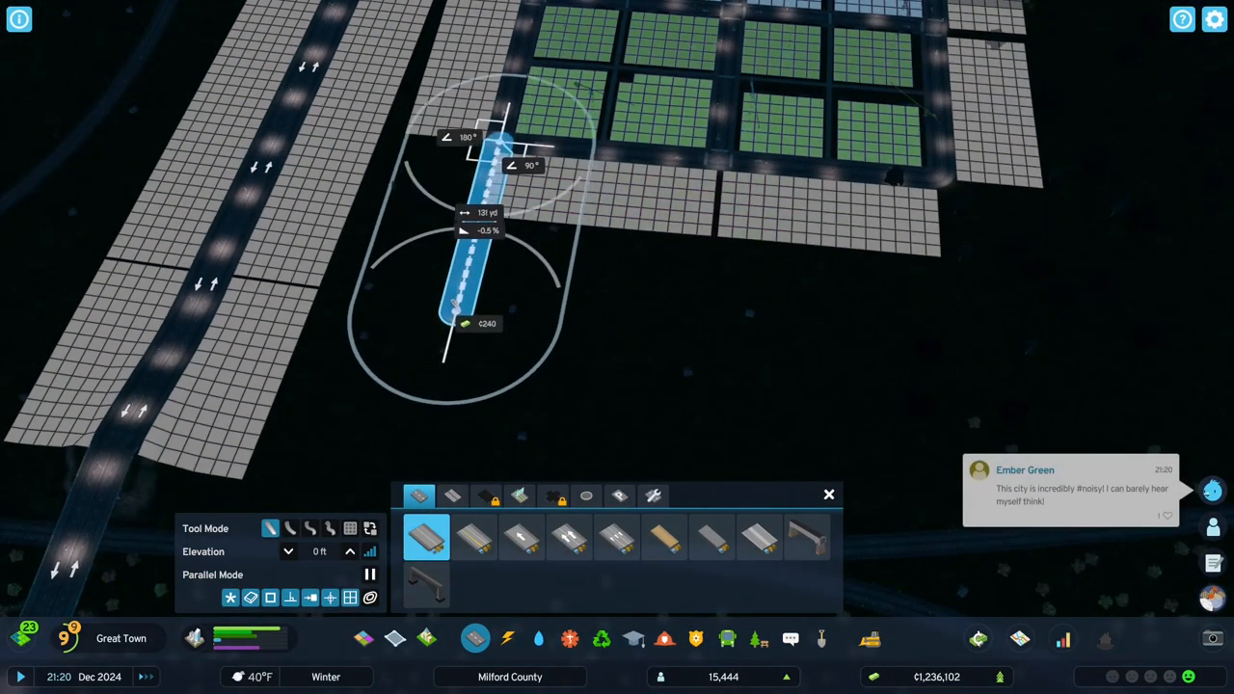
pyautogui.click(455, 328)
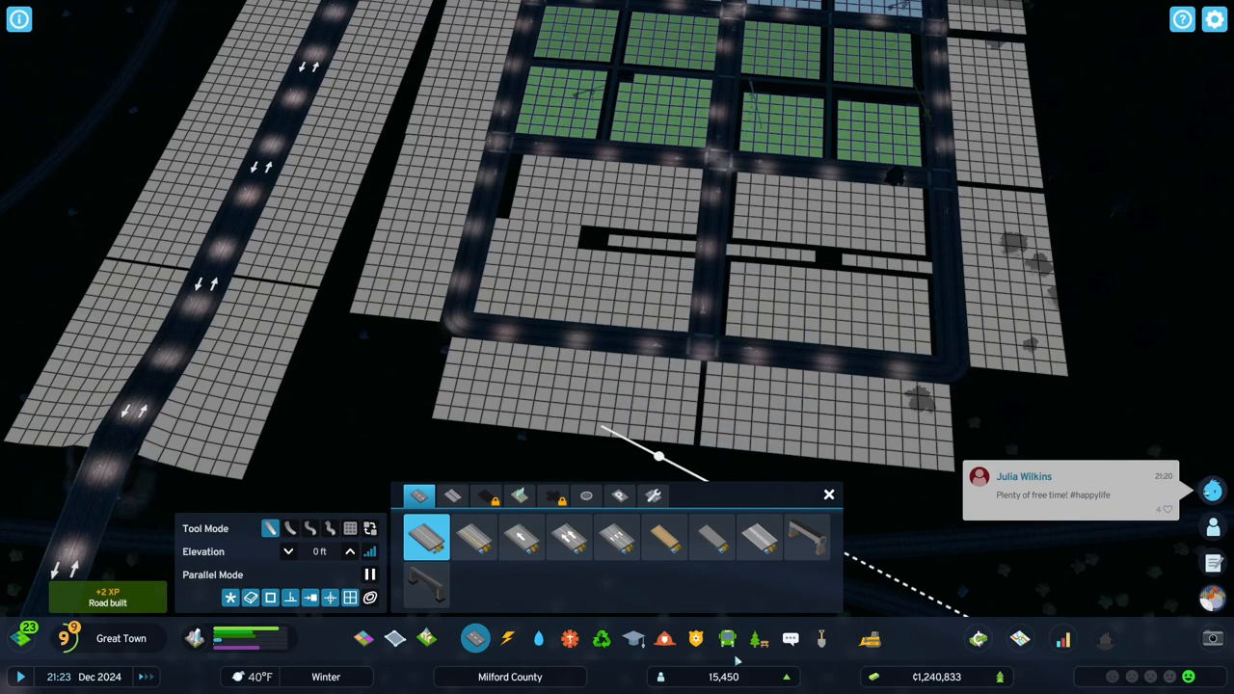
pyautogui.click(759, 638)
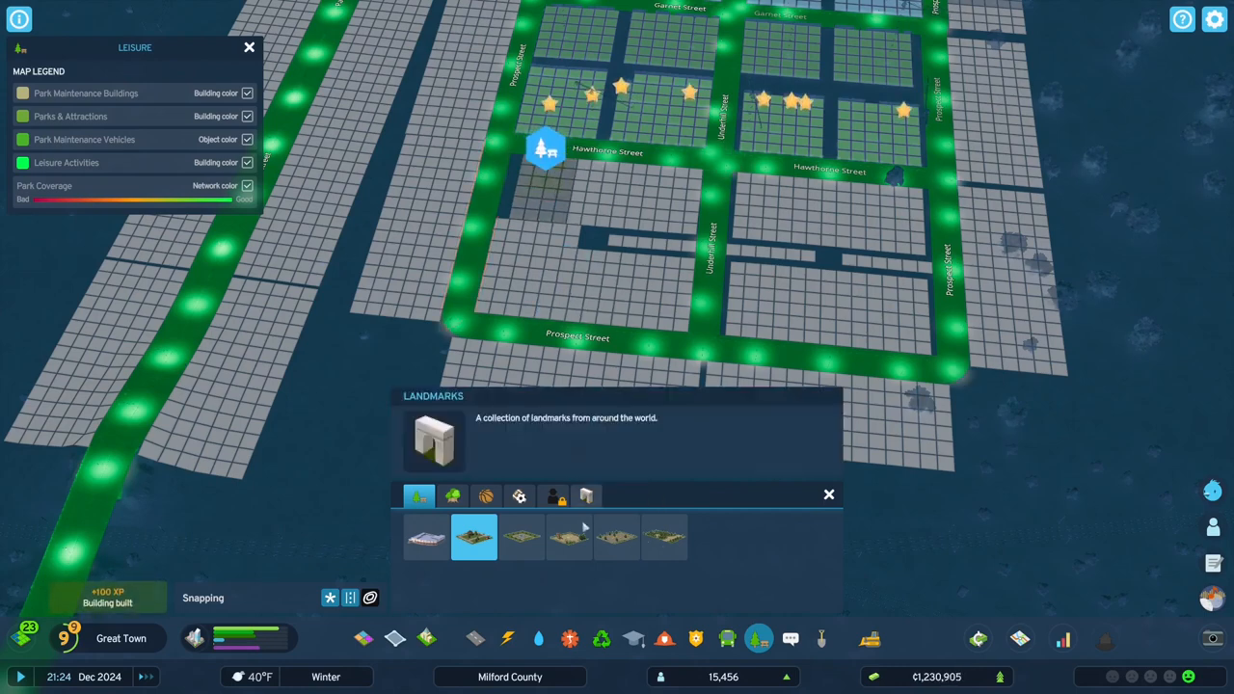
# Place three small parks among the Hawthorne Street blocks.
pyautogui.click(569, 536)
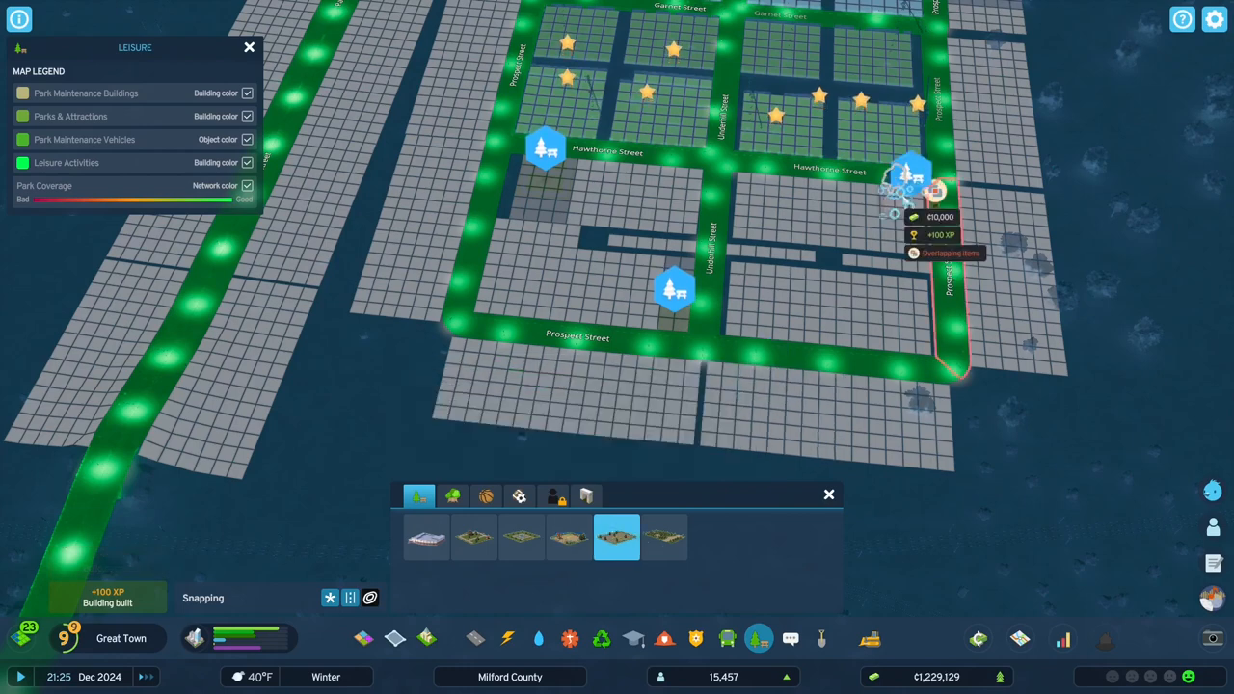
pyautogui.click(906, 183)
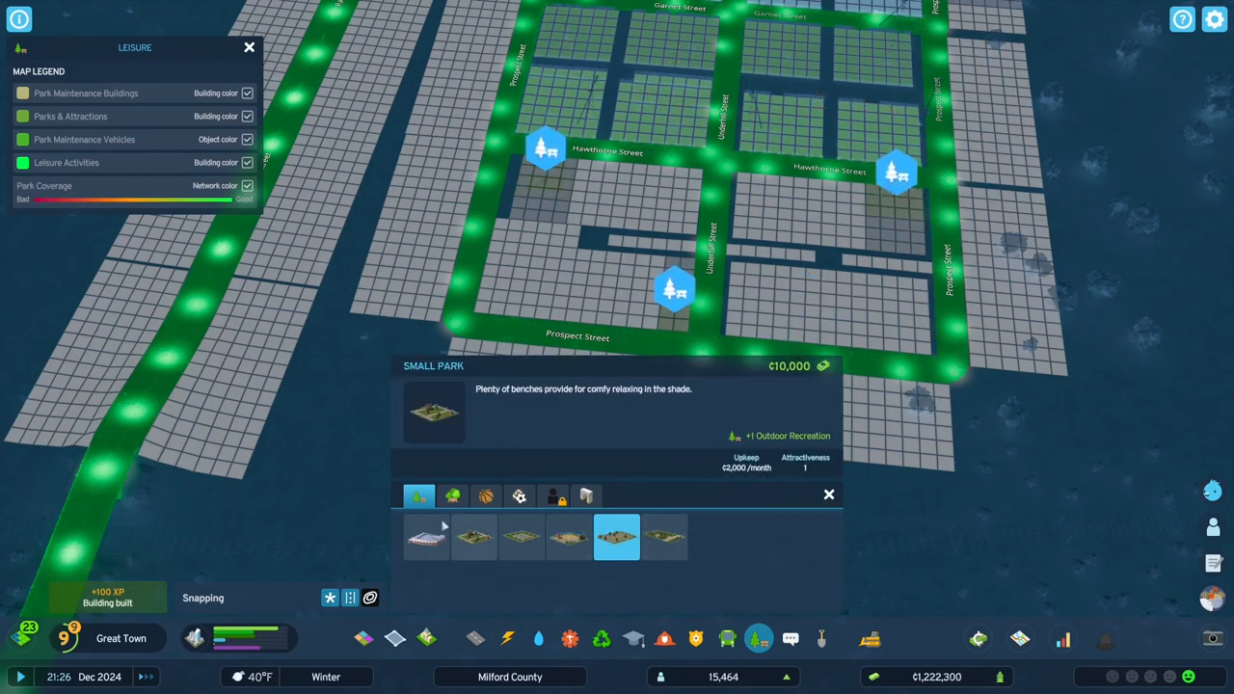
pyautogui.click(486, 496)
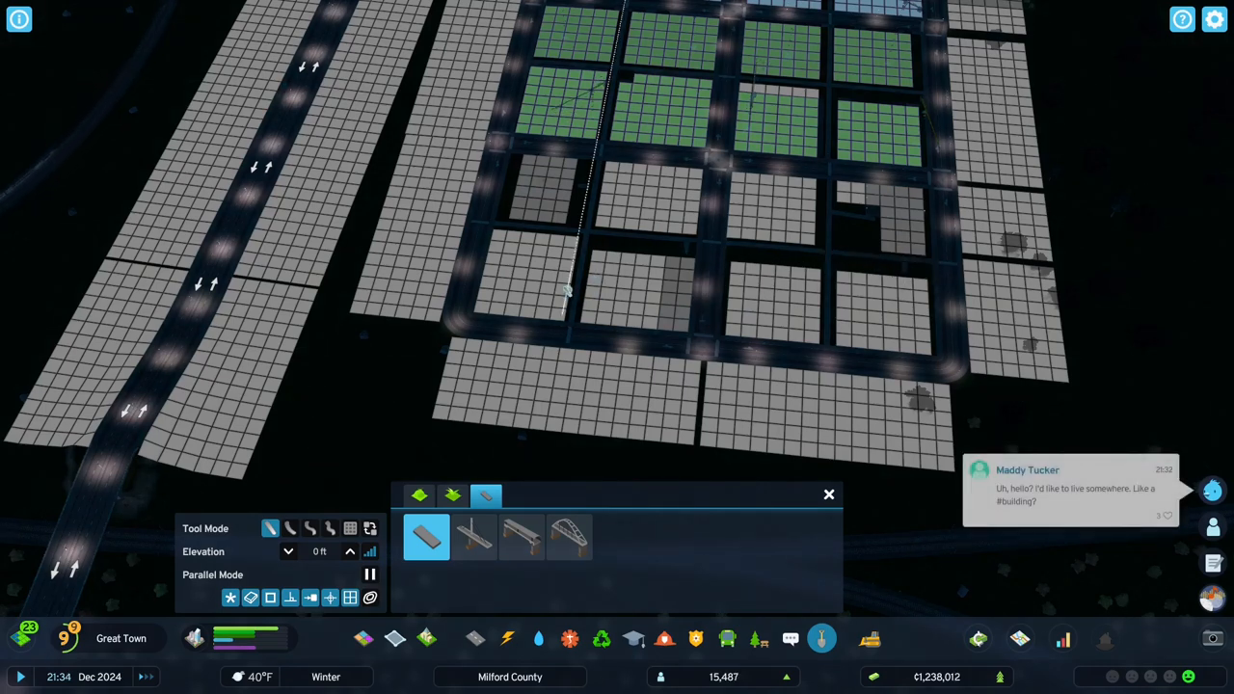
# Start a straight pedestrian path inside one of the district's blocks.
pyautogui.click(362, 638)
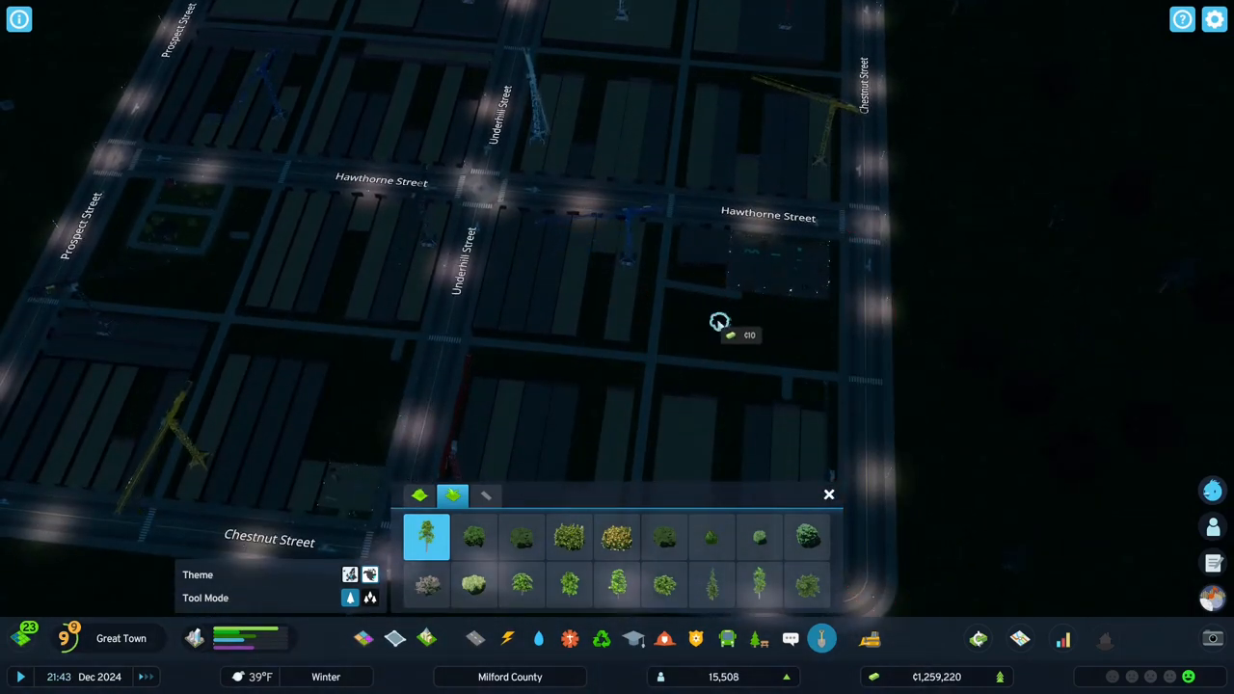
# Plant two trees side by side near Hawthorne Street.
pyautogui.click(684, 324)
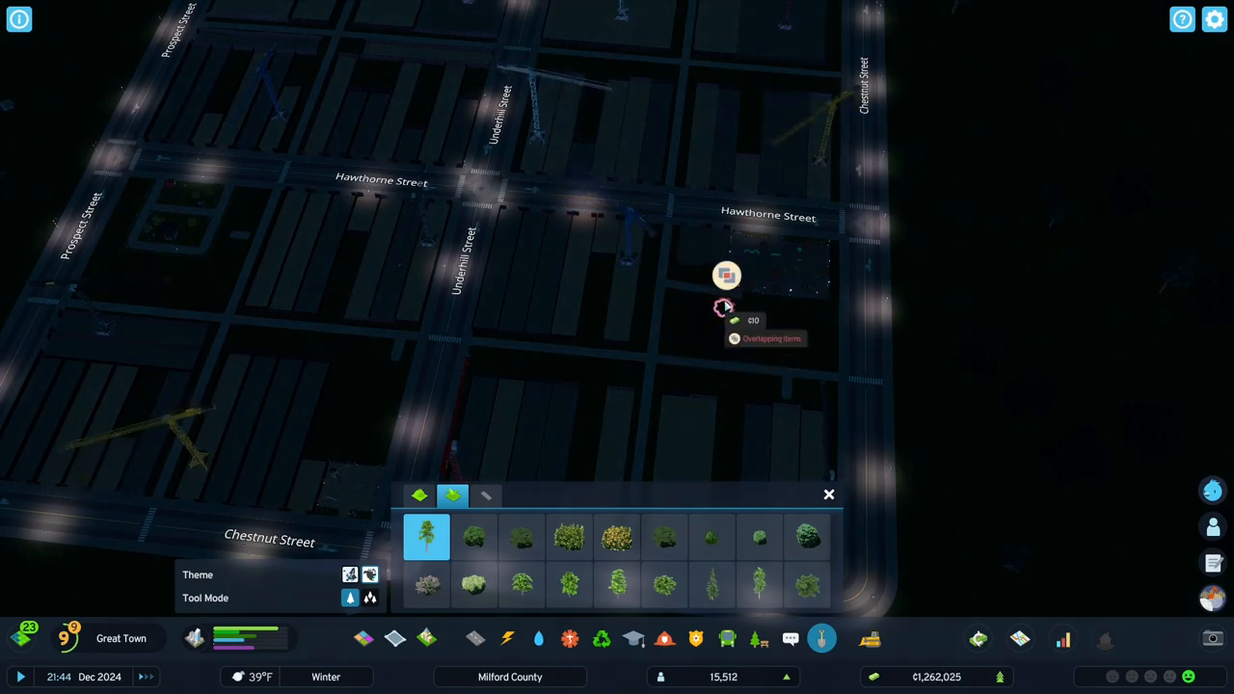
pyautogui.click(829, 494)
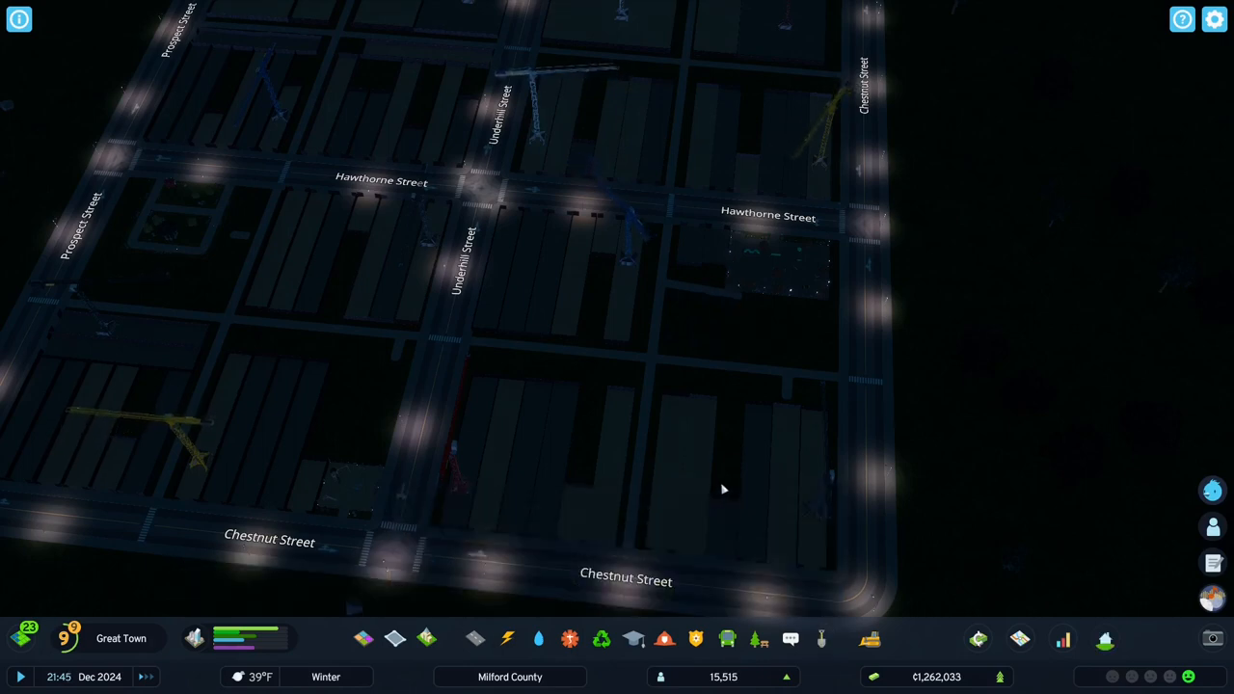
pyautogui.scroll(-3)
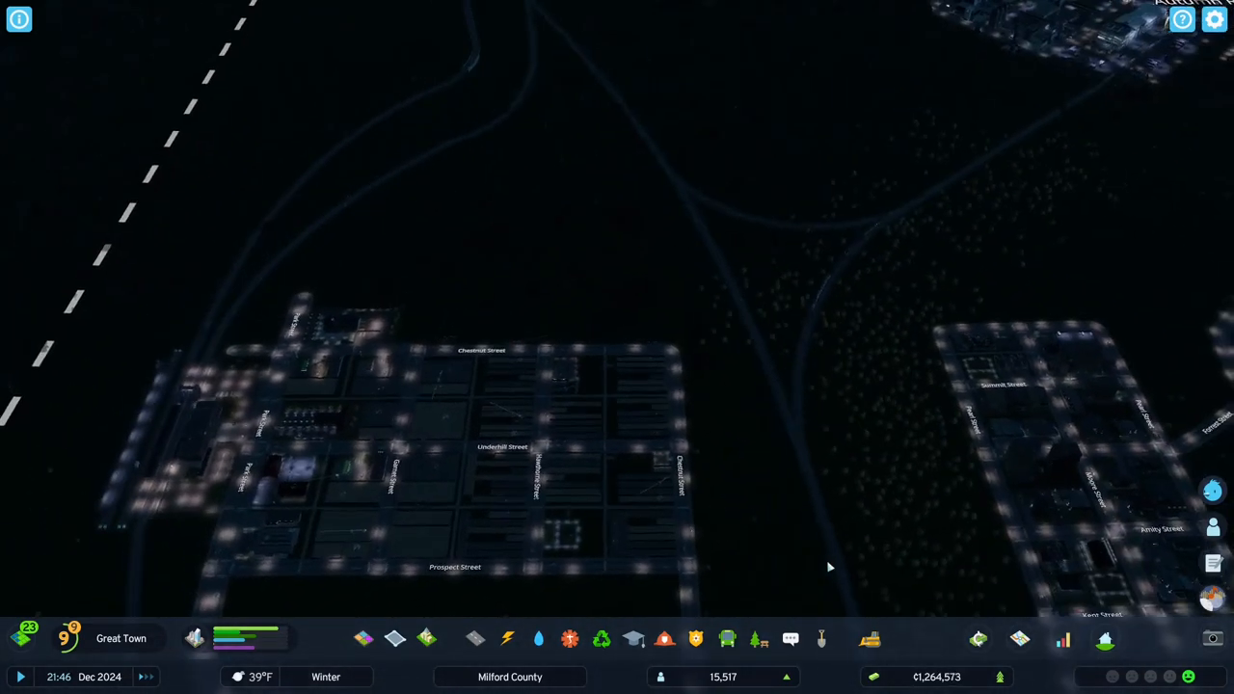
pyautogui.scroll(-3)
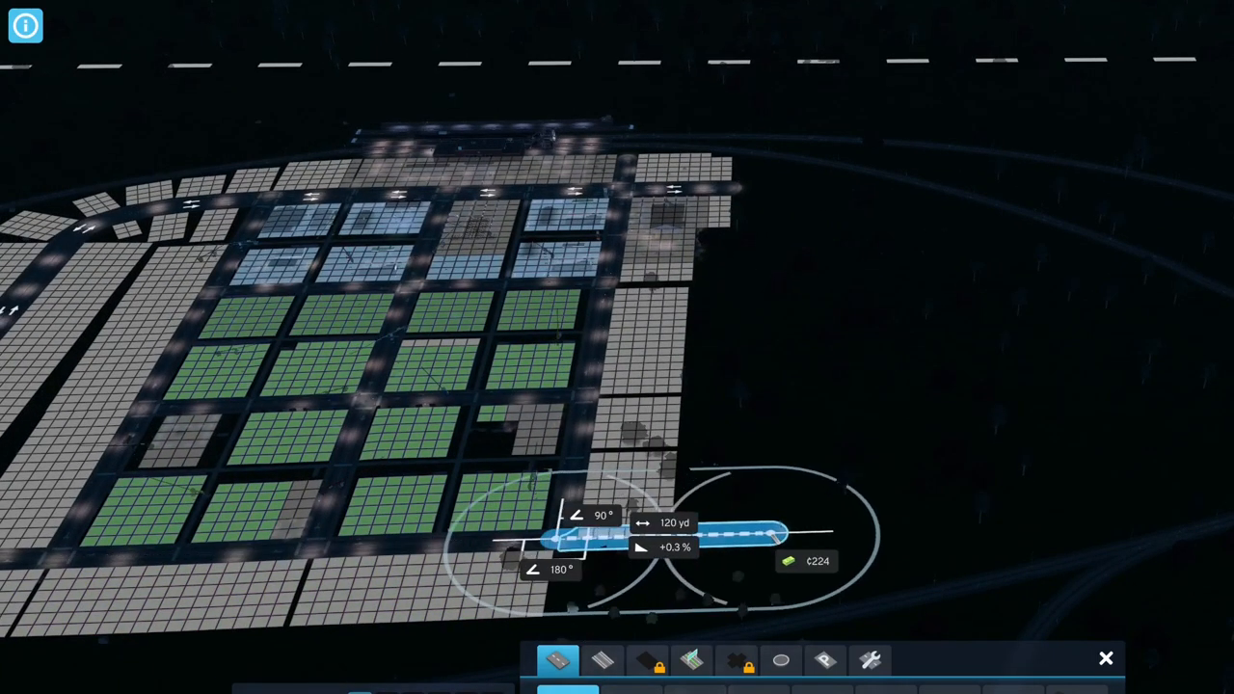
# Draw a short straight road segment along the district's eastern edge.
pyautogui.moveTo(786, 532); pyautogui.dragTo(810, 532)
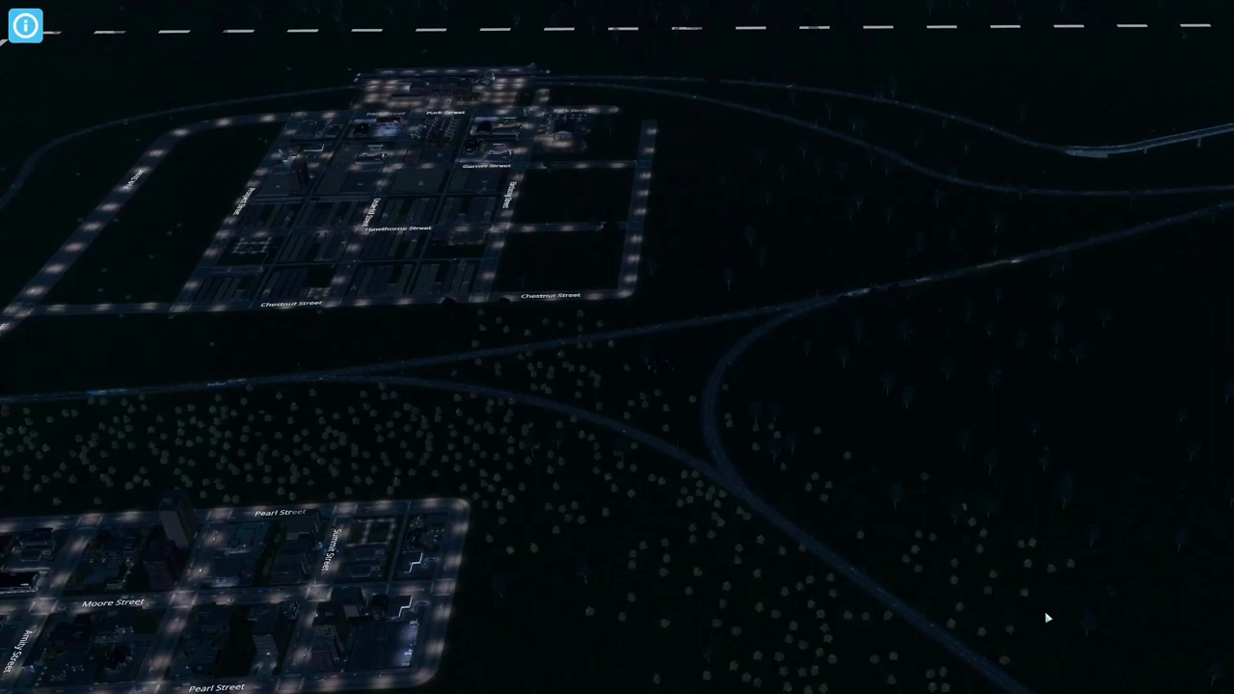
pyautogui.moveTo(953, 594)
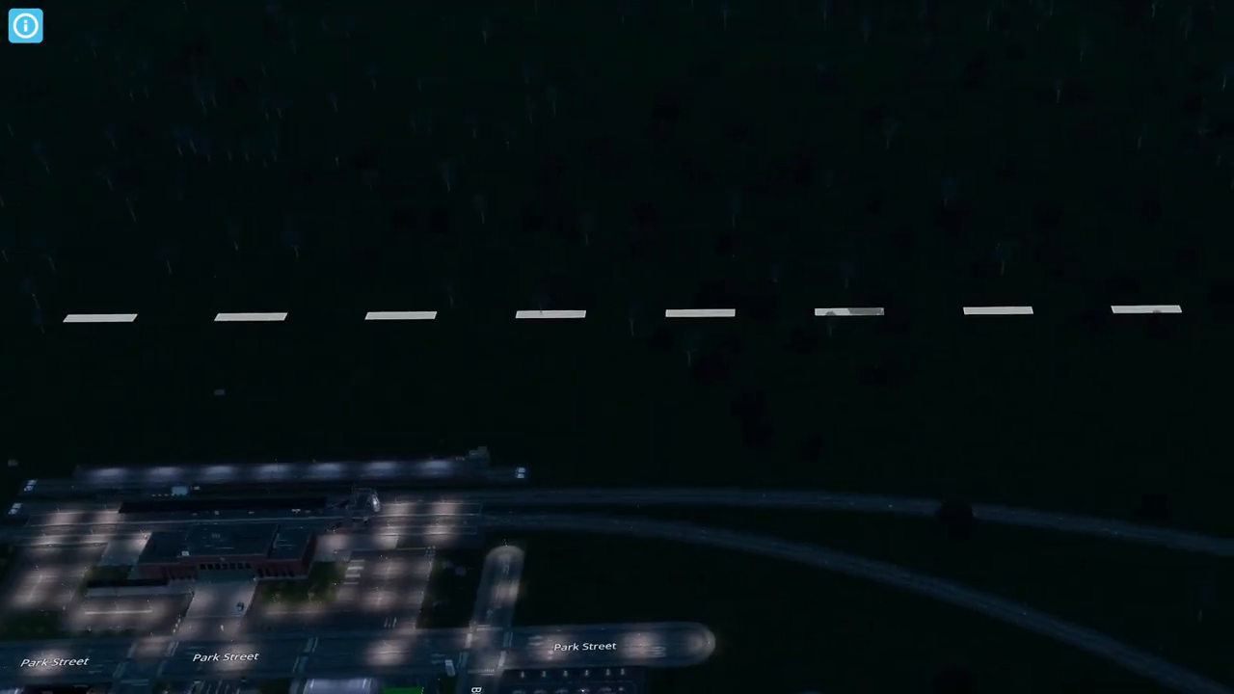
# Choose the Three-Lane Asymmetric Road for the district's eastern grid.
pyautogui.click(560, 659)
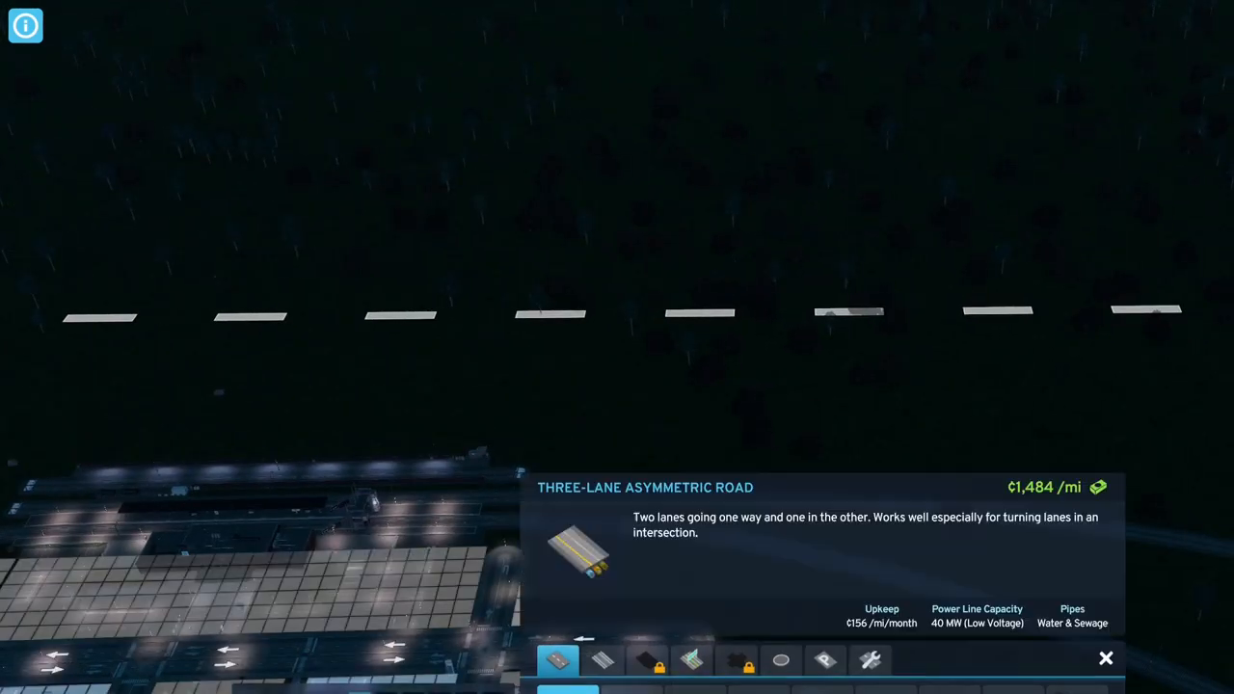
pyautogui.click(601, 659)
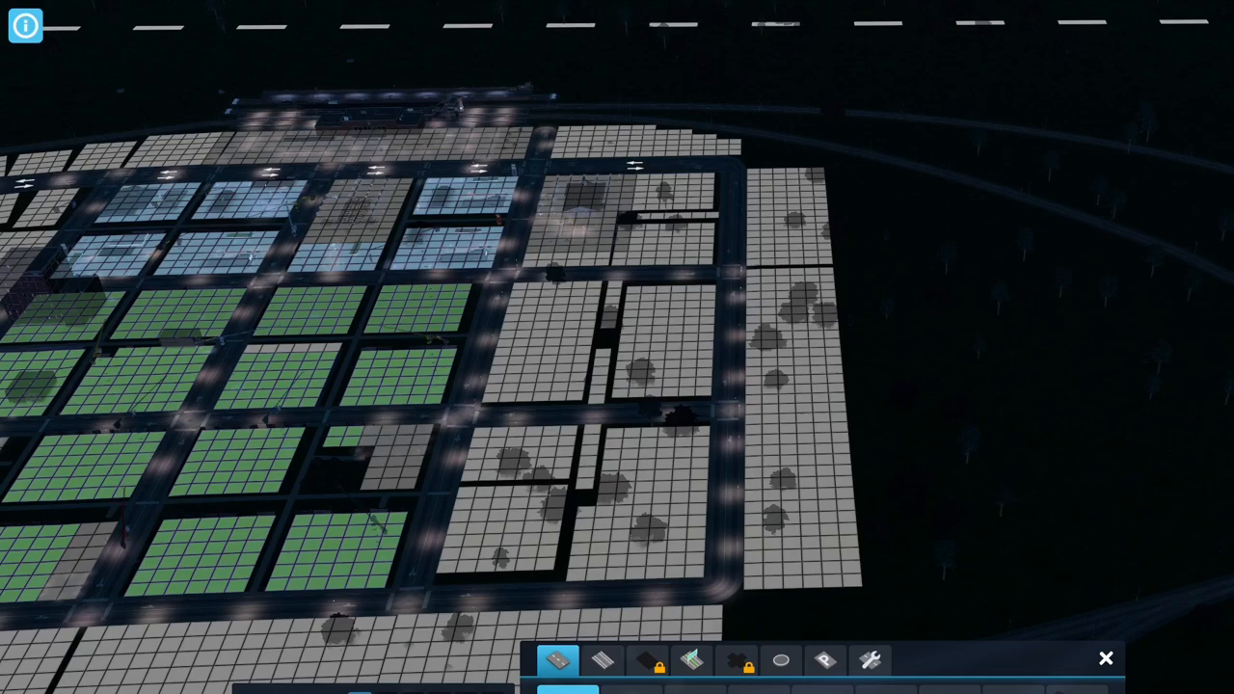
# Bring up Healthcare & Deathcare services and pick a healthcare building to place.
pyautogui.click(557, 659)
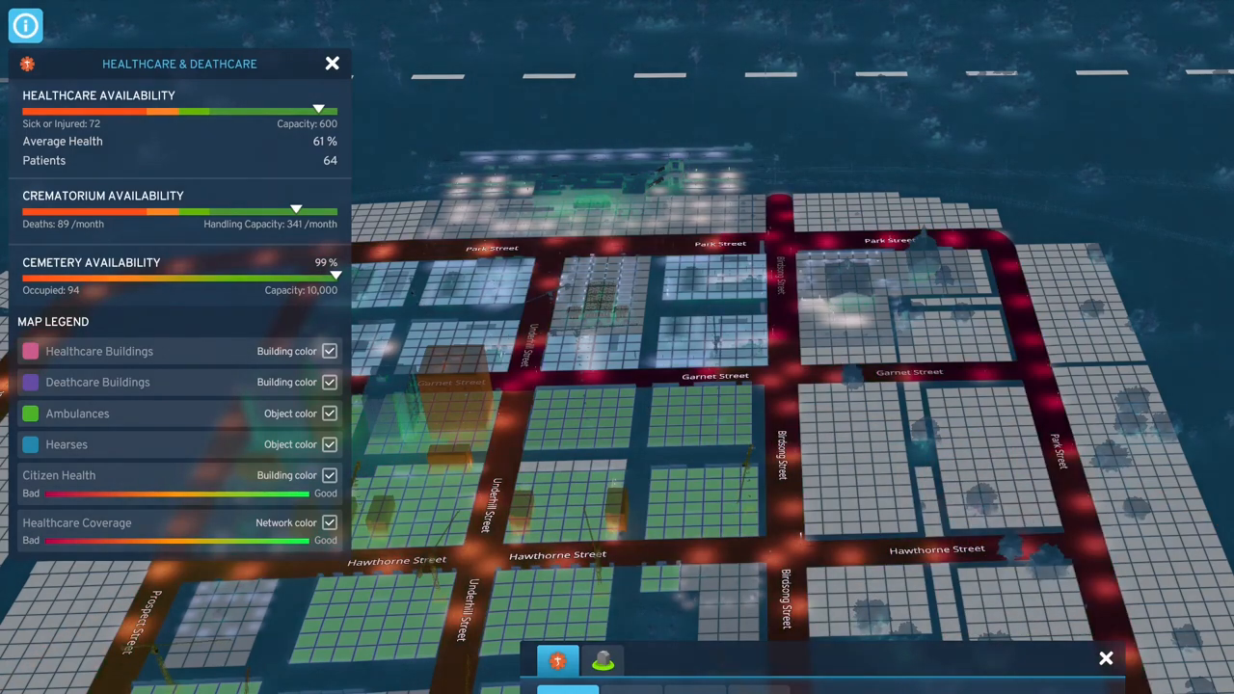
pyautogui.click(332, 62)
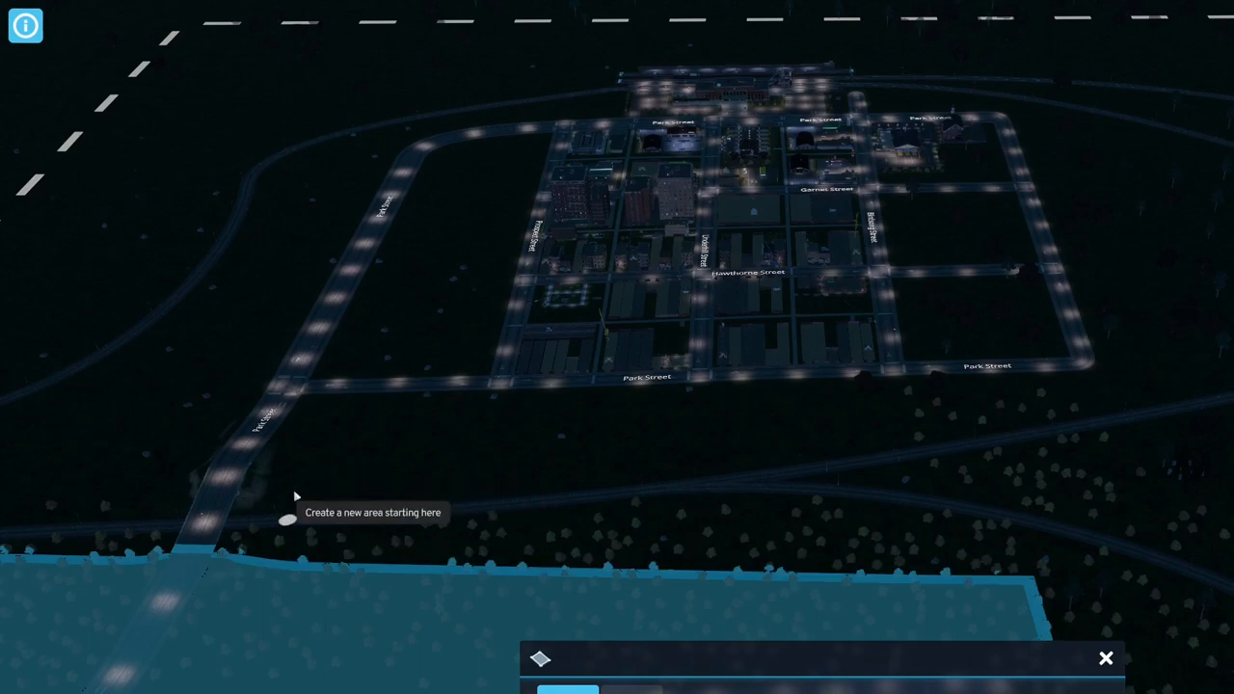
# Begin outlining the new area boundary around the rail town.
pyautogui.click(289, 519)
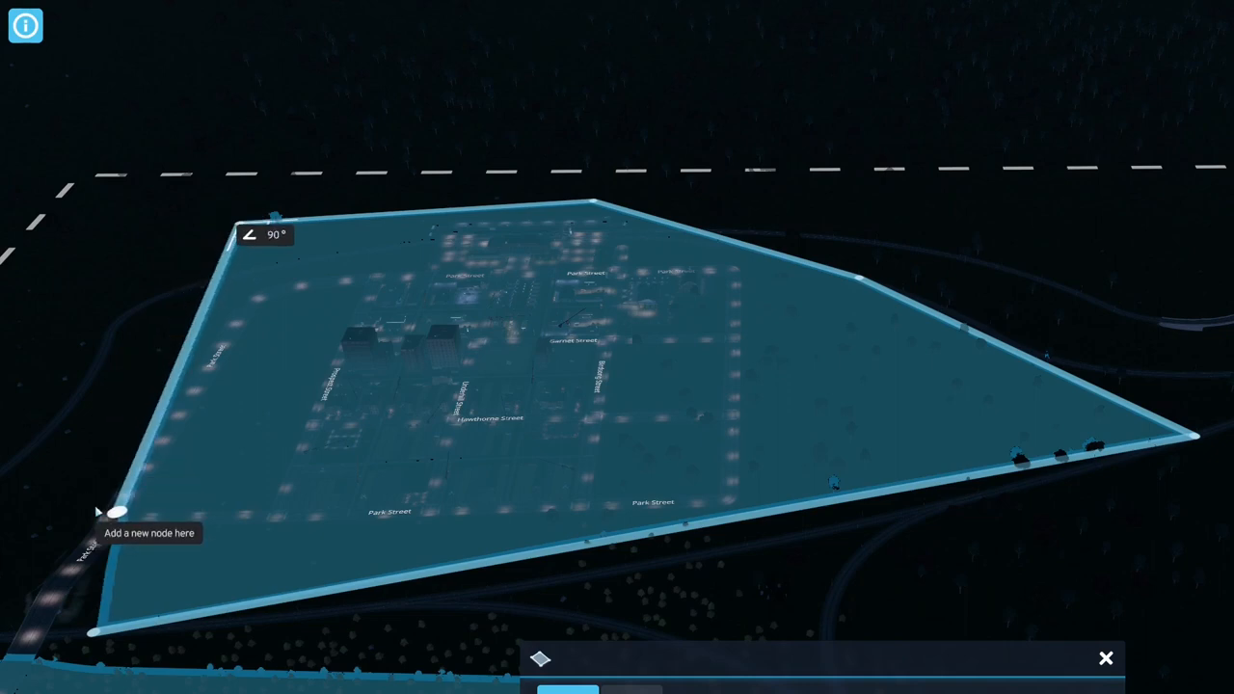
pyautogui.moveTo(729, 520)
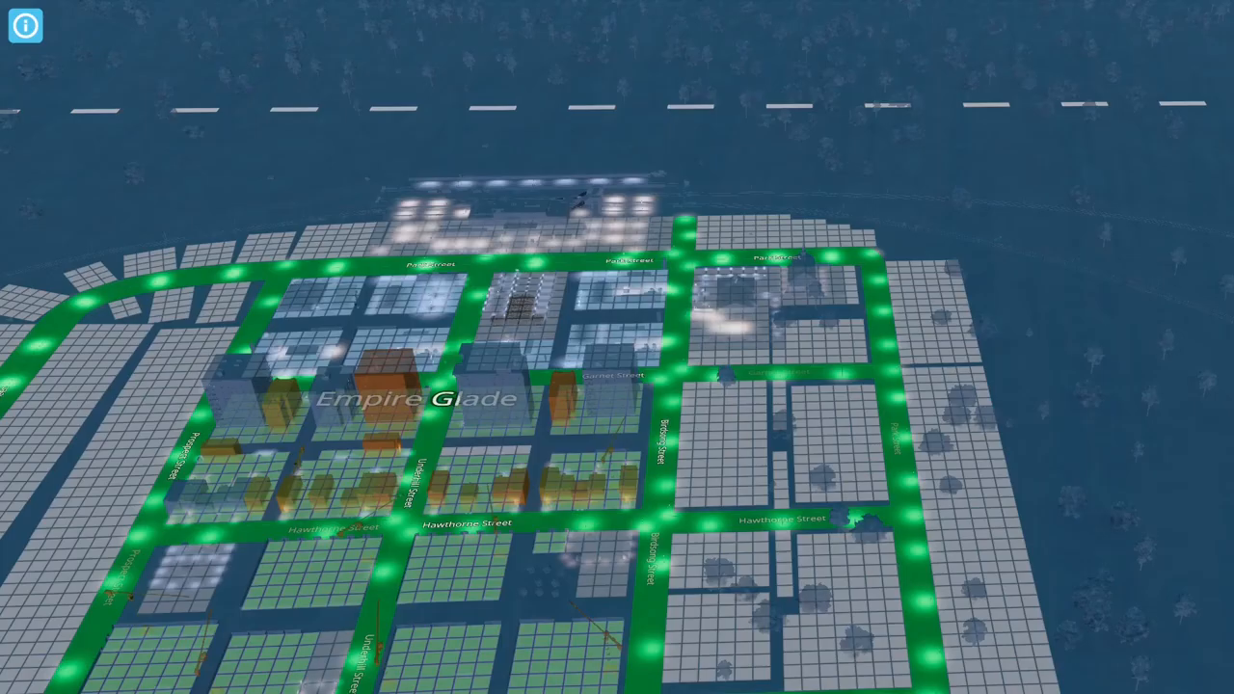
# Close the district polygon so Empire Glade appears over the zoned blocks.
pyautogui.click(25, 25)
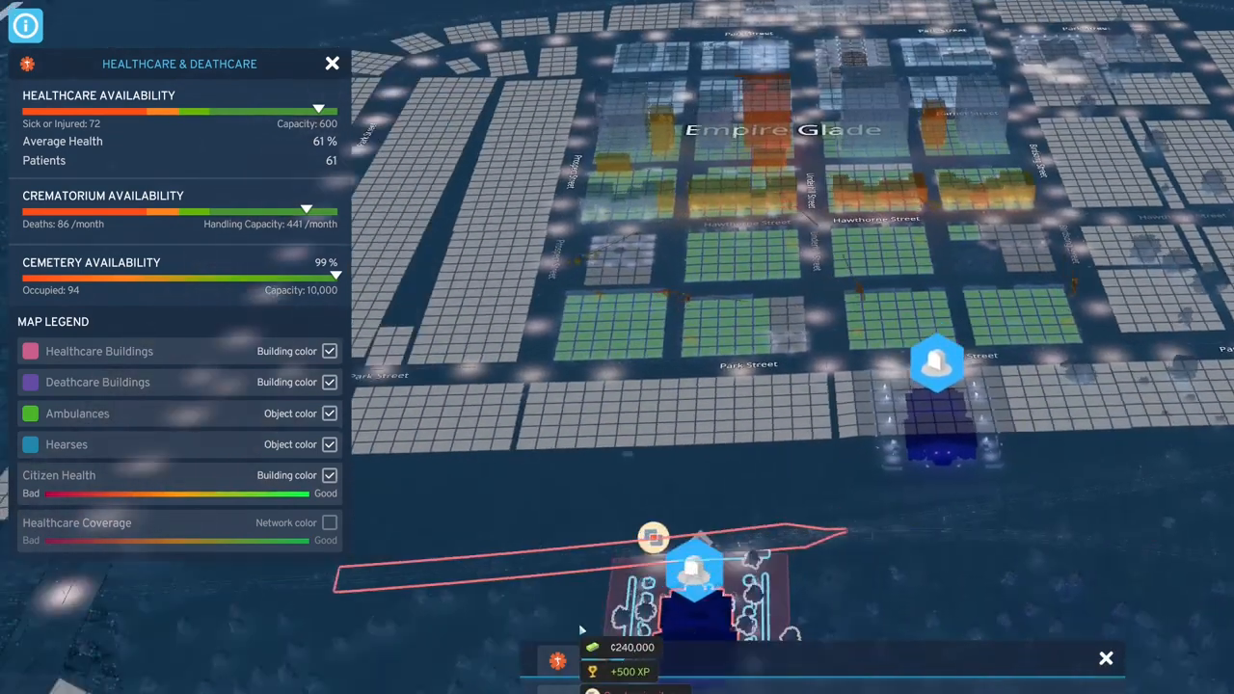
# Place the 240,000 healthcare building just south of Empire Glade.
pyautogui.click(332, 61)
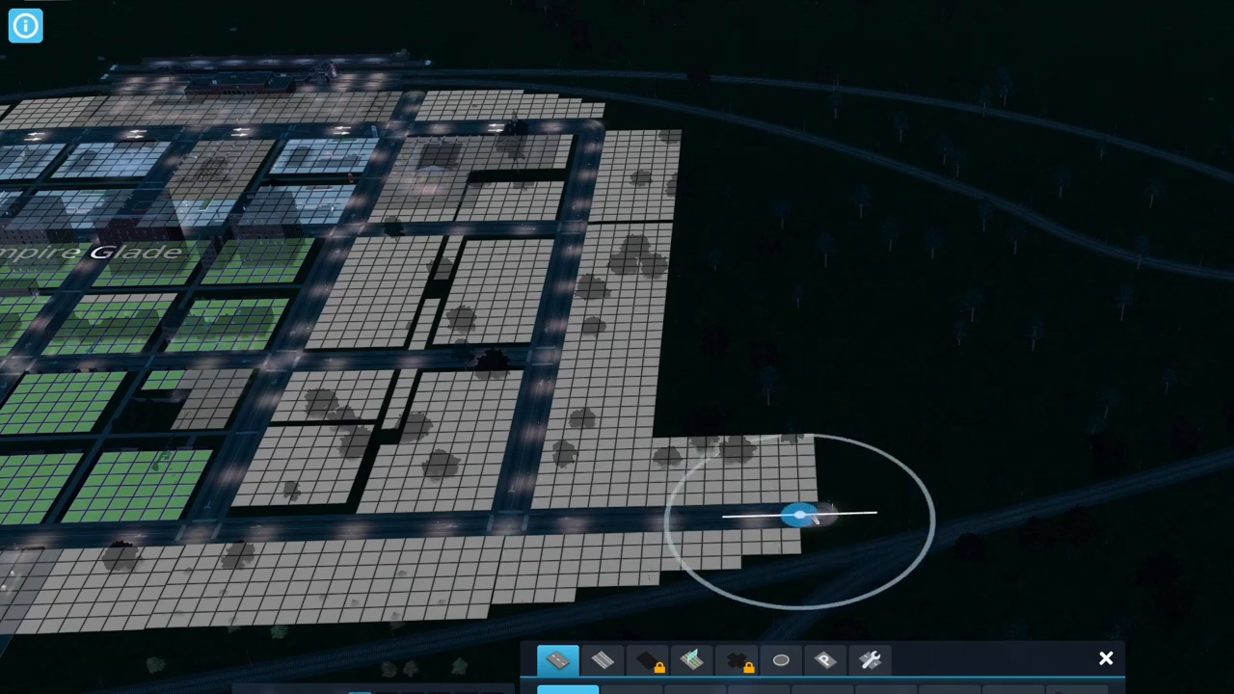
pyautogui.moveTo(574, 367)
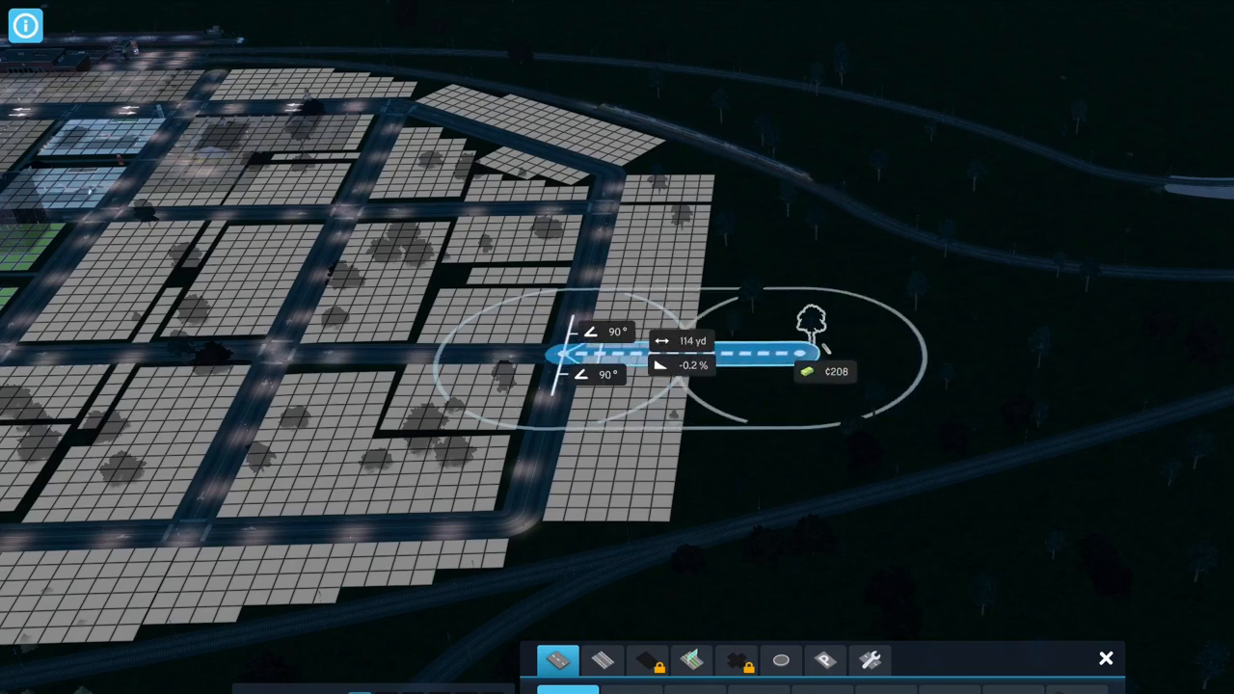
# Lay a street heading east and another along the district's southern edge.
pyautogui.moveTo(810, 344); pyautogui.dragTo(858, 350)
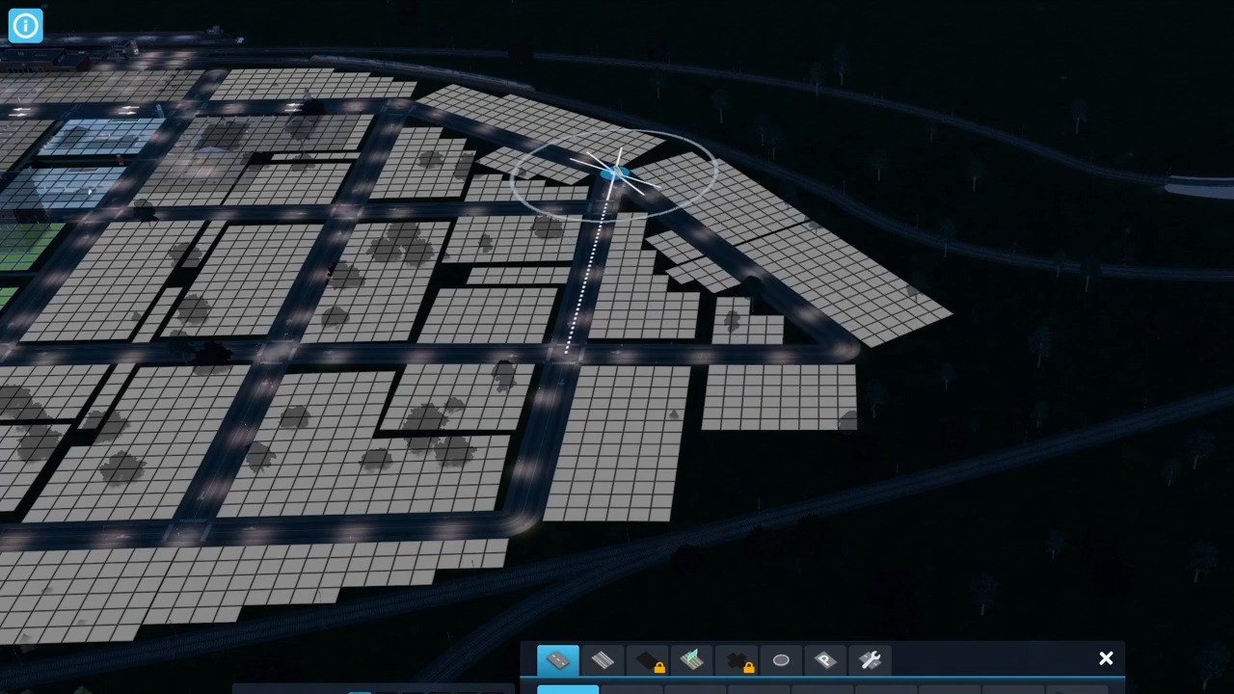
pyautogui.moveTo(520, 524)
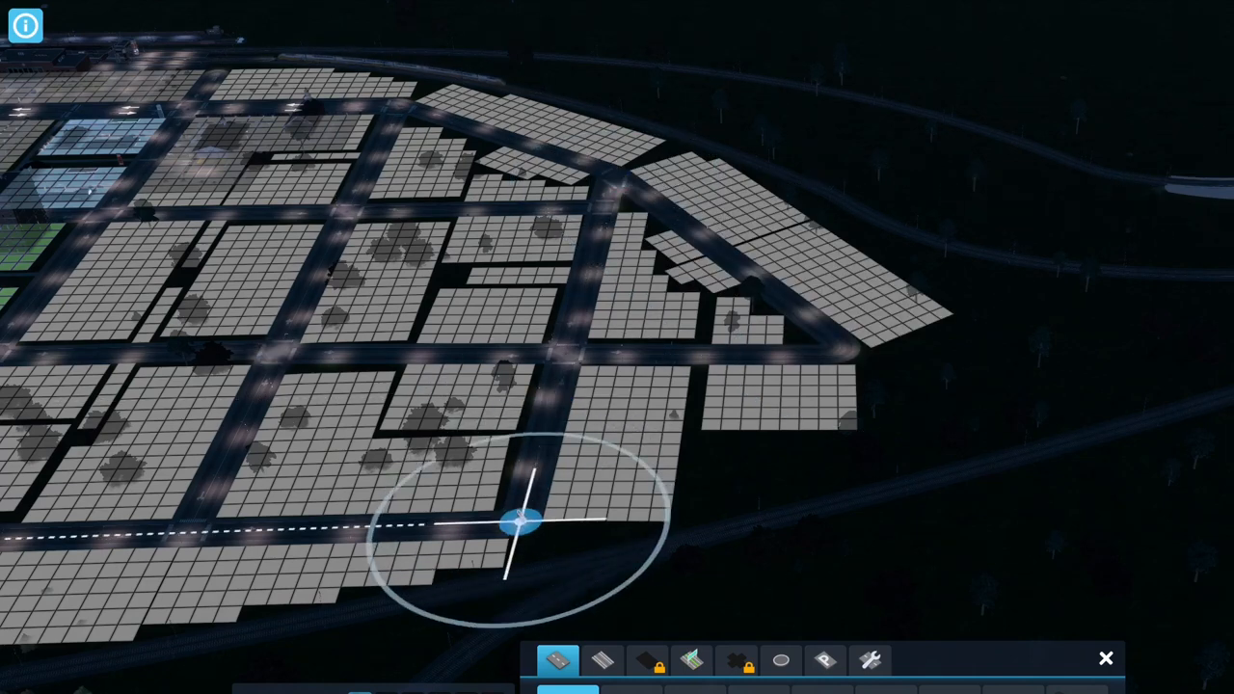
pyautogui.moveTo(521, 521); pyautogui.dragTo(800, 396)
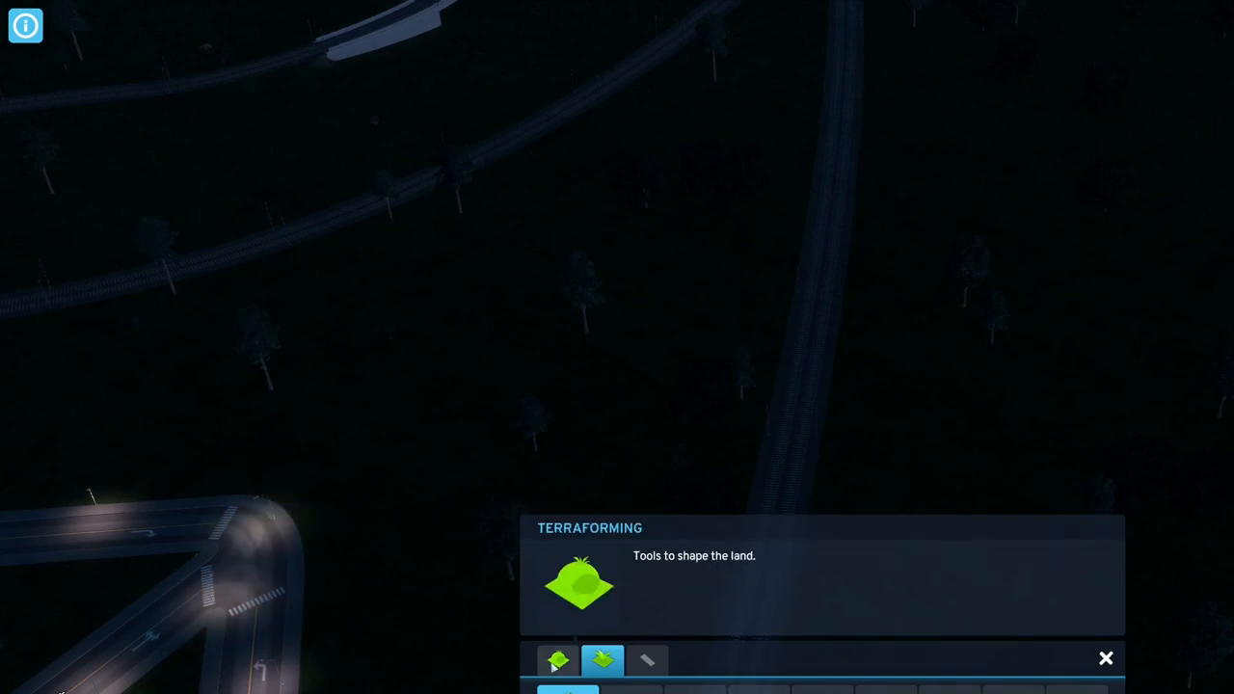
# Choose the land-raising brush to build a mound beside the rail line.
pyautogui.click(558, 659)
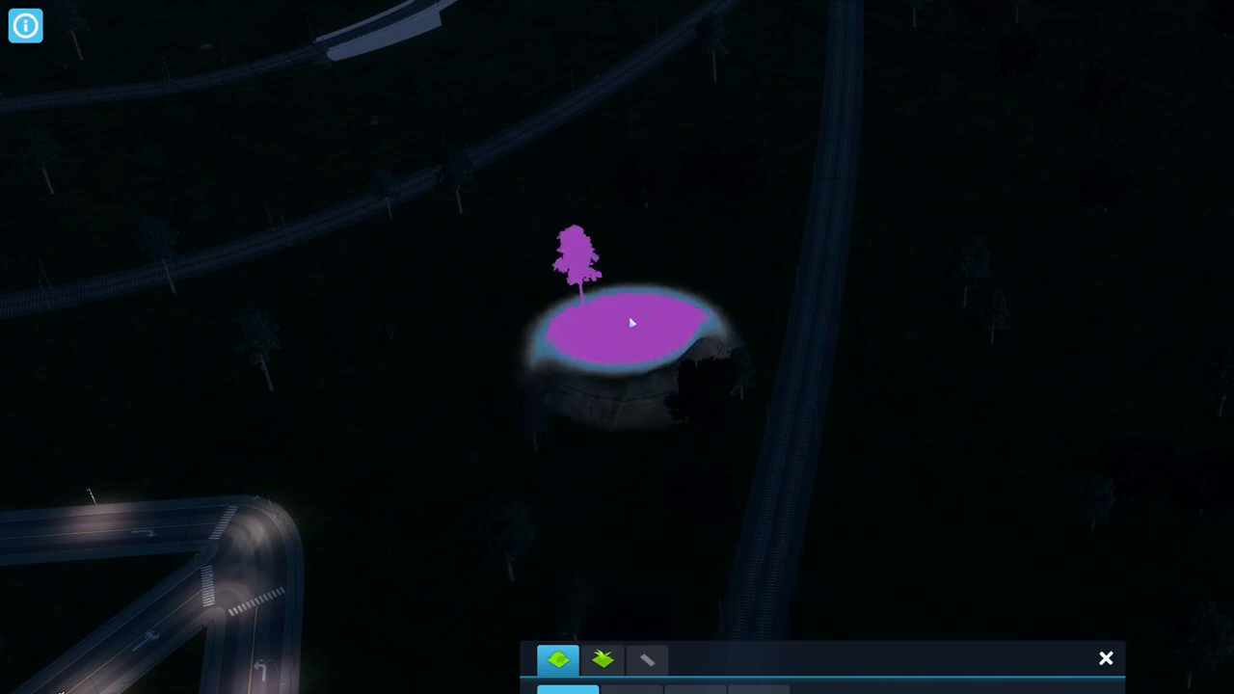
pyautogui.moveTo(961, 386)
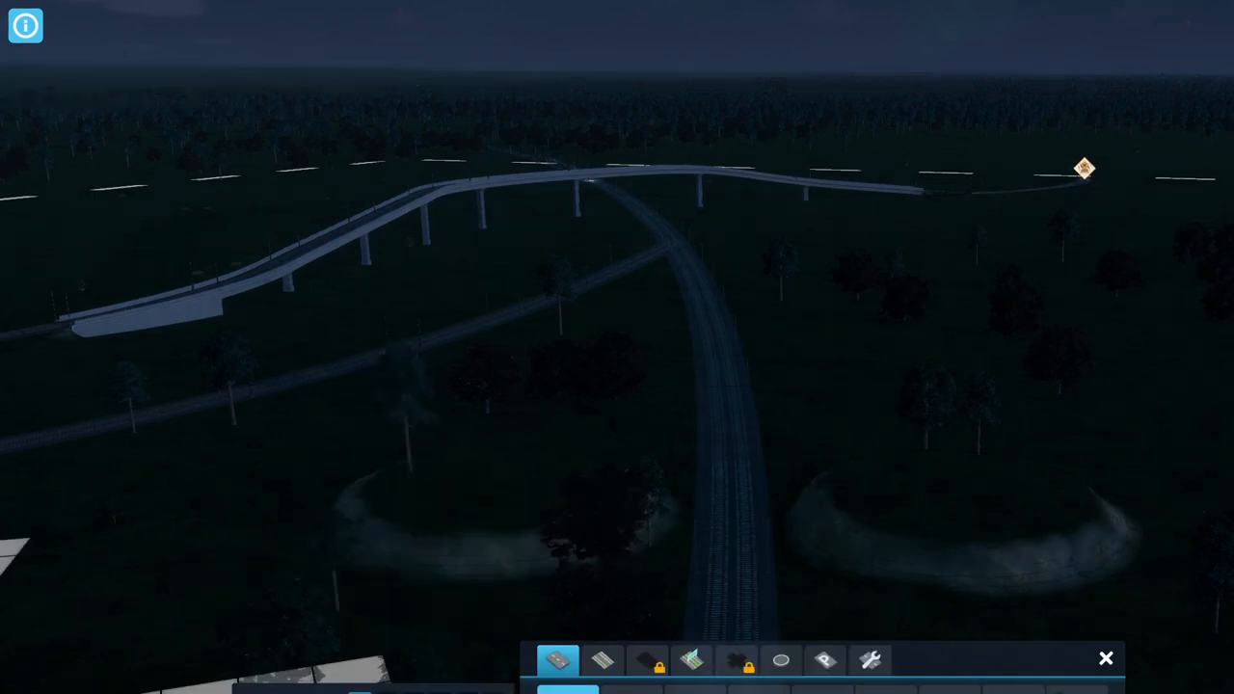
# Build a street bridge from start to end point across the rail line.
pyautogui.click(602, 659)
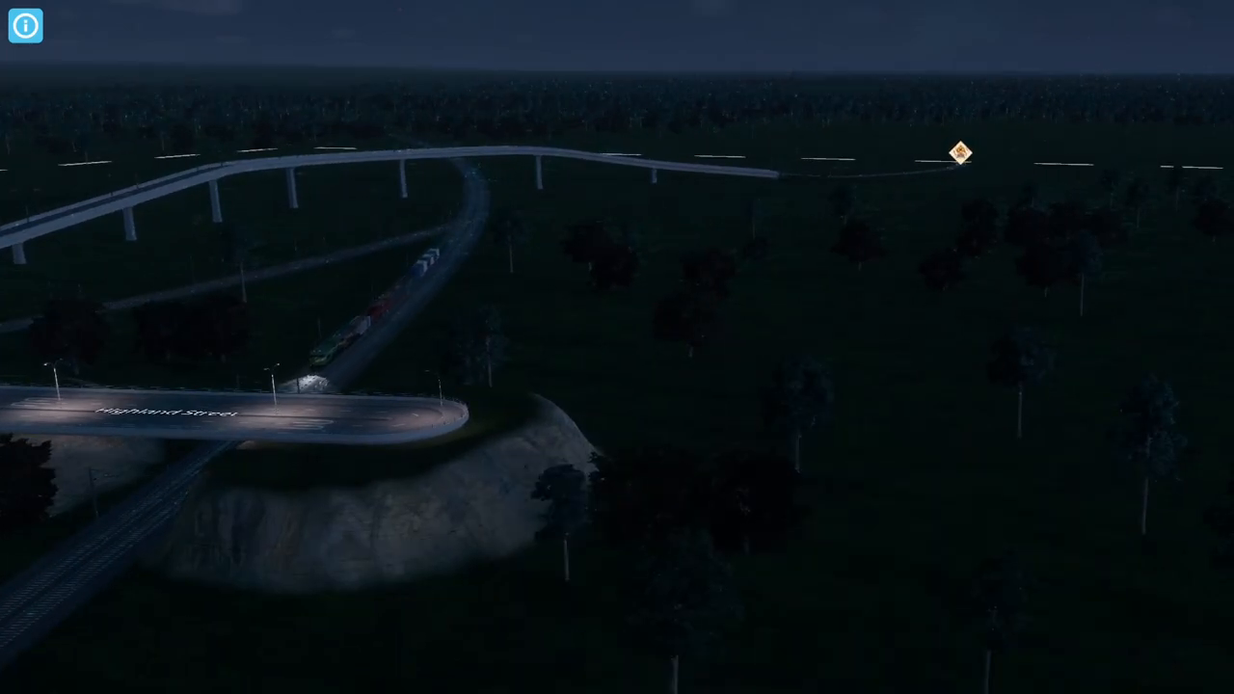
pyautogui.click(557, 660)
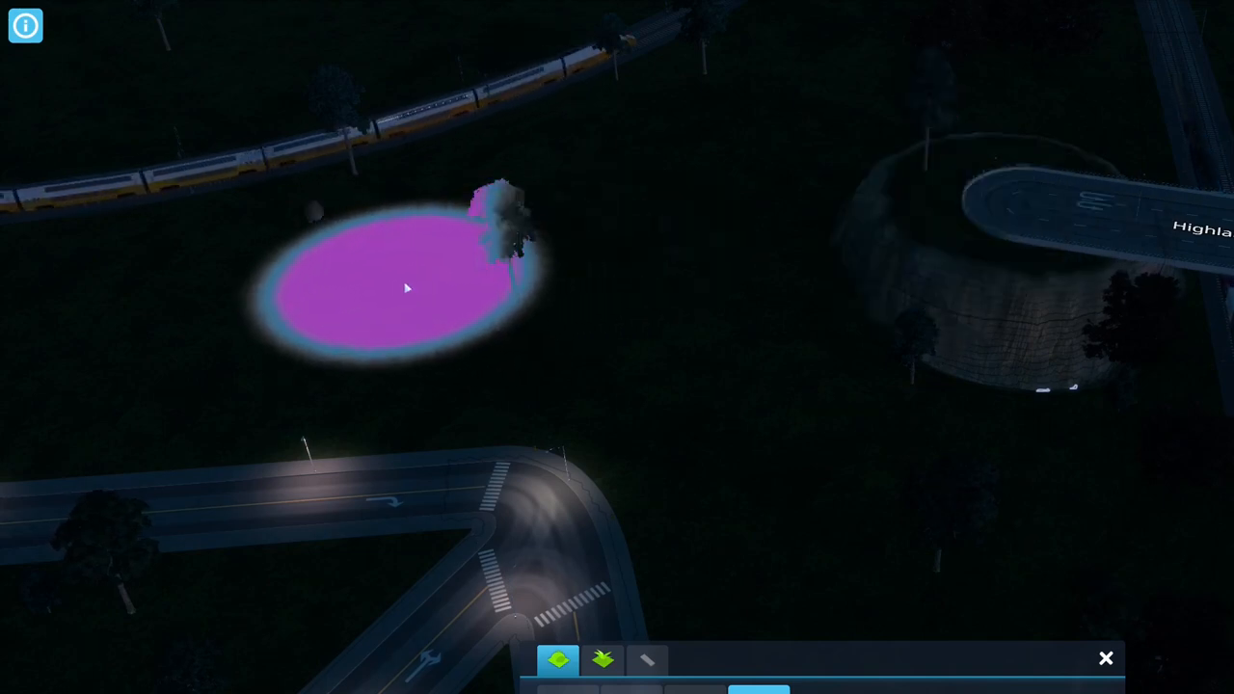
pyautogui.moveTo(685, 266)
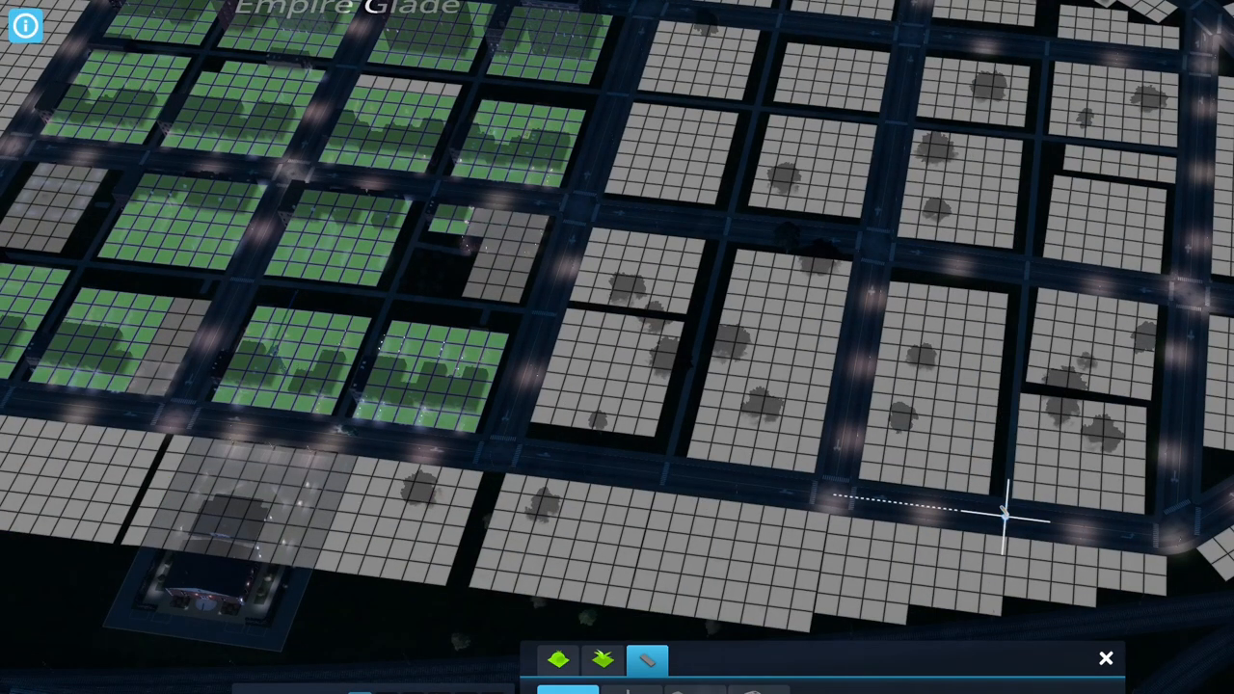
pyautogui.moveTo(675, 312)
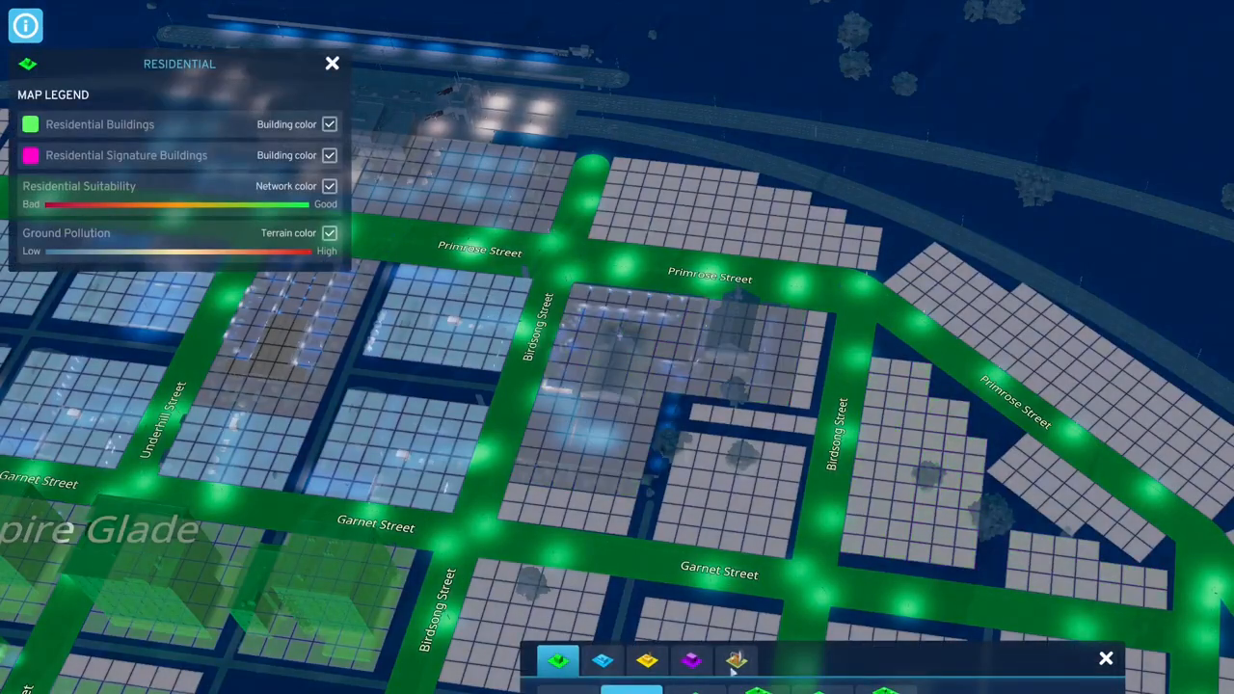
# Switch zoning through Office to the Commercial tab for Primrose Street lots.
pyautogui.click(690, 659)
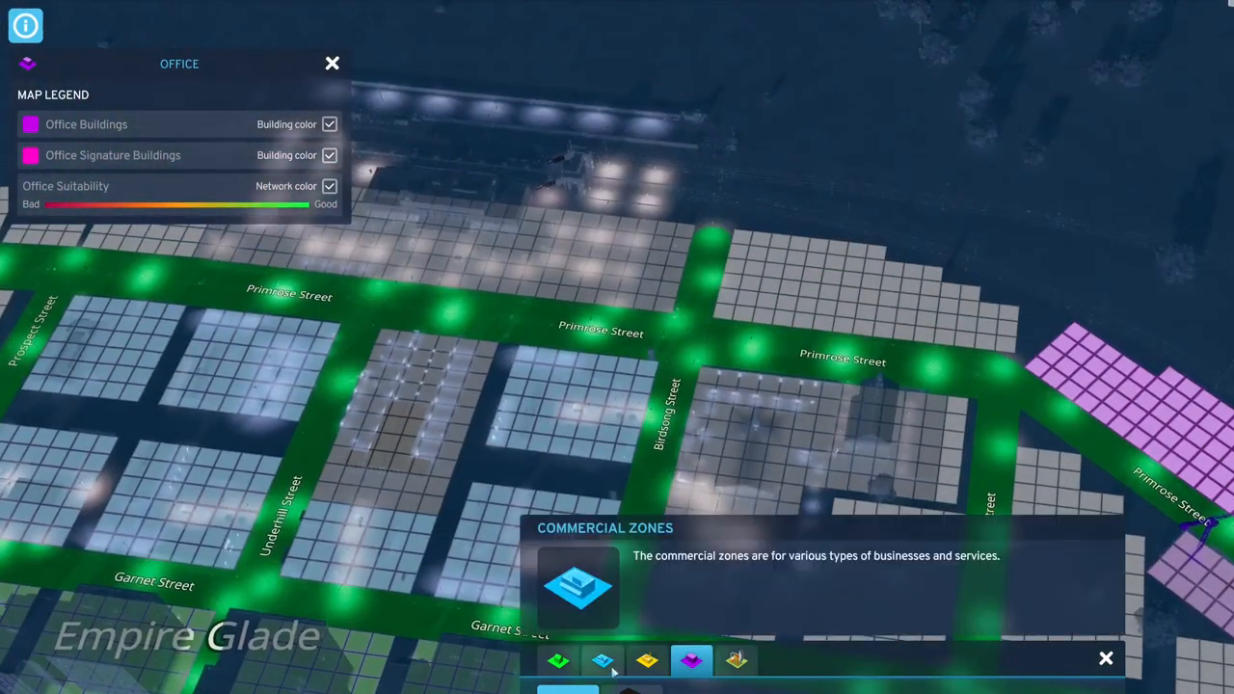
pyautogui.click(602, 659)
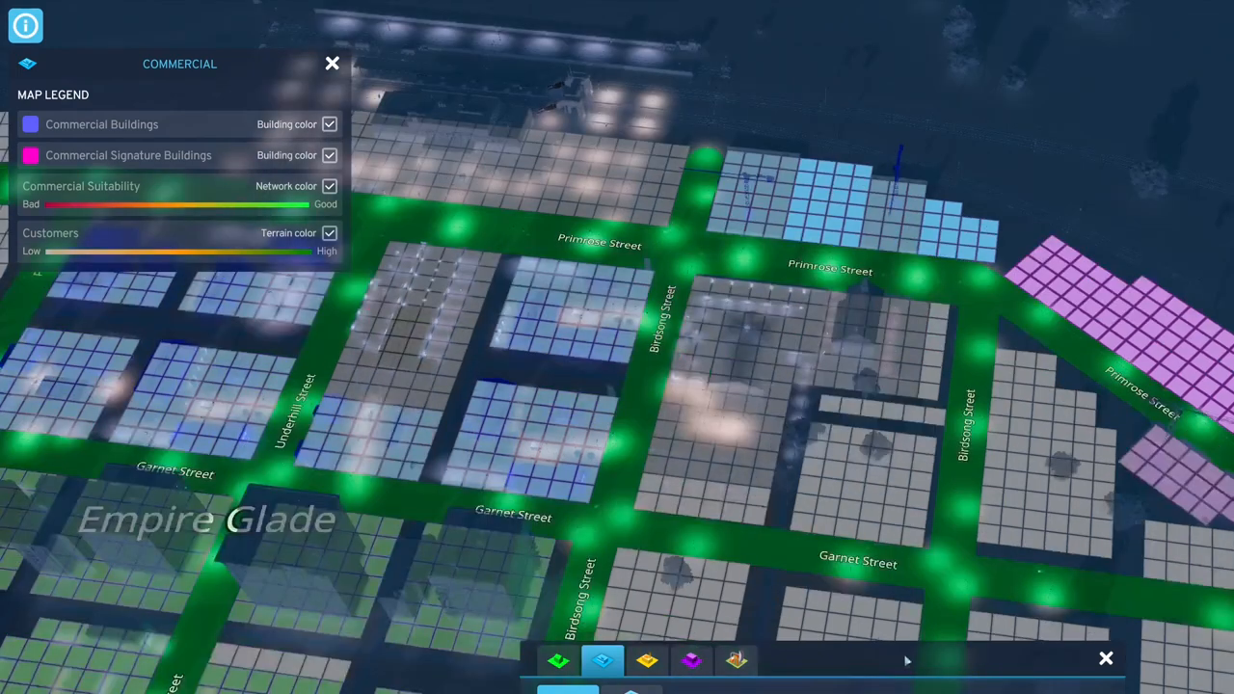
# Paint NA Medium Density Housing on the Birdsong Street blocks between Garnet and Hawthorne.
pyautogui.click(557, 659)
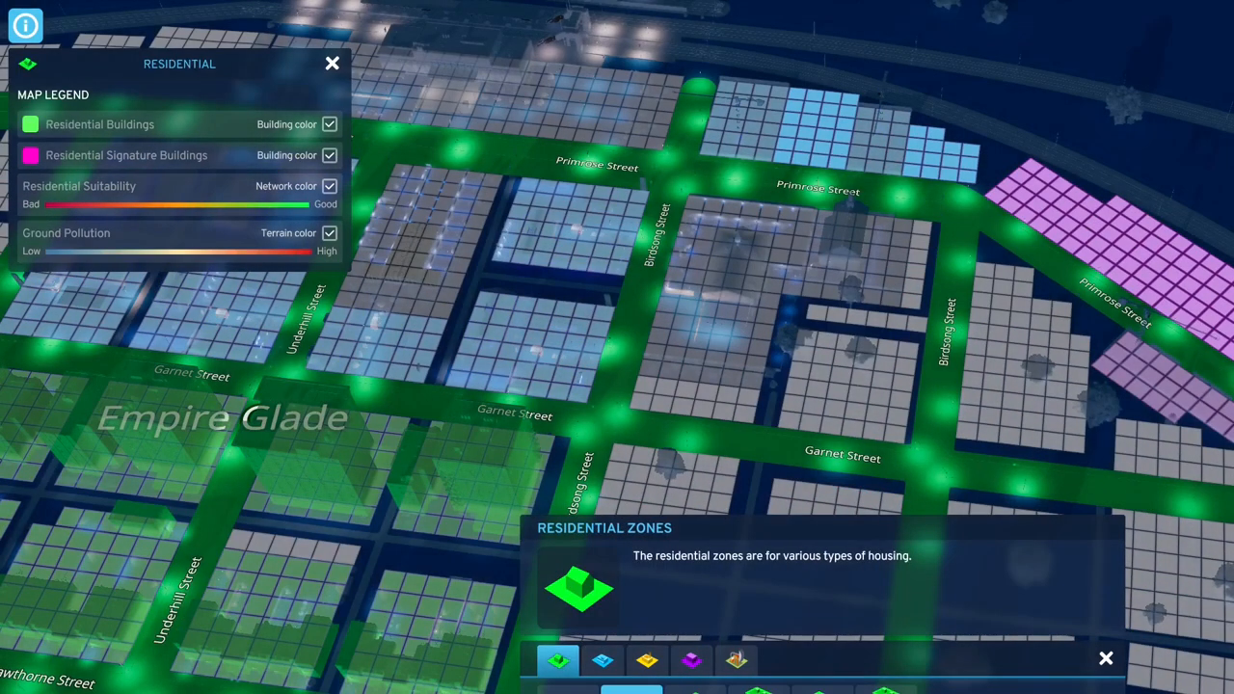
pyautogui.click(602, 659)
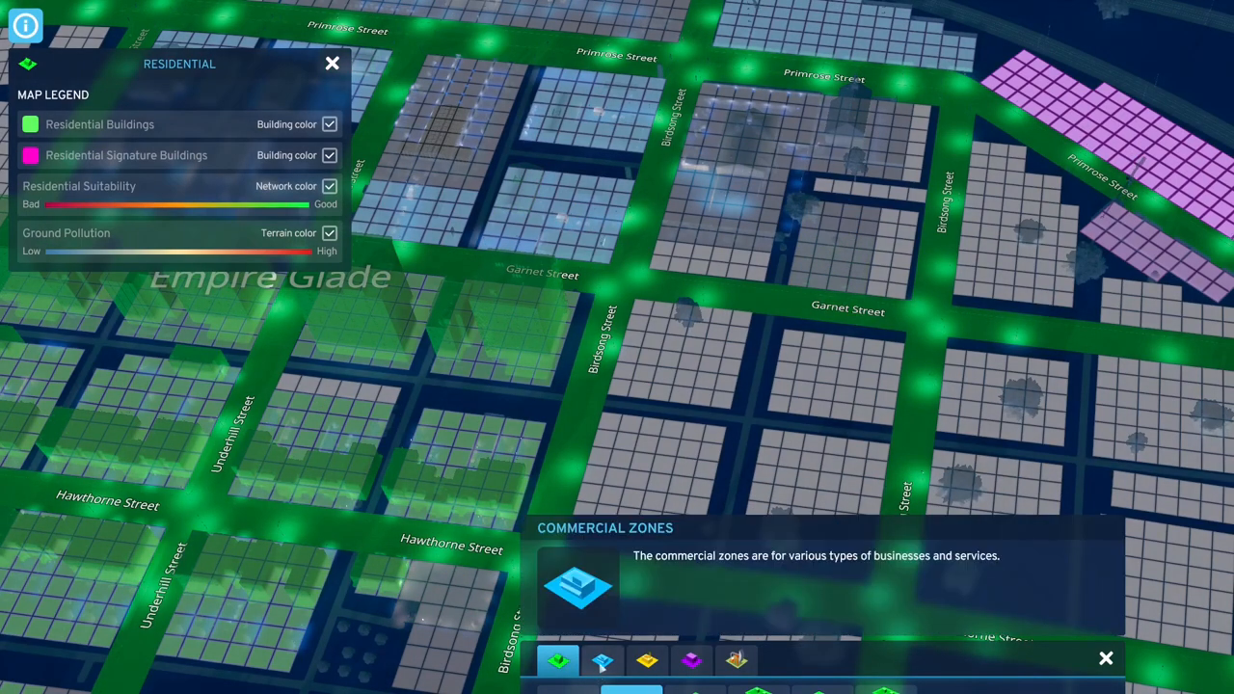
pyautogui.click(602, 661)
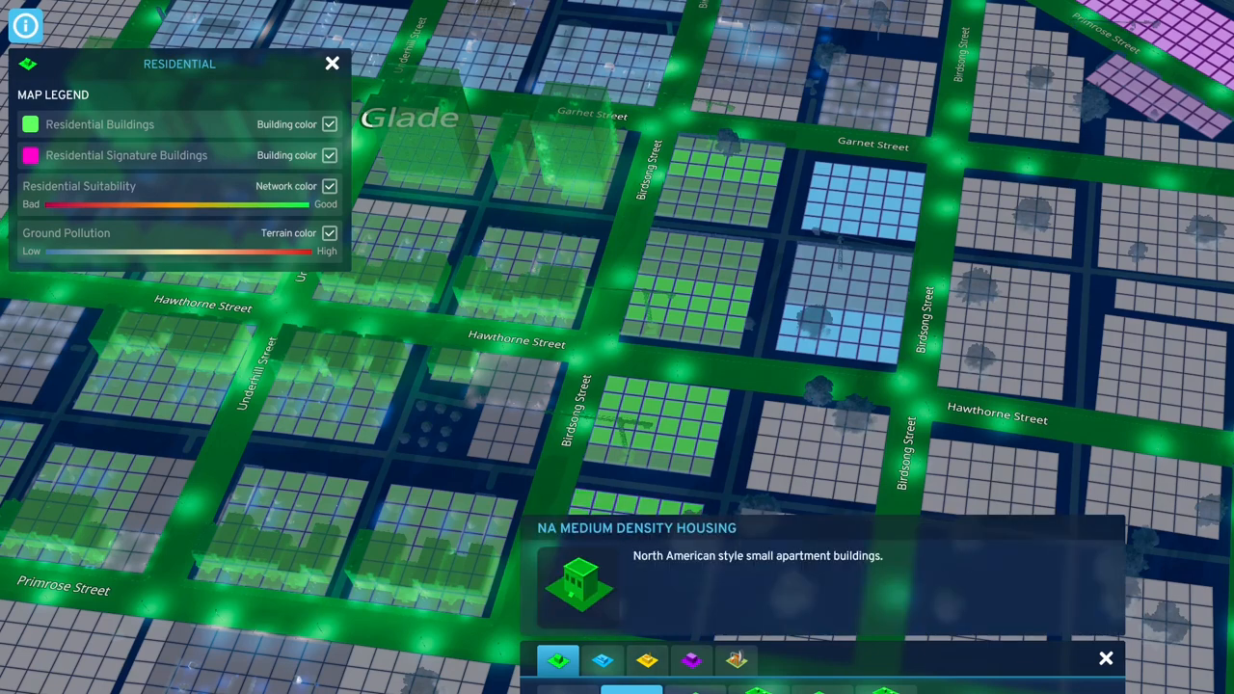
# Alternate between Residential and Commercial zoning types for the station-side lots.
pyautogui.click(601, 660)
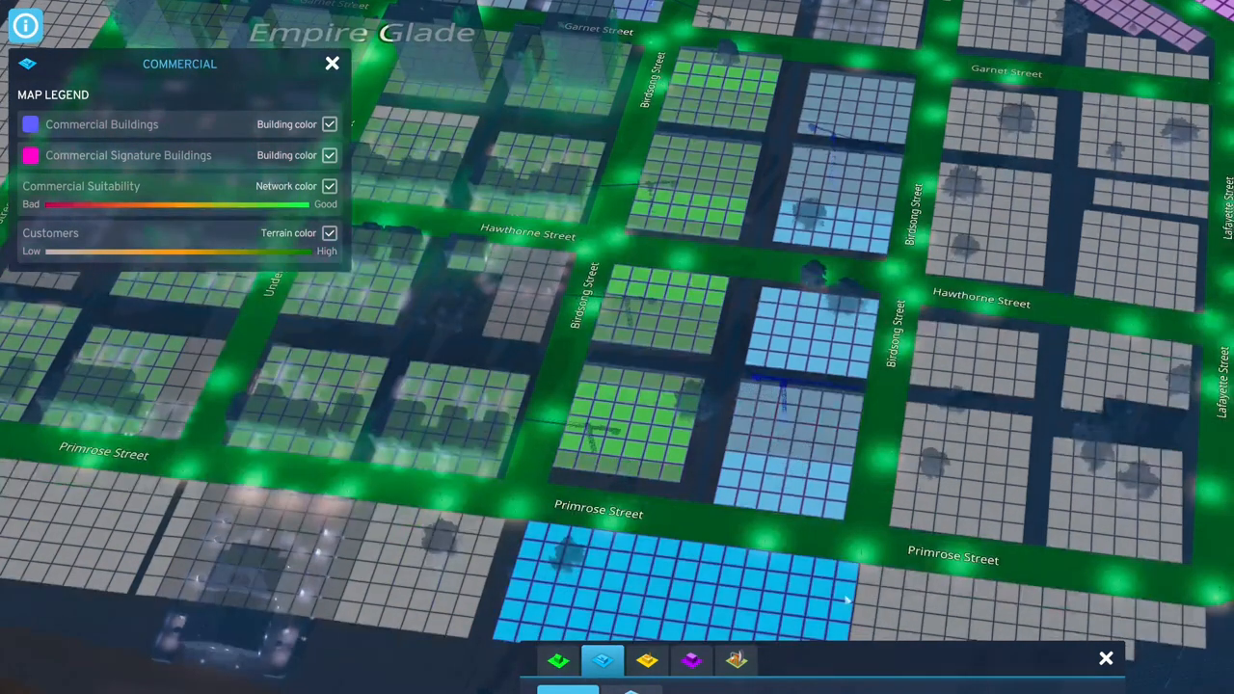
pyautogui.click(558, 659)
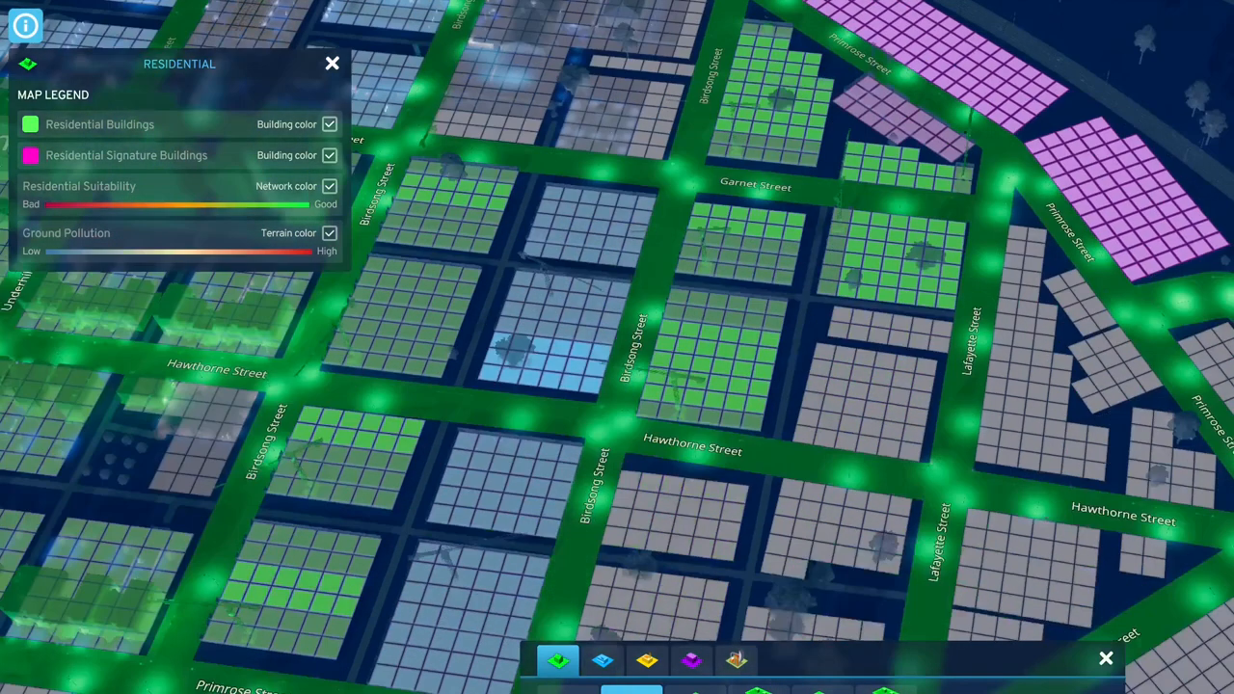
pyautogui.click(648, 659)
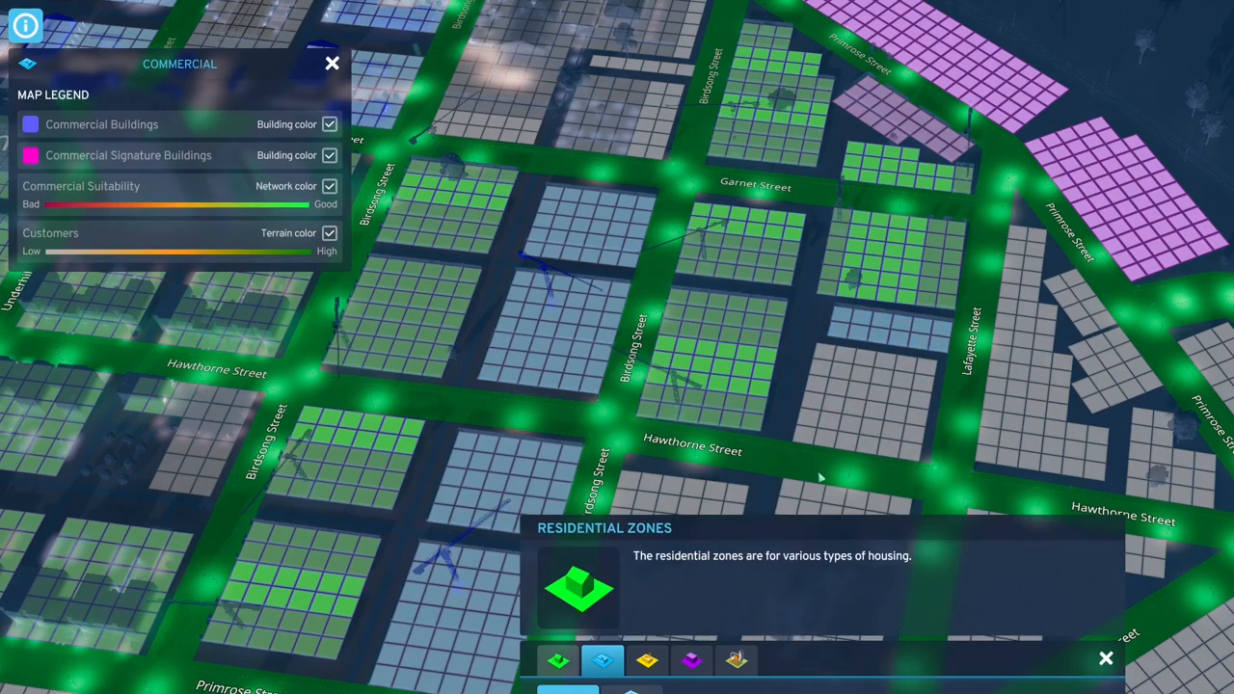
pyautogui.click(557, 659)
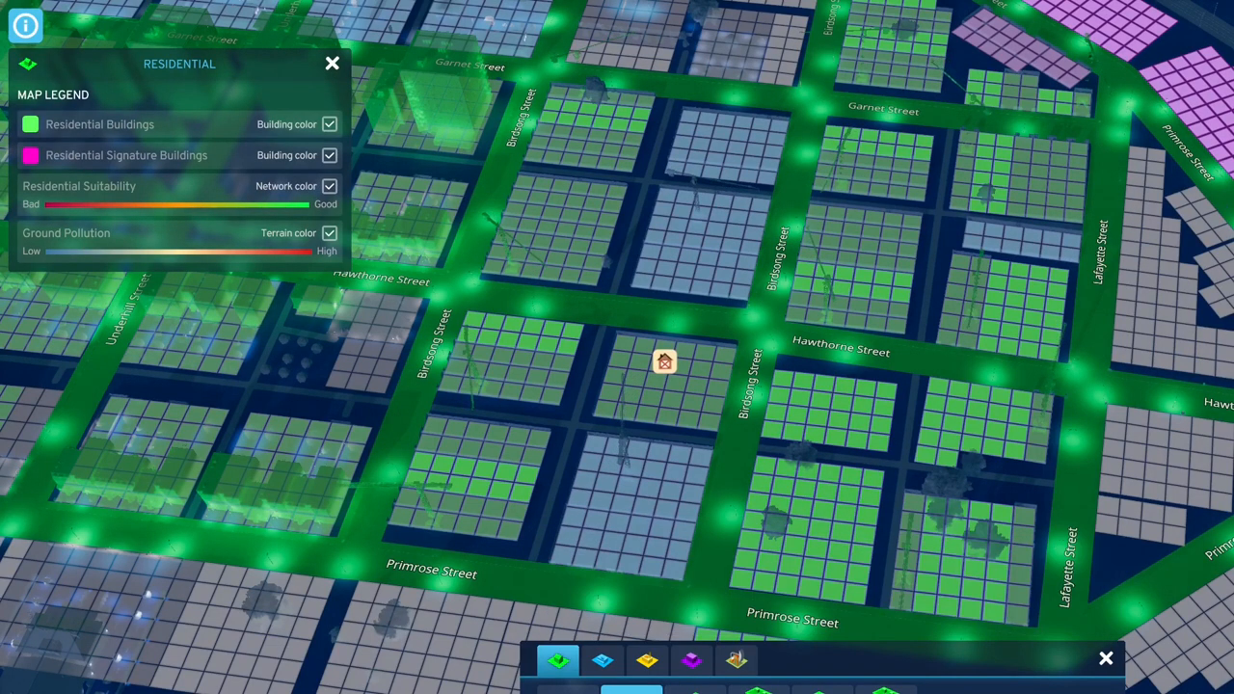
pyautogui.click(602, 659)
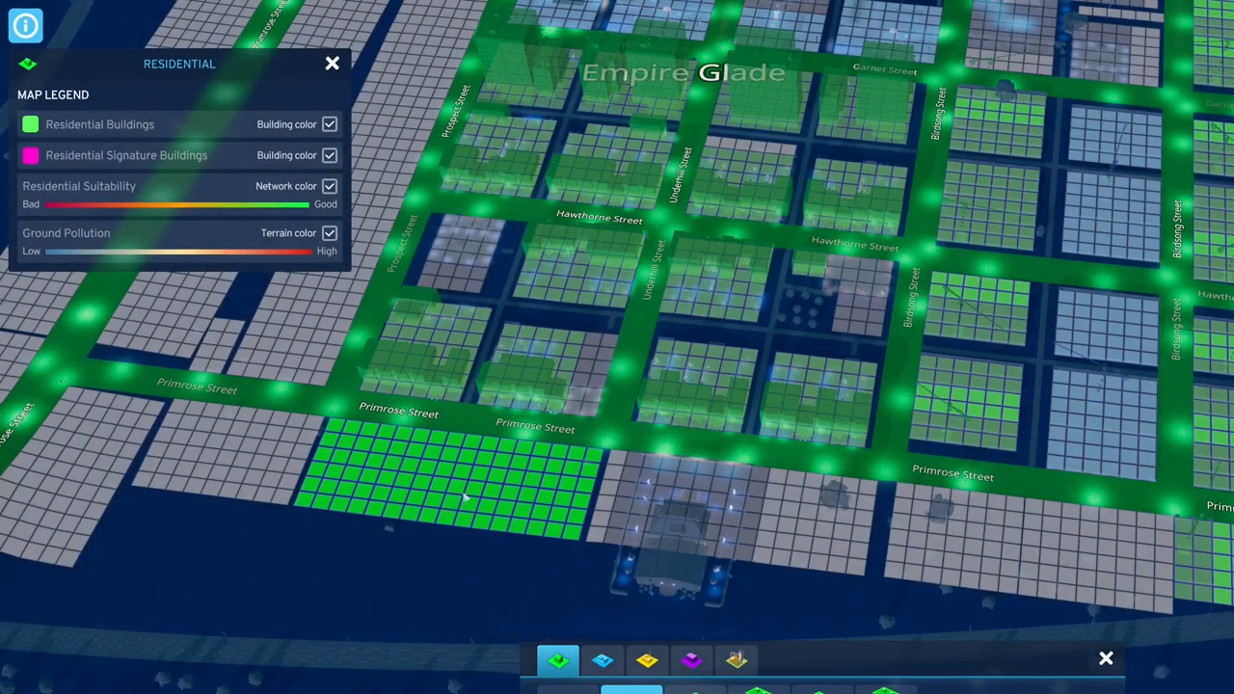
# Zone lots beside the station residential and commercial, then more Primrose Street blocks residential.
pyautogui.click(601, 659)
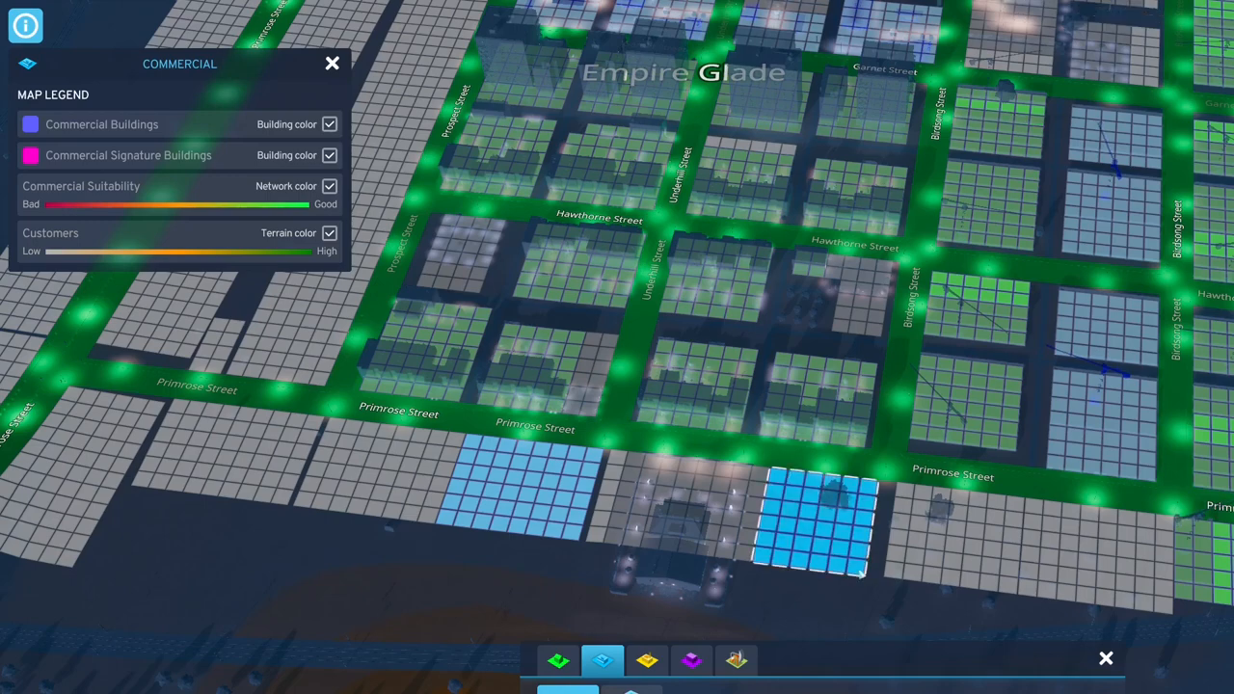
pyautogui.click(559, 659)
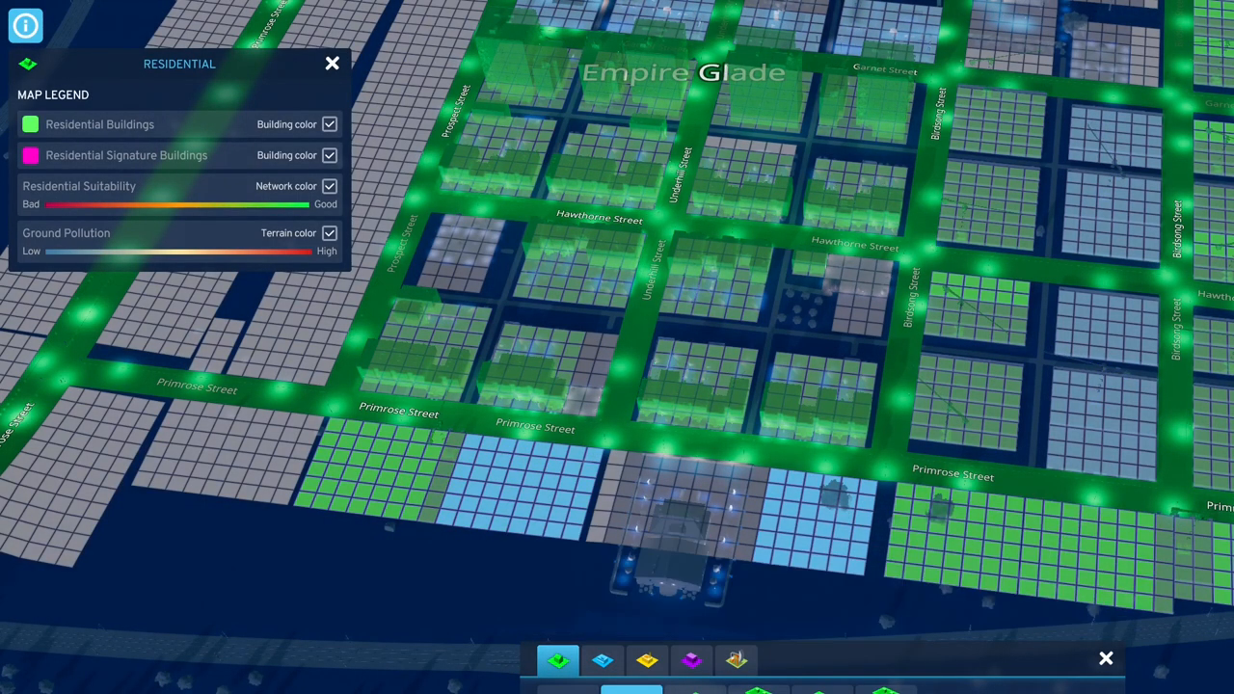
pyautogui.click(332, 62)
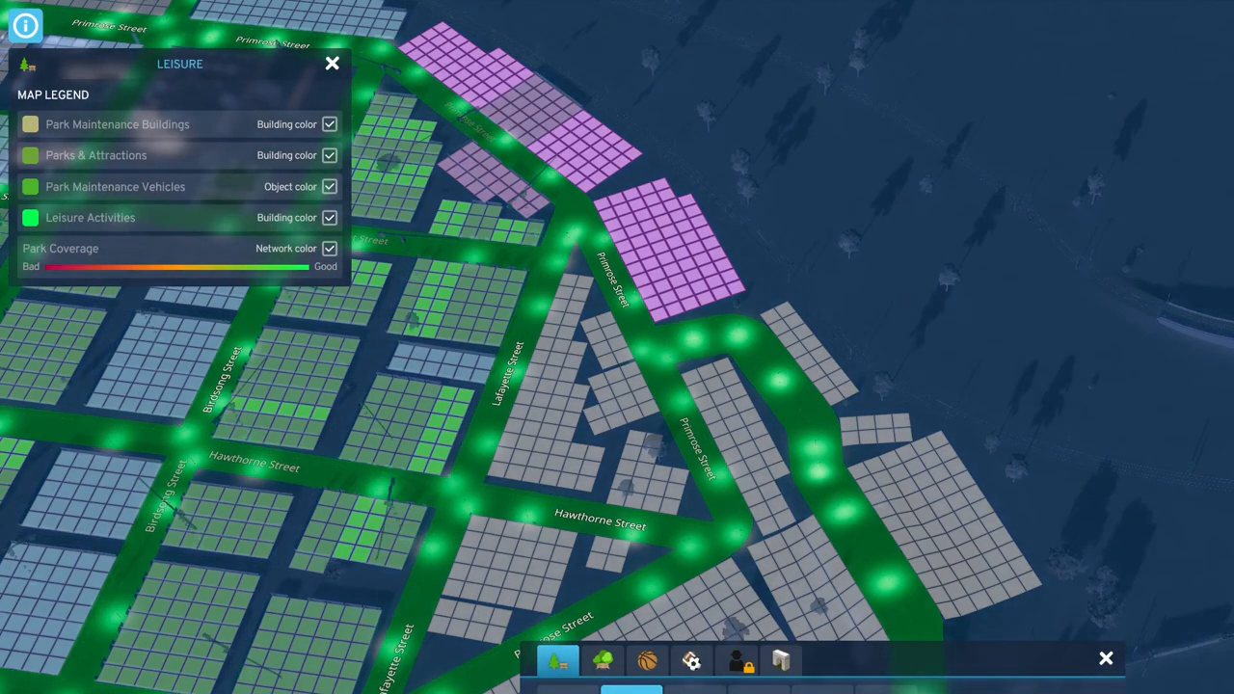
# Place a small park near Lafayette and Hawthorne Streets.
pyautogui.click(555, 434)
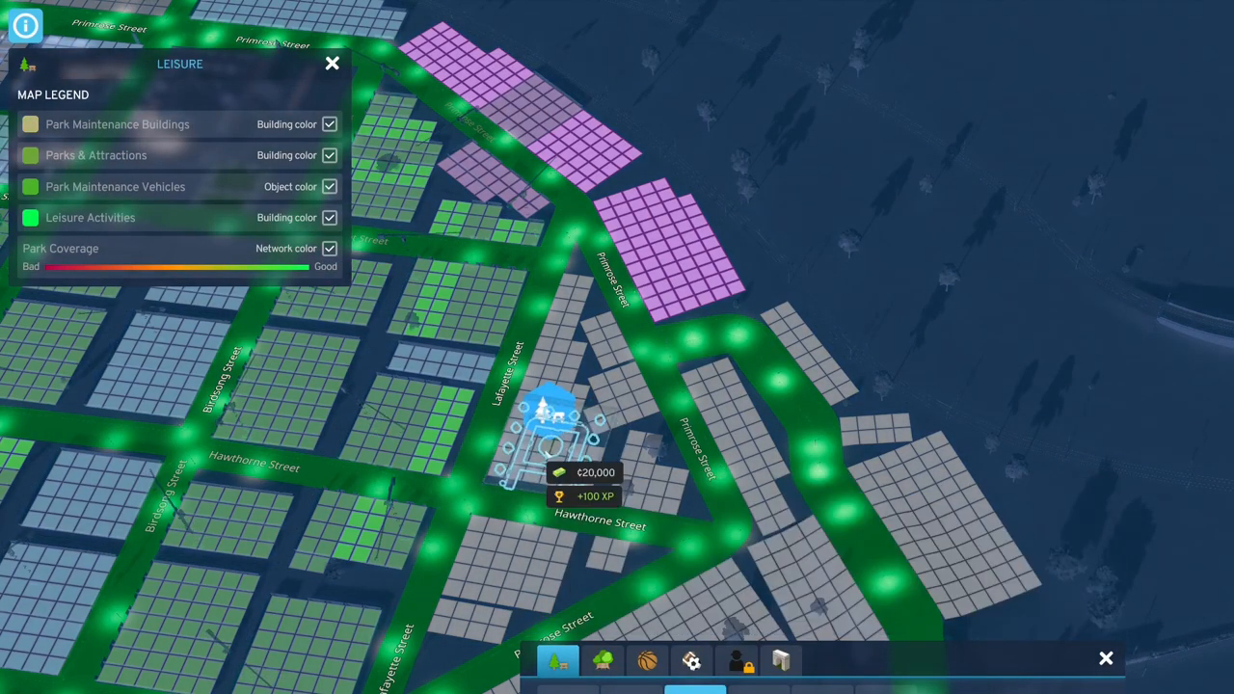
pyautogui.click(556, 434)
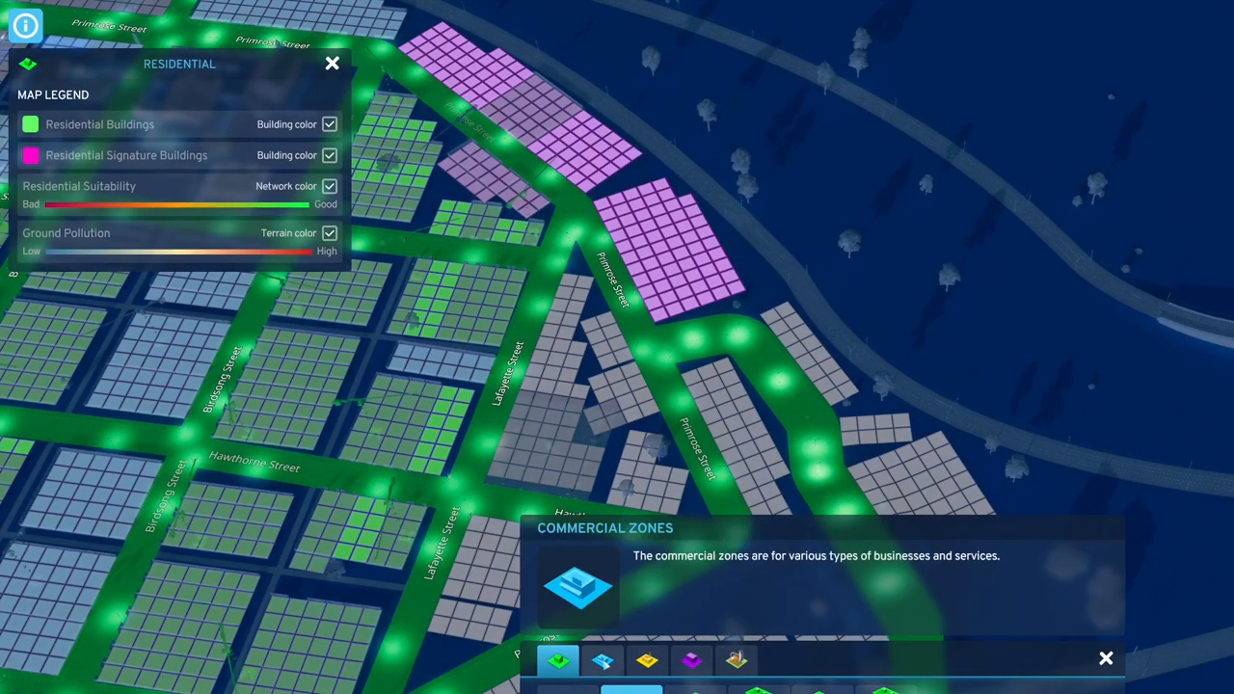
# Zone blocks near Hawthorne commercial and choose NA High Density Business for Primrose Street lots.
pyautogui.click(602, 659)
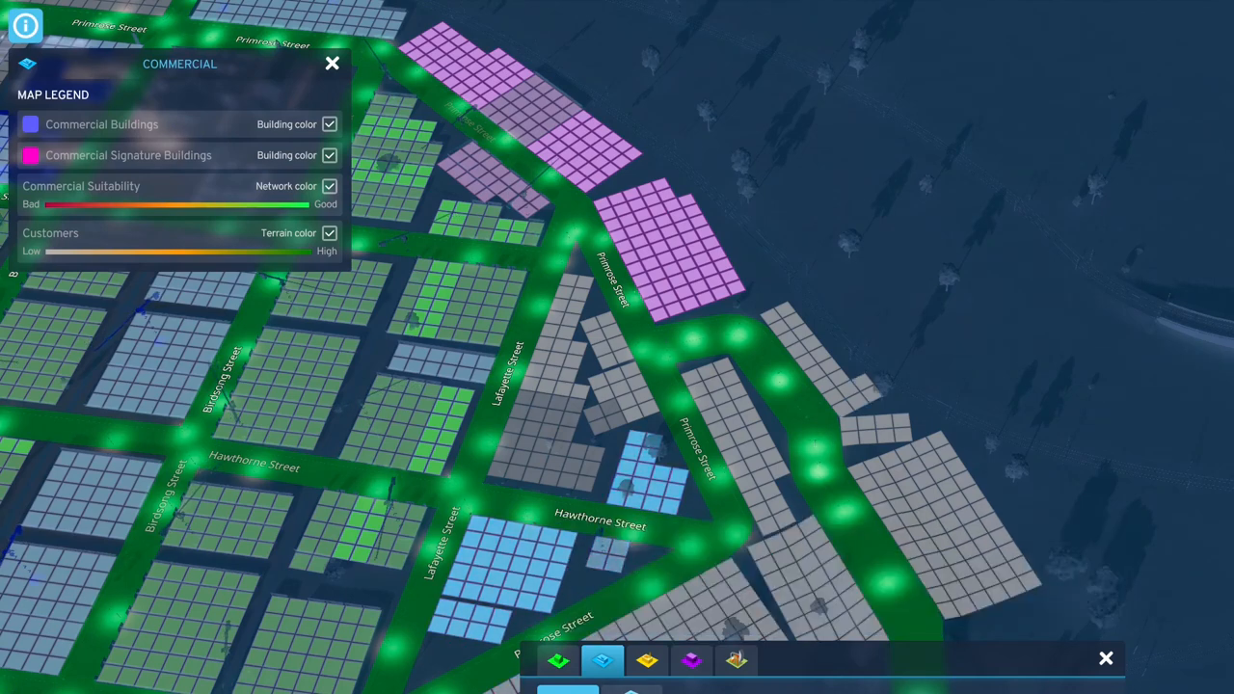
pyautogui.click(690, 659)
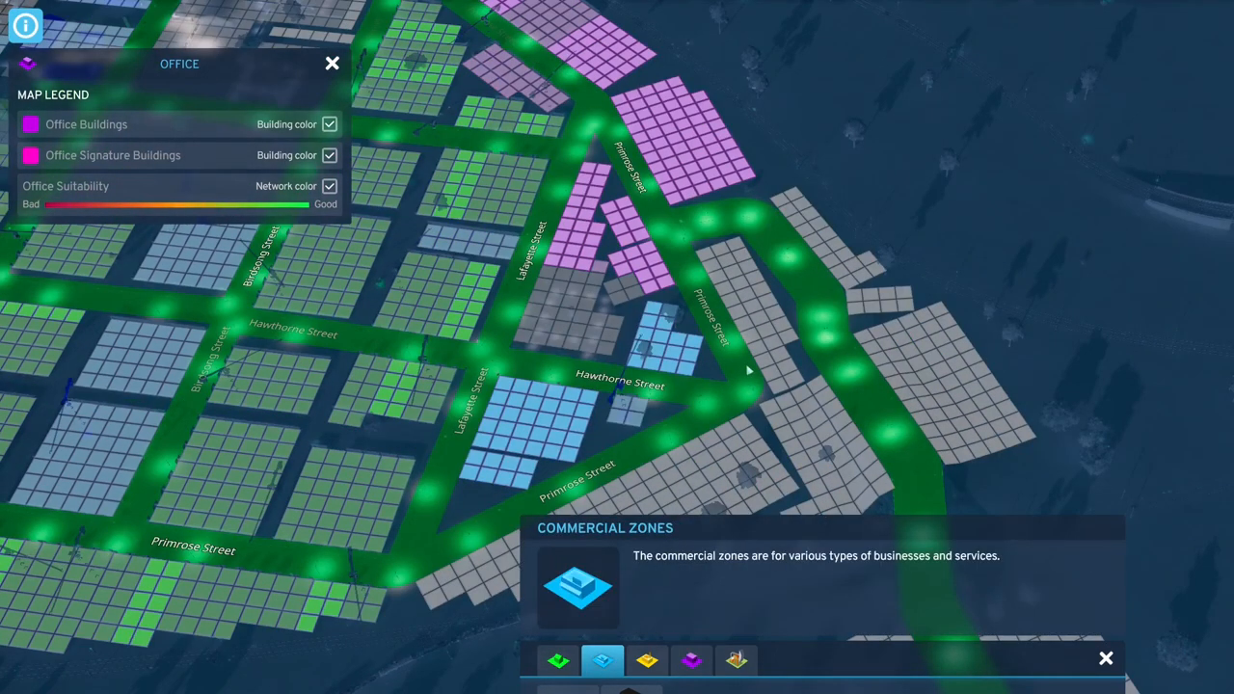
pyautogui.click(602, 660)
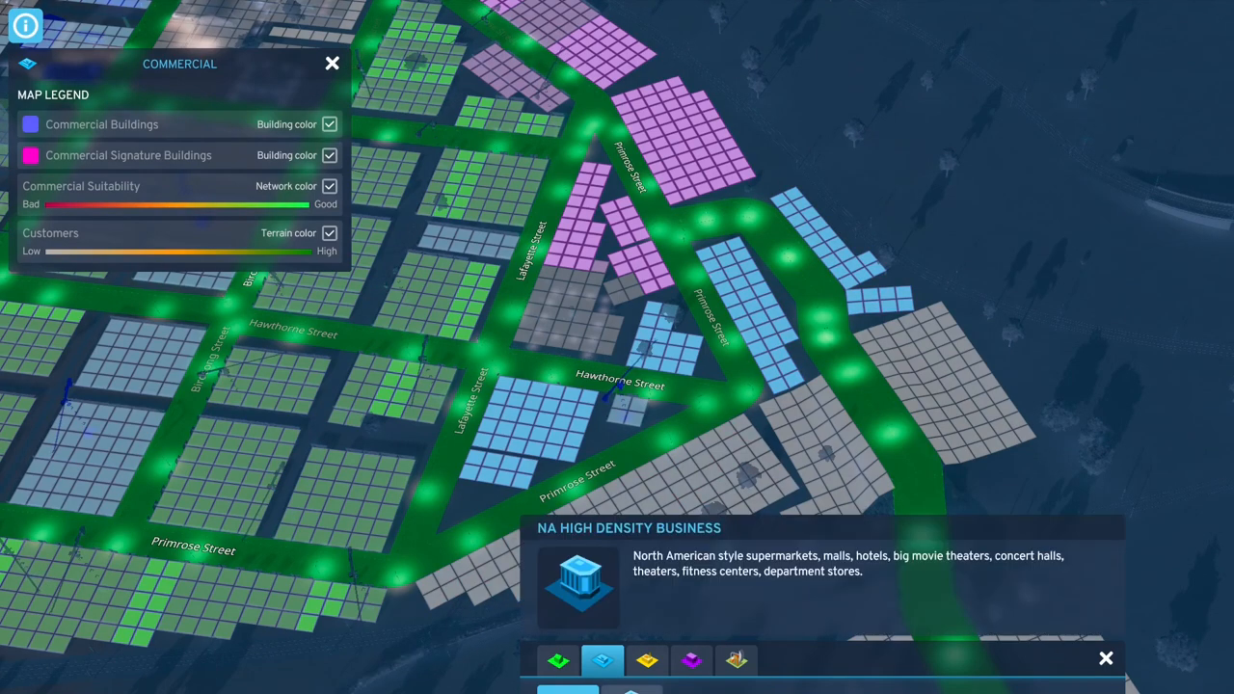
pyautogui.click(557, 659)
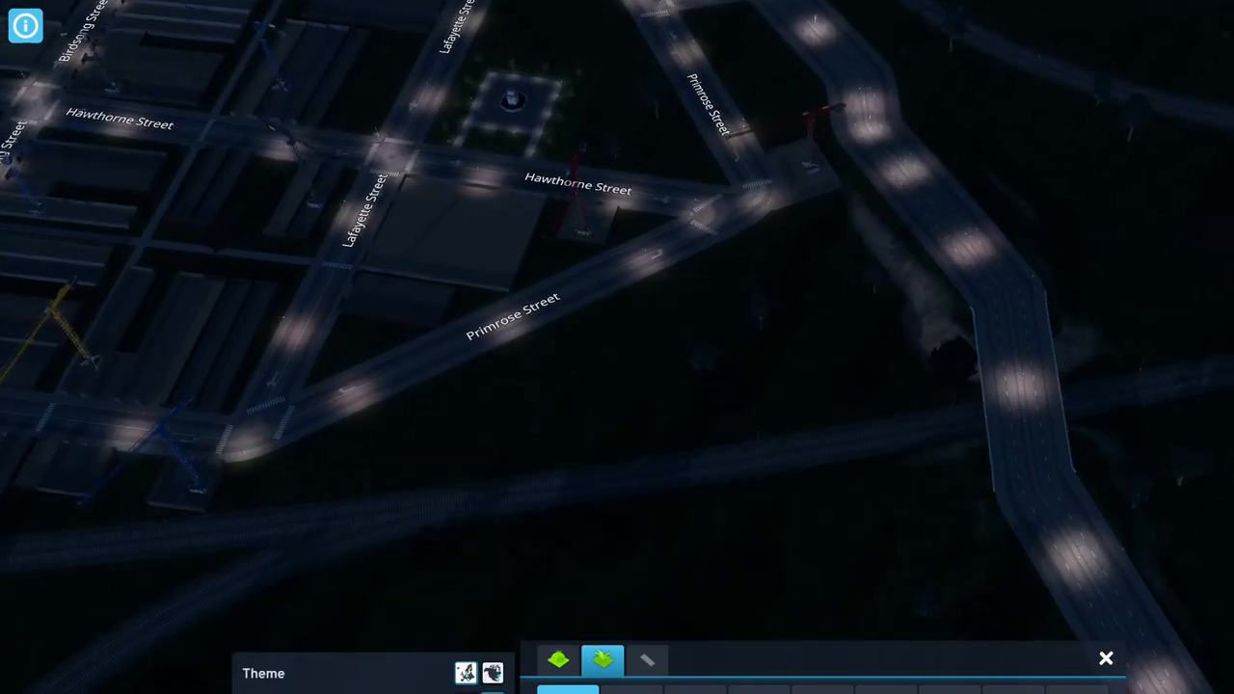
# Adjust zoning along Hawthorne and Primrose Streets in the night view.
pyautogui.click(513, 453)
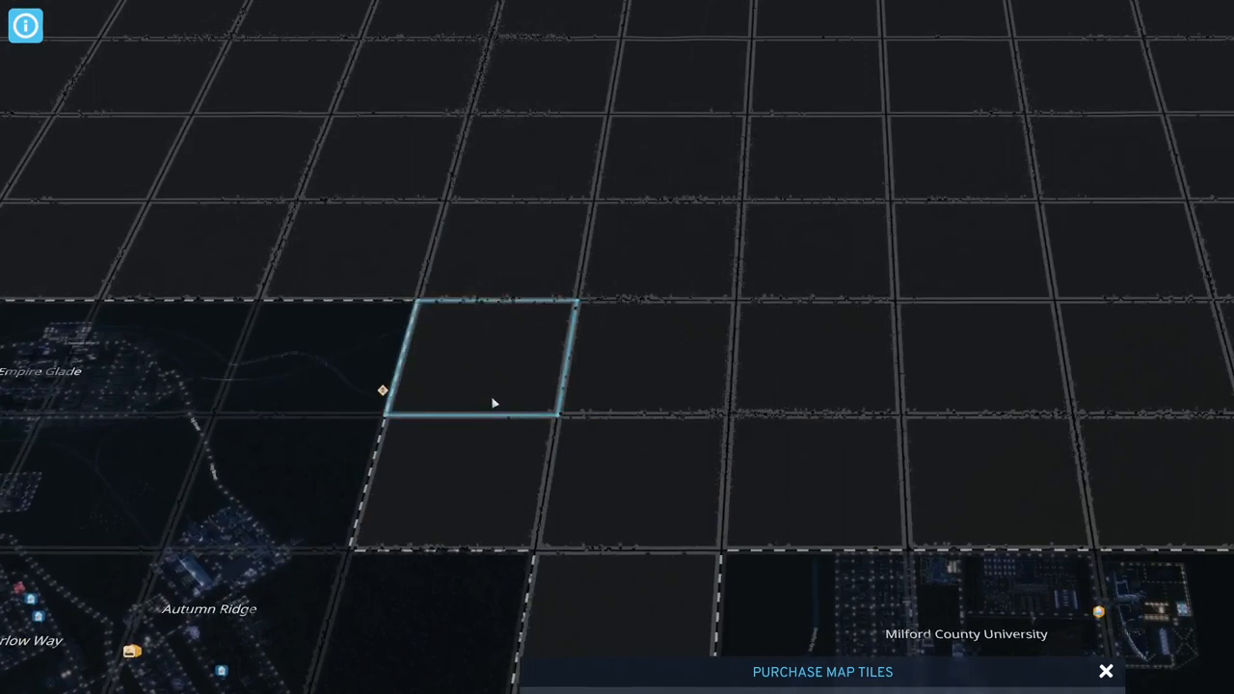
# Buy the land tile beside Empire Glade and another next to the purchased row.
pyautogui.click(492, 363)
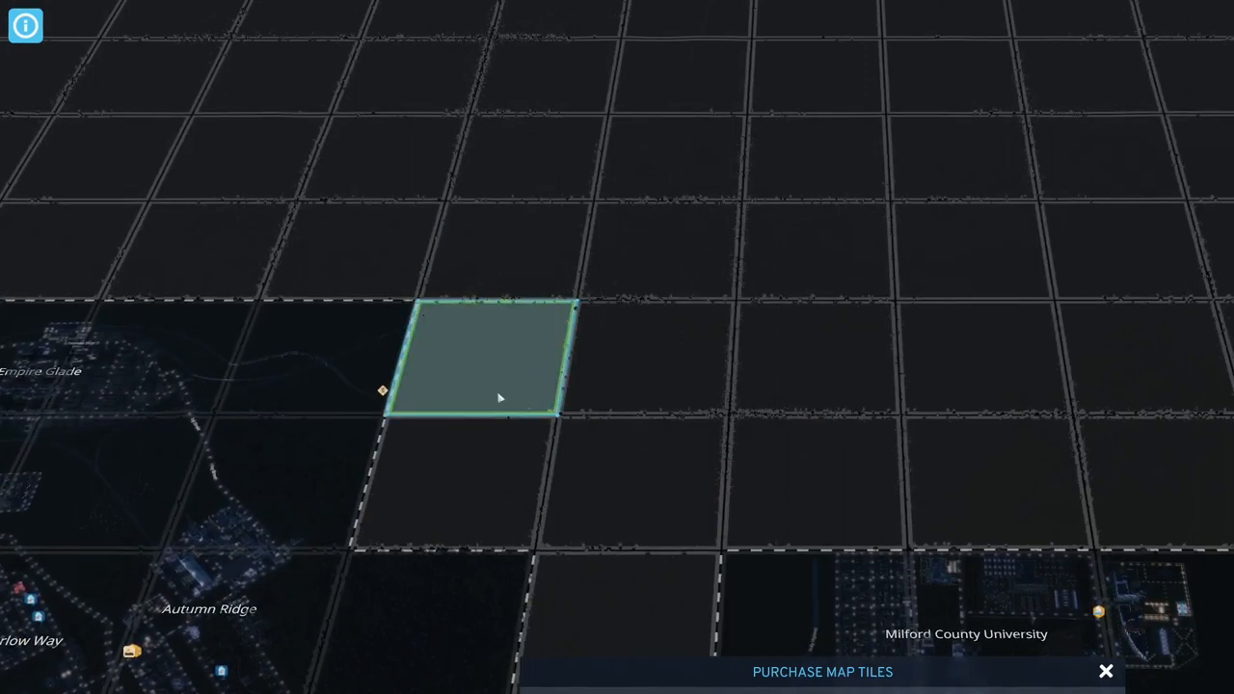
pyautogui.moveTo(648, 486)
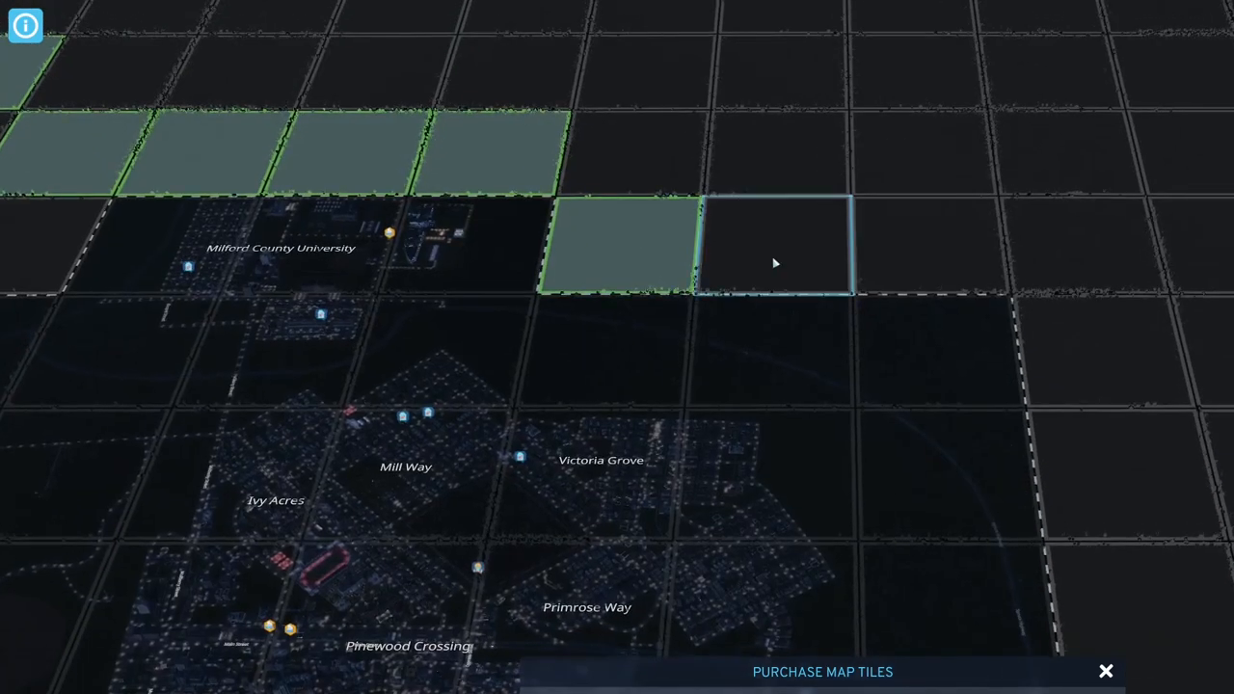
pyautogui.click(775, 243)
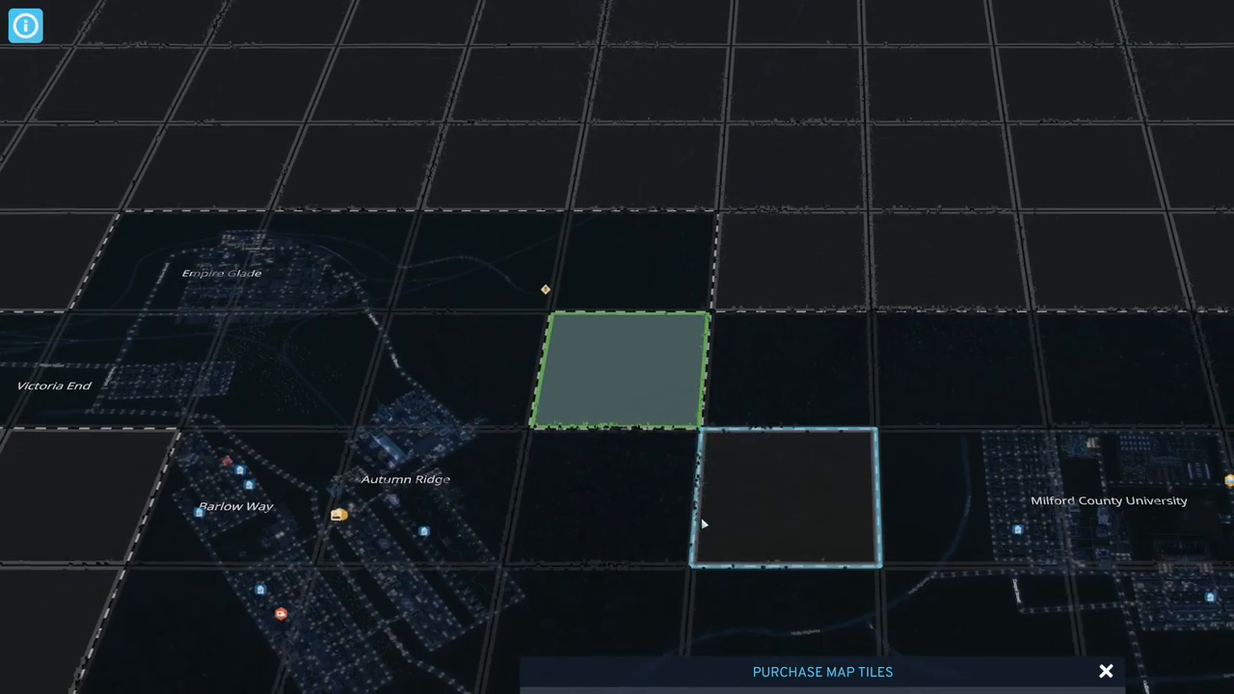
pyautogui.moveTo(664, 491)
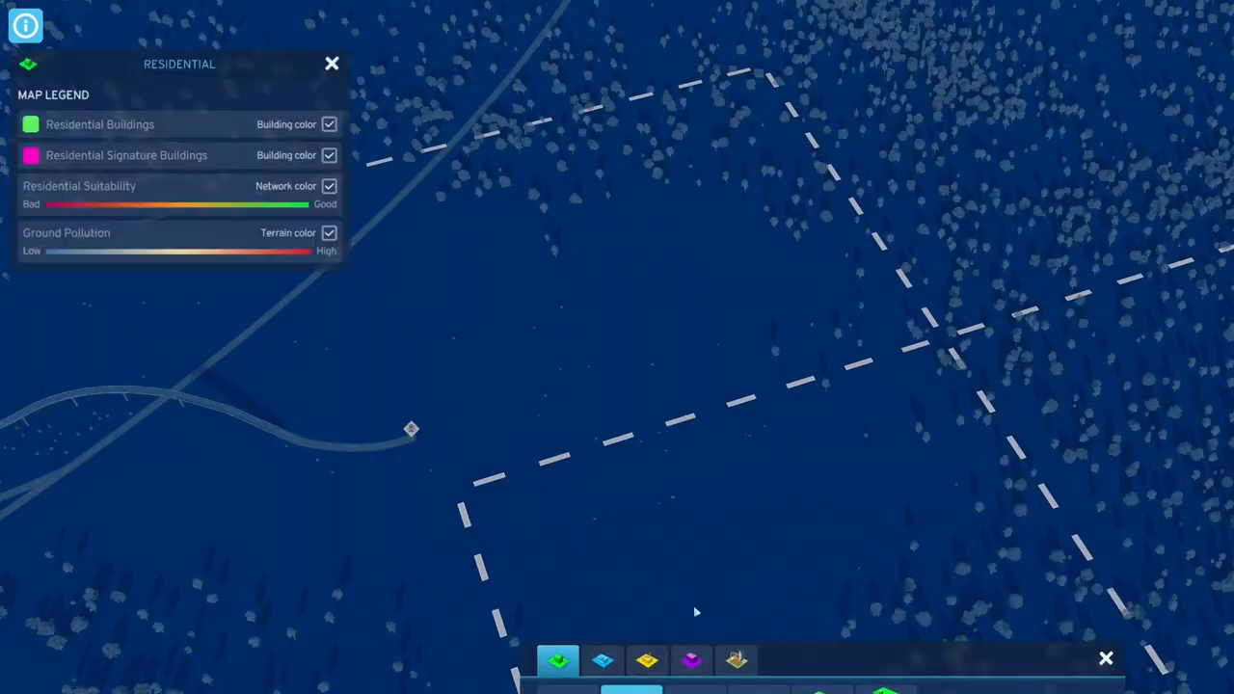
pyautogui.moveTo(709, 602)
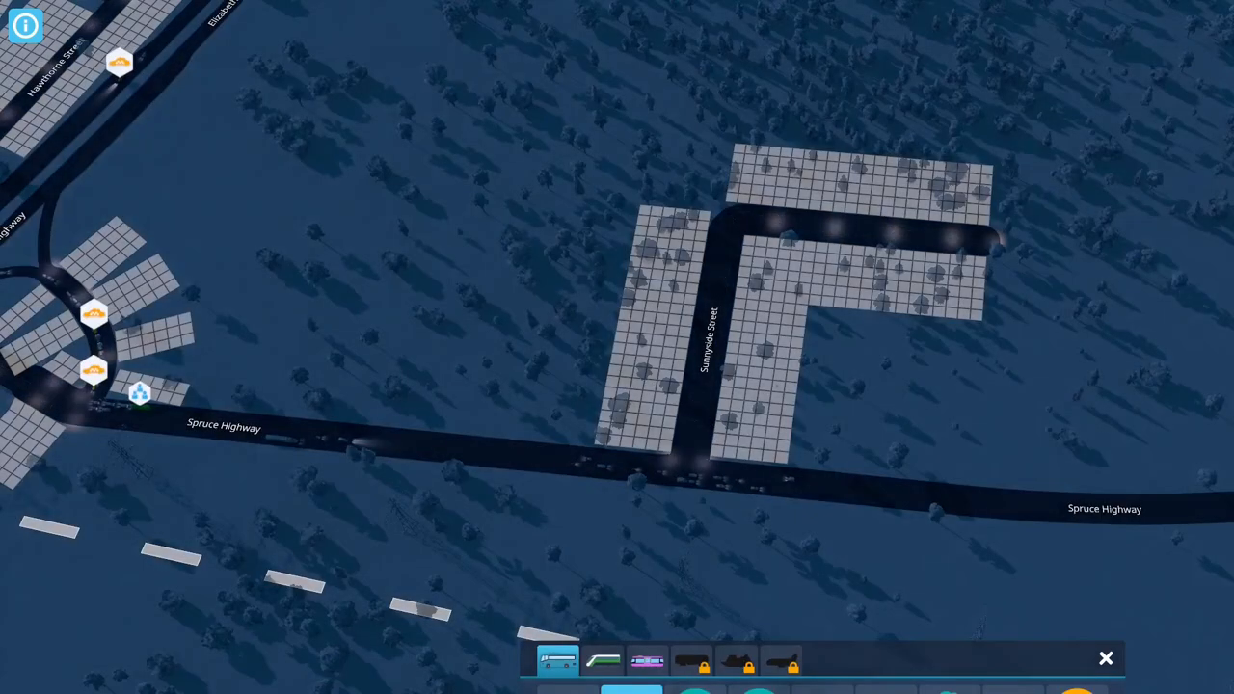
# Bring up the parking facility options beside Sunnyside Street and Spruce Highway.
pyautogui.click(557, 660)
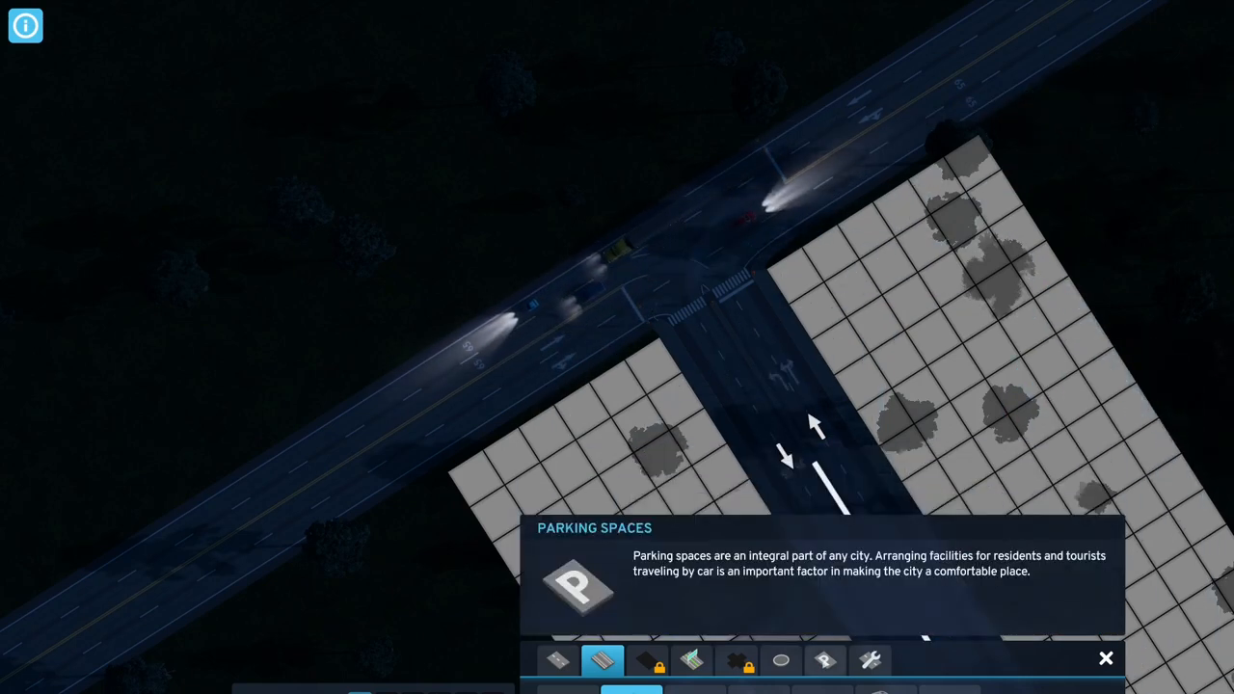
# Switch from Parking to Road Services signs, then to the Transportation building options.
pyautogui.click(867, 659)
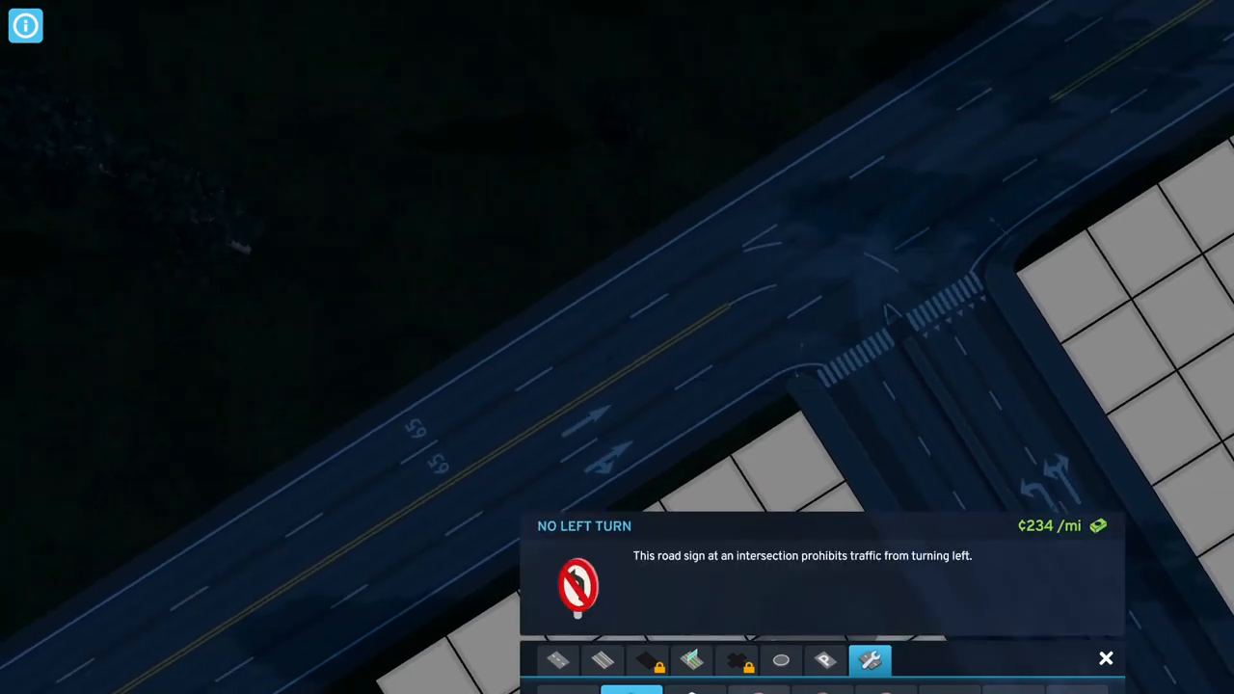
pyautogui.click(781, 660)
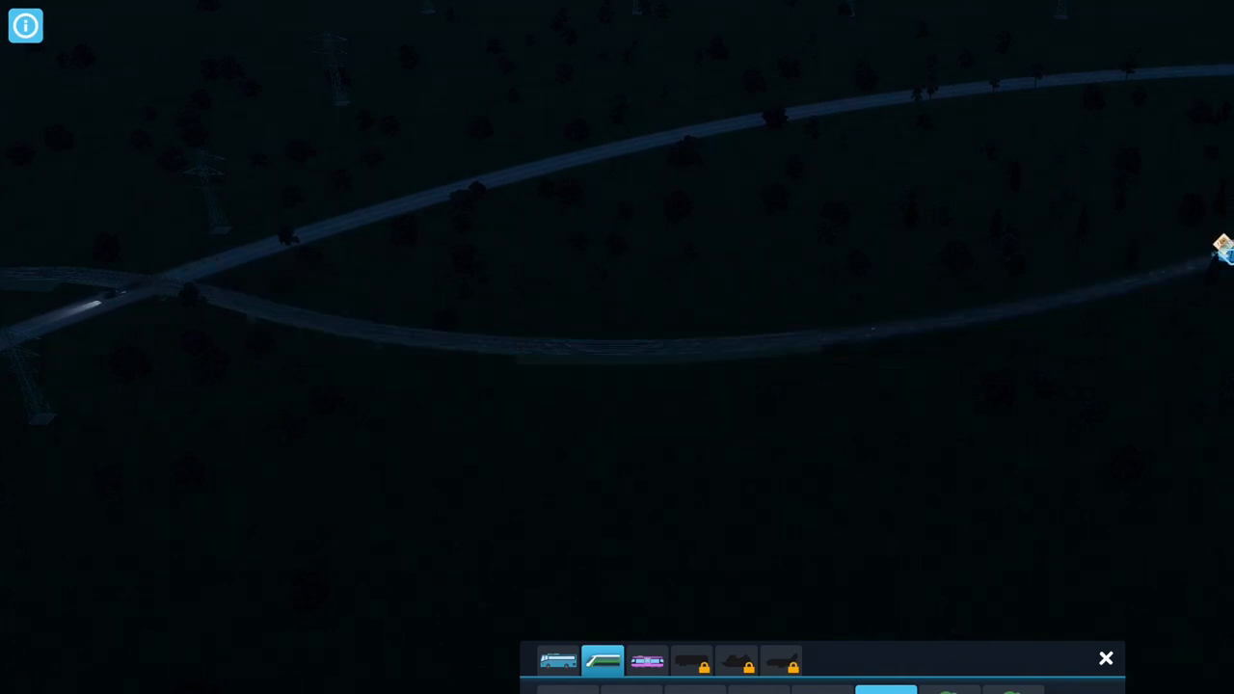
pyautogui.moveTo(987, 335)
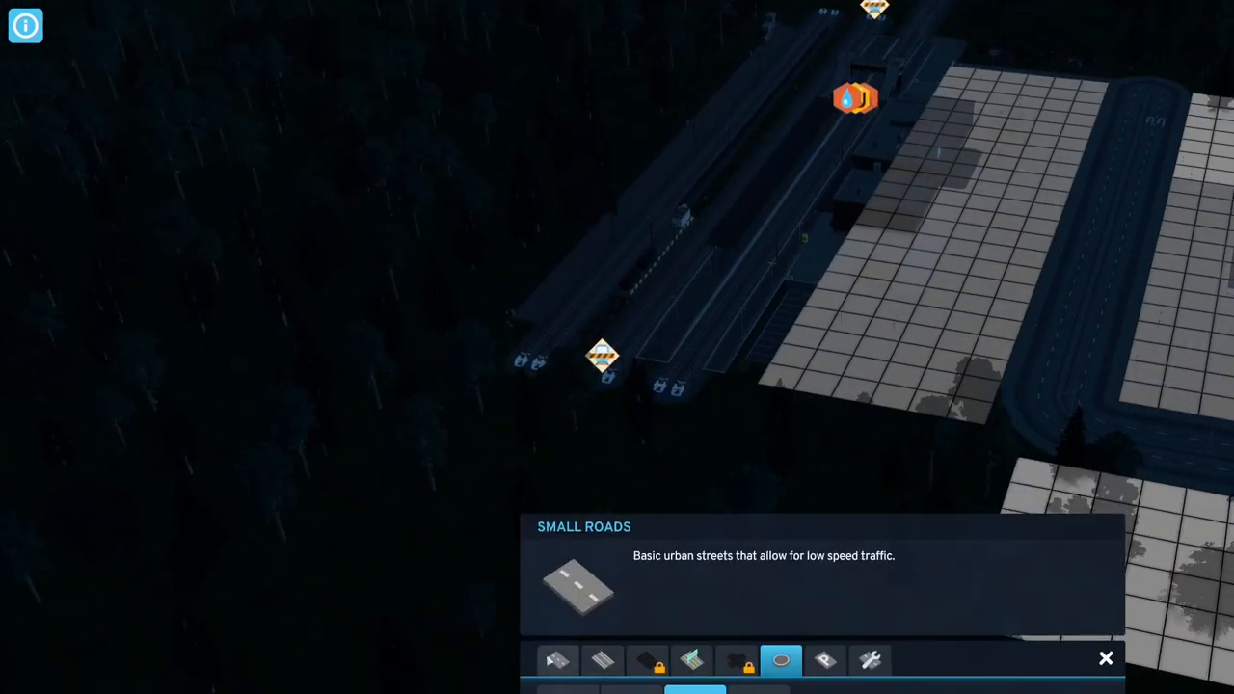
# Bring up the Small Roads options back at the rail yard district.
pyautogui.click(555, 660)
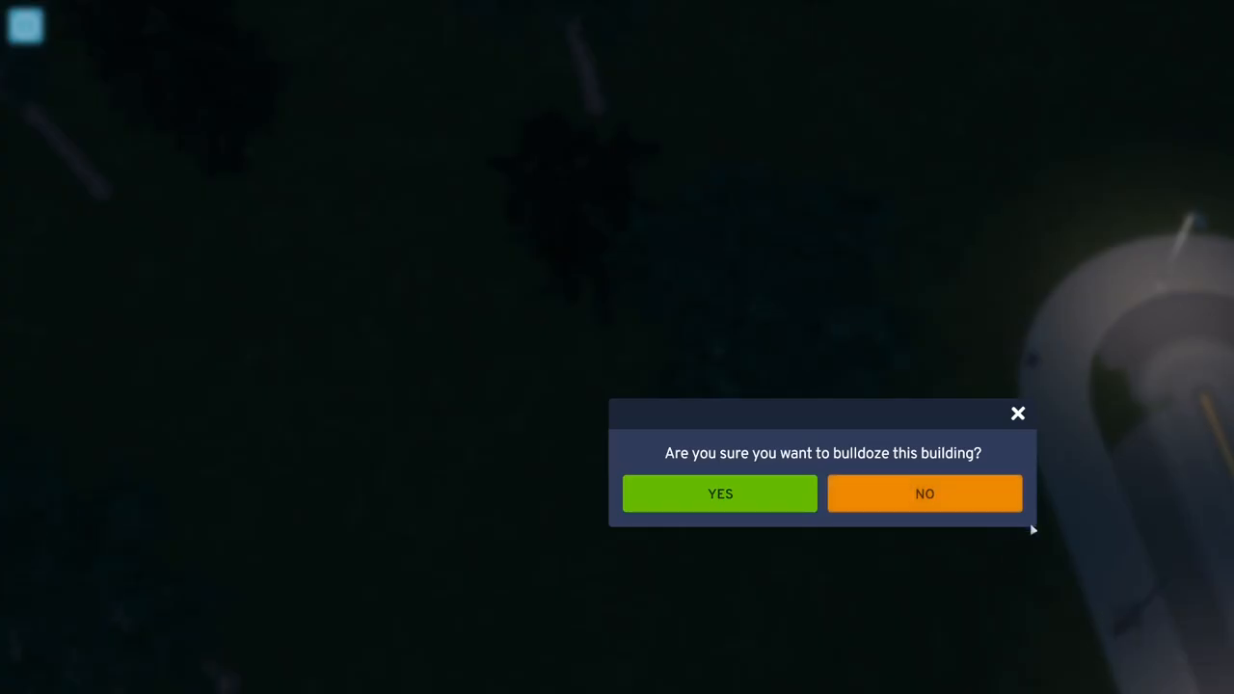
# Confirm bulldozing the building beside the curved track.
pyautogui.click(720, 493)
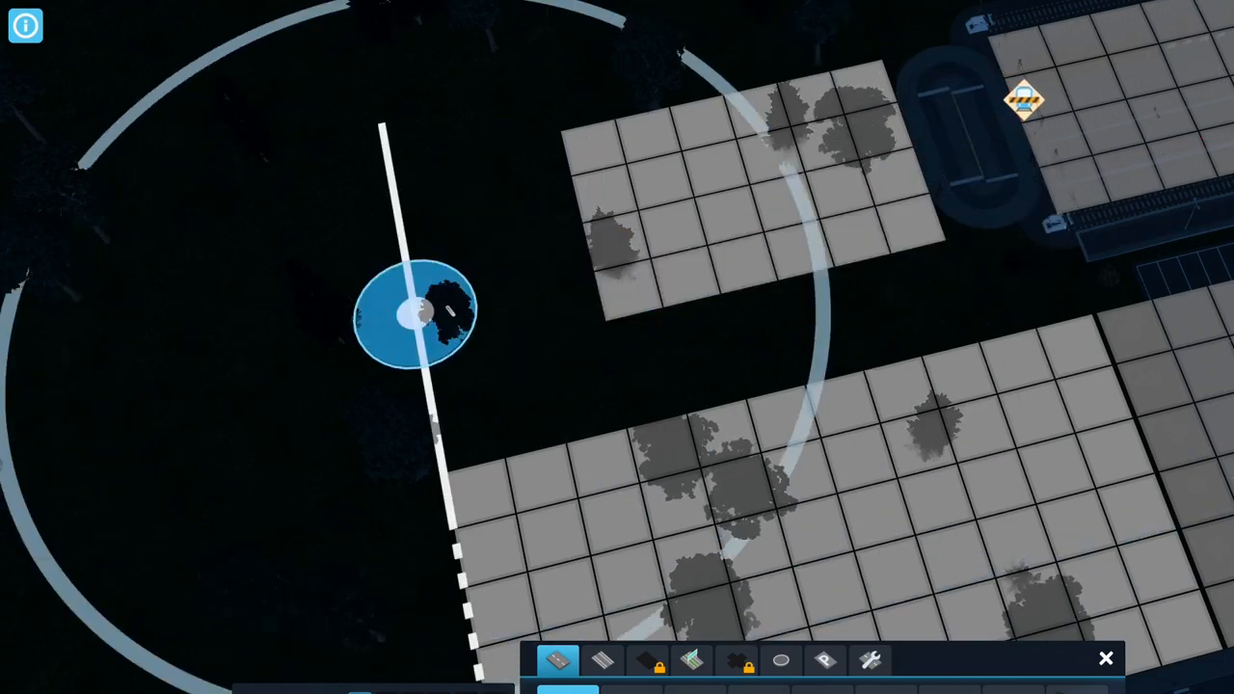
# Lay a new road running past the zoned blocks toward Oak Street.
pyautogui.moveTo(414, 308); pyautogui.dragTo(871, 208)
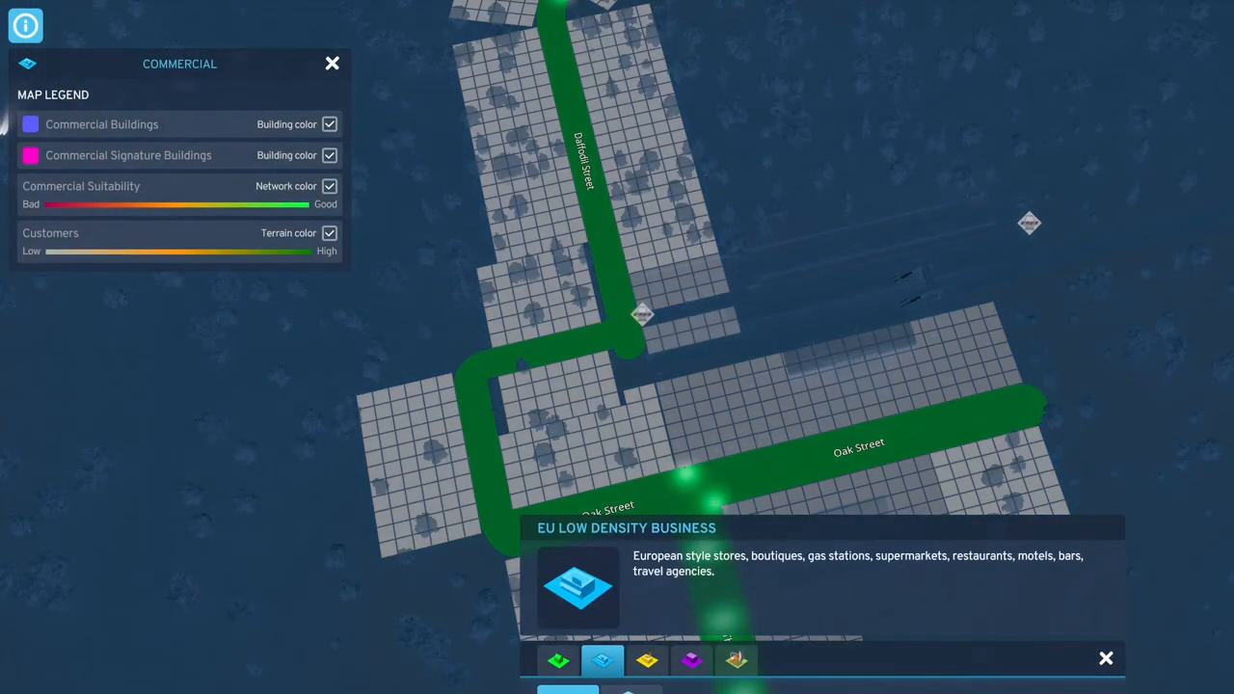
# Paint EU Low Density Business zoning over the Oak Street corner block.
pyautogui.click(1104, 660)
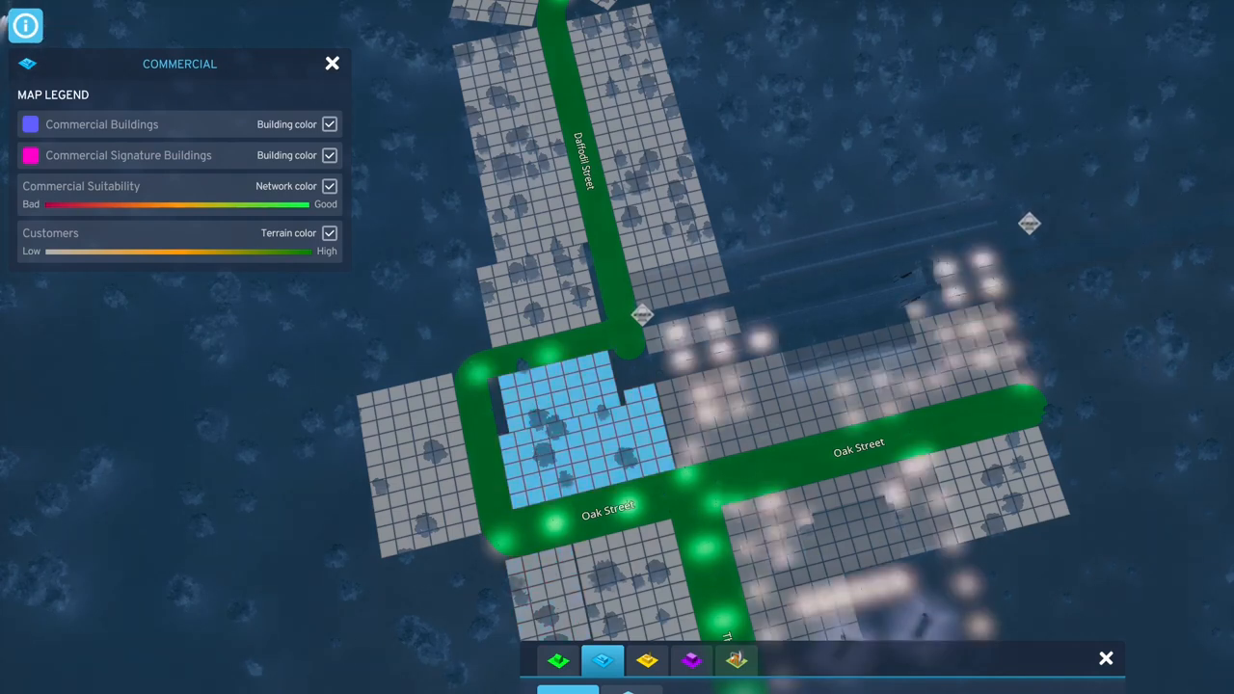
pyautogui.click(331, 62)
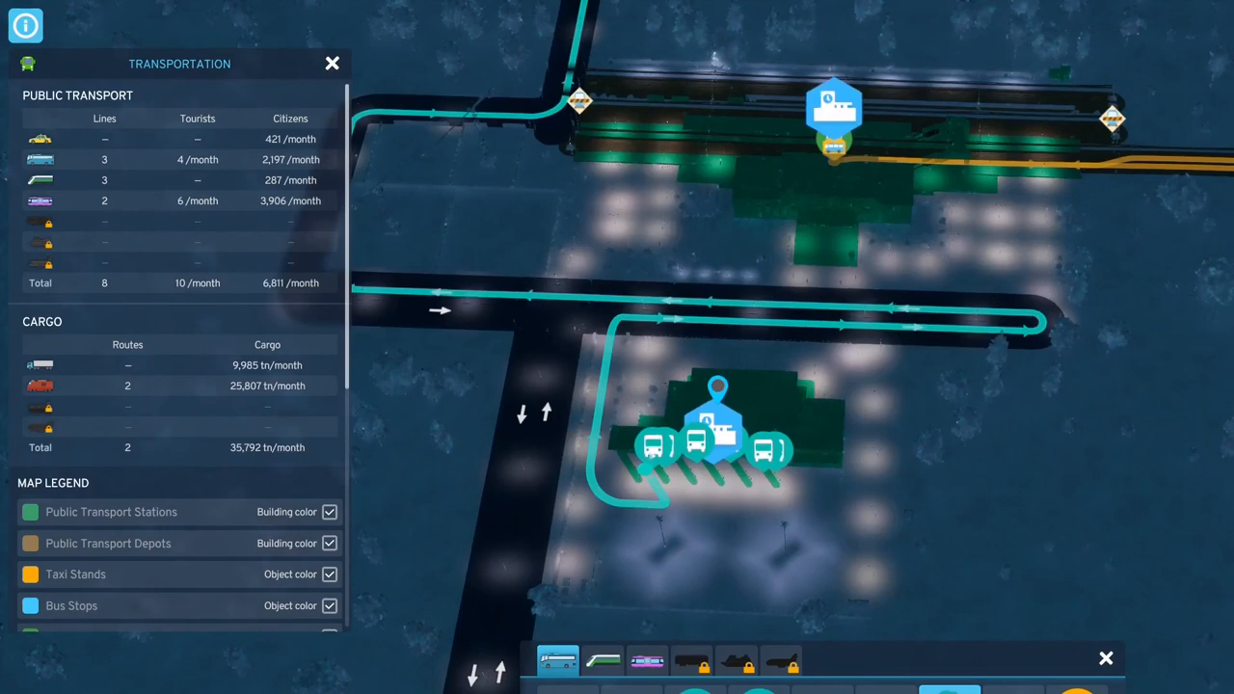
# Select the station near the bus hub to show its details and Train line 3.
pyautogui.click(654, 444)
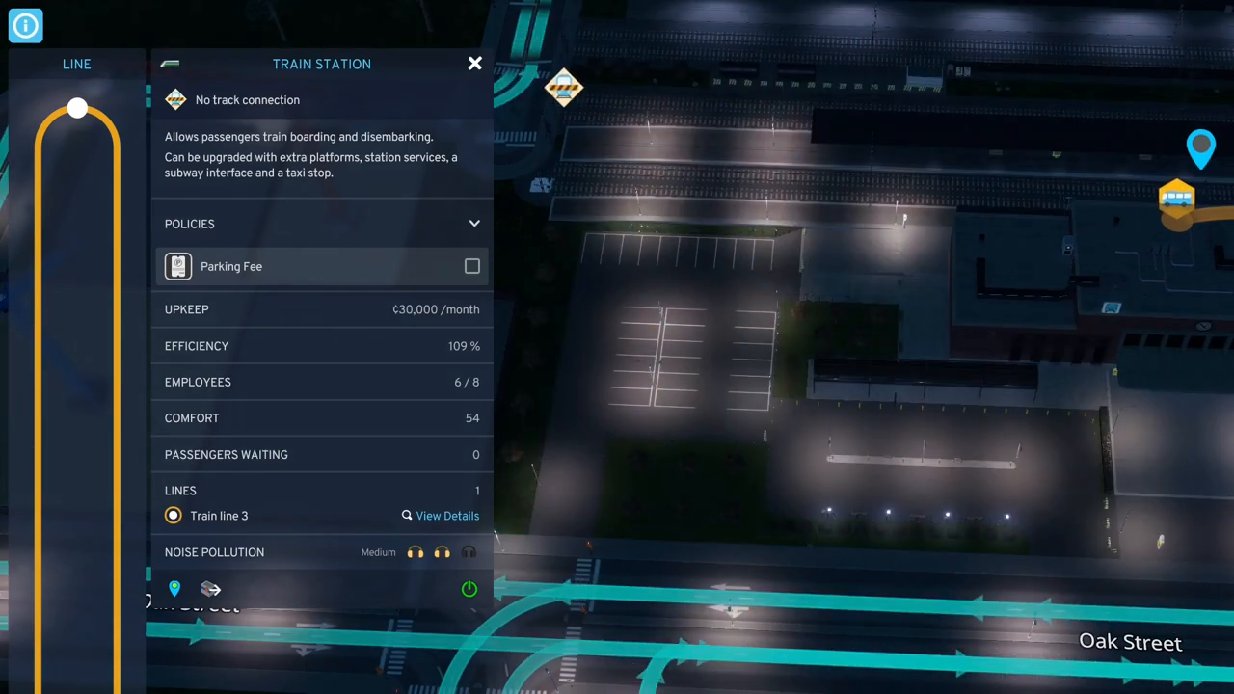
# Close the train station details, returning to the wide night view.
pyautogui.click(474, 62)
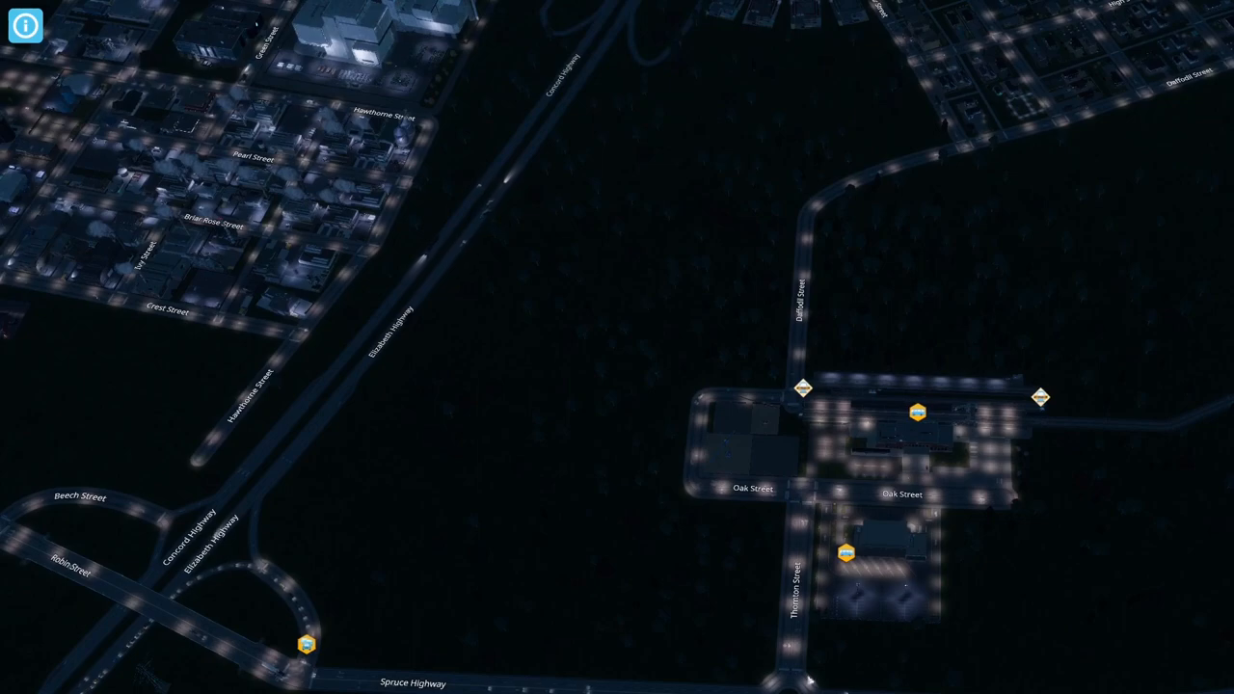
# Move the camera to the Robin Street junction off Spruce Highway.
pyautogui.click(25, 27)
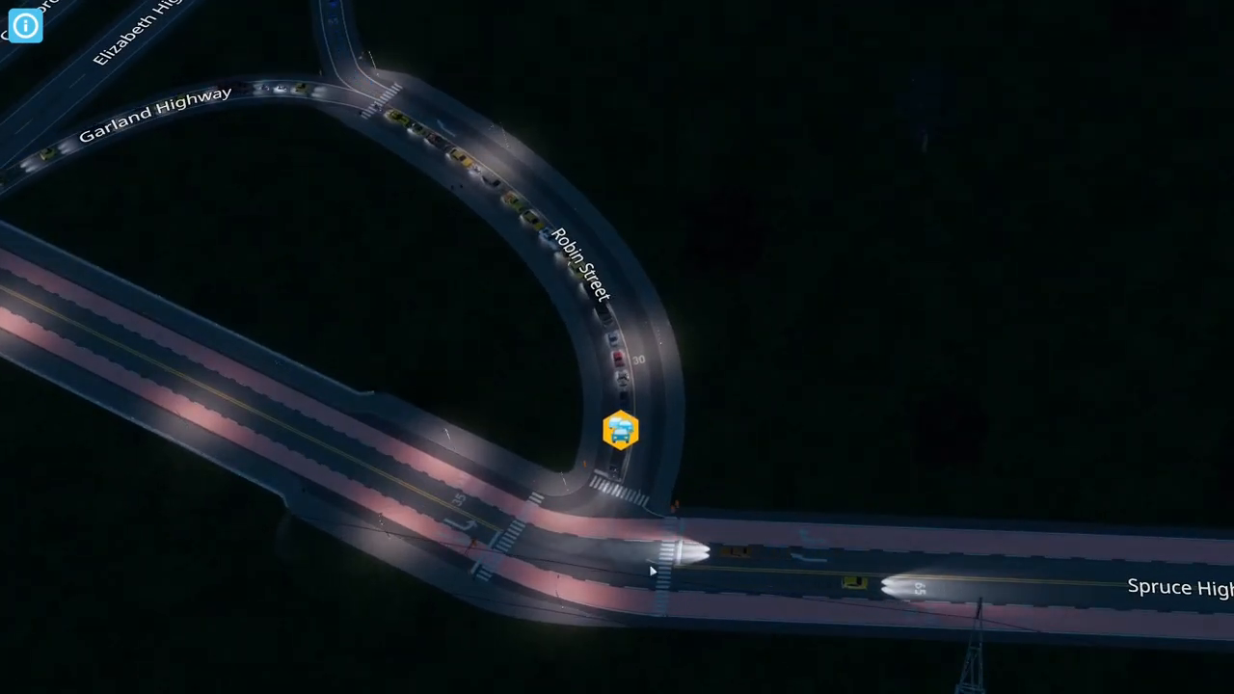
pyautogui.moveTo(588, 466)
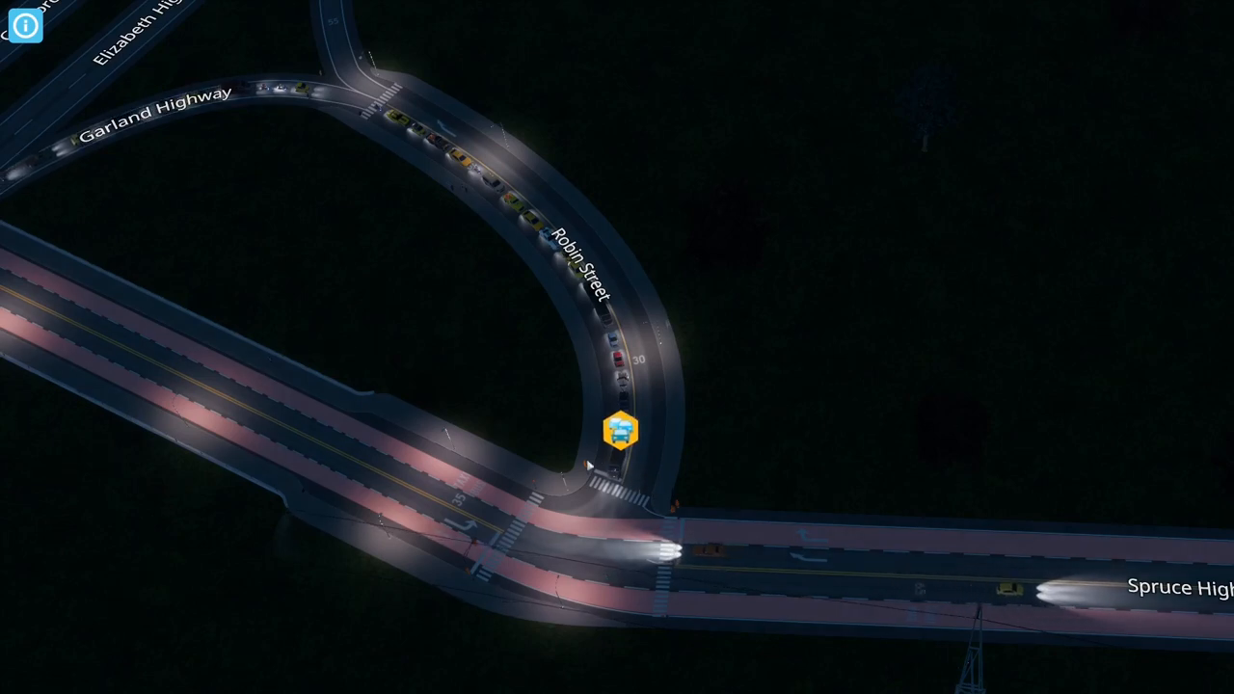
pyautogui.moveTo(455, 335)
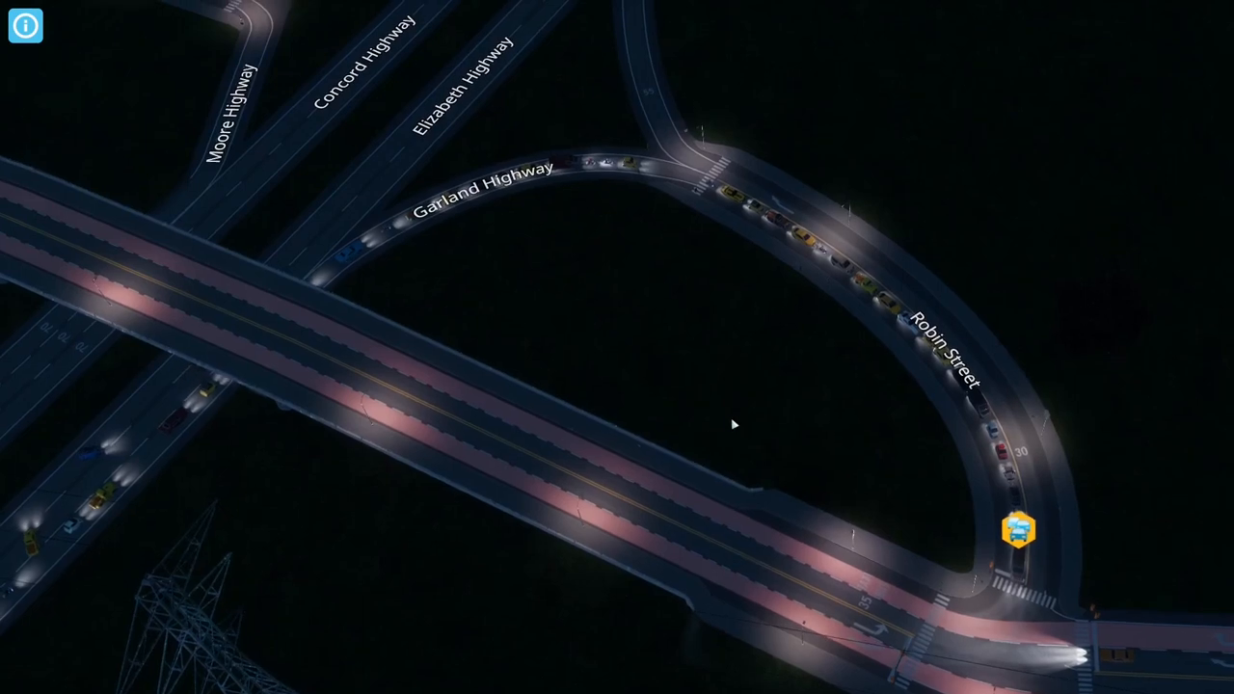
pyautogui.moveTo(776, 394)
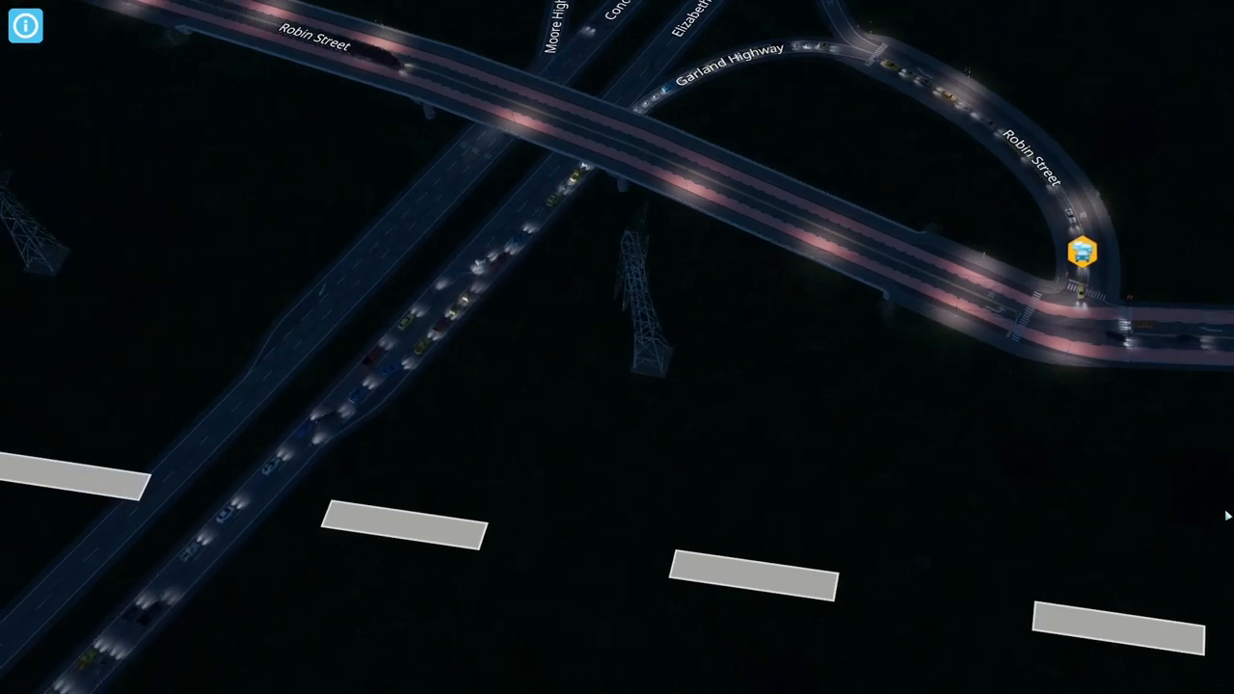
# Zoom out over the Robin Street loop and the crossing highways.
pyautogui.scroll(-3)
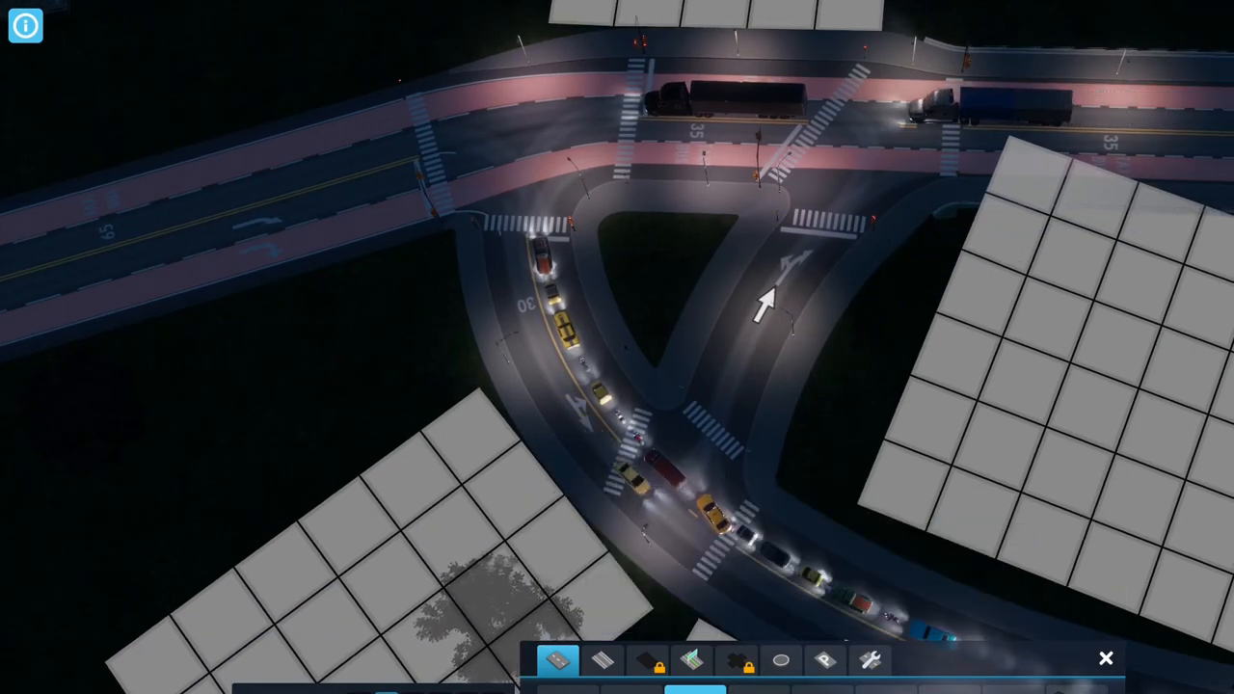
# Choose the Medium Roads category in the road-building options.
pyautogui.click(870, 659)
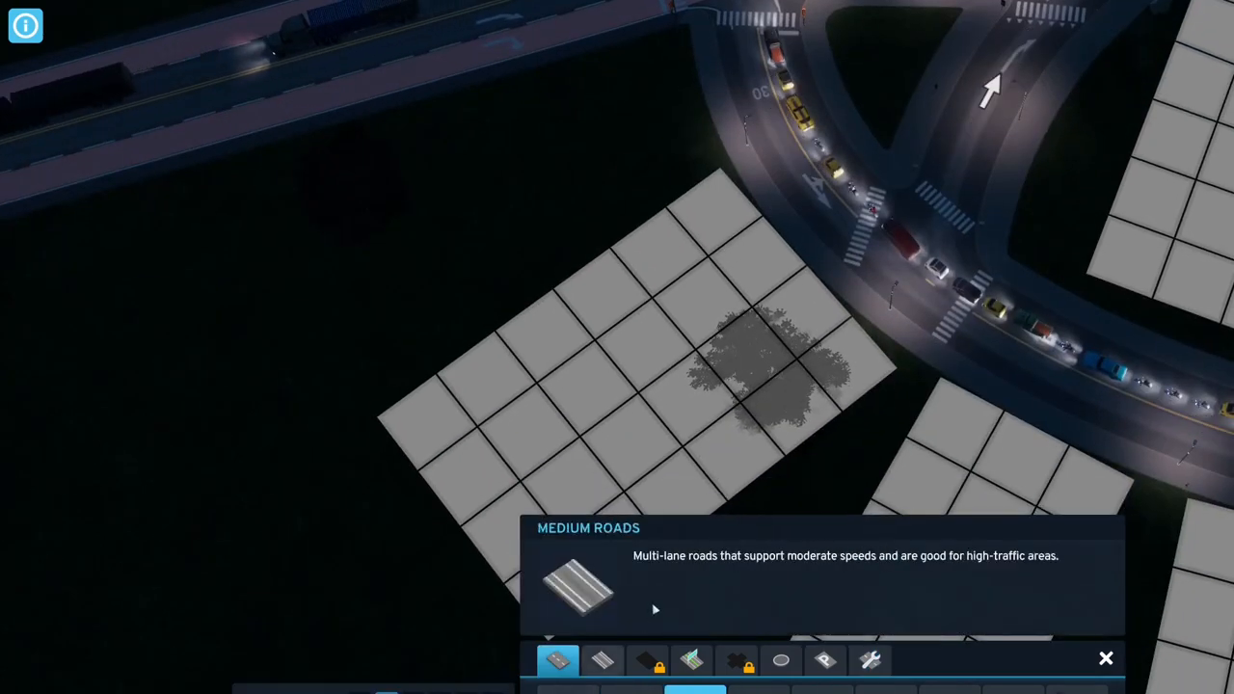
# Draw a curved medium road sweeping past the intersection across the zoned blocks.
pyautogui.click(935, 305)
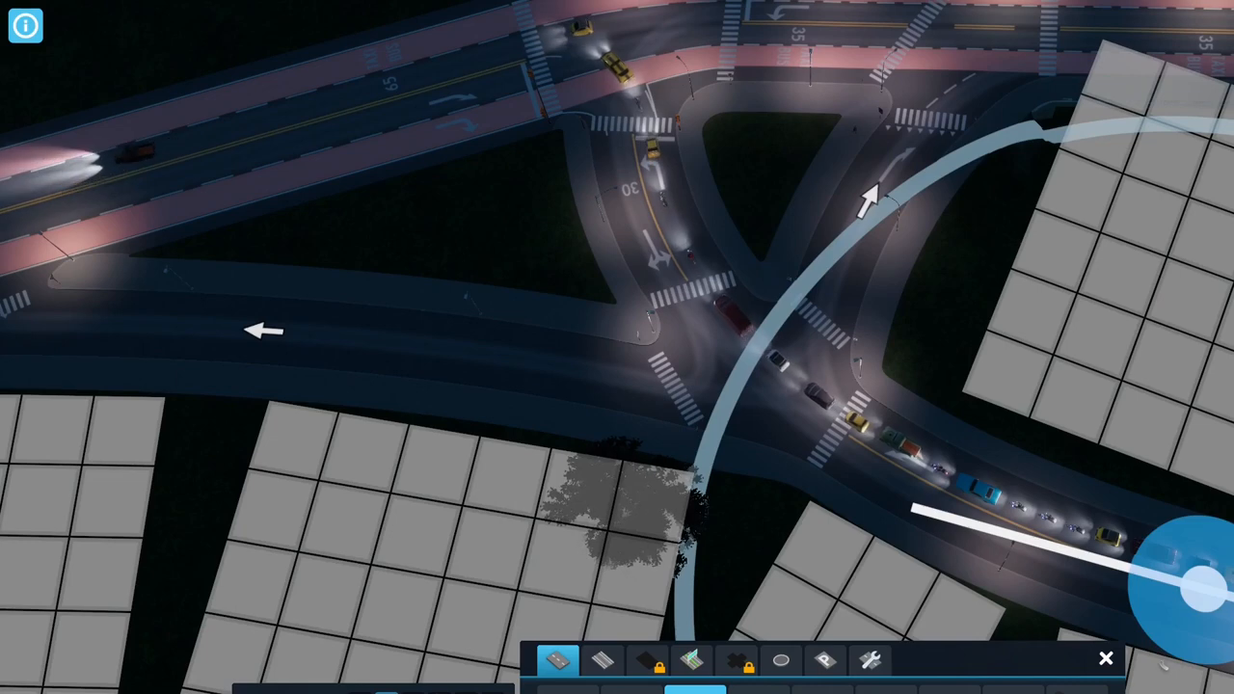
pyautogui.moveTo(1195, 578); pyautogui.dragTo(675, 578)
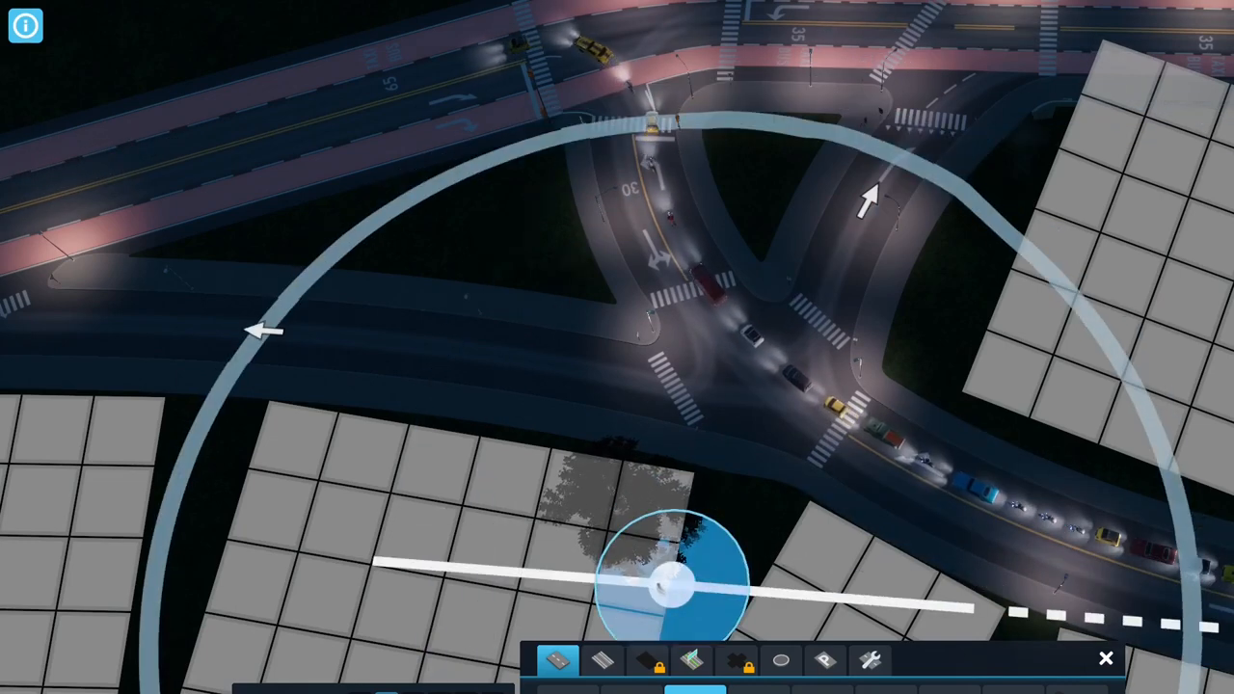
pyautogui.moveTo(675, 578); pyautogui.dragTo(983, 331)
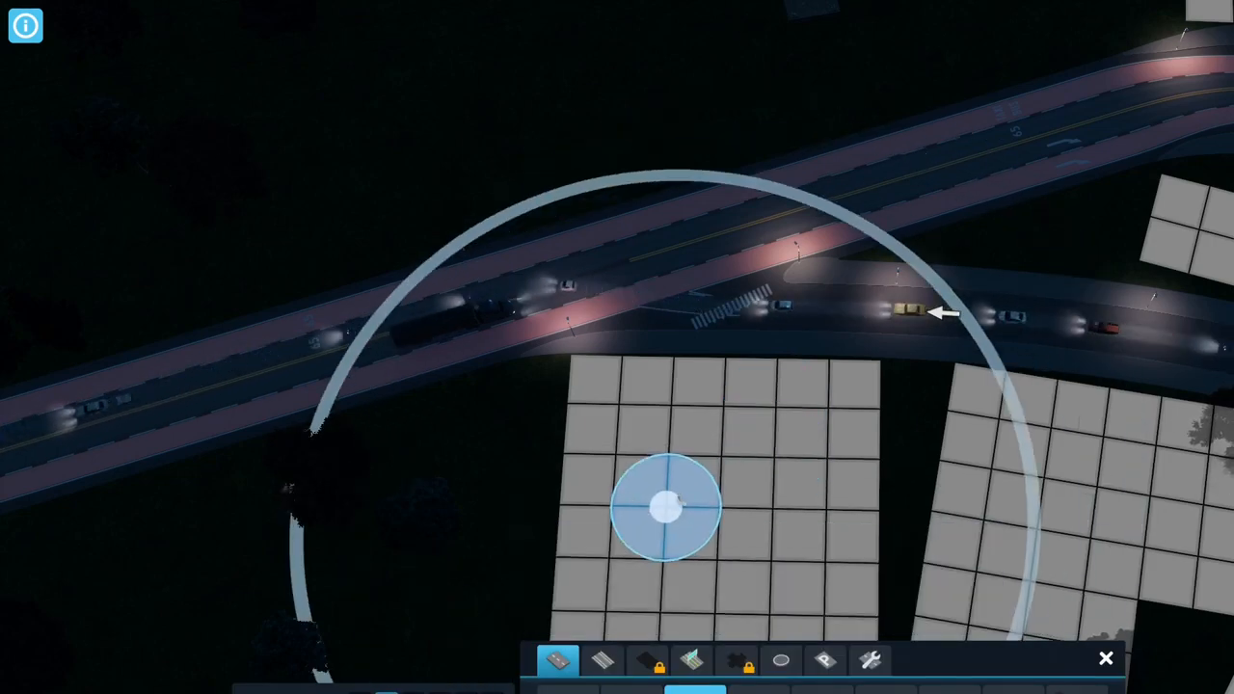
# Place the next road point beside the highway, forming Washington Street.
pyautogui.click(665, 505)
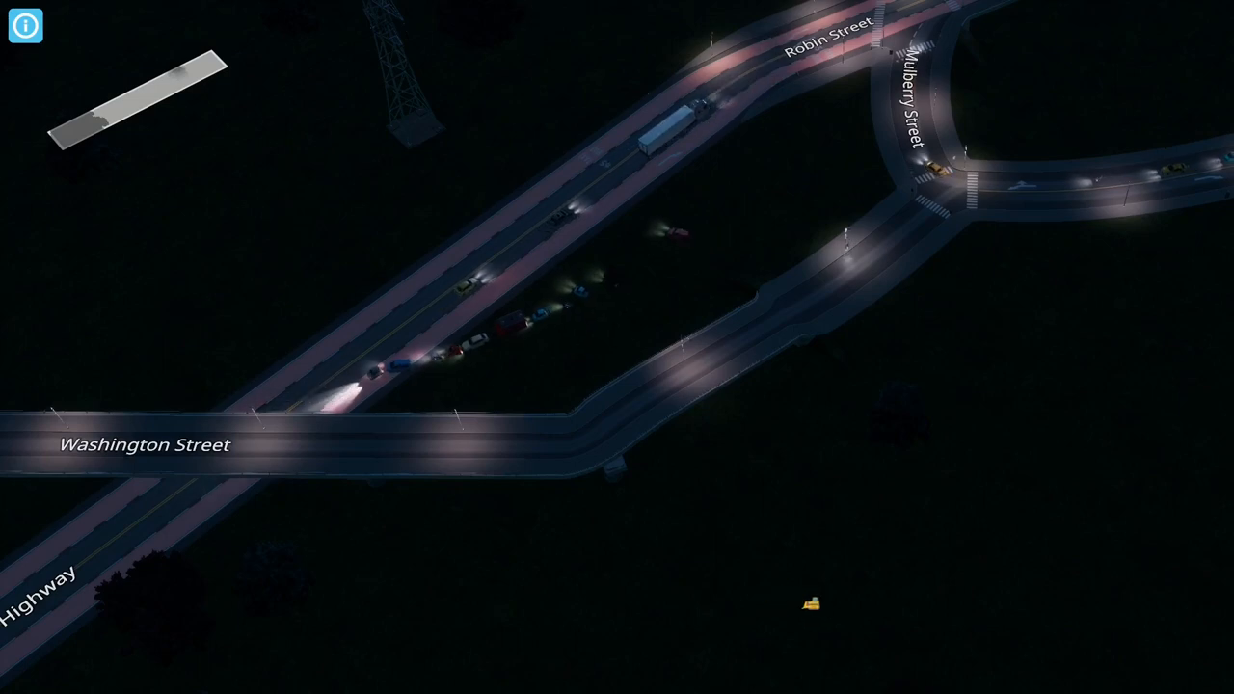
# Zoom out to view Washington Street joining the Mulberry Street junction.
pyautogui.scroll(-3)
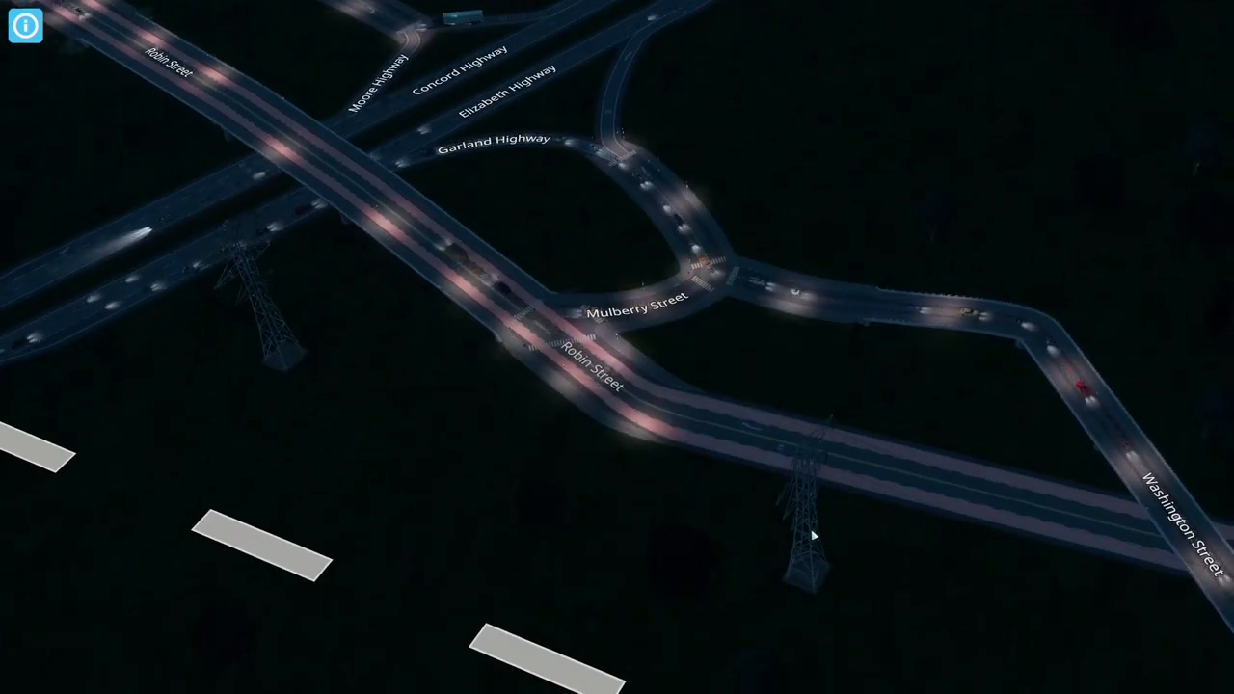
pyautogui.moveTo(968, 490)
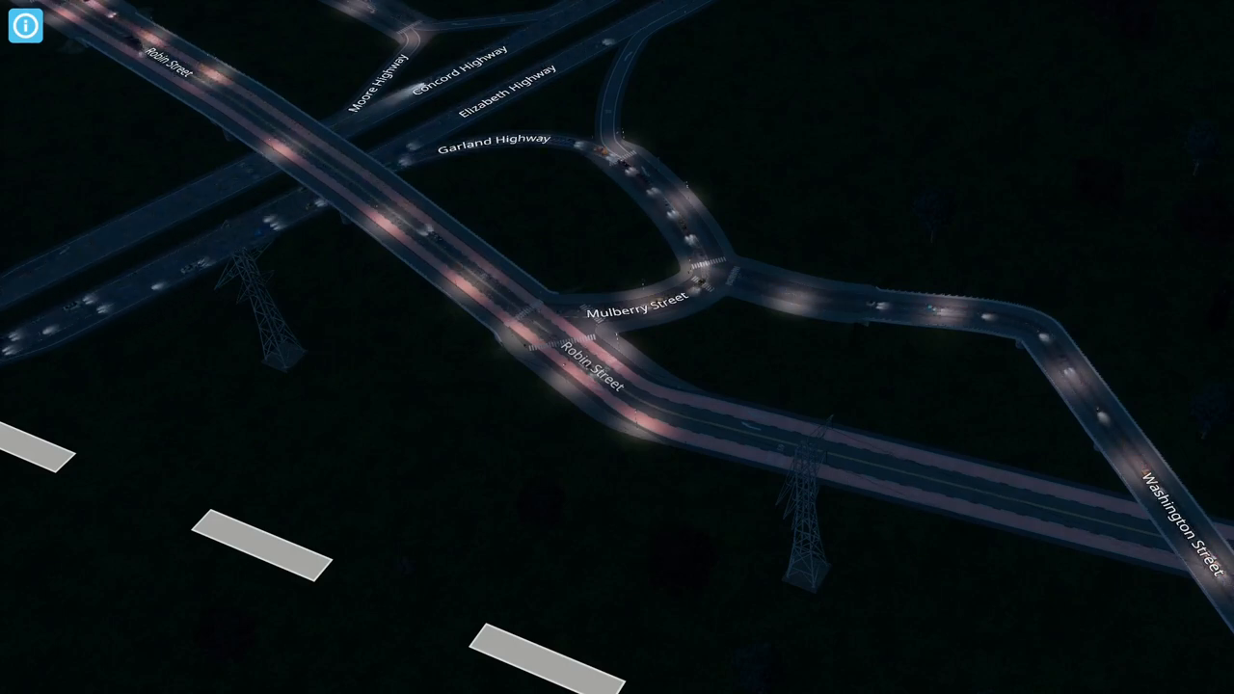
# Place a roundabout at the end of Mulberry Street below the highways.
pyautogui.click(781, 659)
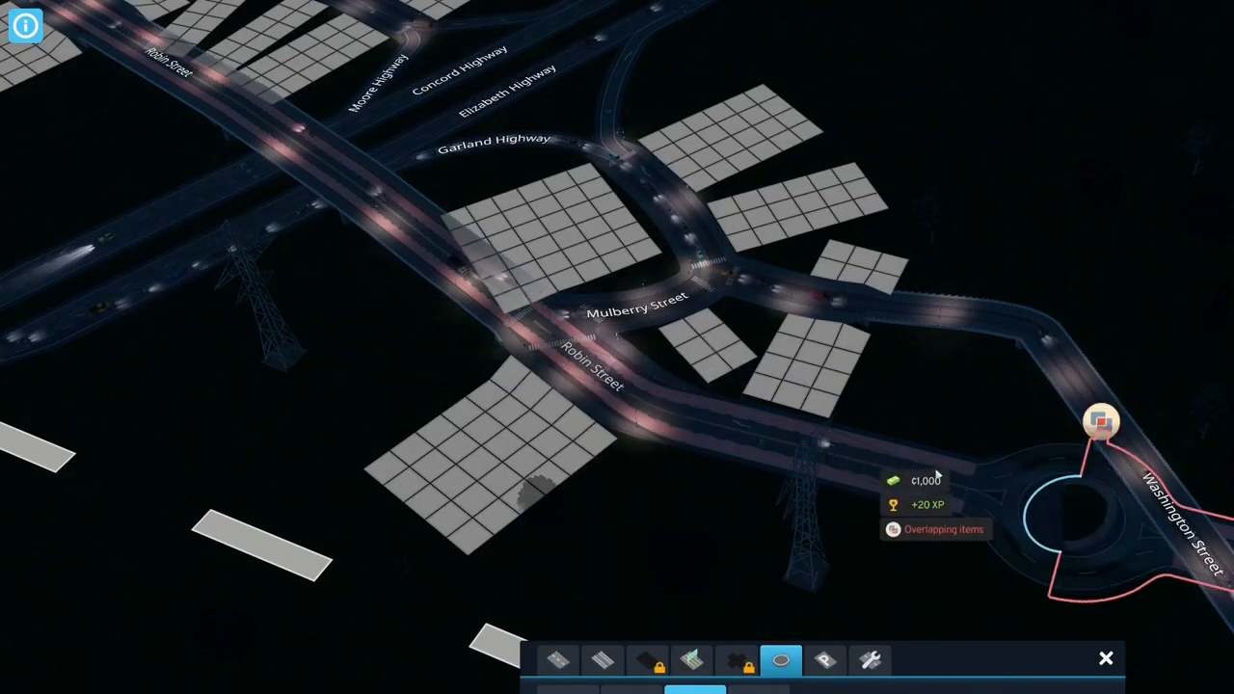
pyautogui.moveTo(810, 451)
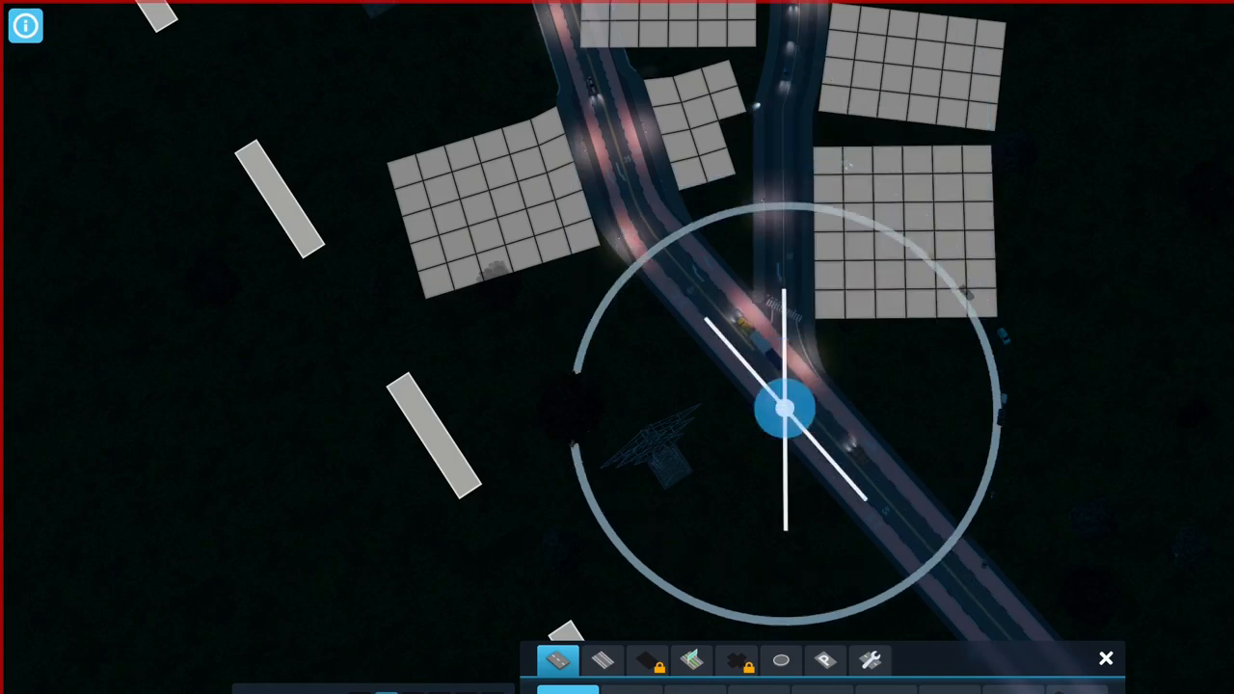
pyautogui.click(780, 659)
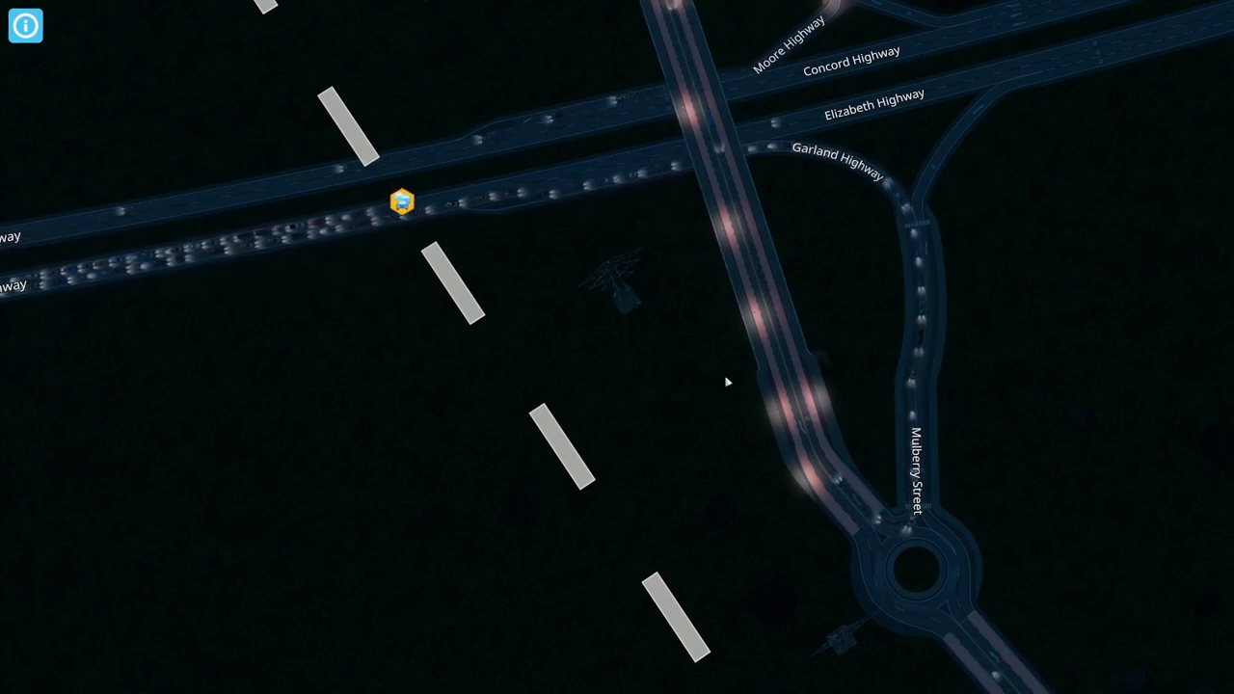
pyautogui.moveTo(1026, 390)
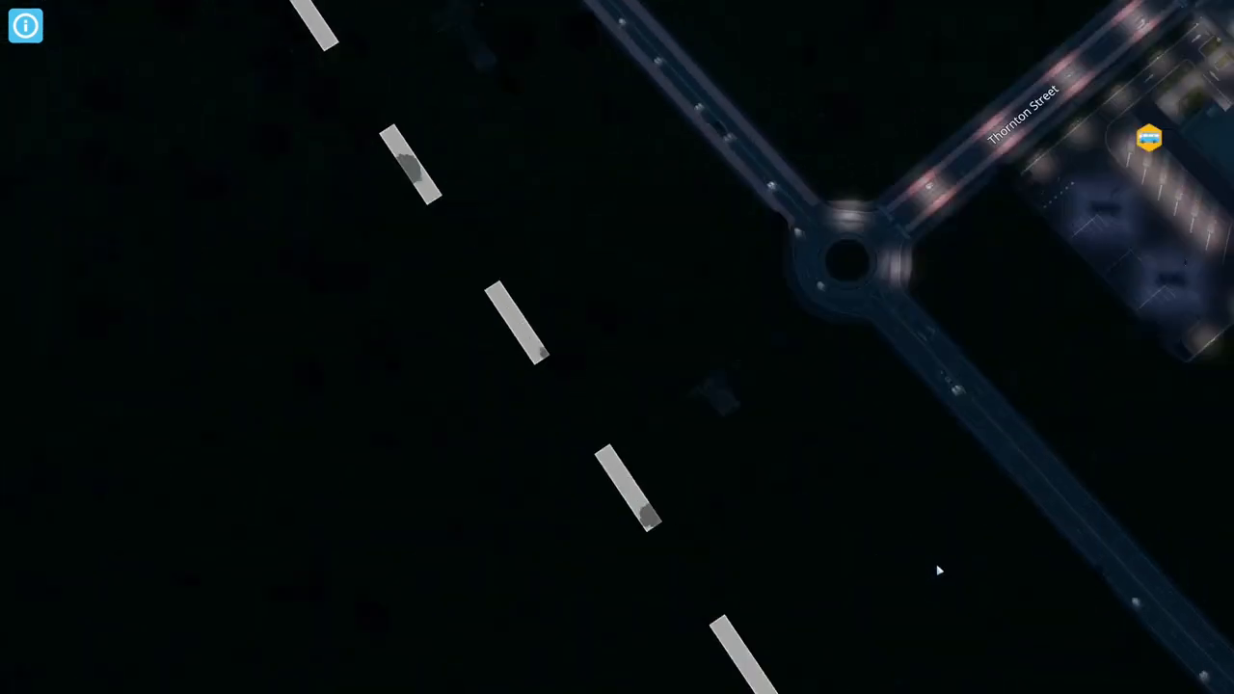
pyautogui.scroll(-3)
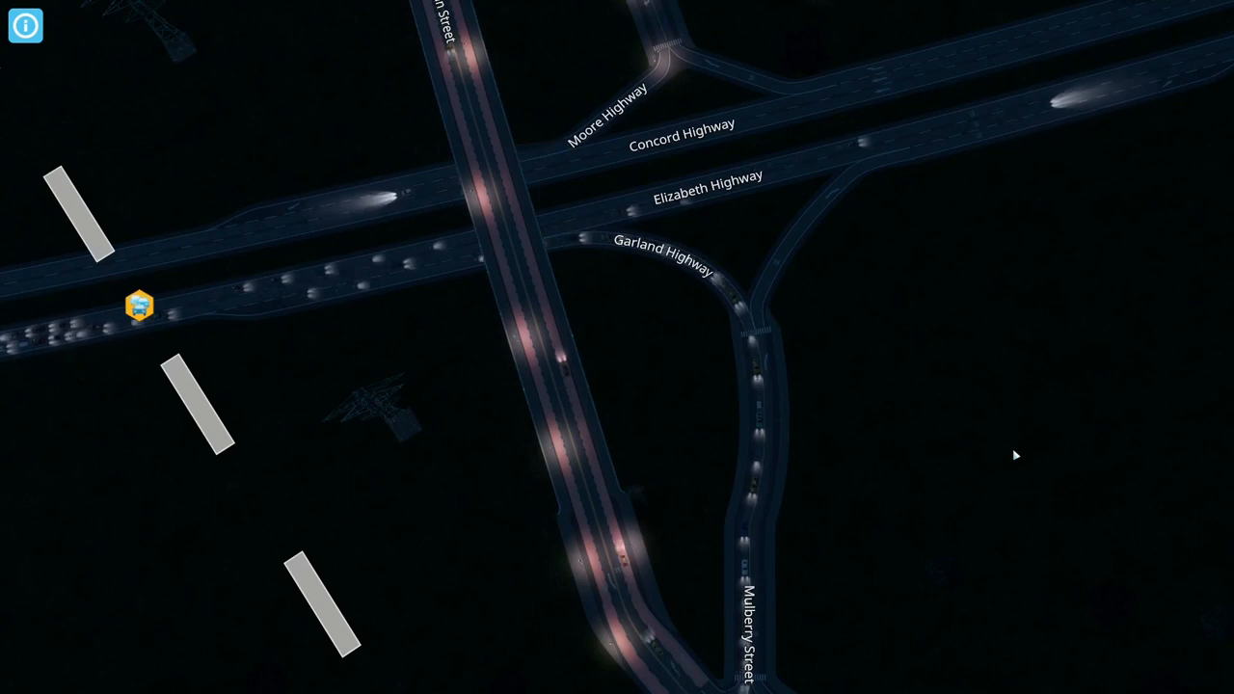
pyautogui.moveTo(1043, 547)
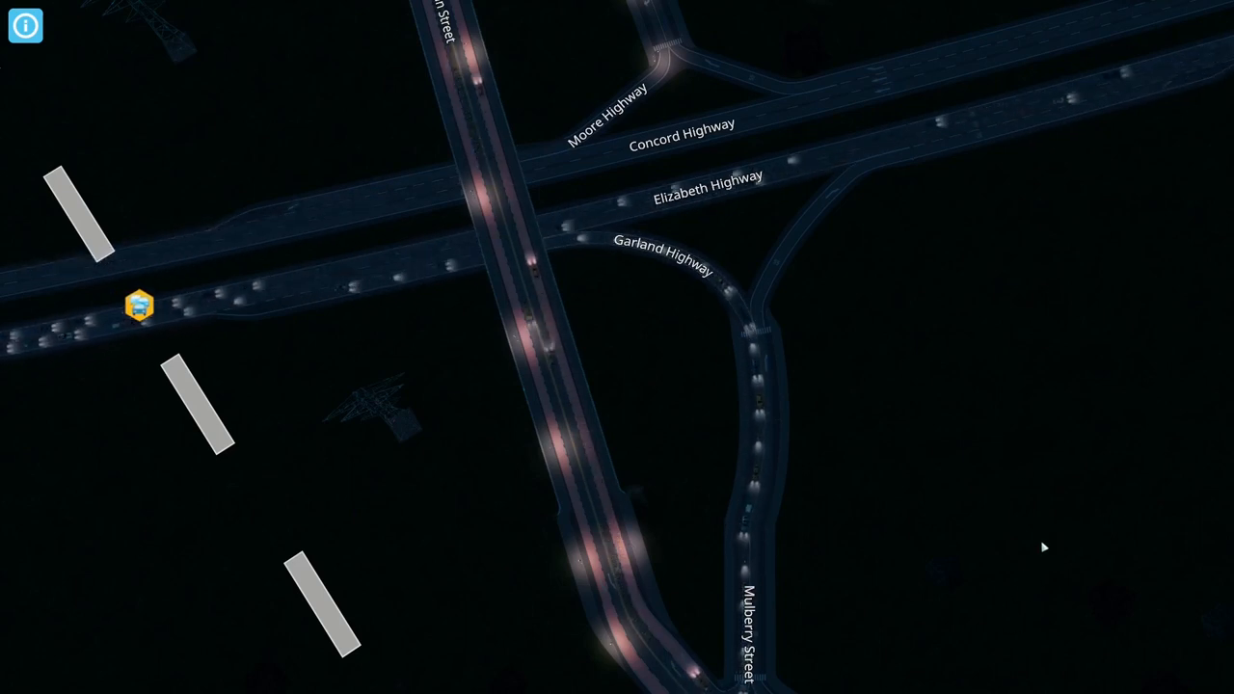
pyautogui.scroll(-3)
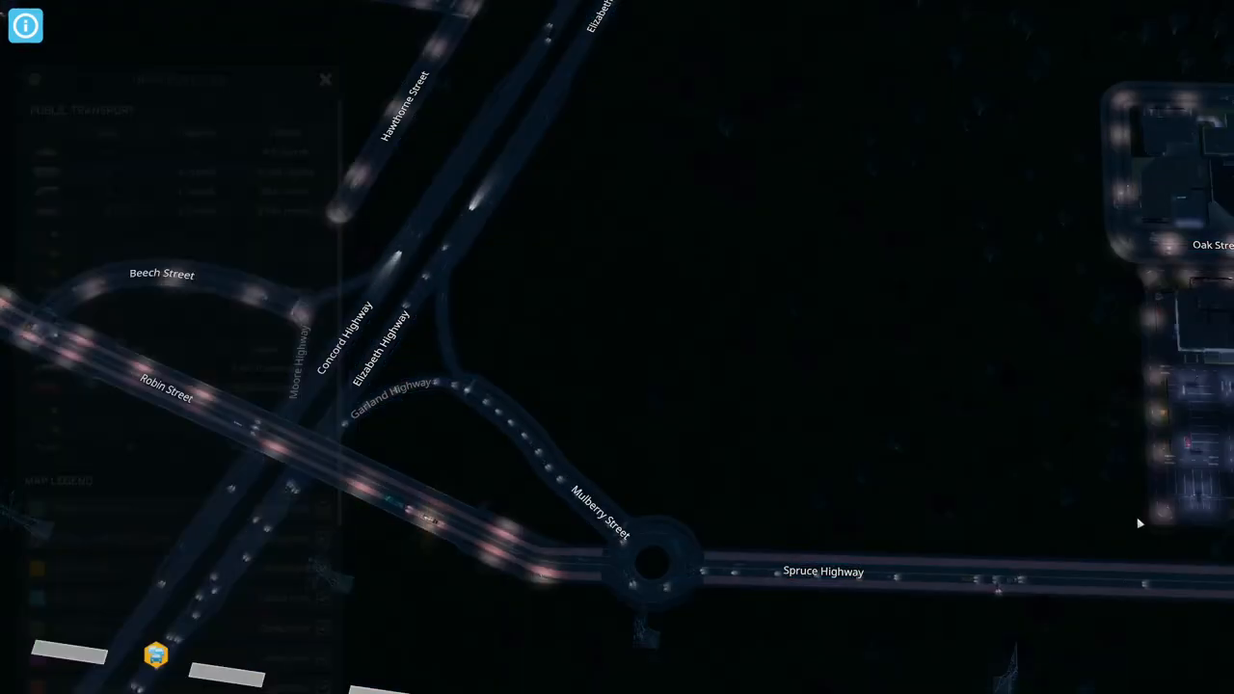
pyautogui.click(326, 79)
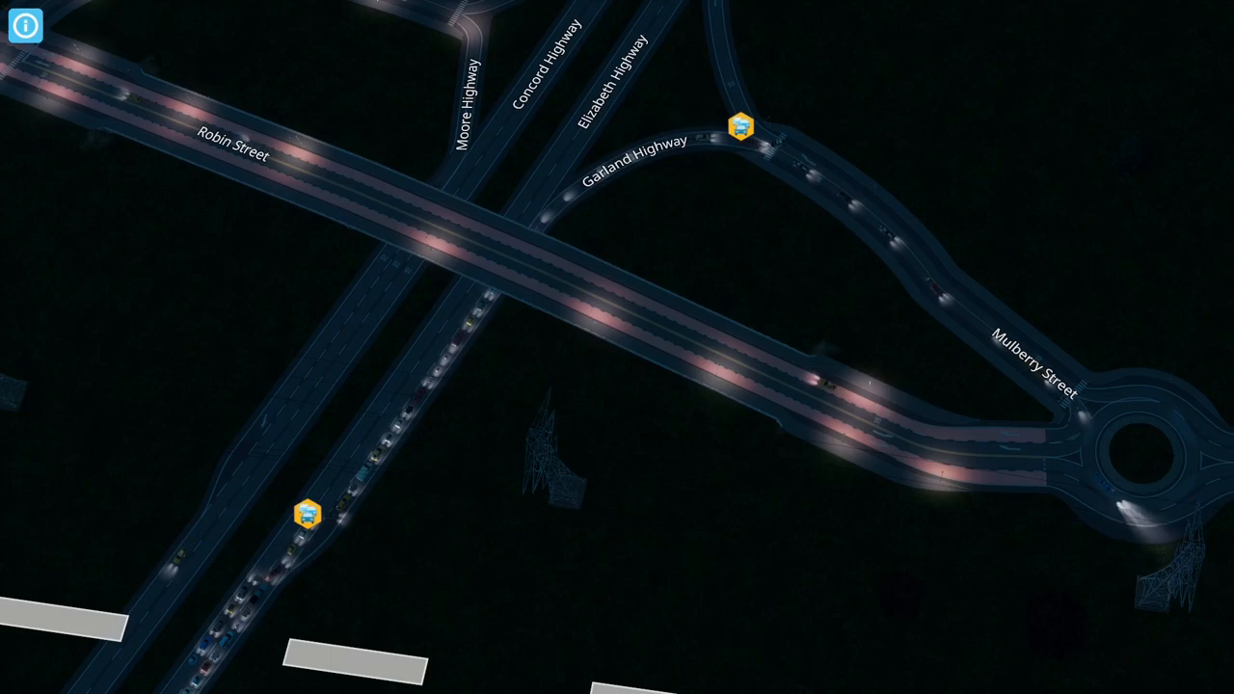
# Rebuild the curved one-way link between Garland Highway and Mulberry Street with the new road type.
pyautogui.click(690, 659)
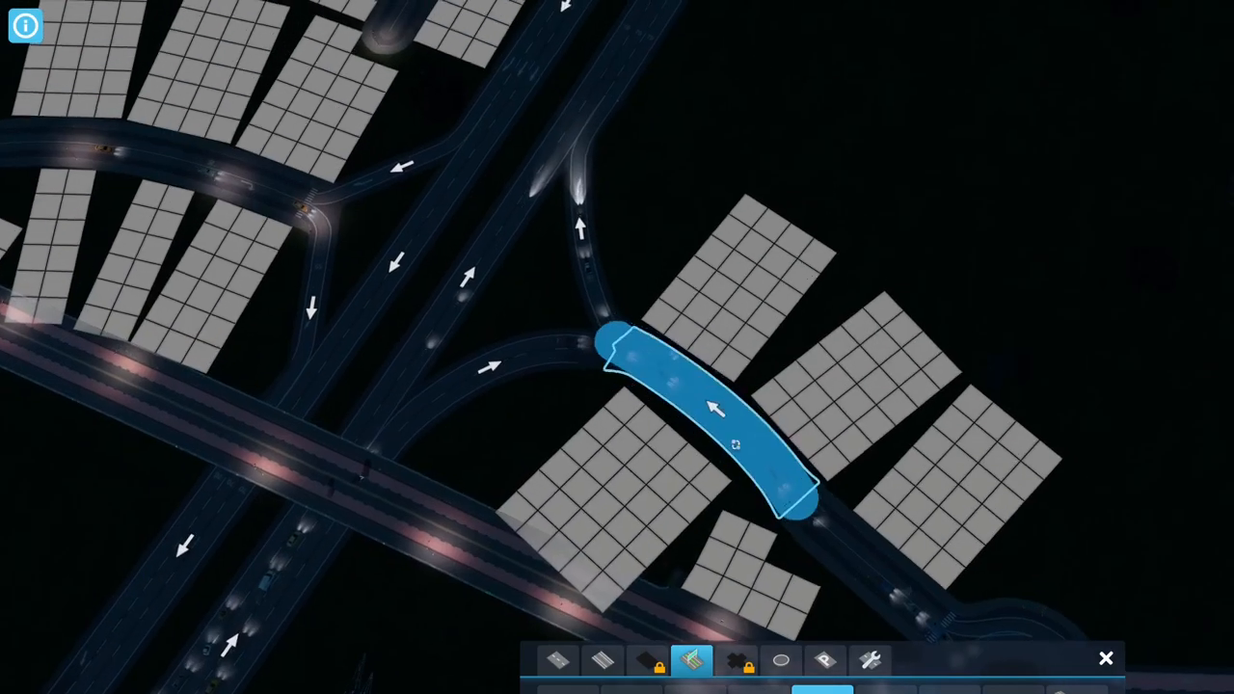
pyautogui.click(602, 660)
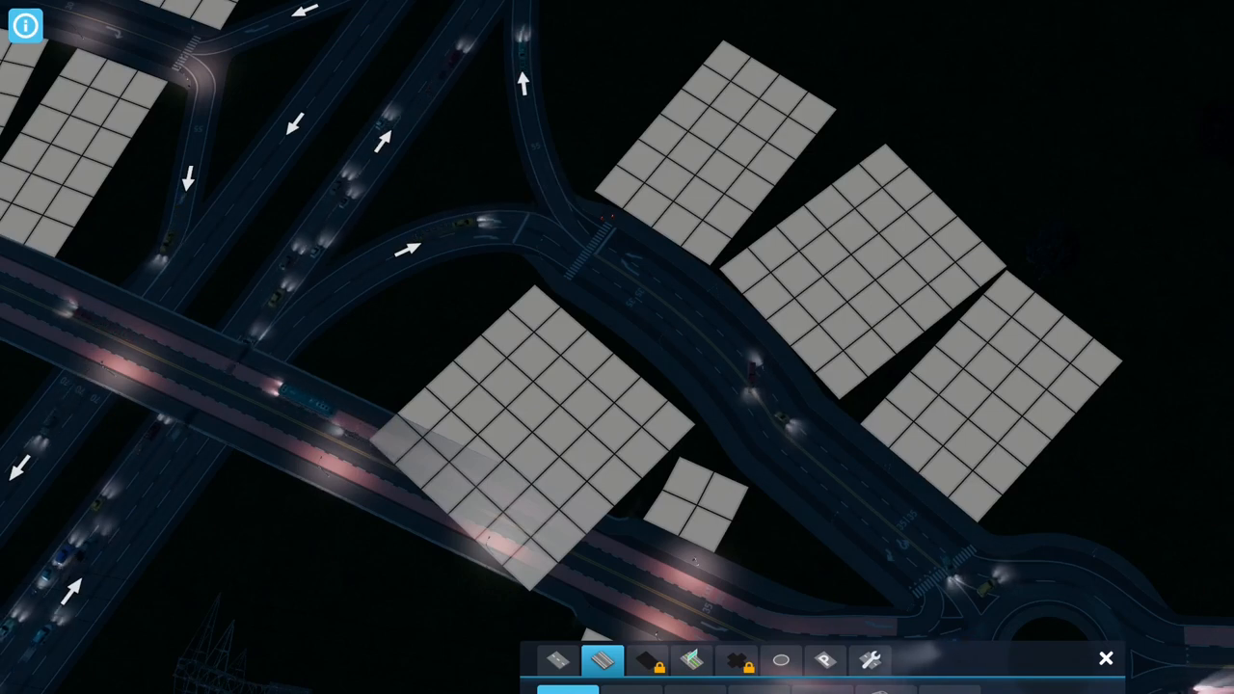
pyautogui.click(868, 659)
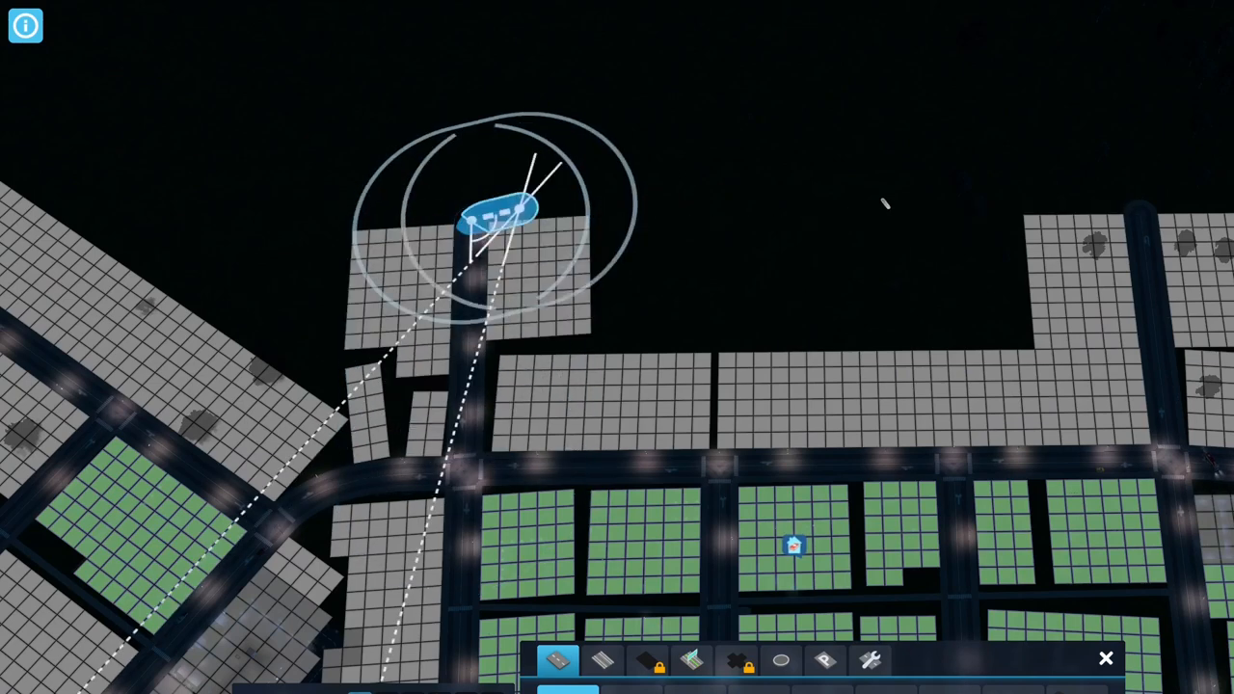
pyautogui.moveTo(492, 212); pyautogui.dragTo(1147, 212)
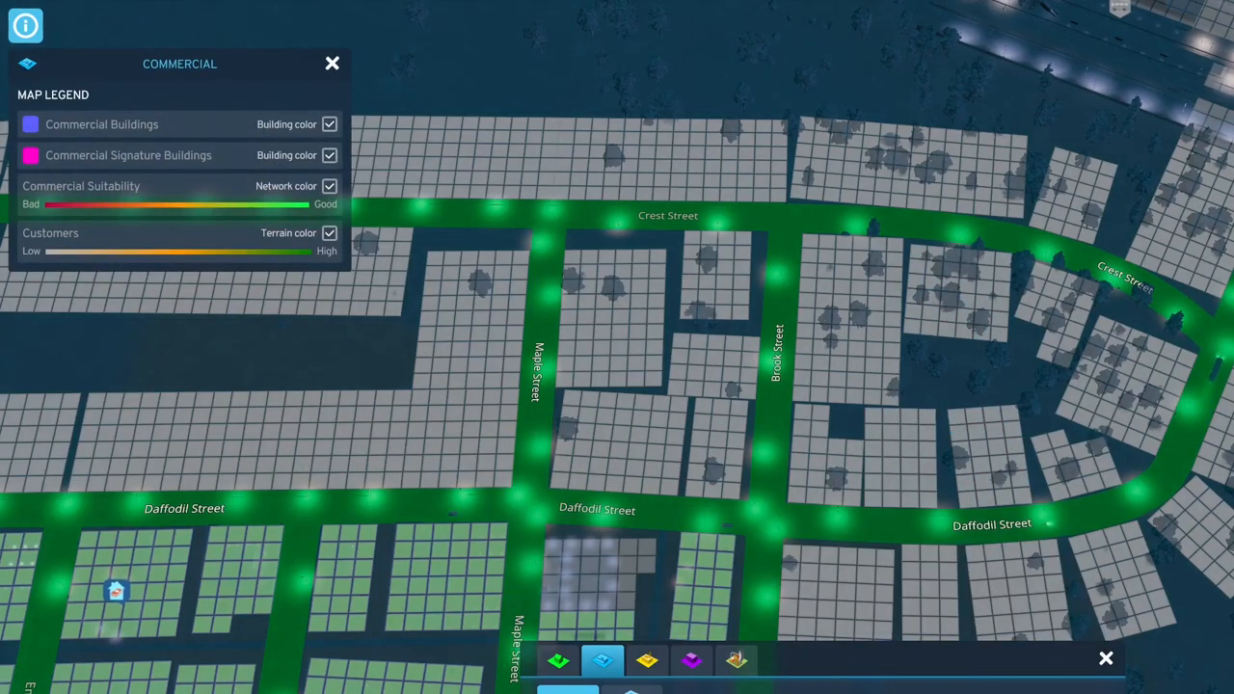
# Paint office zoning on the block between Brook Street and Daffodil Street.
pyautogui.click(690, 659)
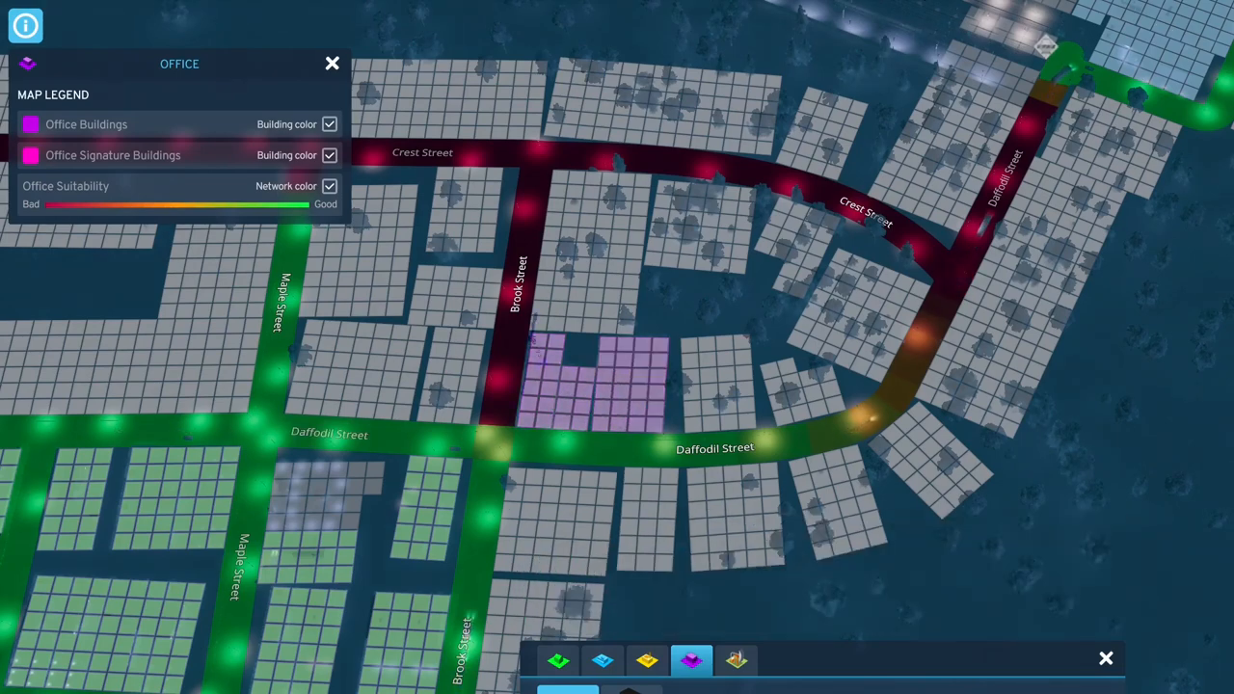
pyautogui.click(331, 62)
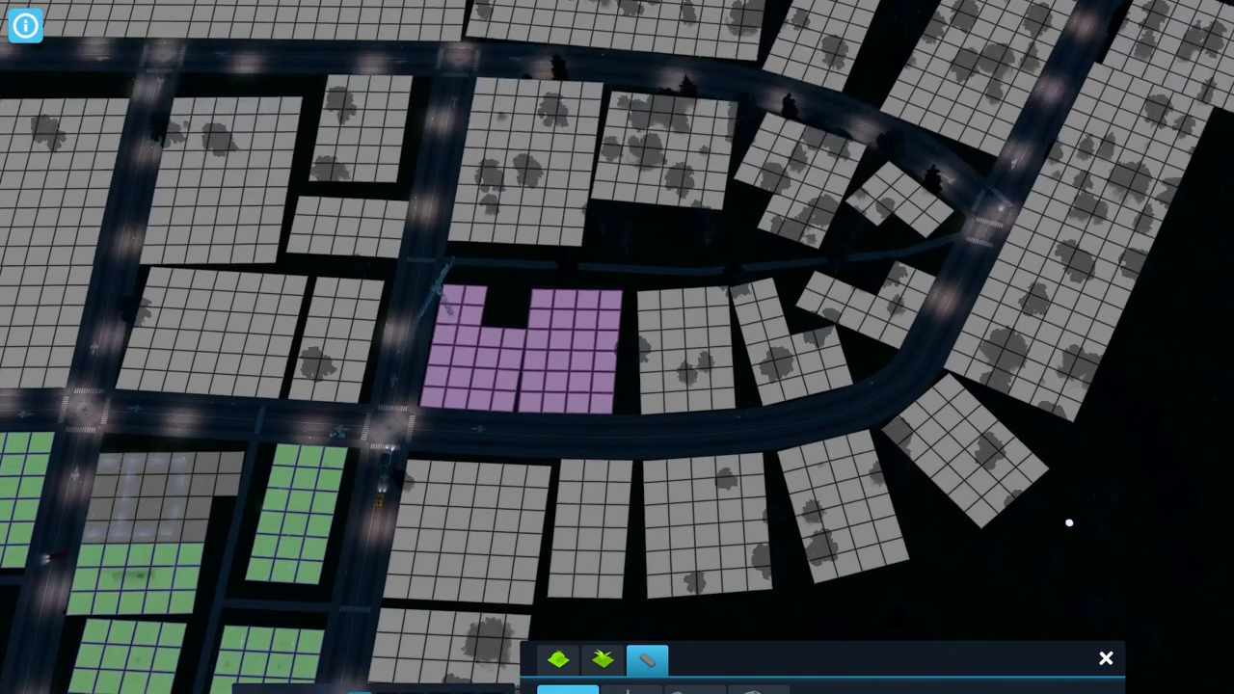
# Place a parking lot on the block north of the new office zone.
pyautogui.click(647, 660)
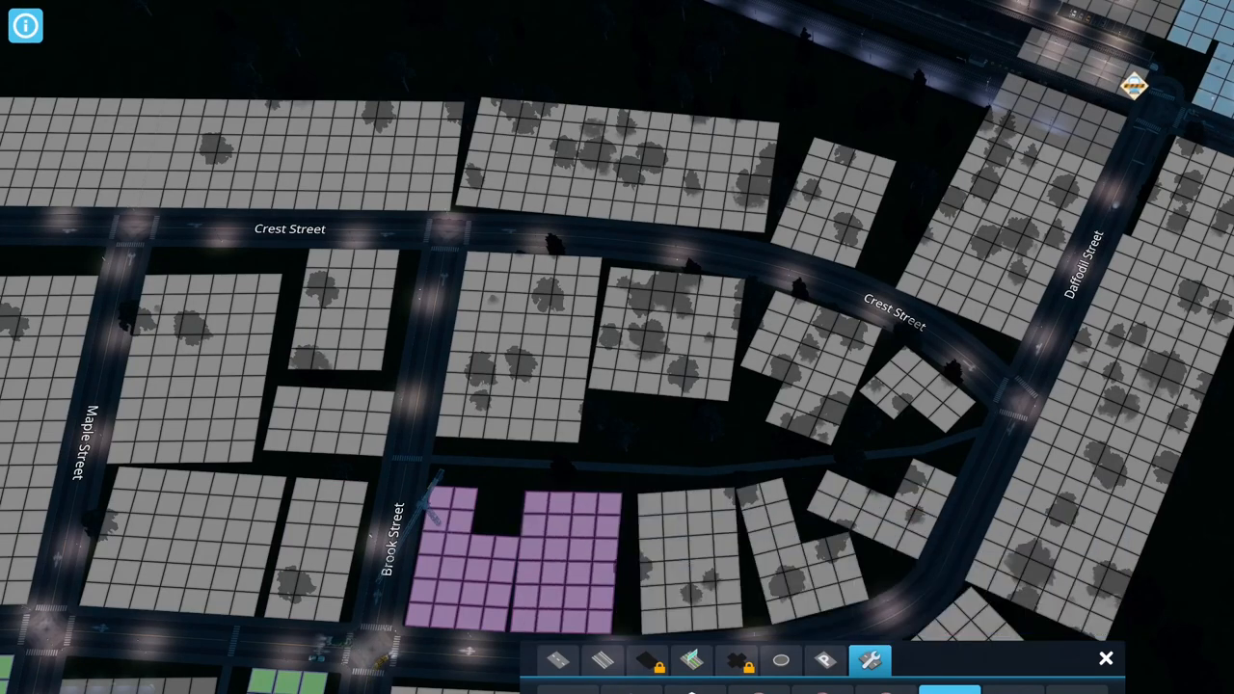
pyautogui.click(557, 659)
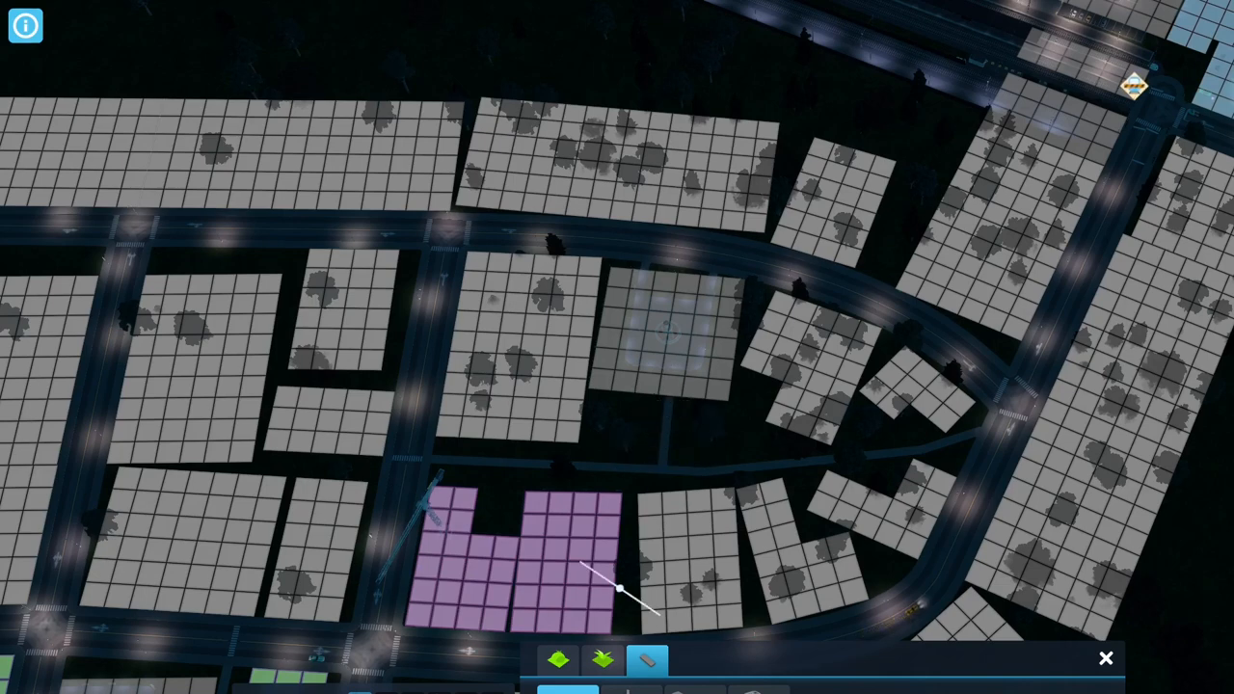
# Alternate office and residential brushes to zone the remaining blocks along Crest, Brook and Daffodil Streets.
pyautogui.click(690, 659)
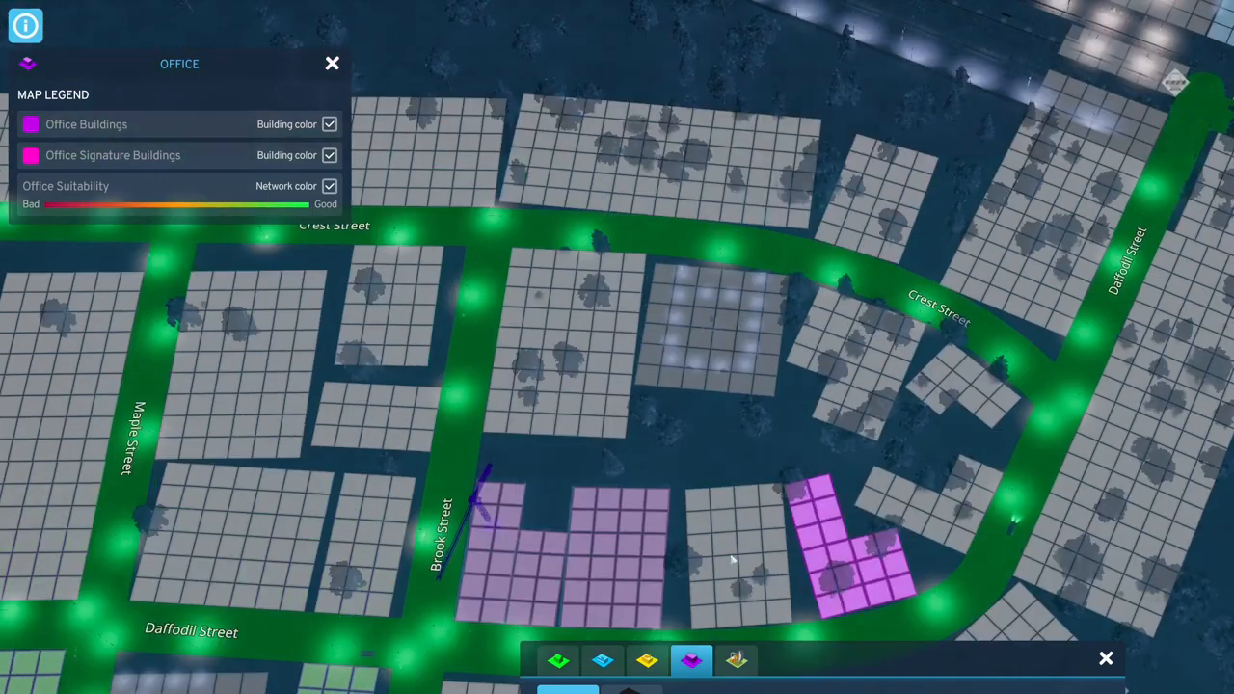
pyautogui.click(557, 659)
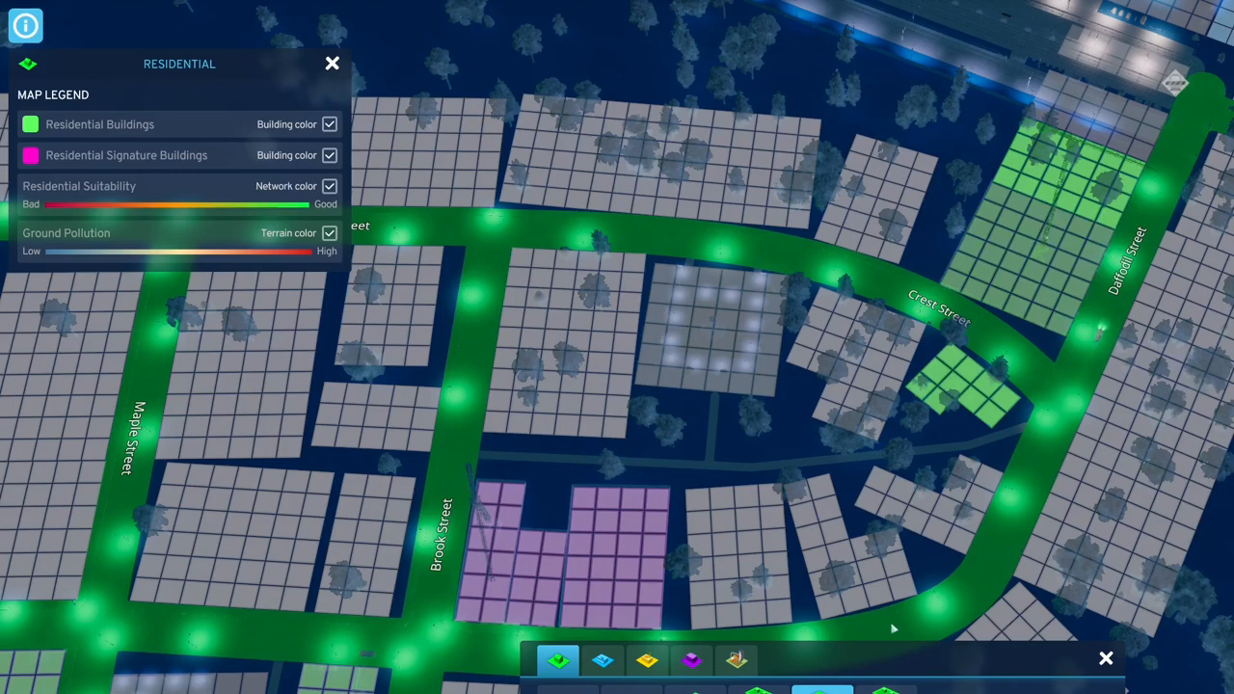
pyautogui.moveTo(601, 659)
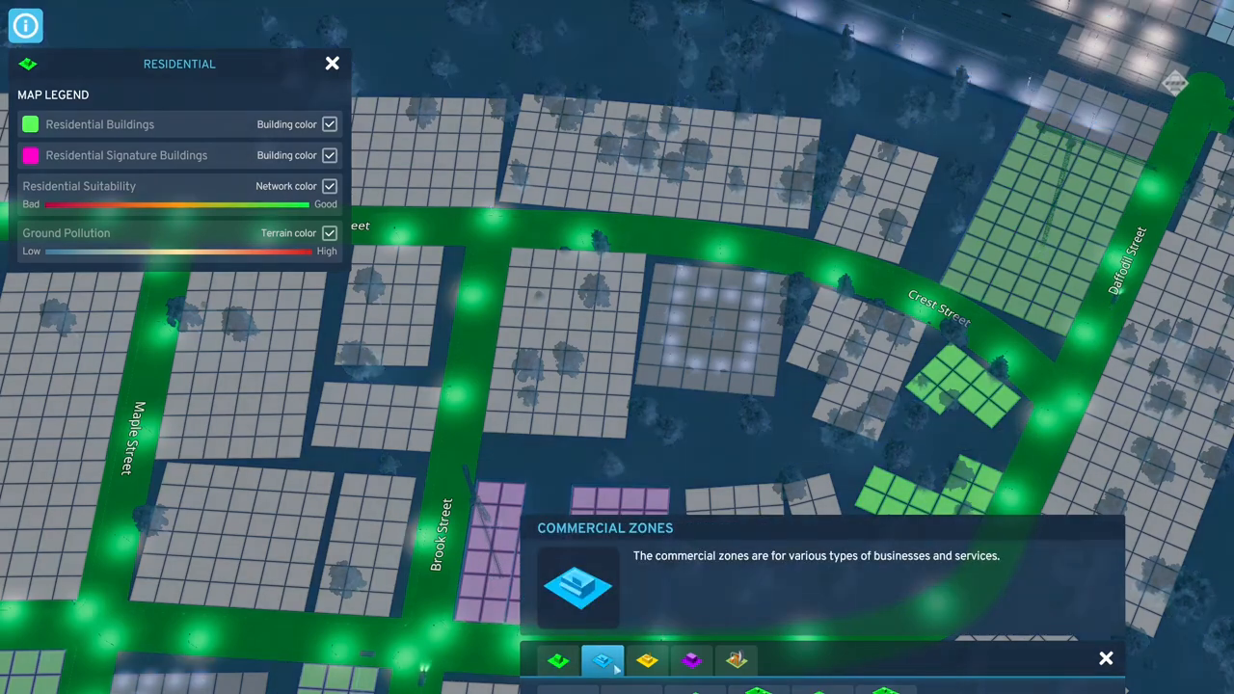
pyautogui.click(690, 659)
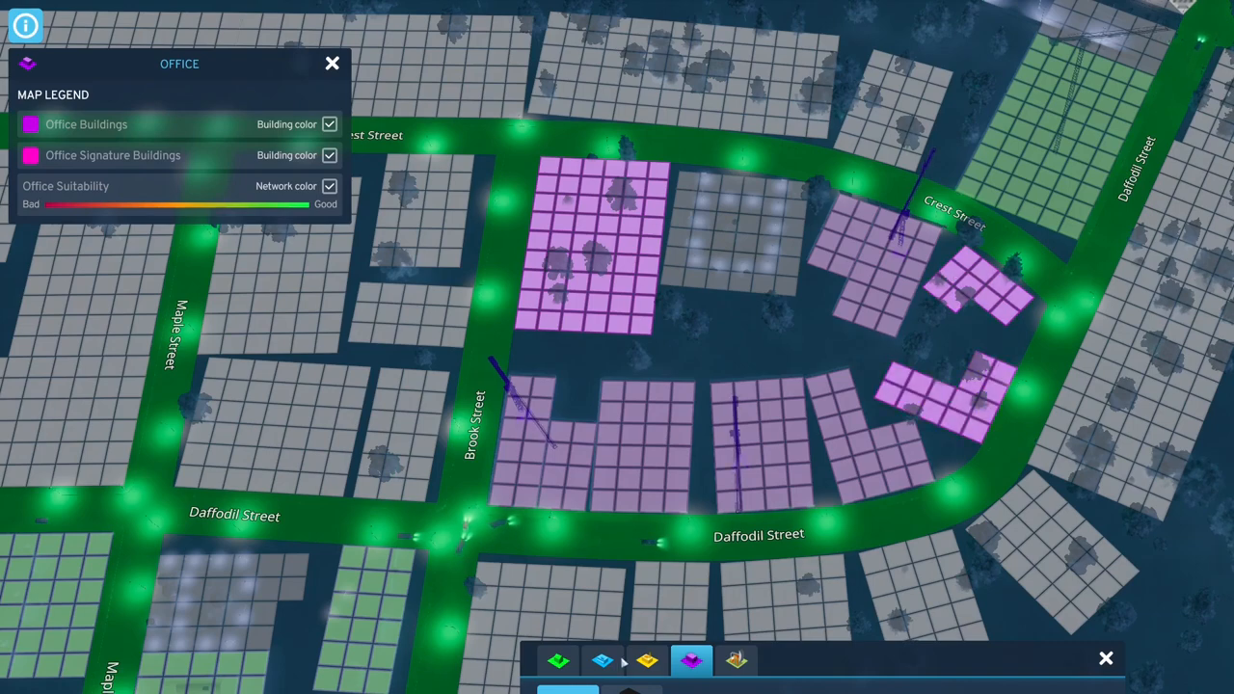
pyautogui.click(559, 659)
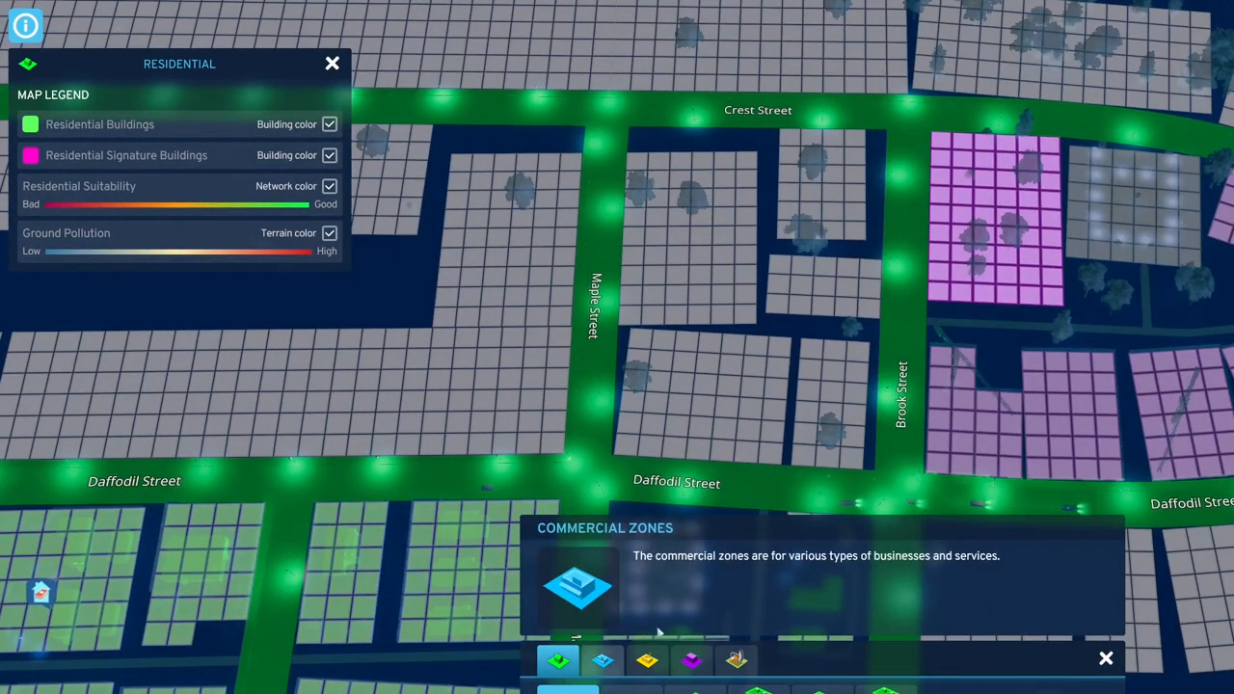
pyautogui.click(602, 659)
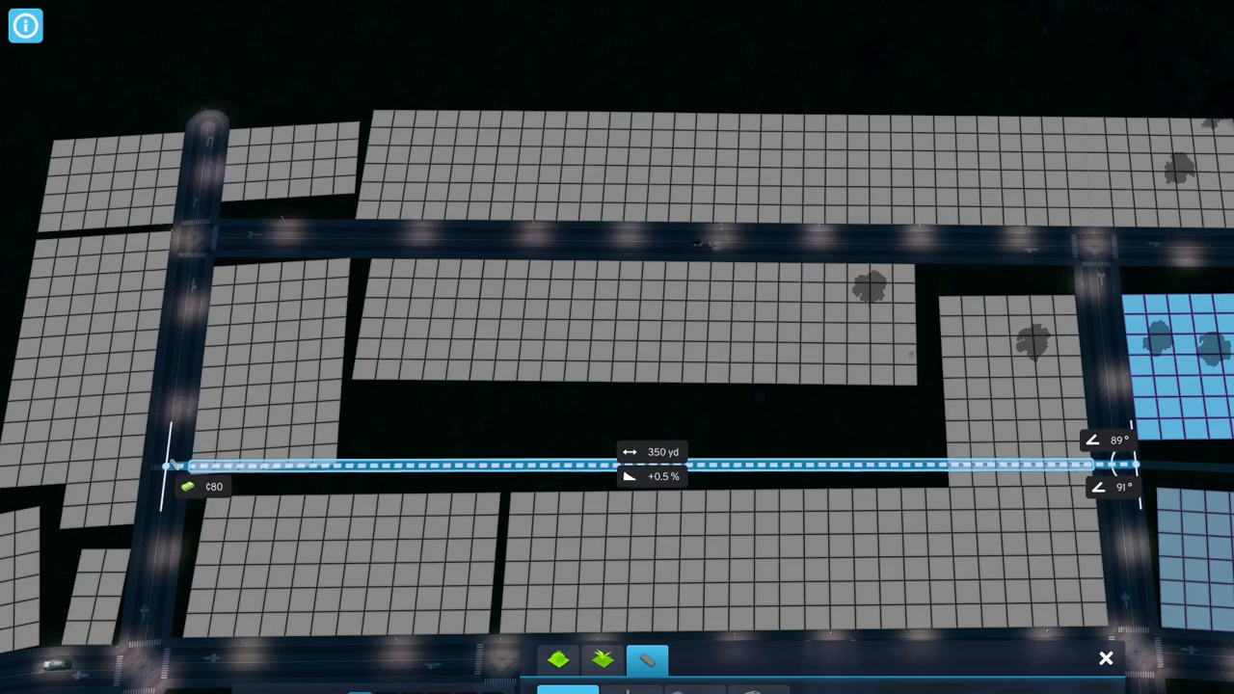
# Lay a straight 350-yard street through the middle of the zoned blocks.
pyautogui.click(563, 501)
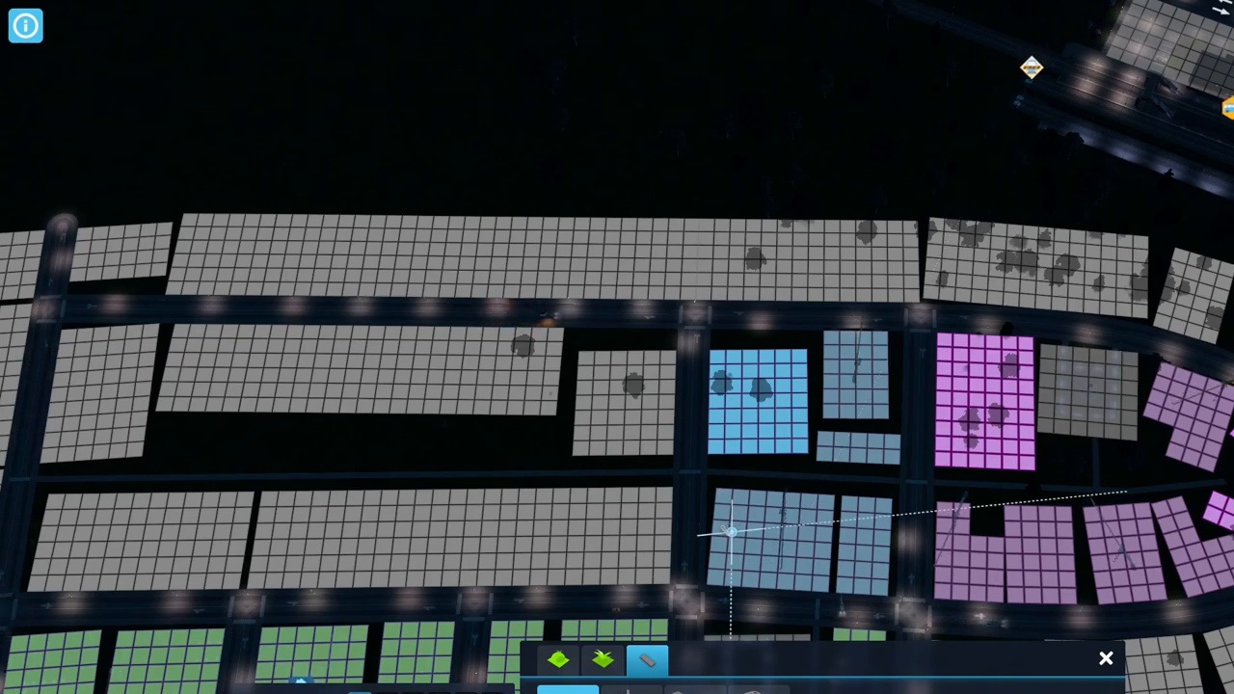
pyautogui.moveTo(560, 659)
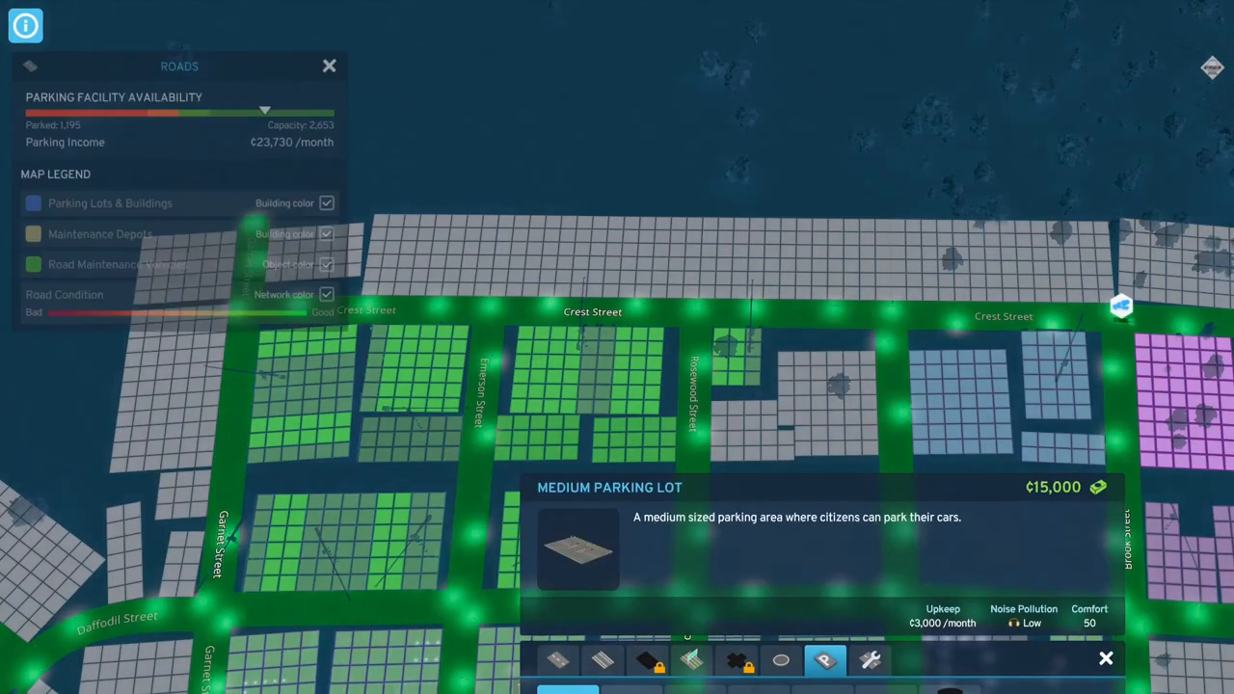
# Place a medium parking lot near Maple Street and zone the adjacent empty block residential.
pyautogui.click(837, 370)
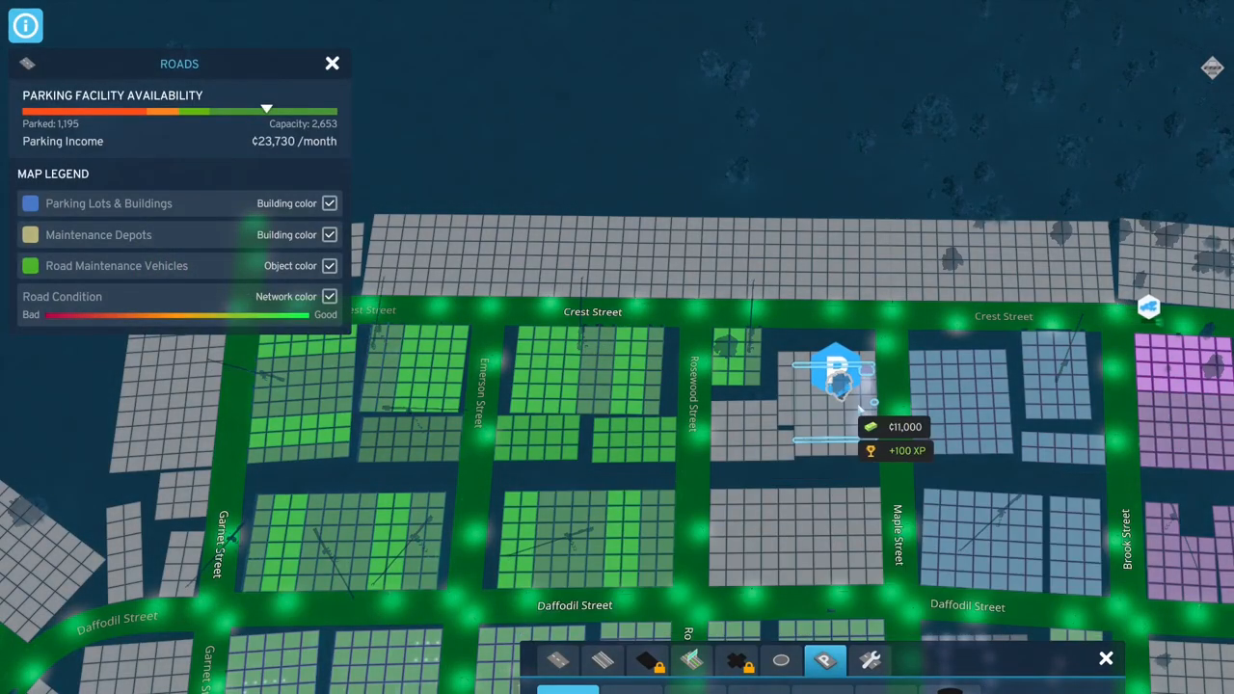
pyautogui.click(837, 370)
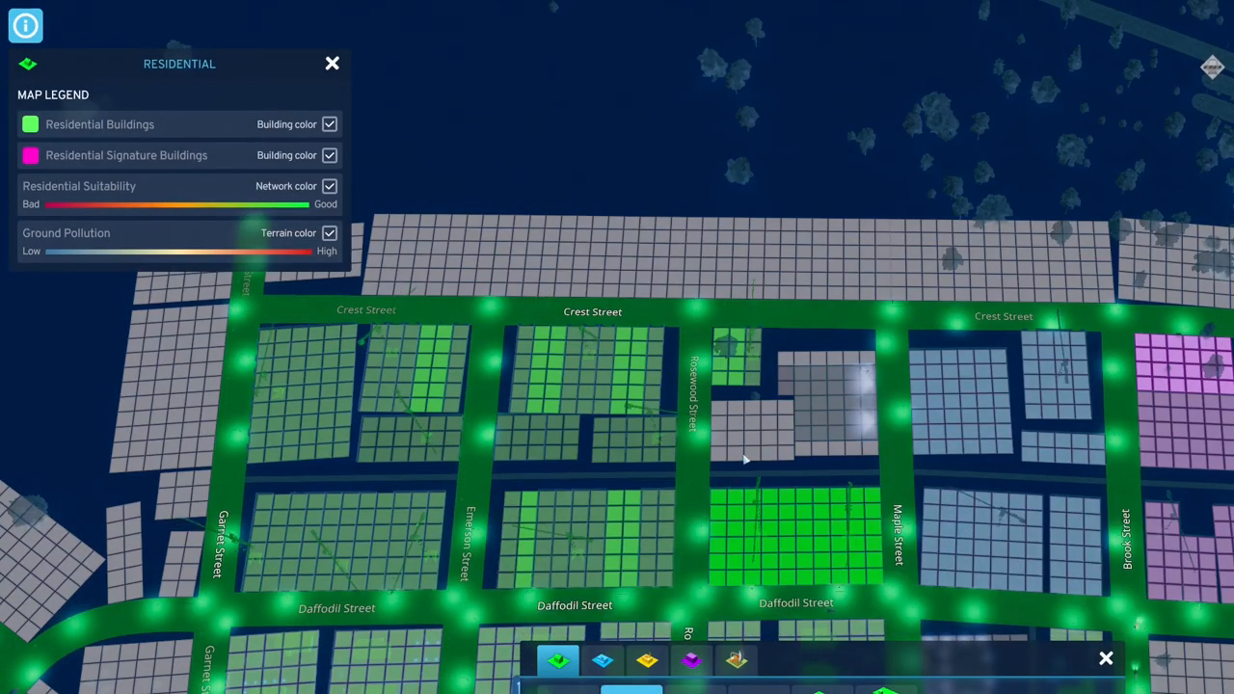
pyautogui.click(331, 62)
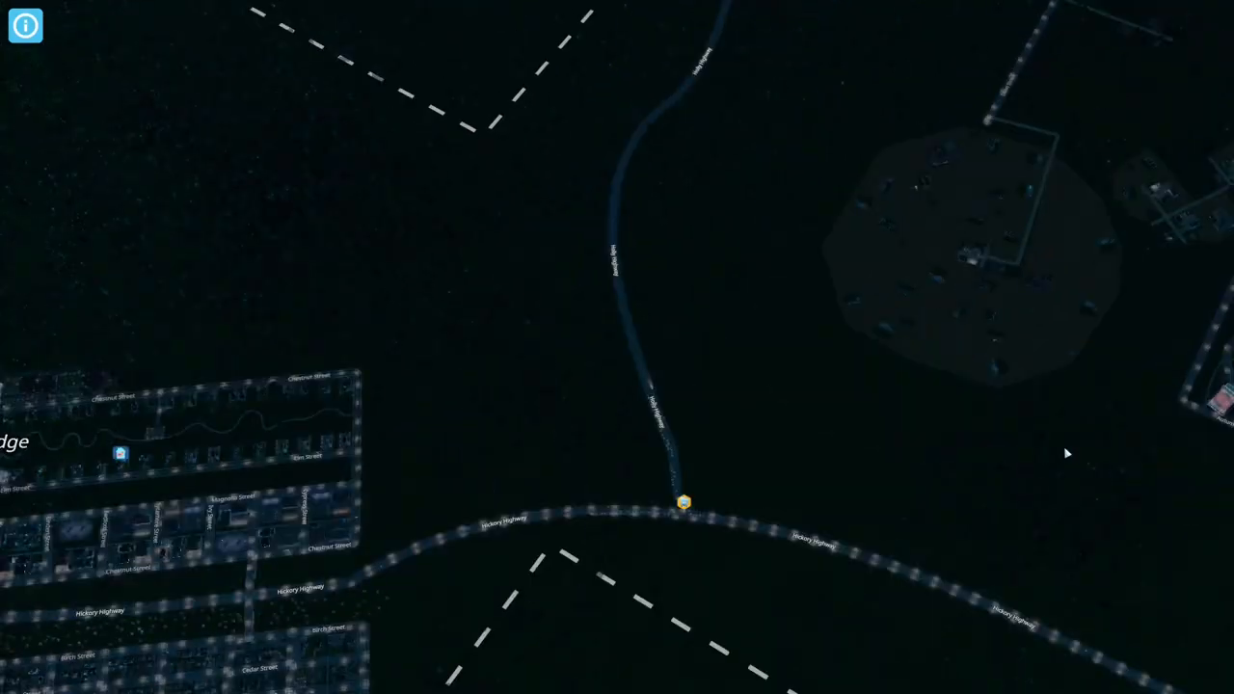
# Show the Transportation Overview on the Public Transport tab listing the bus lines.
pyautogui.click(683, 501)
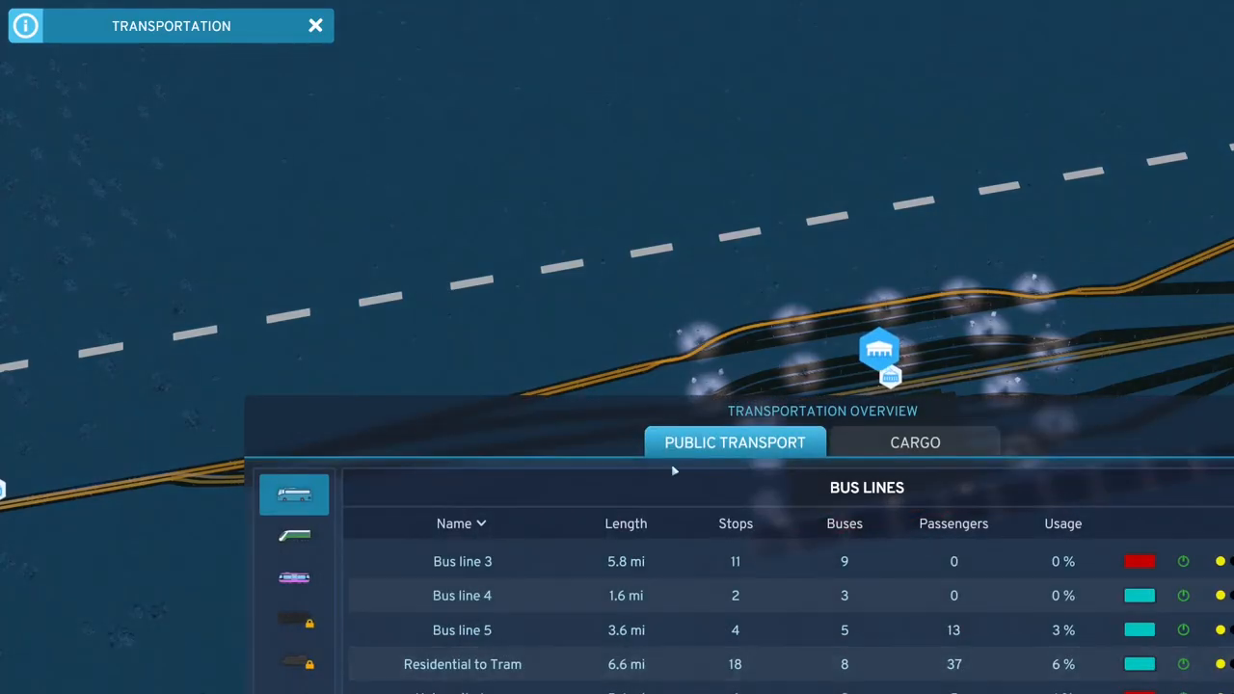
# Rename two train lines to Other Outside and Intra-City and recolour them green and blue.
pyautogui.click(293, 536)
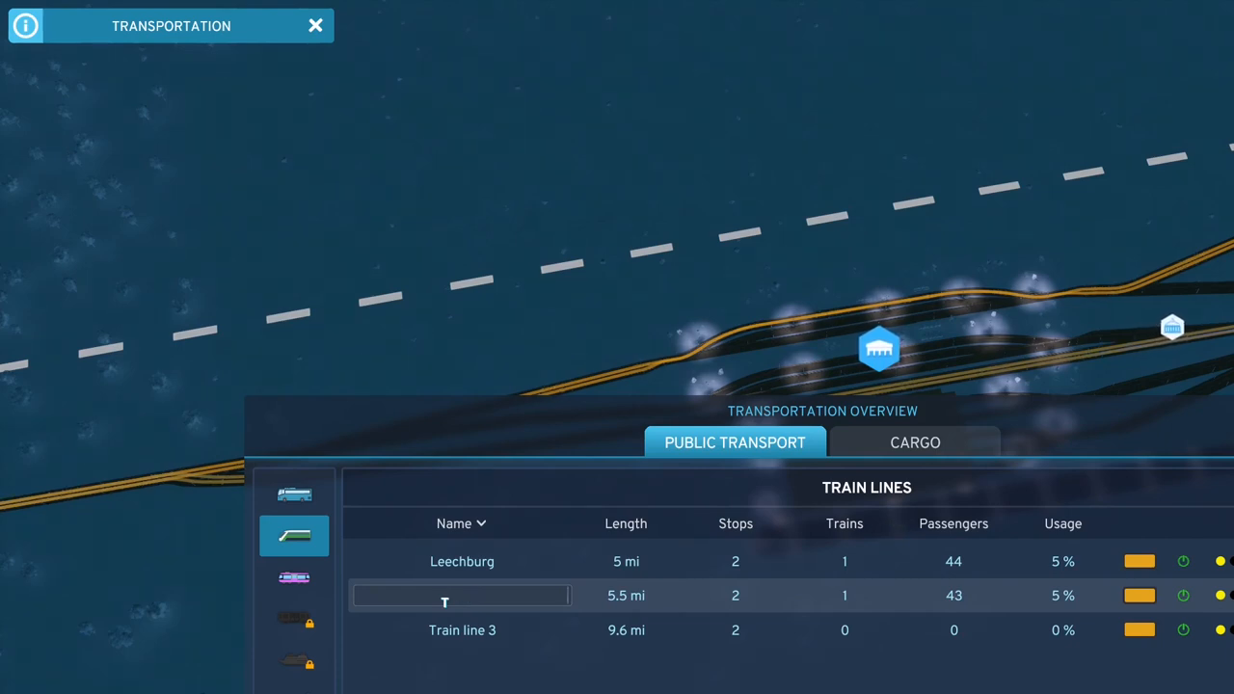
pyautogui.write('Other Outside')
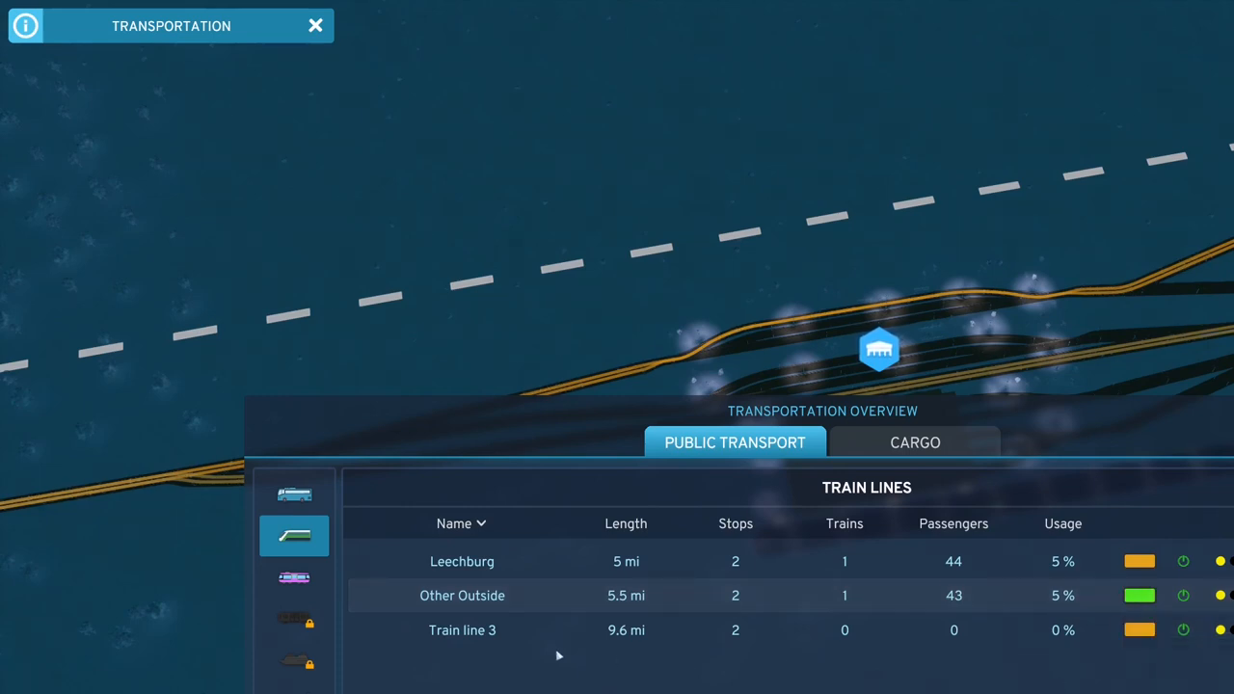
pyautogui.doubleClick(462, 629)
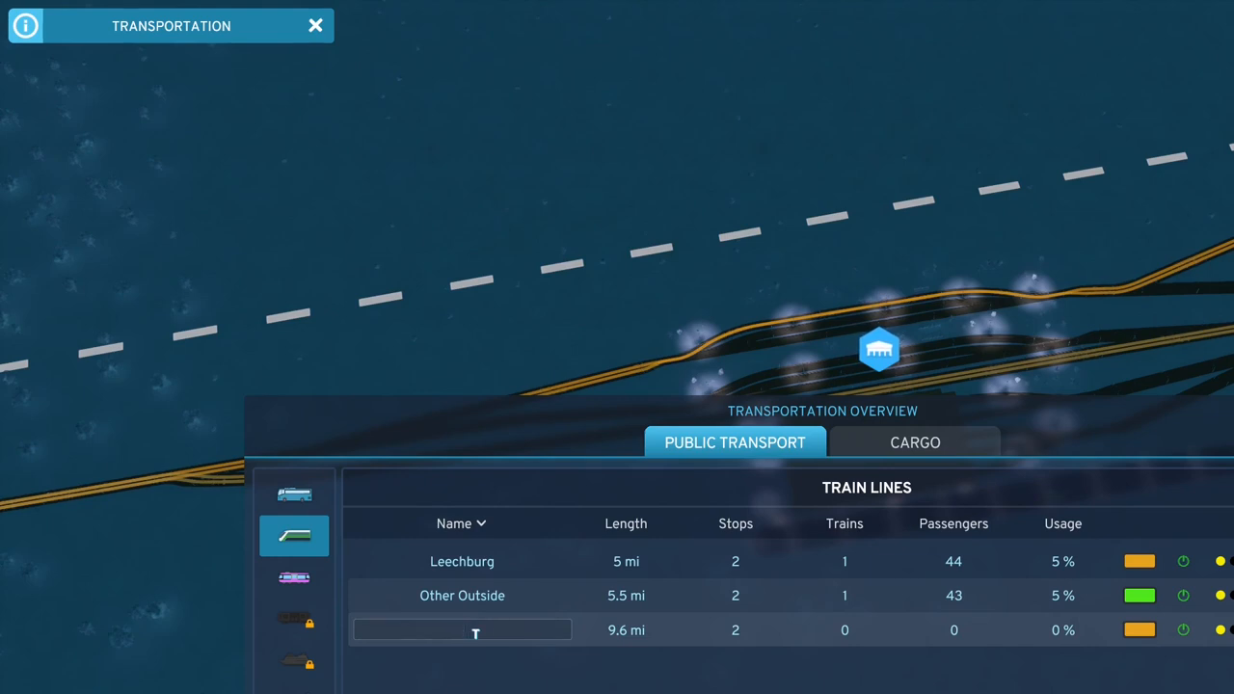
pyautogui.write('Intra-City')
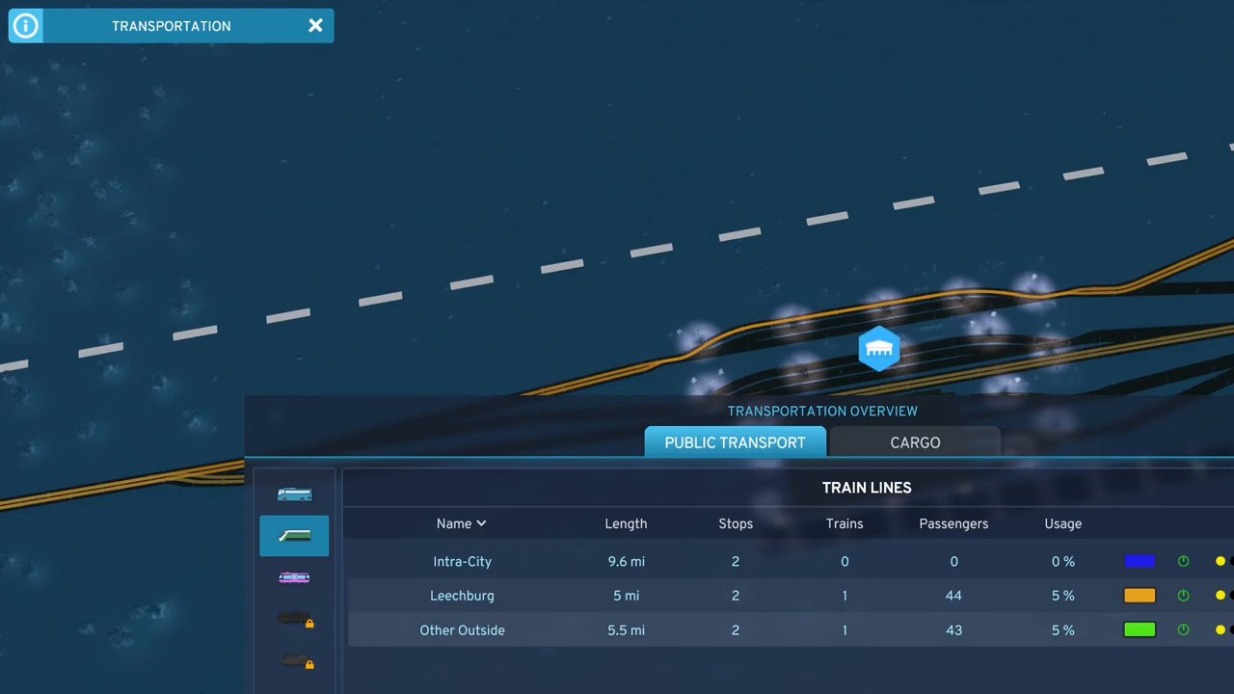
pyautogui.click(463, 628)
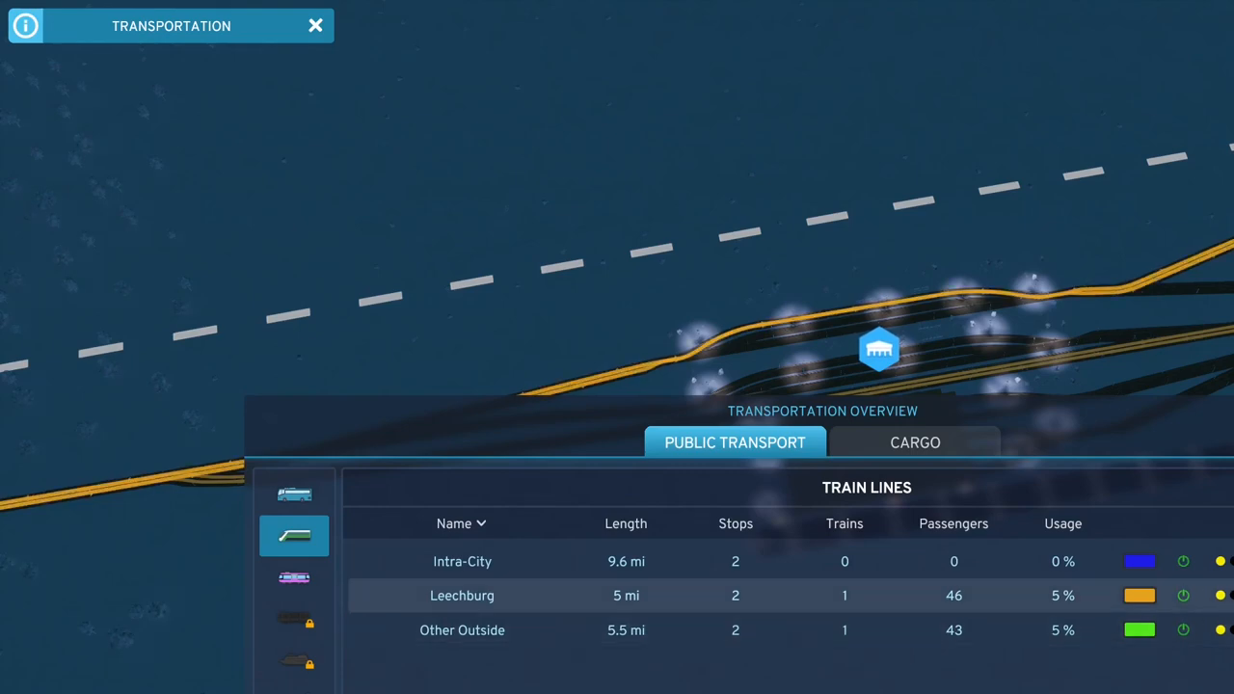
pyautogui.click(463, 594)
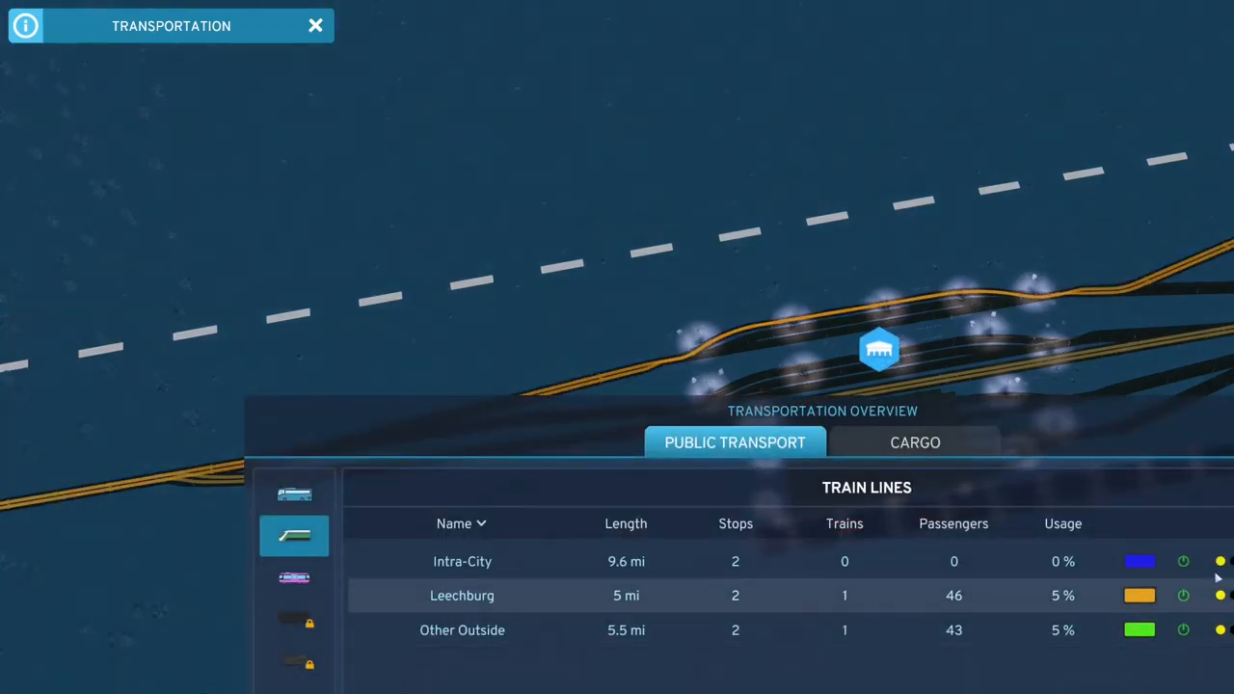
pyautogui.click(317, 25)
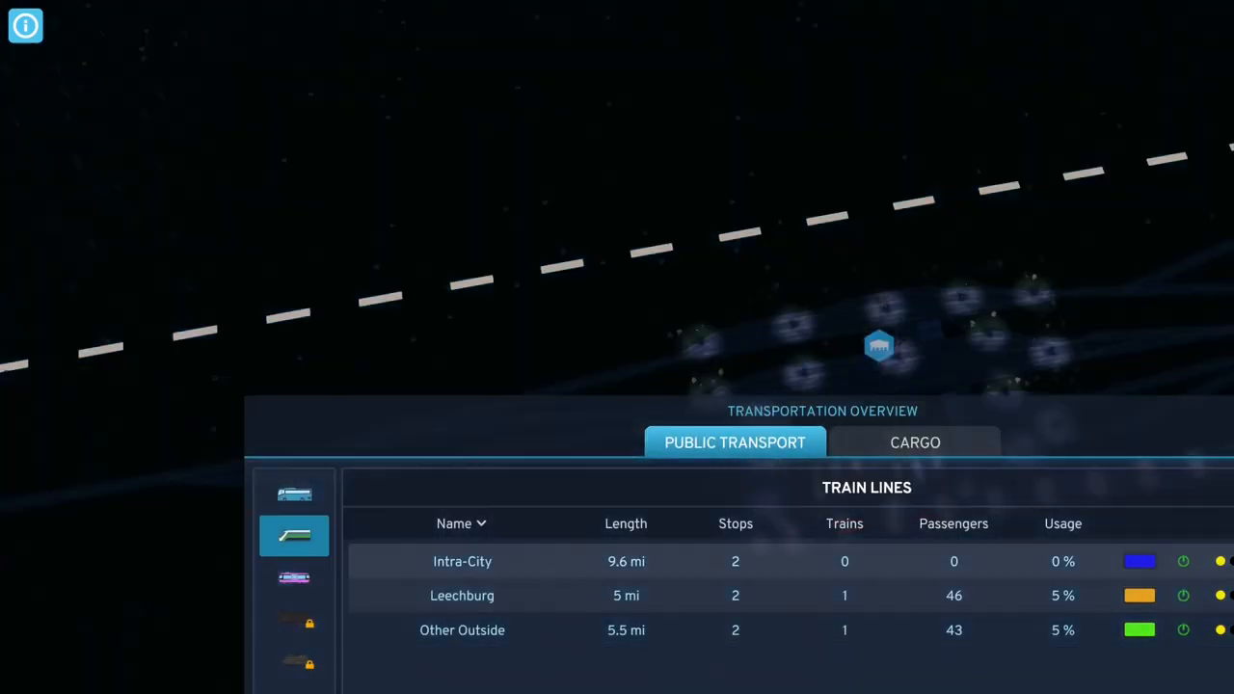
# Assign 1 of 4 vehicles to Intra-City, then inspect the Other Outside and Leechburg lines.
pyautogui.click(463, 561)
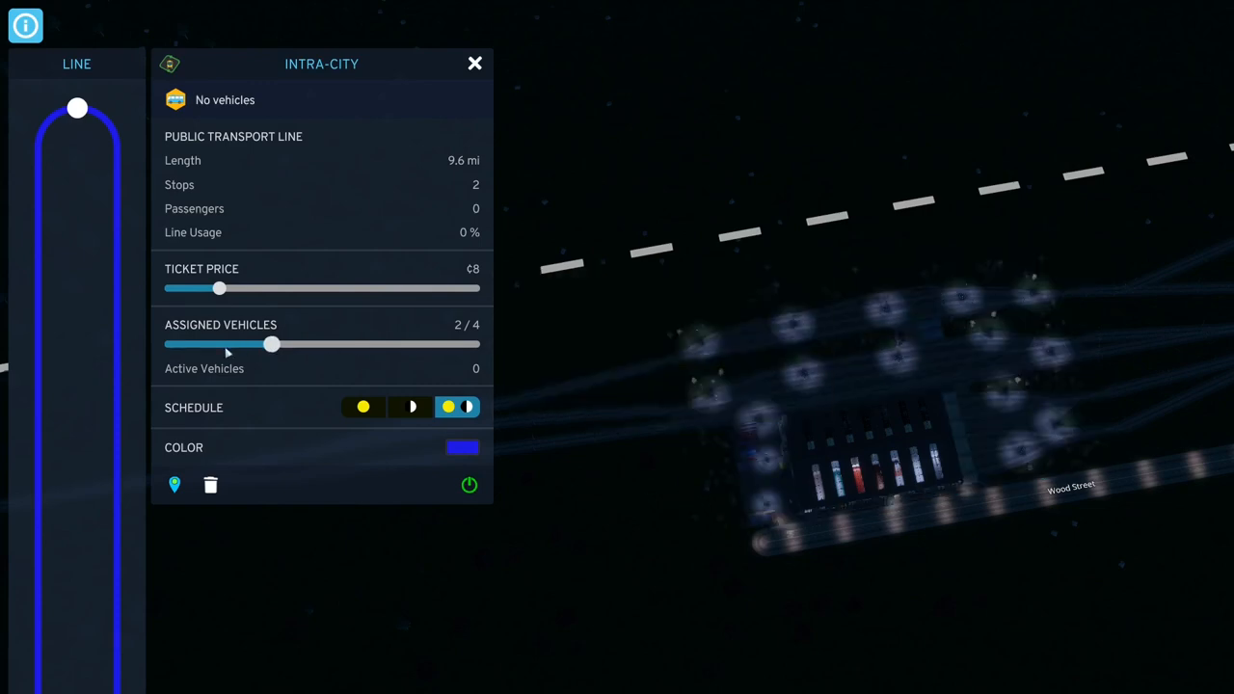
pyautogui.moveTo(270, 344)
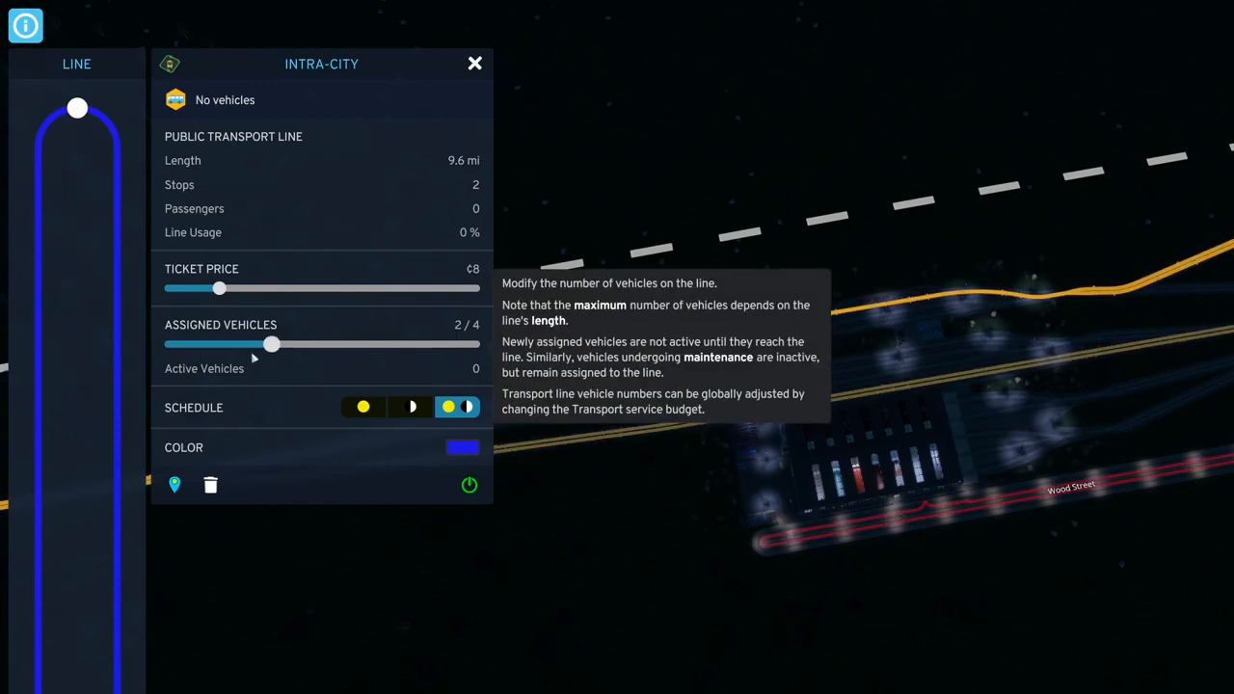
pyautogui.moveTo(272, 344); pyautogui.dragTo(170, 344)
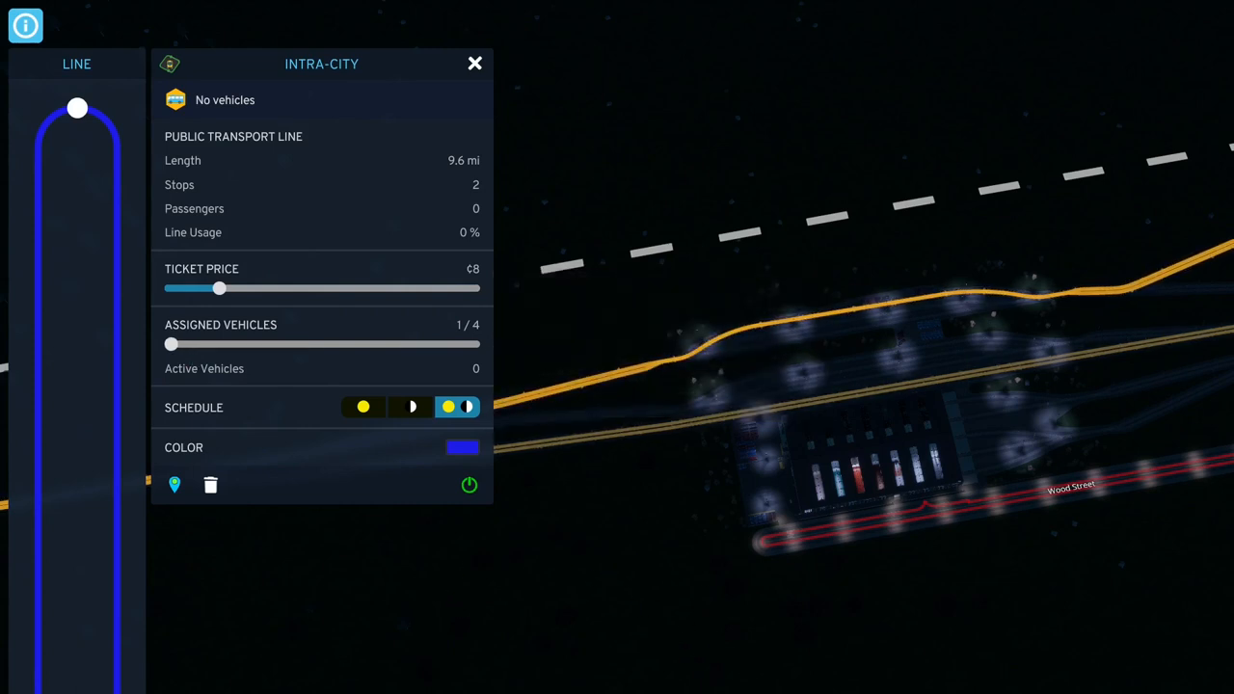
pyautogui.click(474, 61)
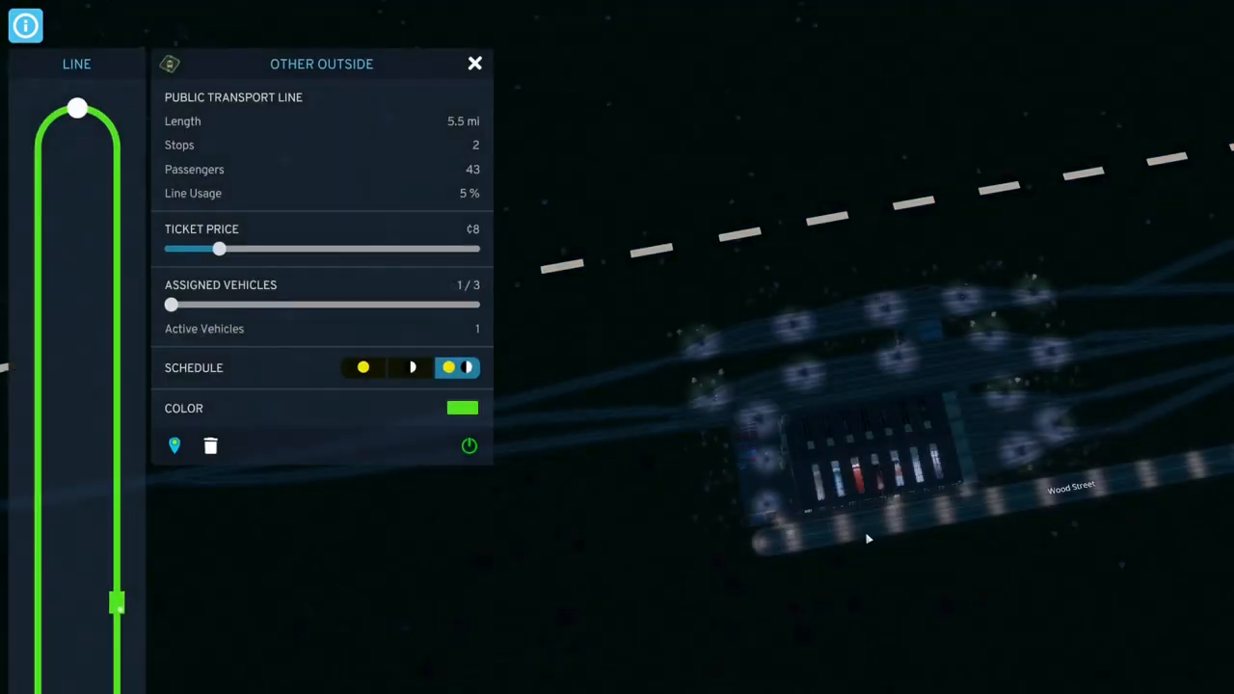
pyautogui.click(474, 64)
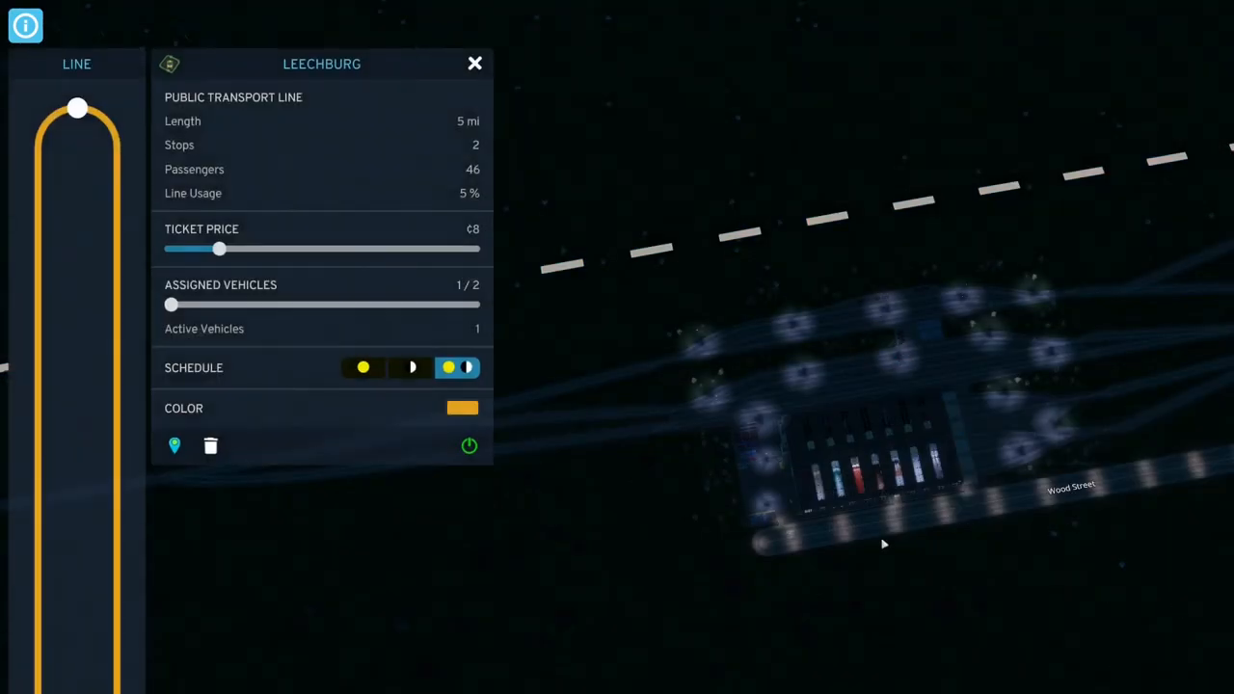
pyautogui.moveTo(478, 191)
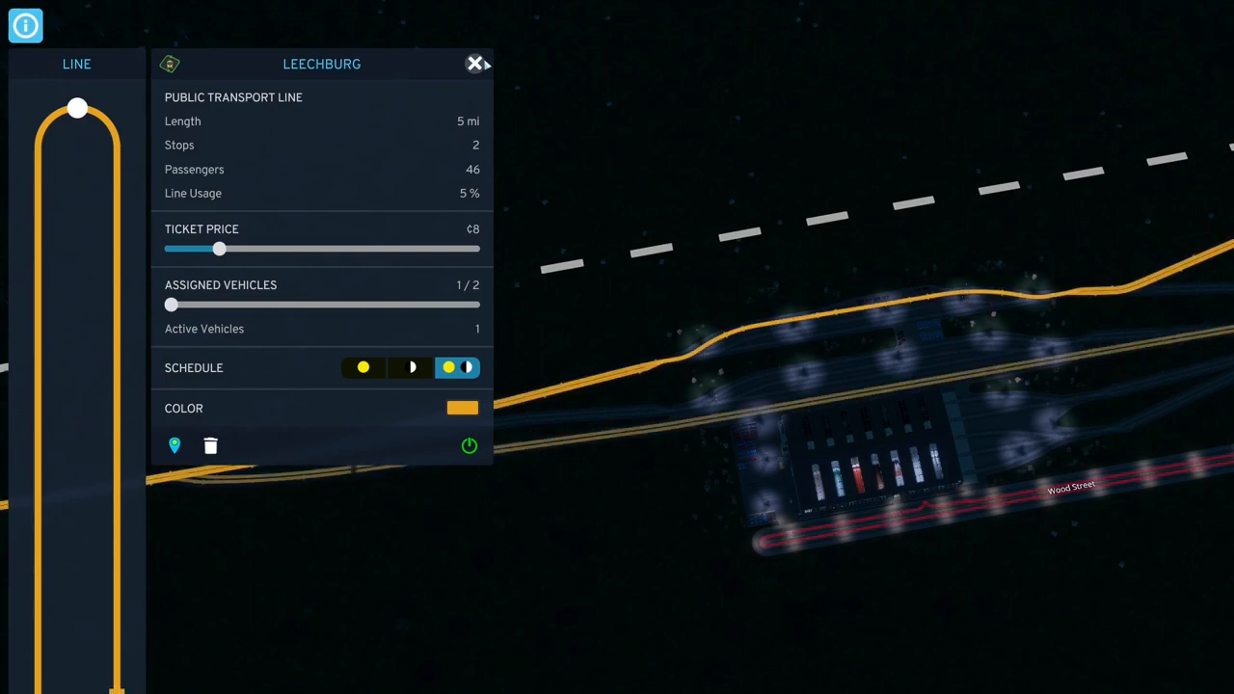
pyautogui.moveTo(480, 109)
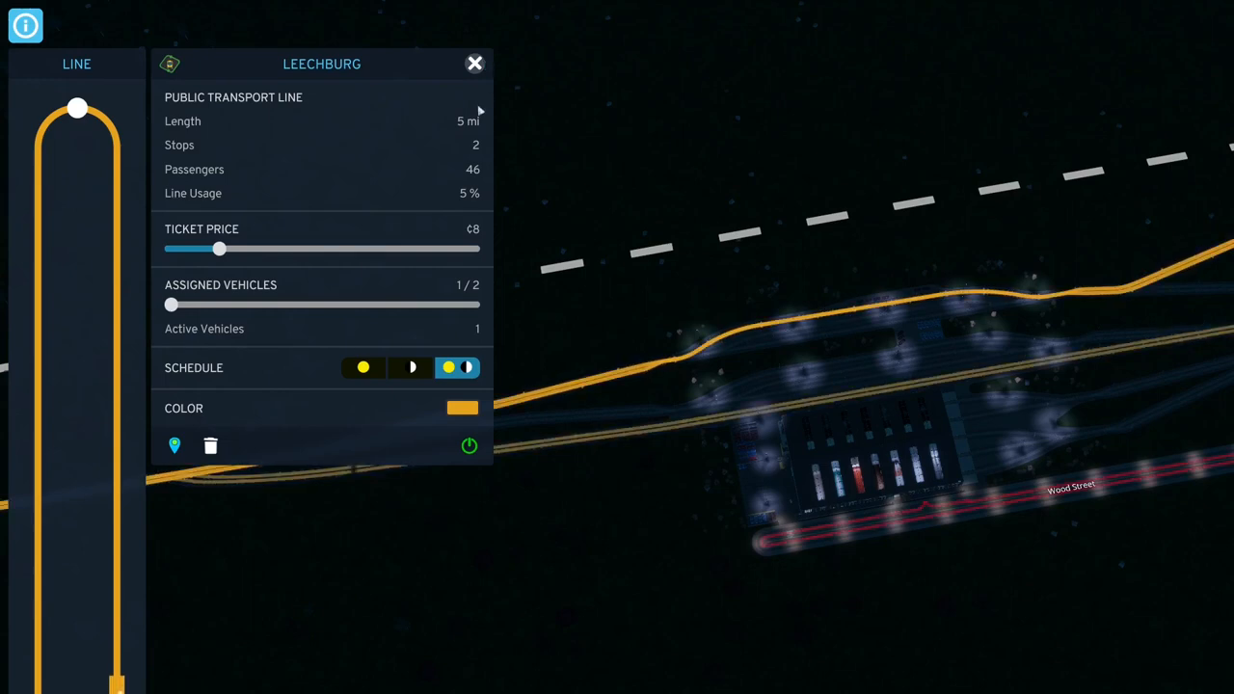
# Close the Leechburg line details and show the rail yard's info with 6 of 10 trains in use.
pyautogui.click(474, 64)
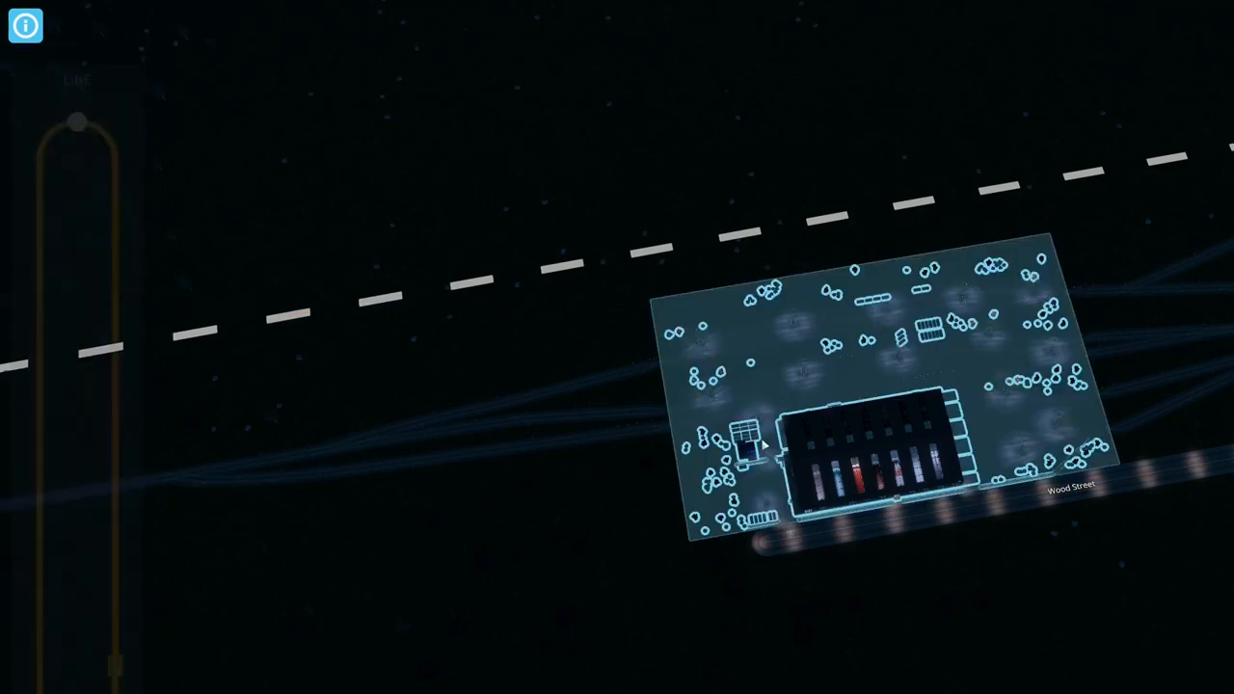
pyautogui.click(877, 453)
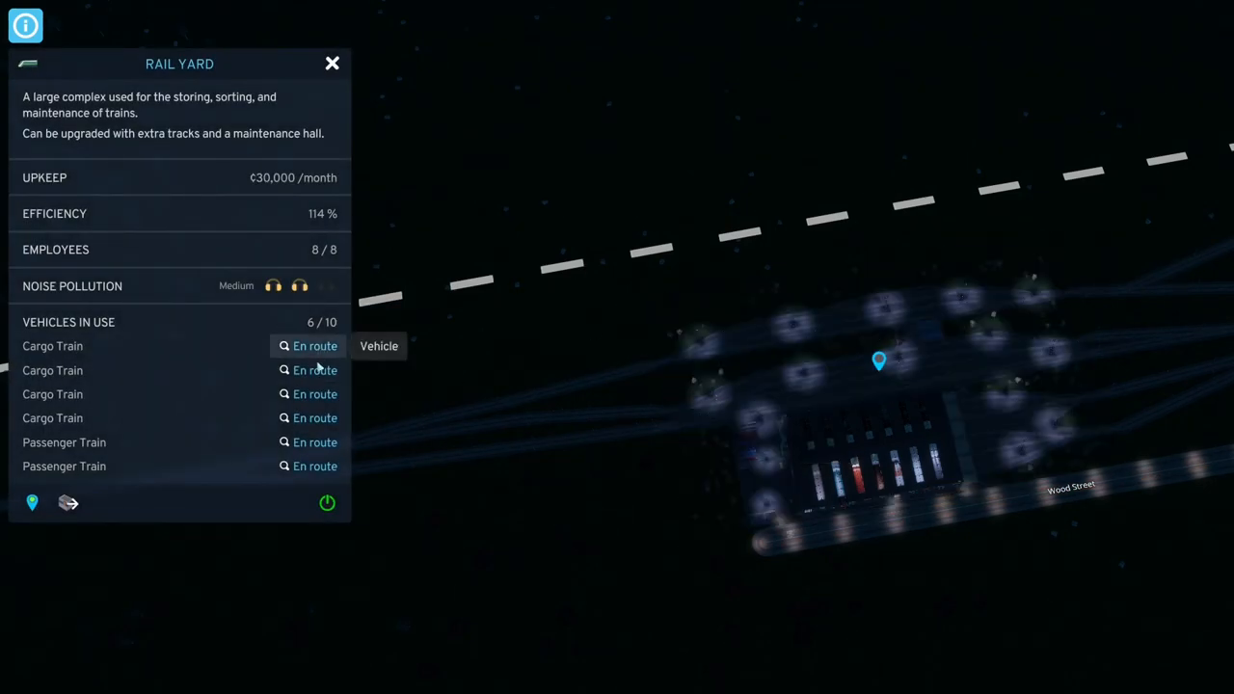
pyautogui.moveTo(314, 464)
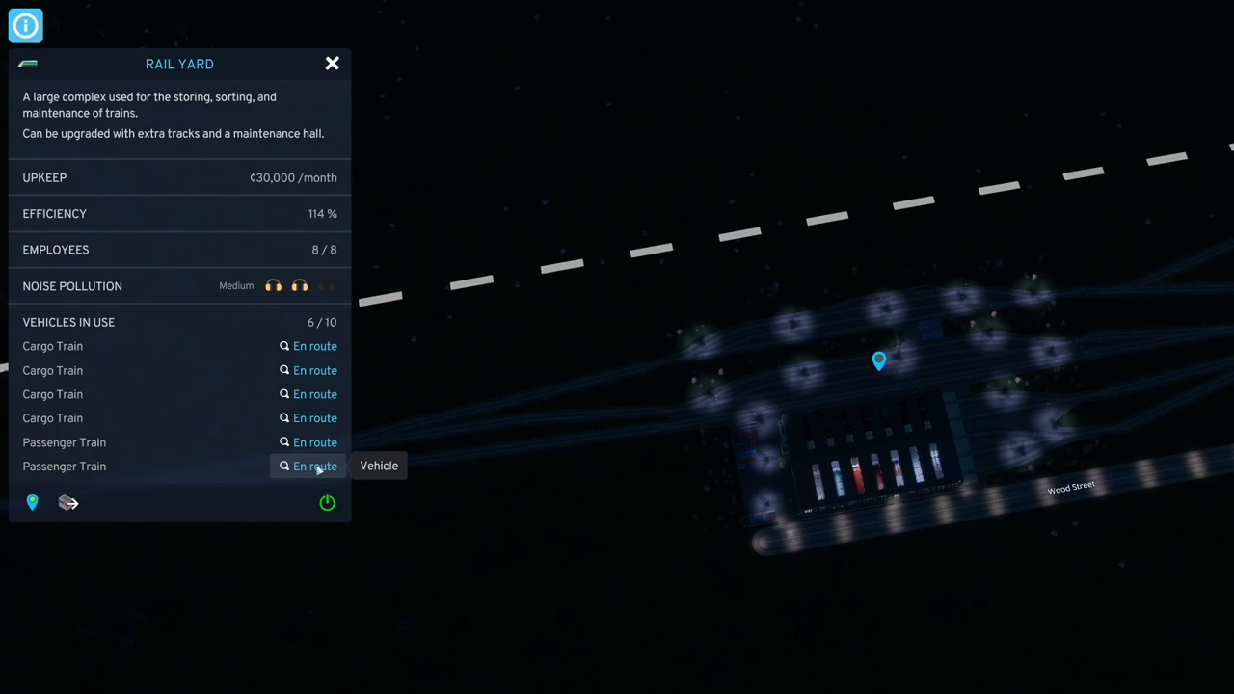
pyautogui.moveTo(231, 328)
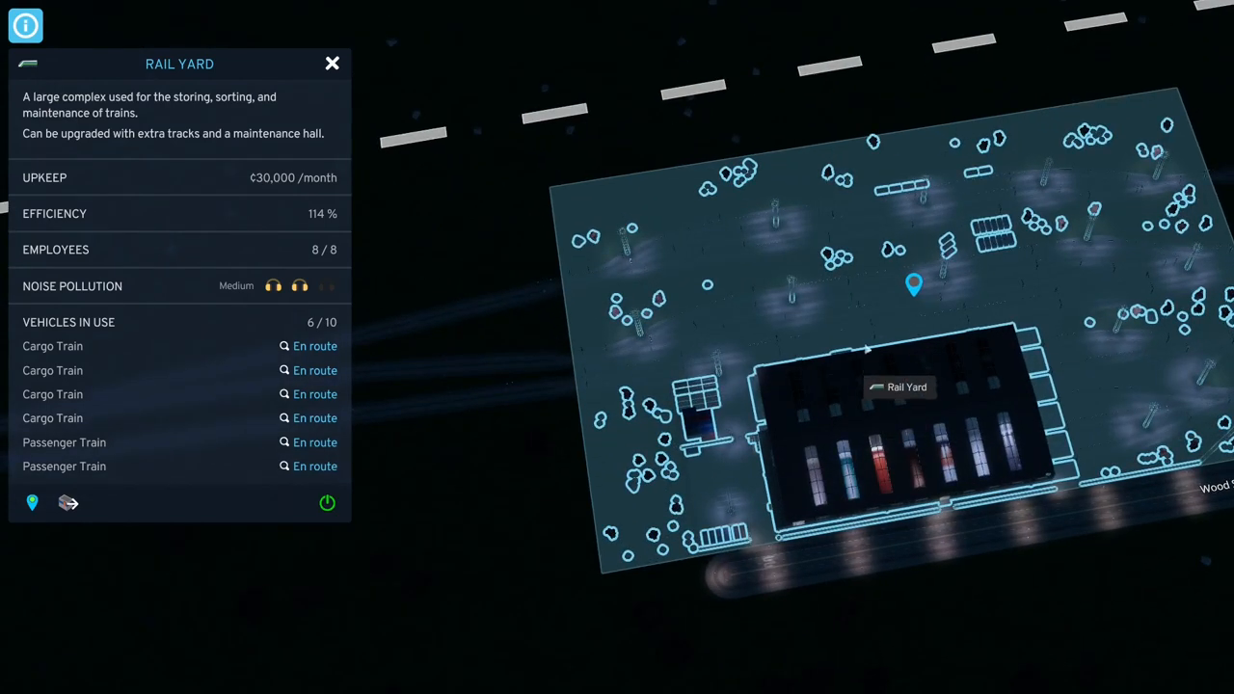
pyautogui.moveTo(744, 368)
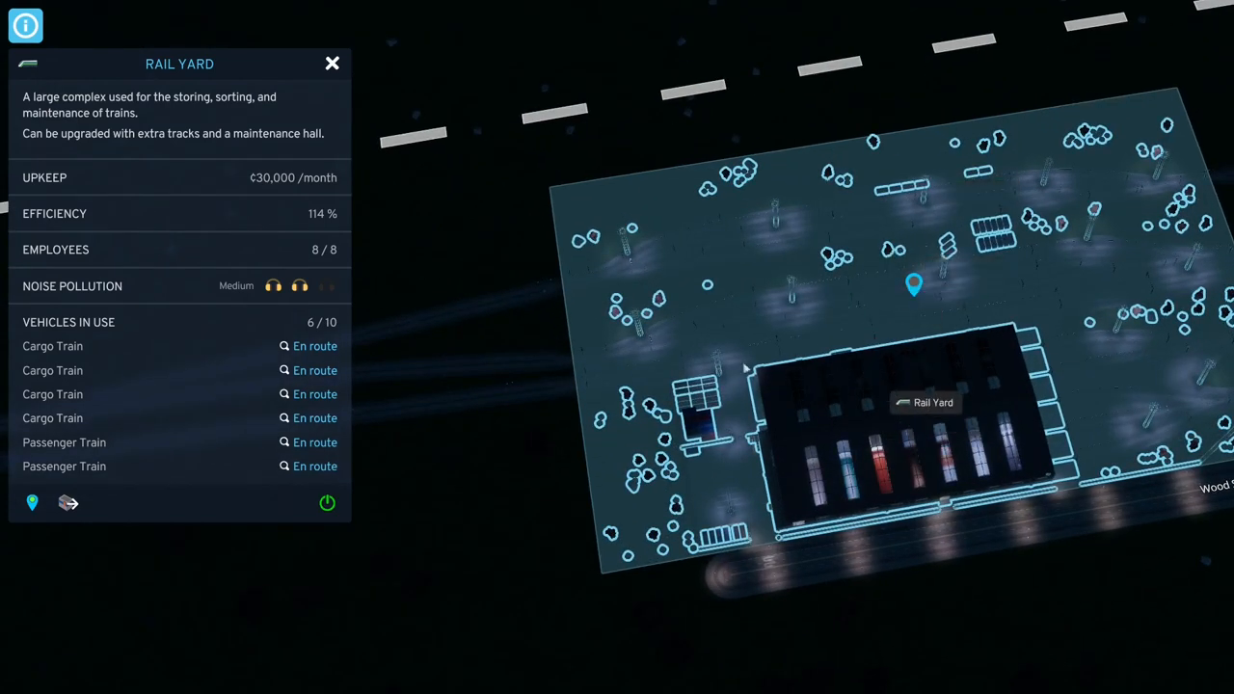
pyautogui.moveTo(1006, 306)
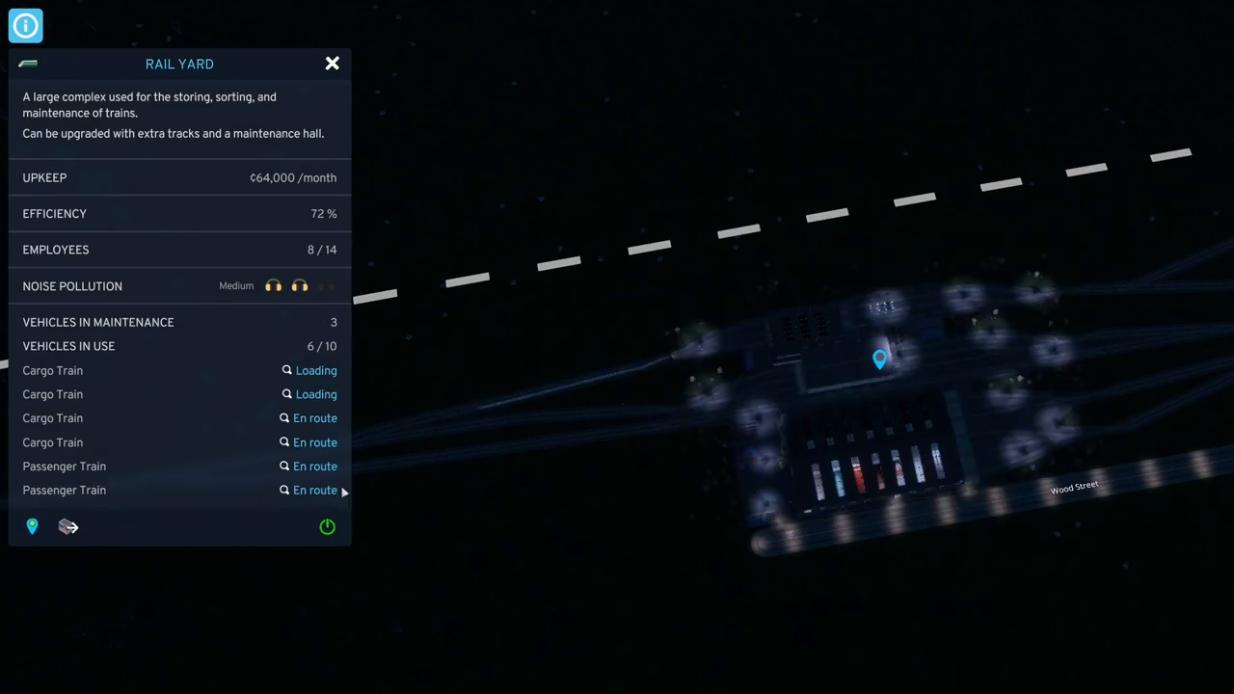
pyautogui.moveTo(235, 430)
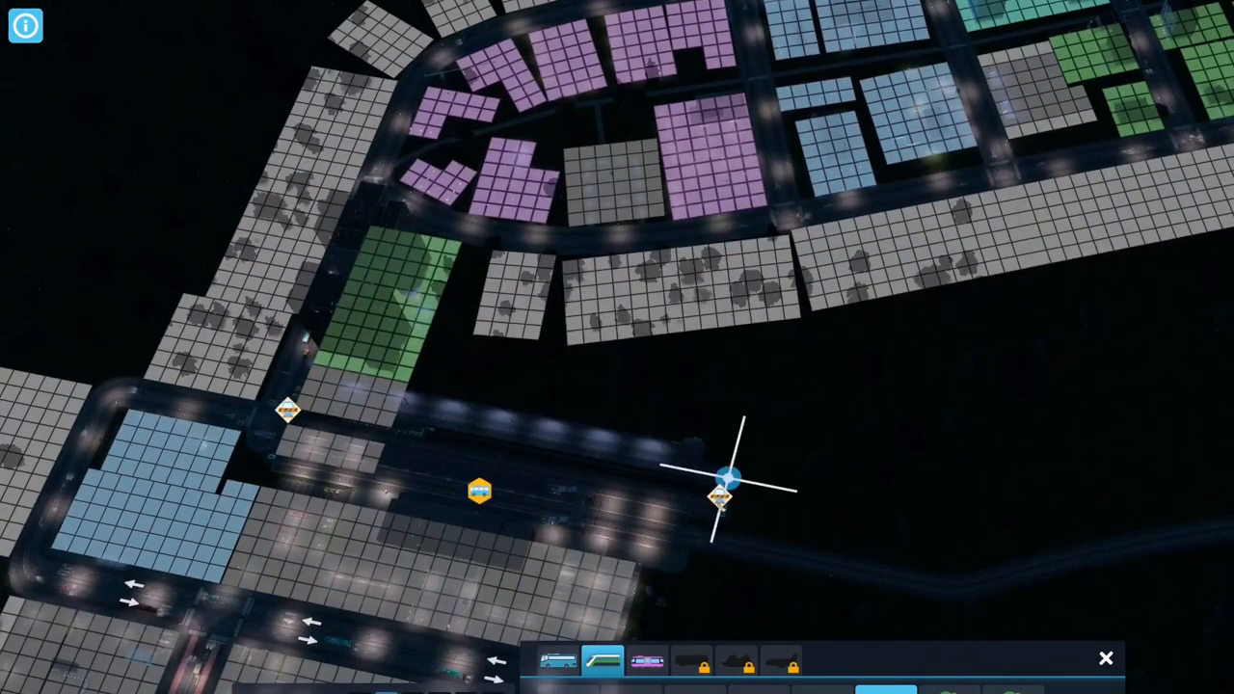
# Pan the map toward the train station before reviewing the train lines.
pyautogui.moveTo(723, 497); pyautogui.dragTo(1137, 536)
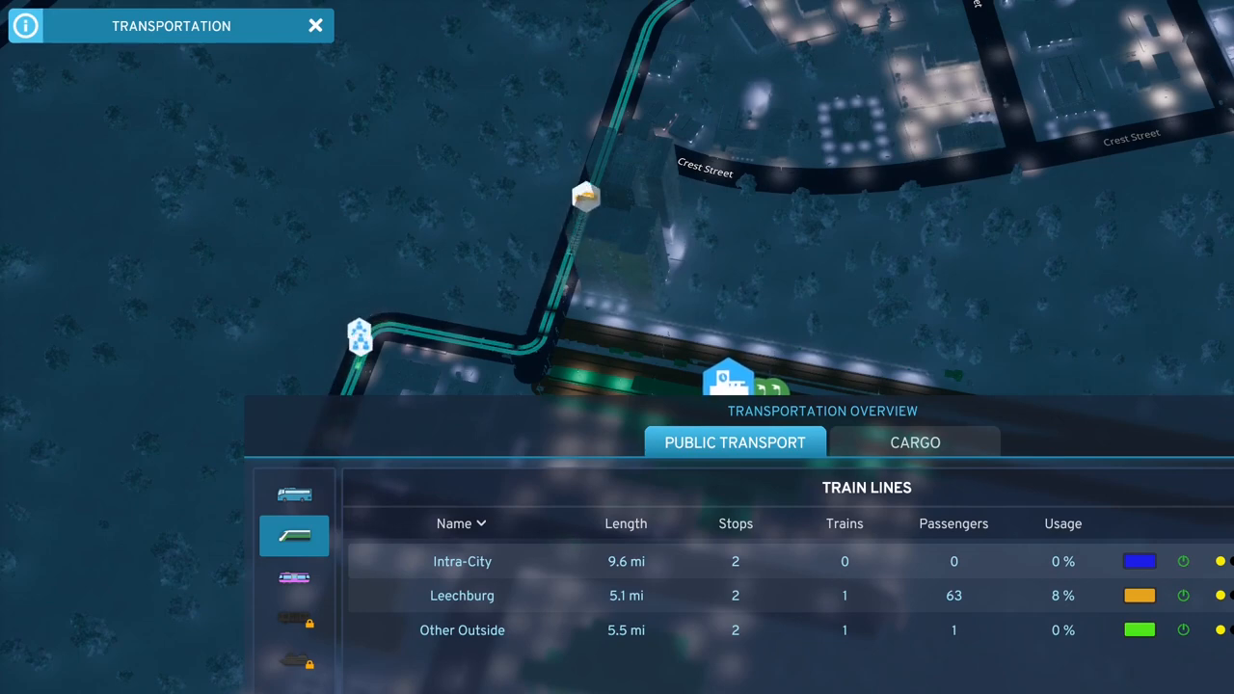
# Raise the Intra-City train line to 2 assigned vehicles and close its details.
pyautogui.click(463, 561)
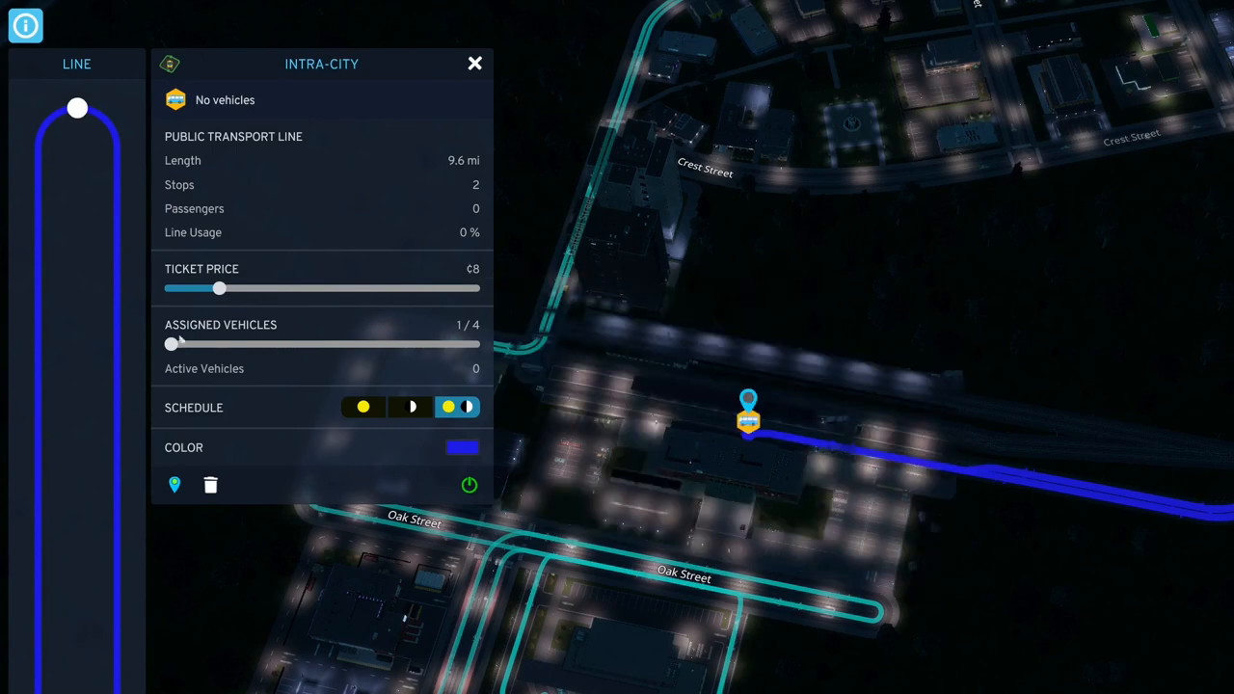
pyautogui.moveTo(174, 343); pyautogui.dragTo(270, 343)
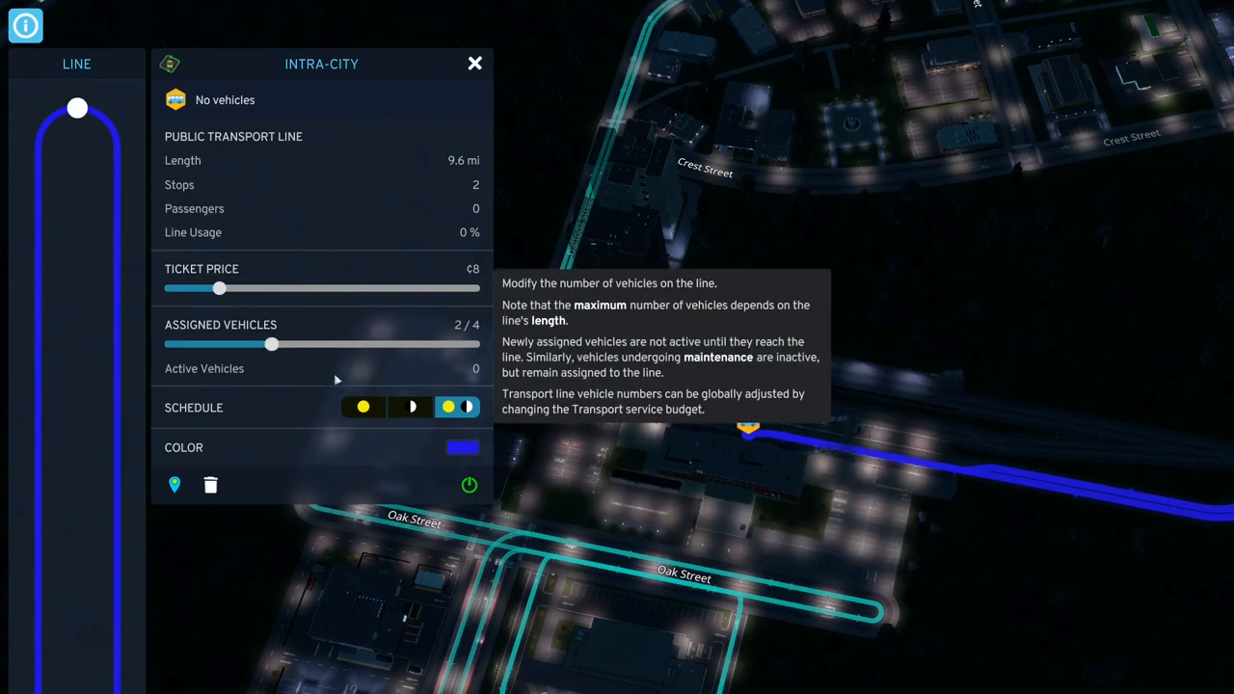
pyautogui.moveTo(509, 158)
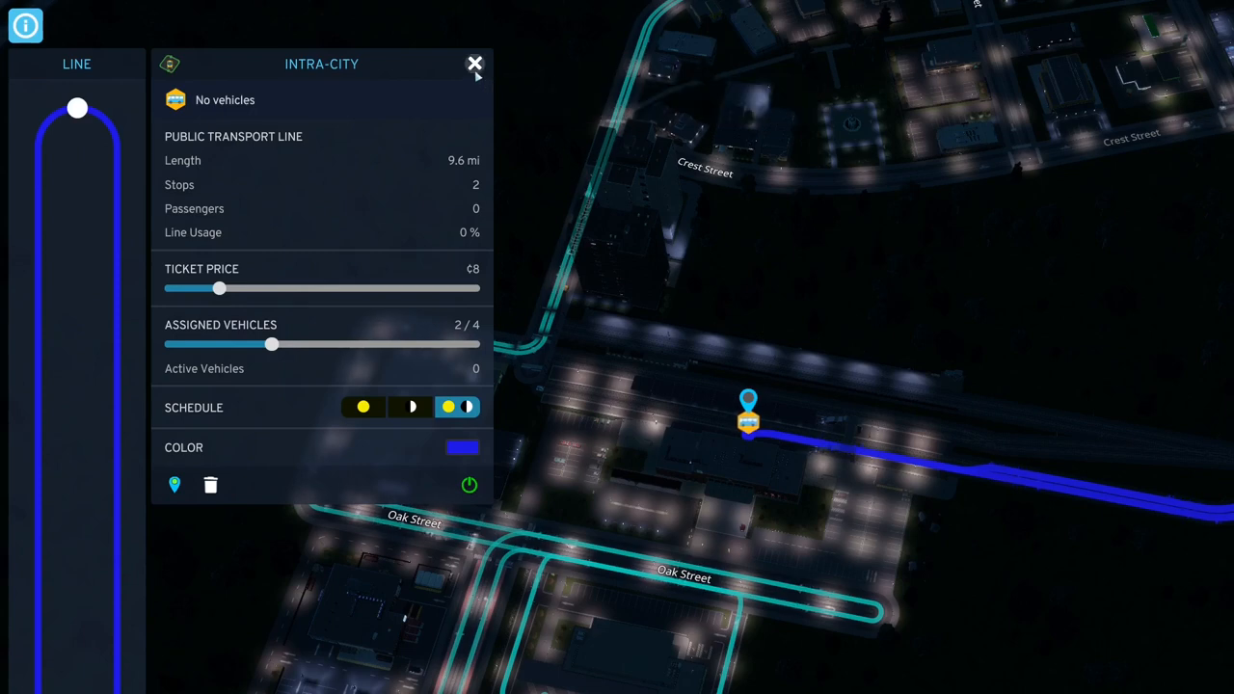
pyautogui.click(474, 61)
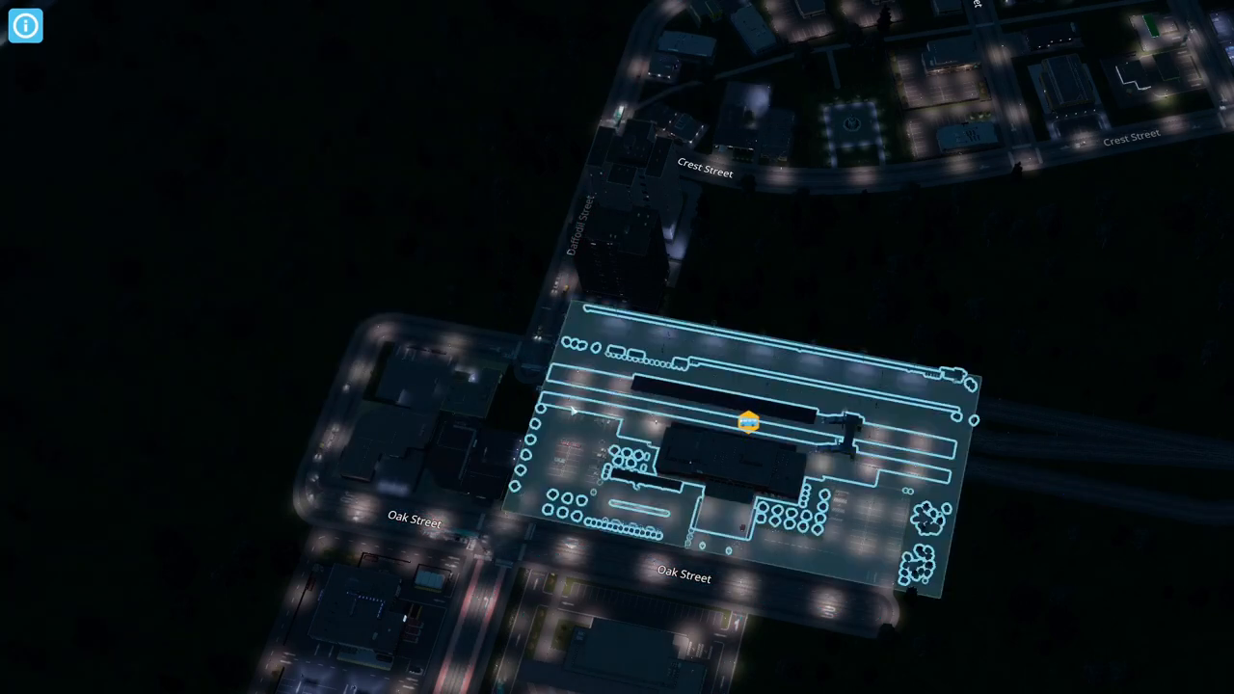
pyautogui.moveTo(775, 451)
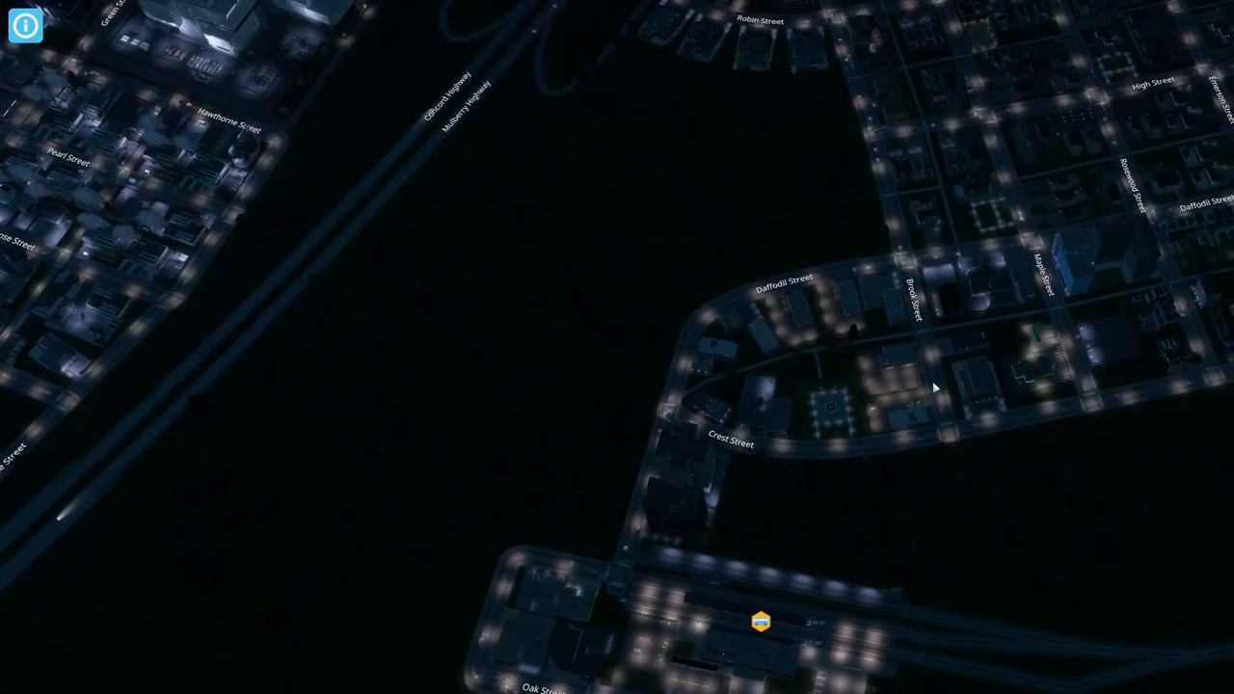
pyautogui.moveTo(964, 382)
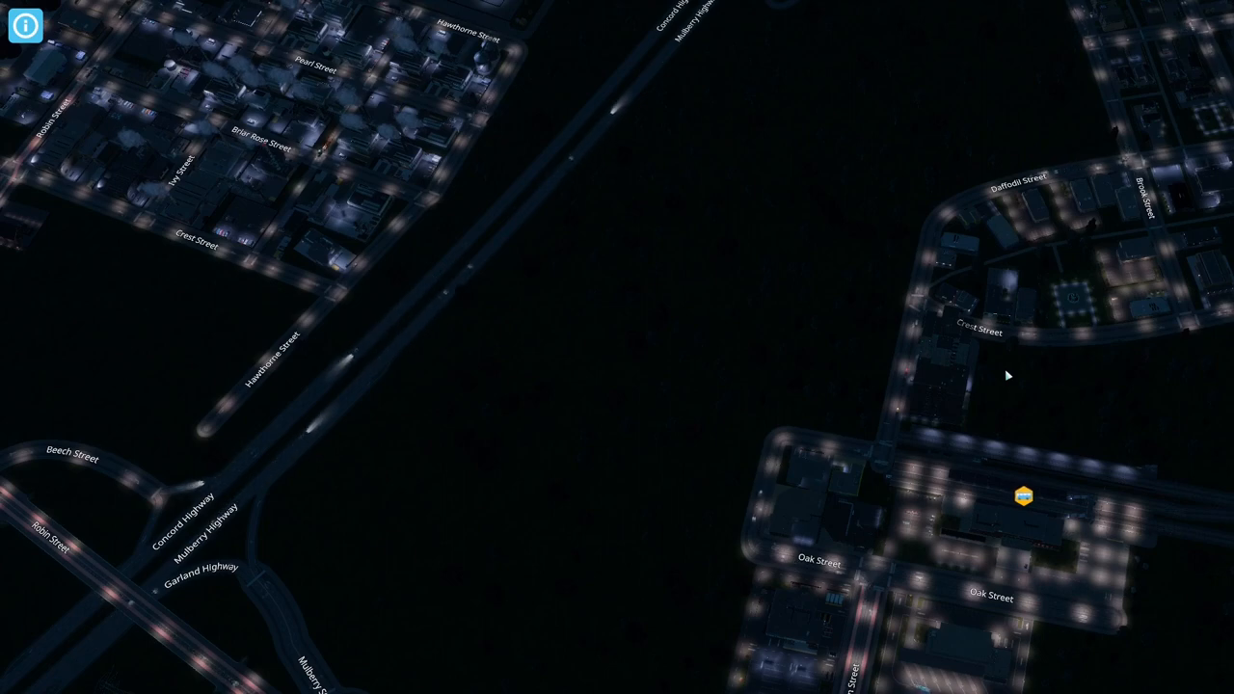
pyautogui.moveTo(536, 274)
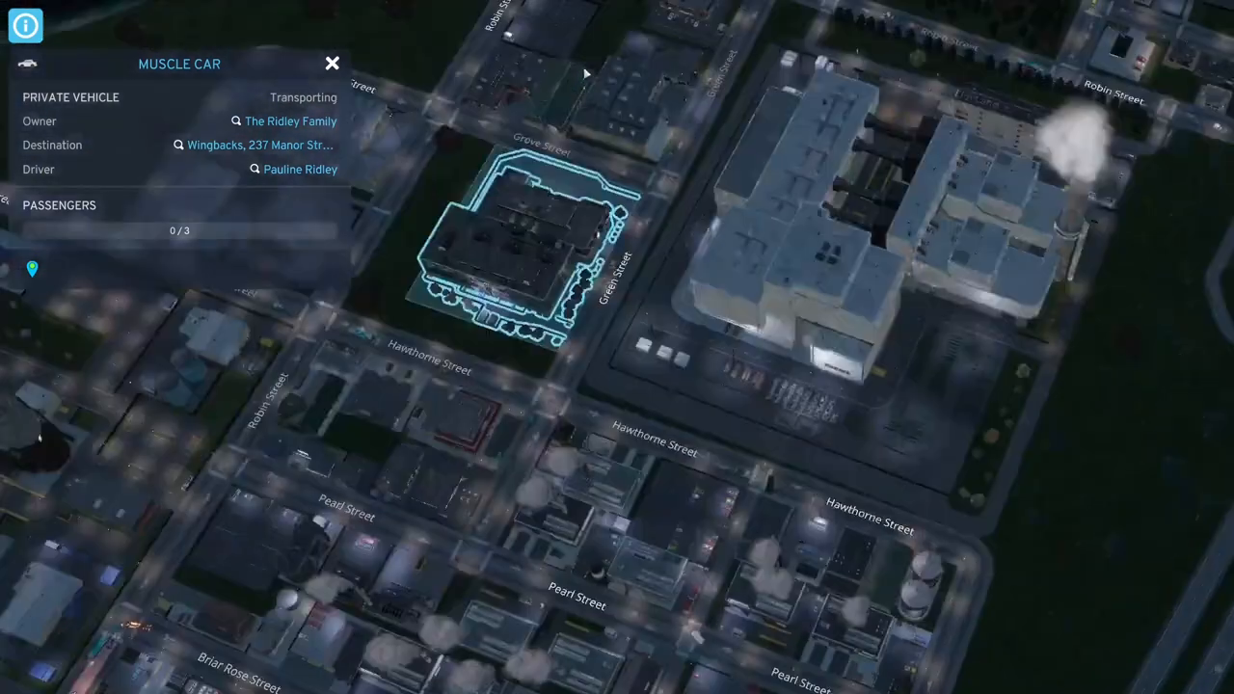
# Zoom the camera down to a low street-level view of the city at sunset.
pyautogui.scroll(-3)
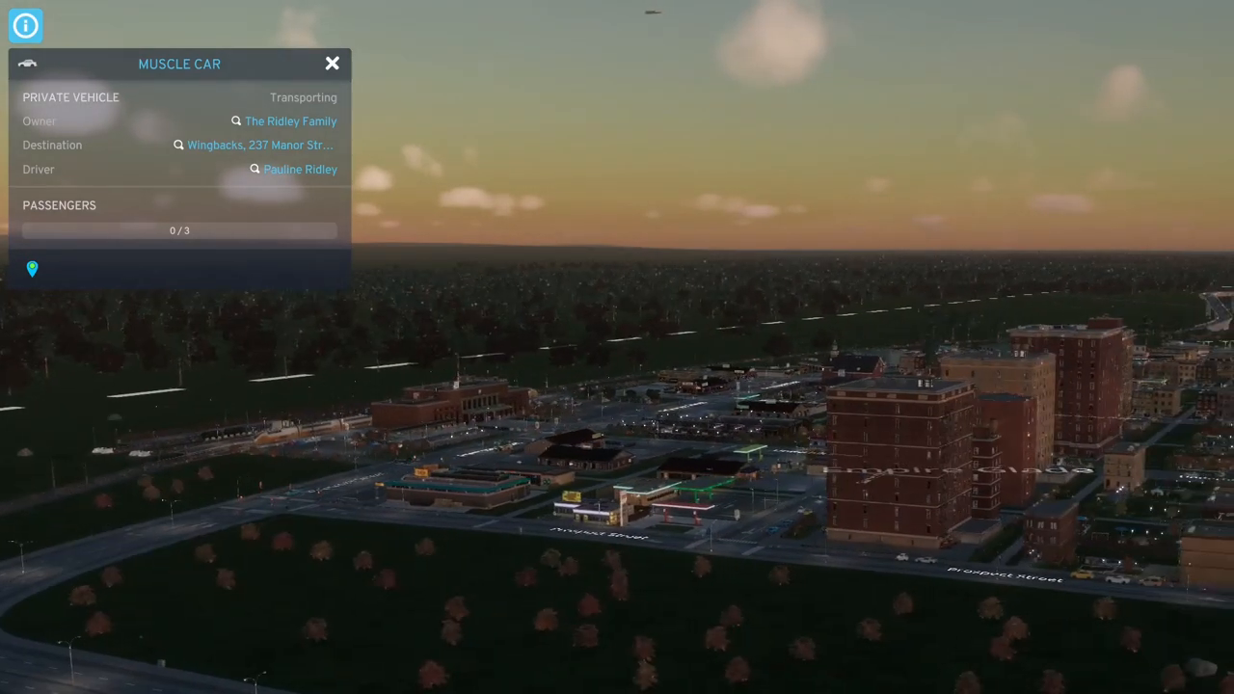
# Close the muscle car details and move the camera to the selected city car.
pyautogui.click(332, 62)
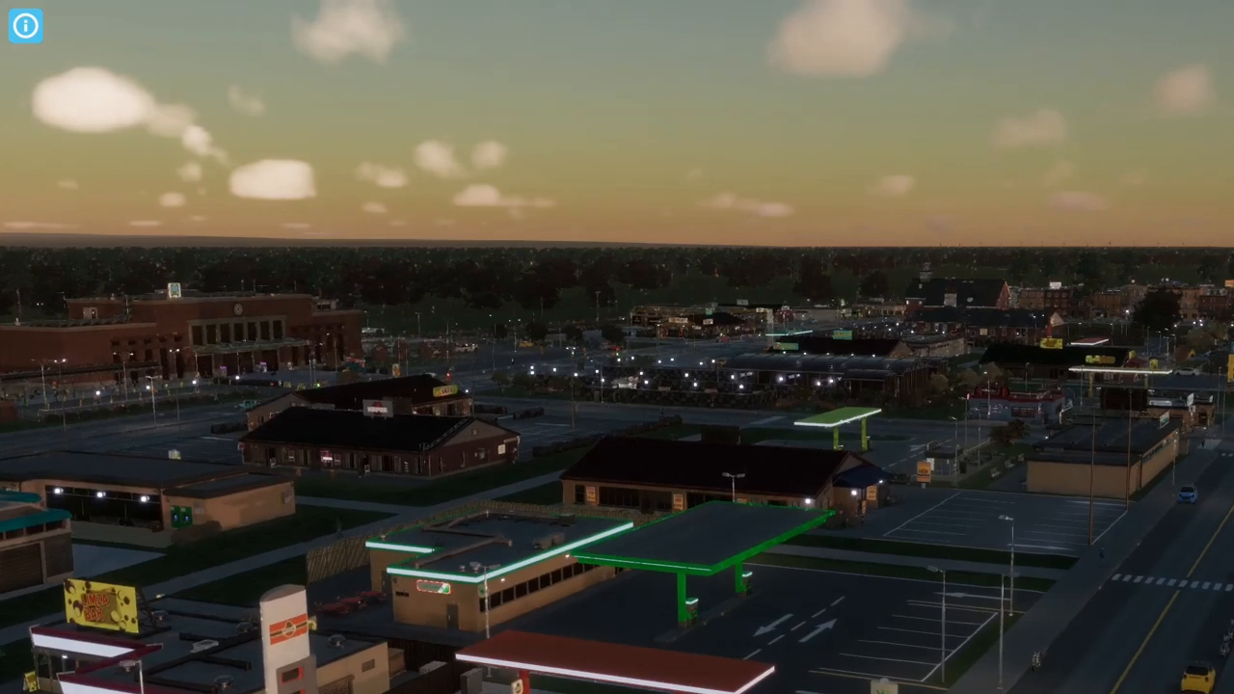
pyautogui.moveTo(617, 385)
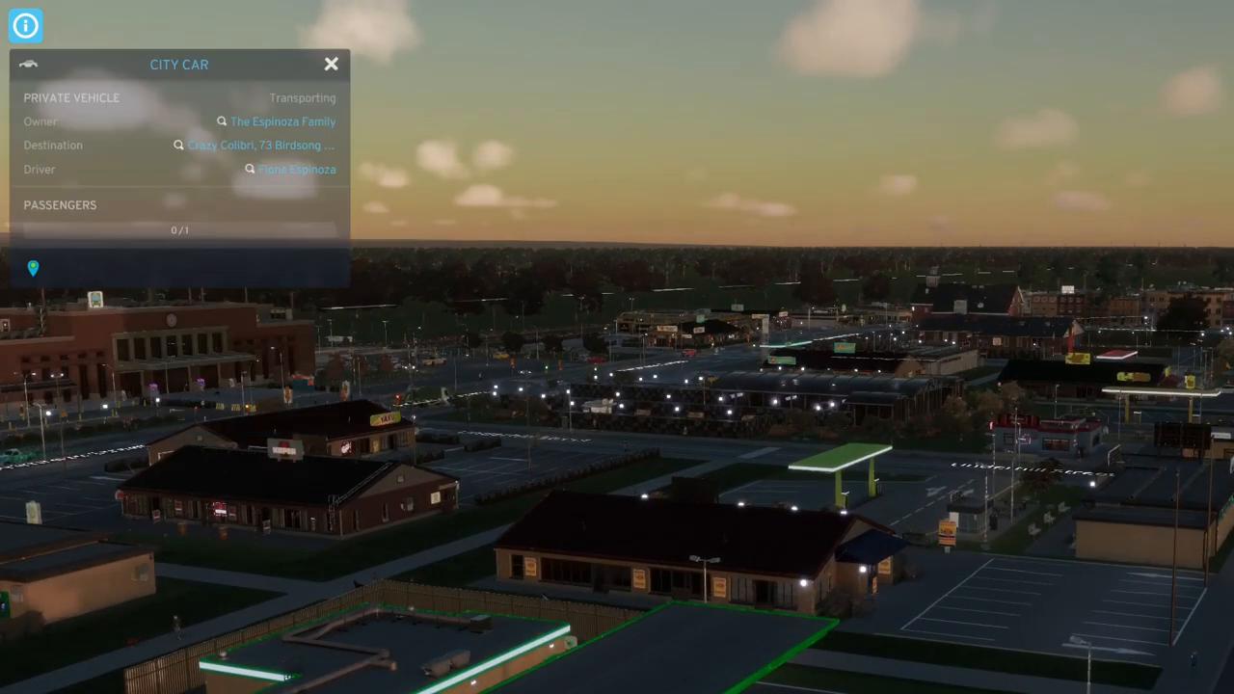
pyautogui.click(31, 270)
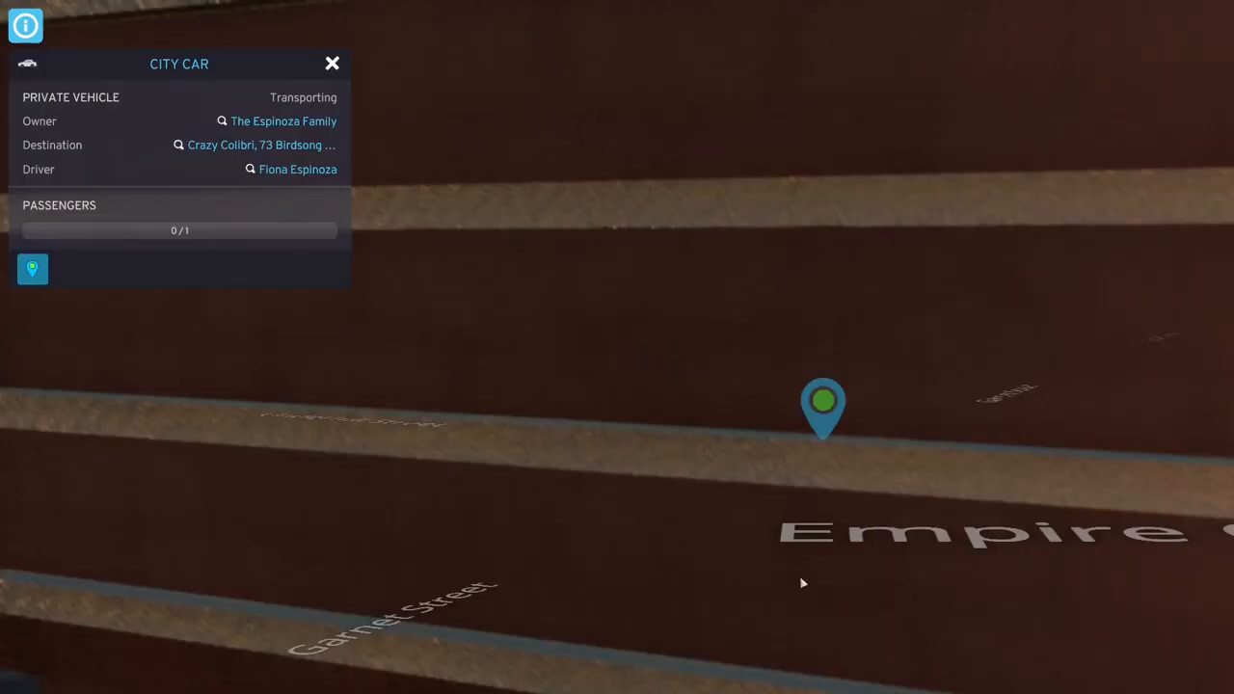